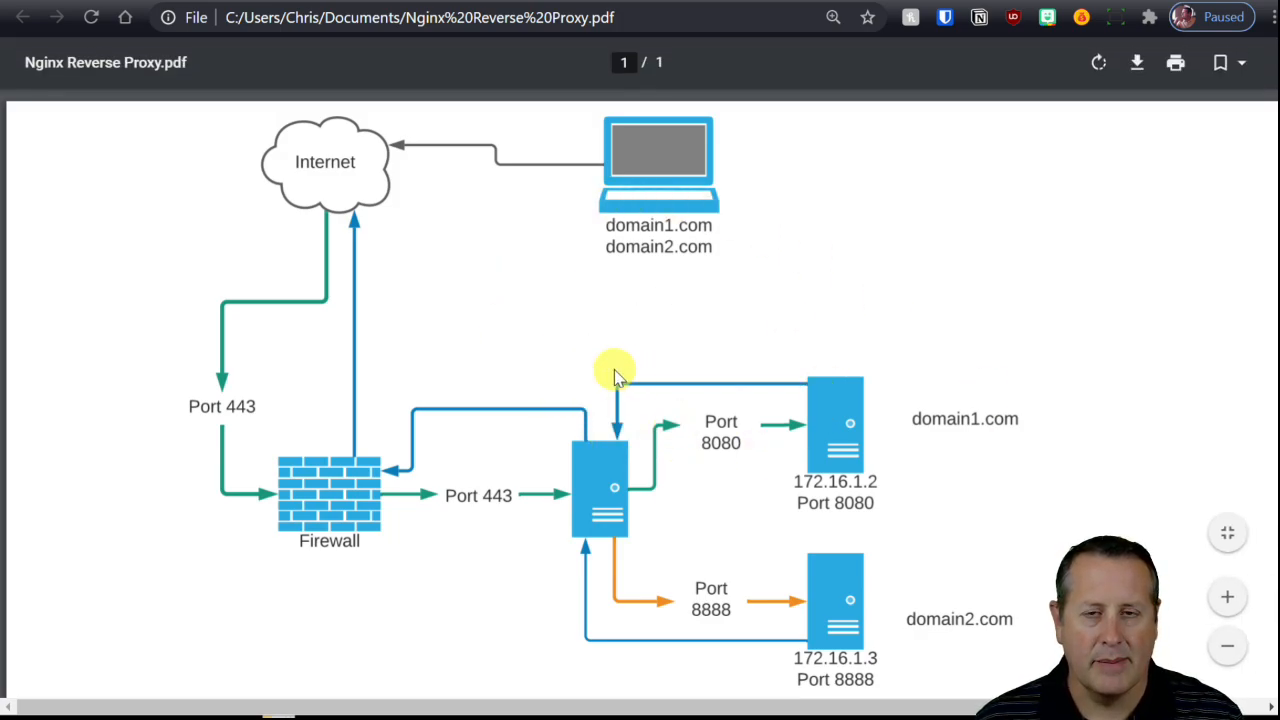
pyautogui.moveTo(568, 348)
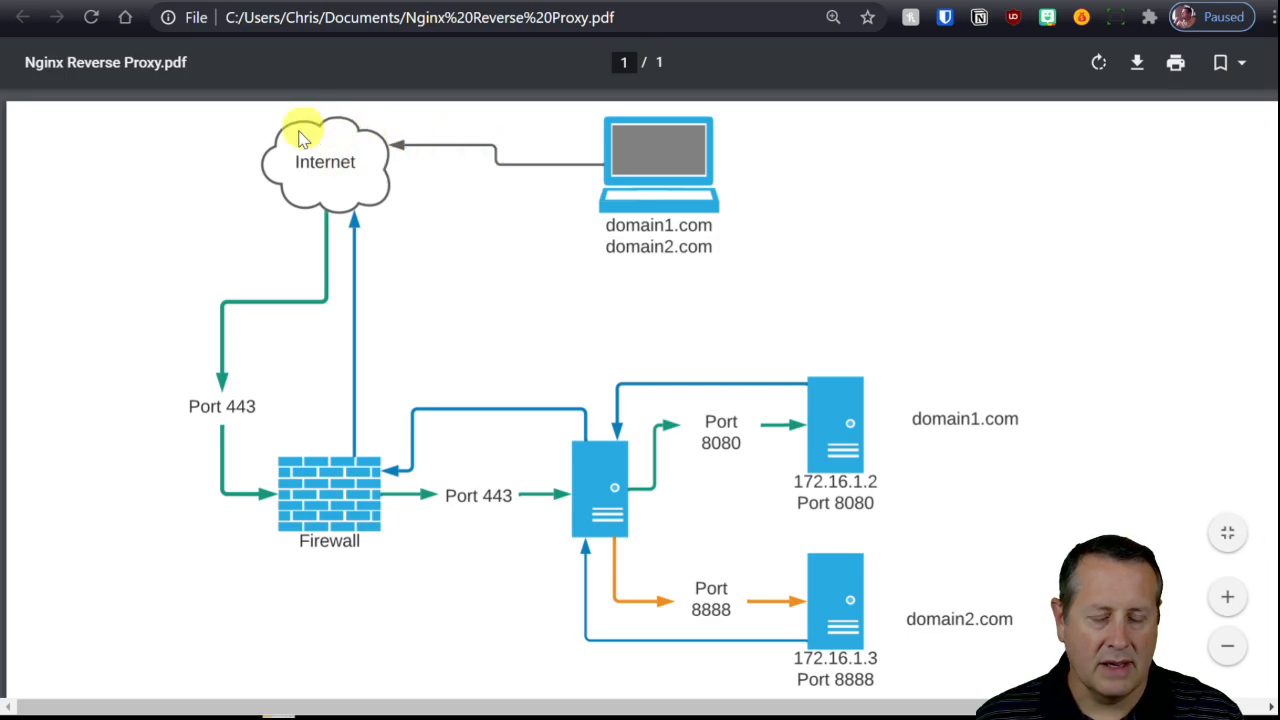
pyautogui.moveTo(640, 224)
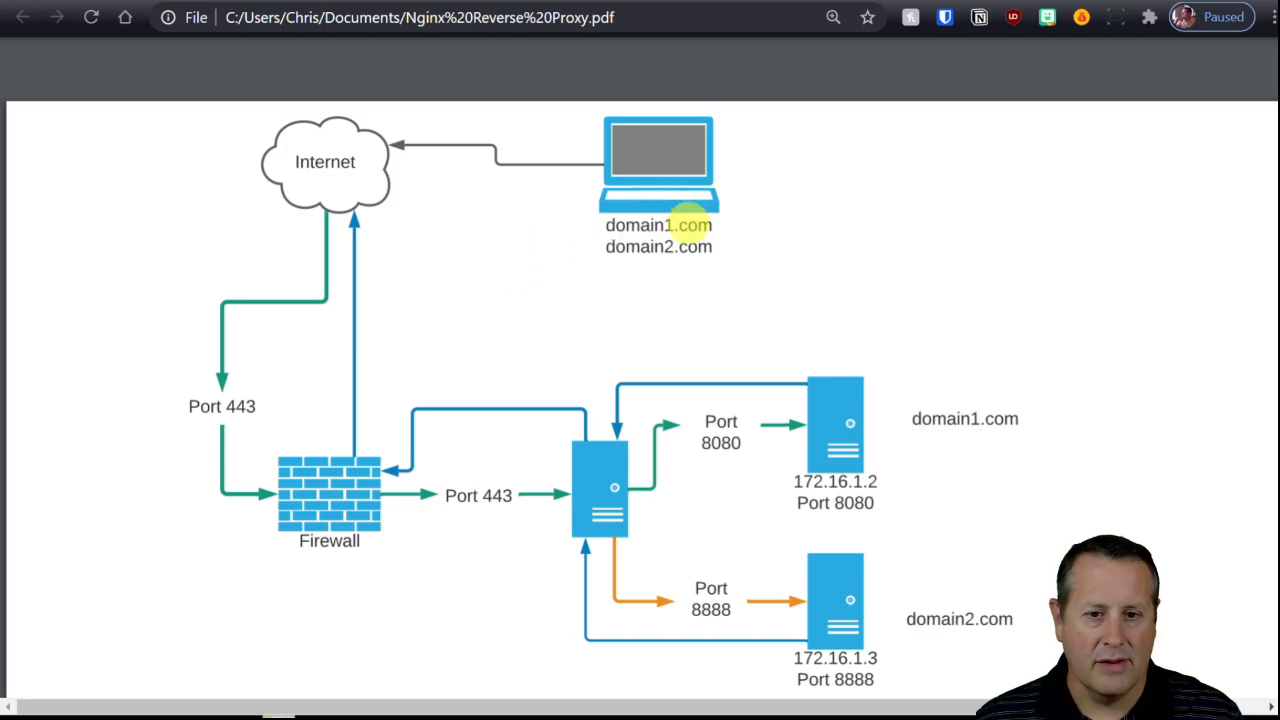
pyautogui.moveTo(320, 210)
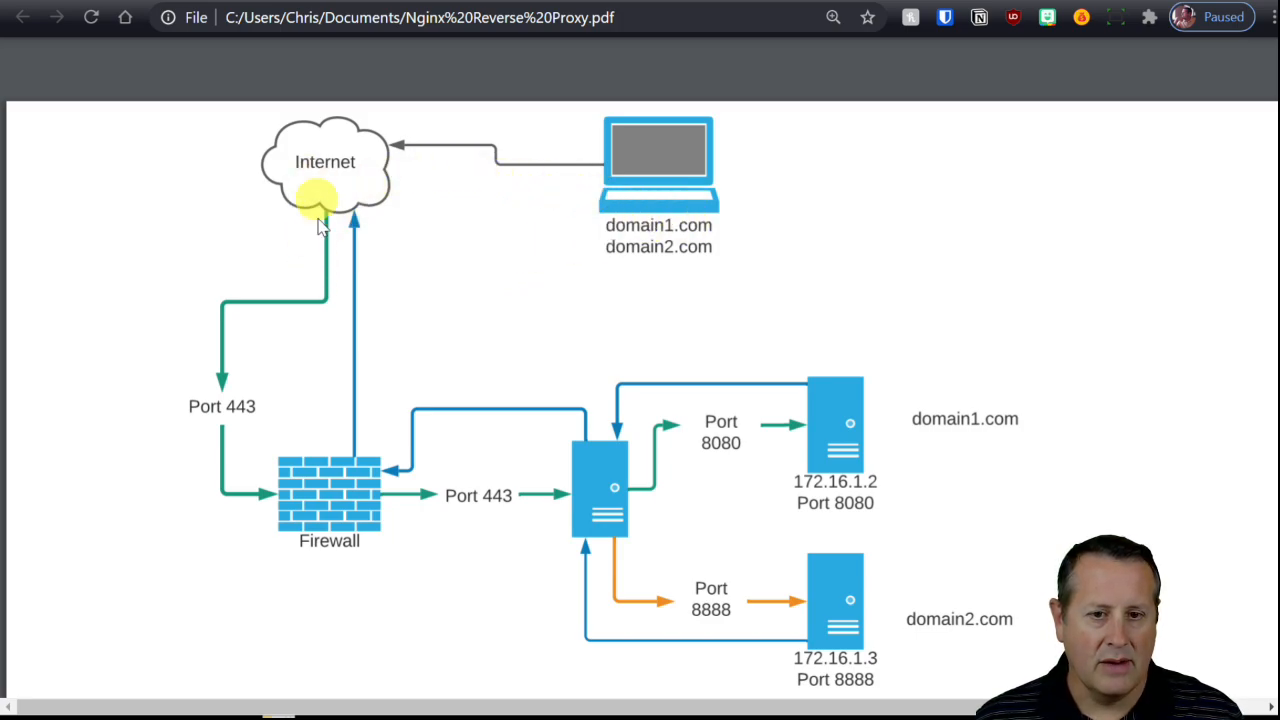
pyautogui.moveTo(320, 240)
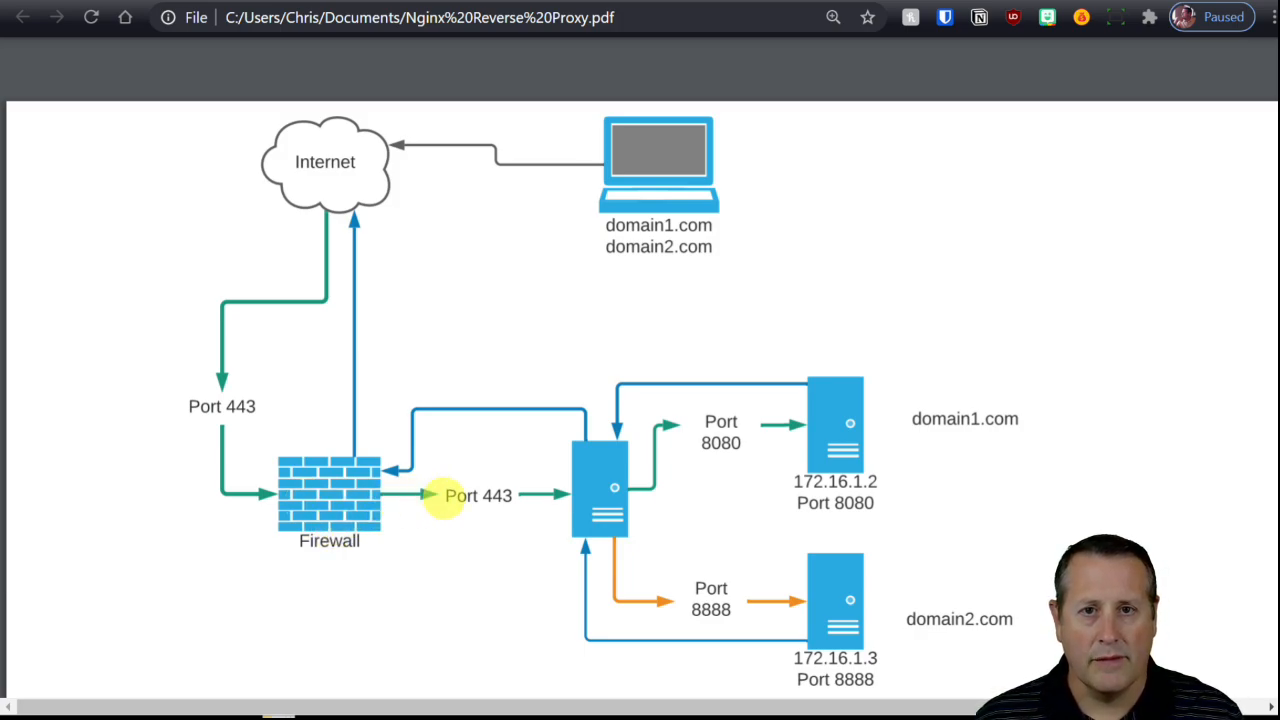
pyautogui.moveTo(600, 510)
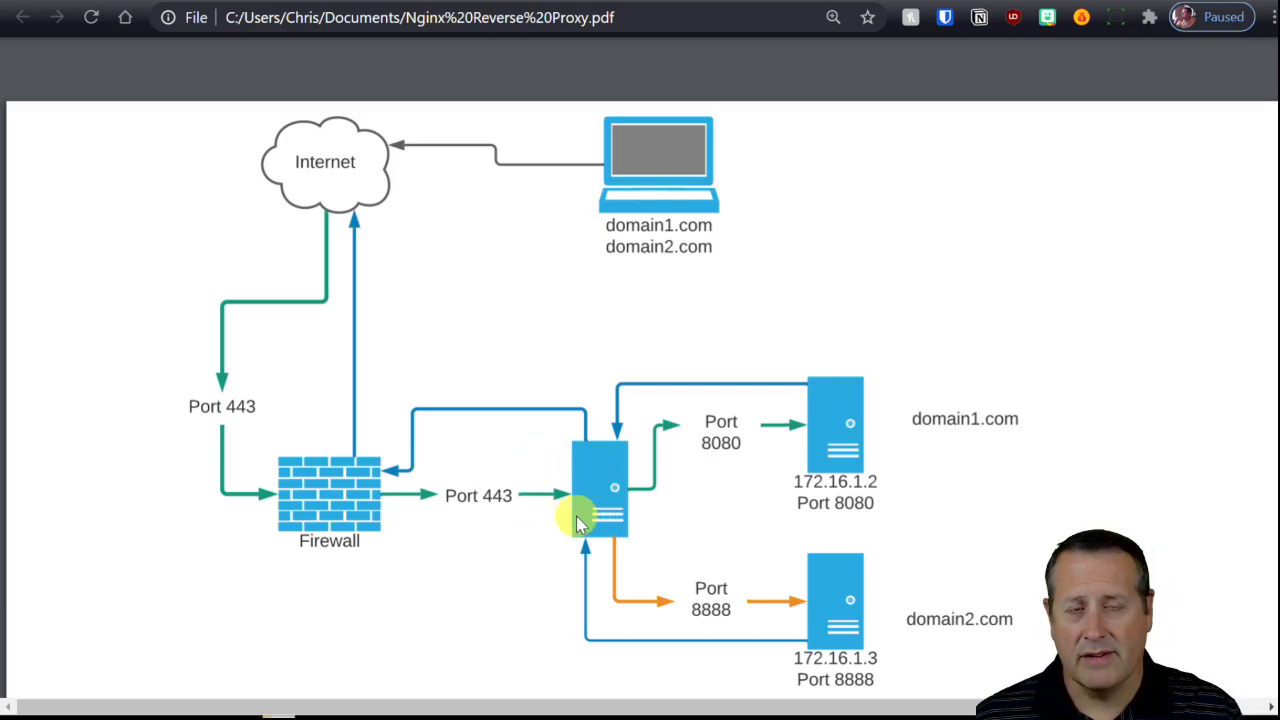
pyautogui.moveTo(616, 462)
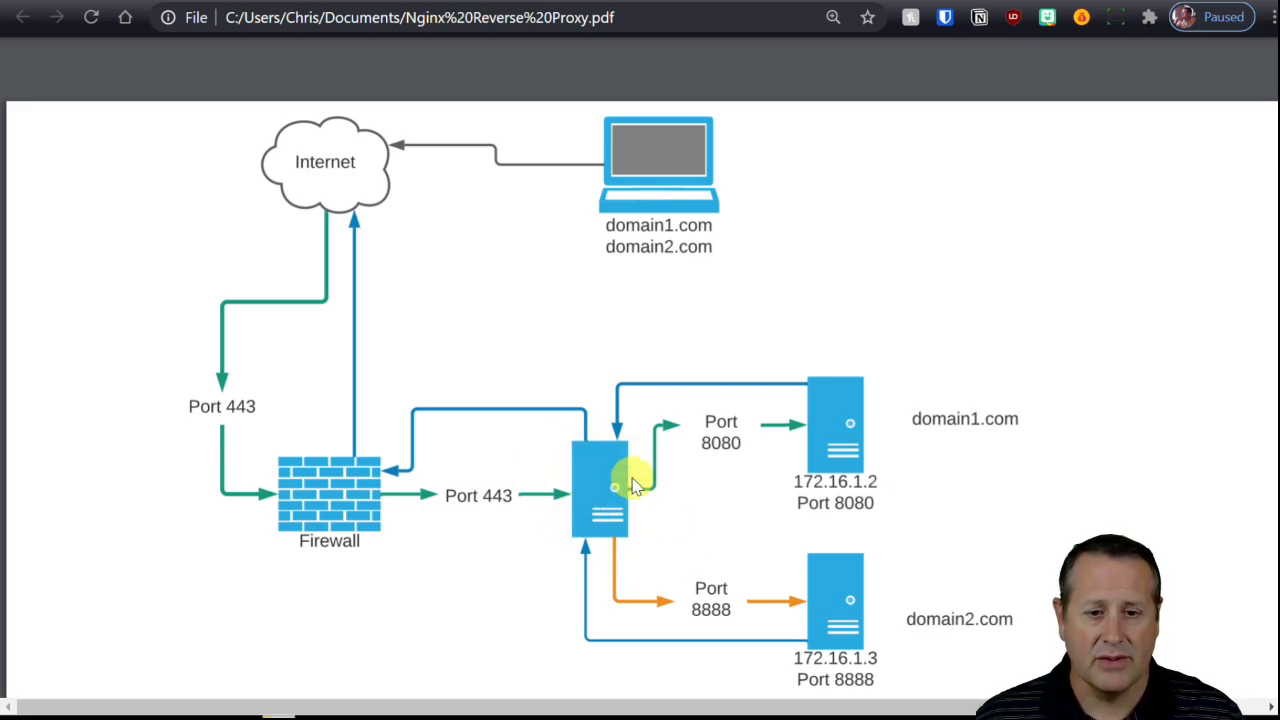
pyautogui.moveTo(570, 496)
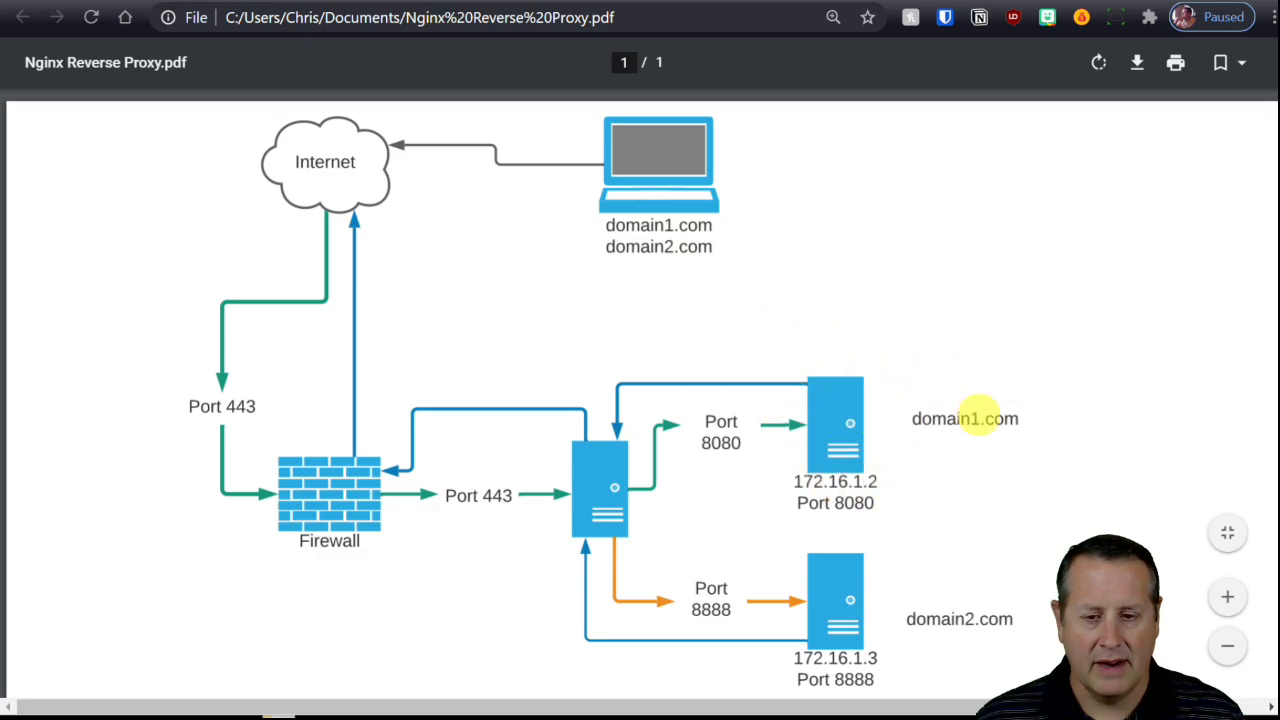
pyautogui.moveTo(600, 496)
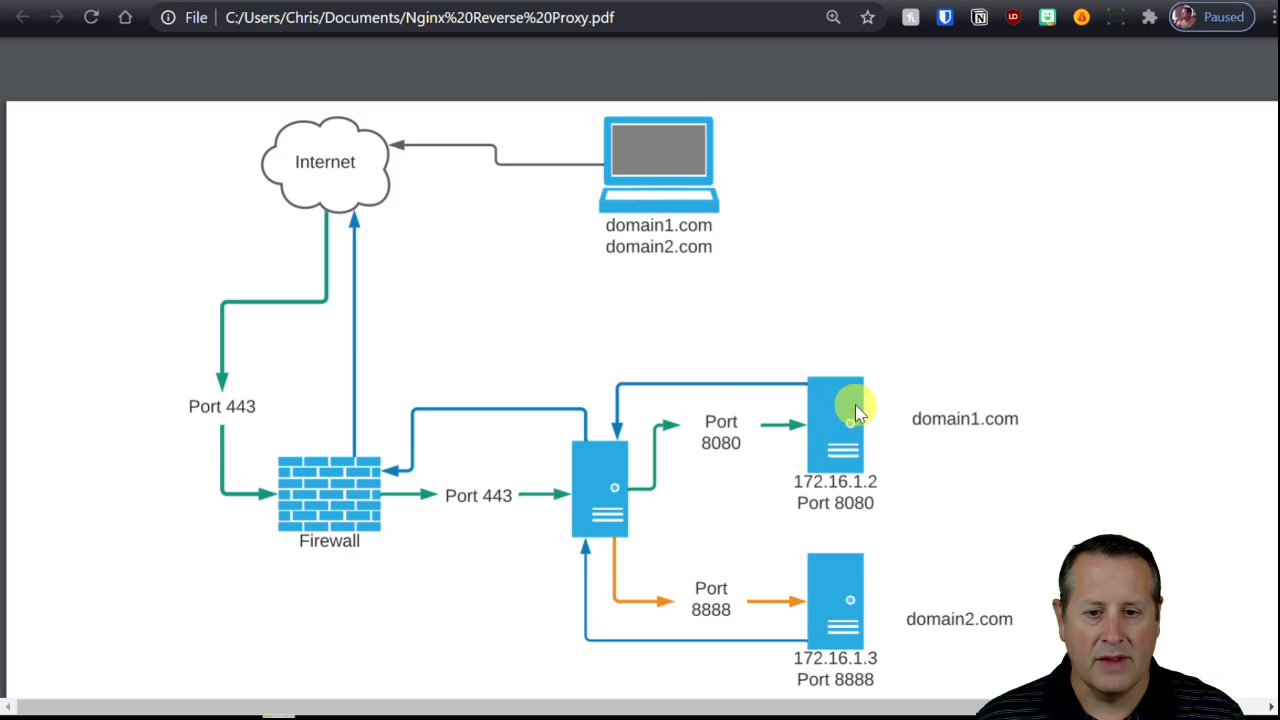
pyautogui.moveTo(616, 444)
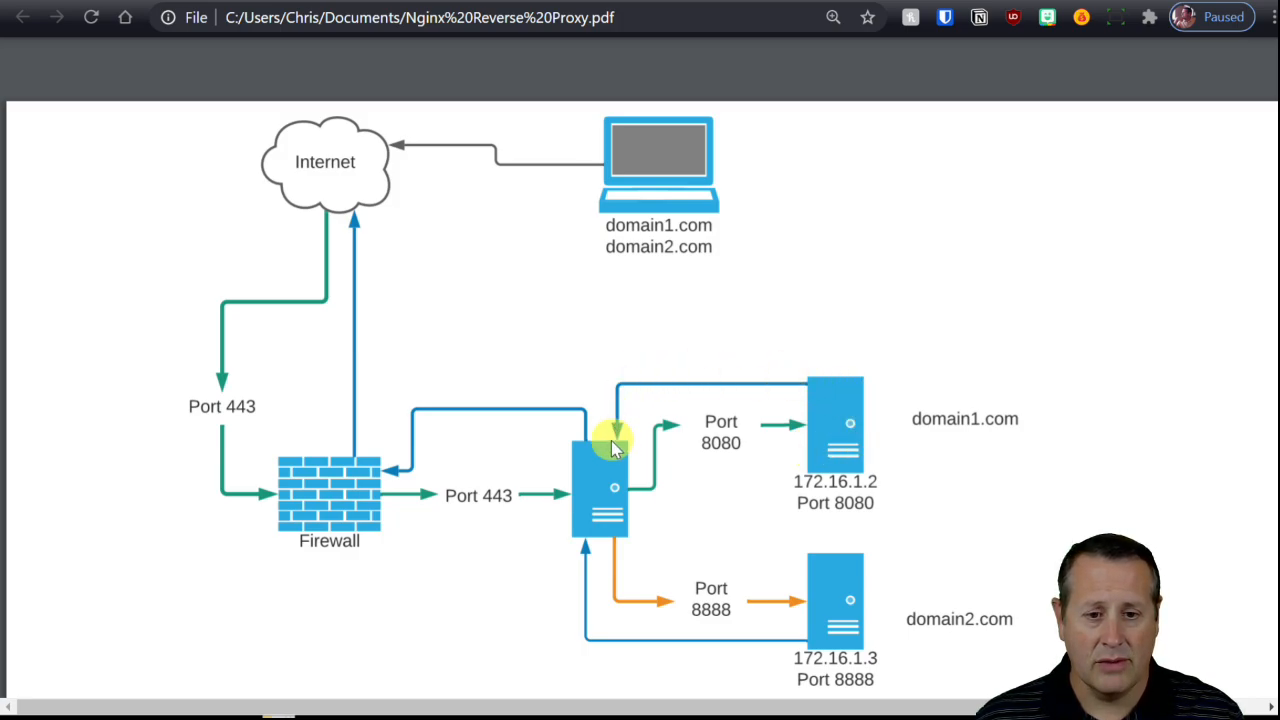
pyautogui.moveTo(316, 240)
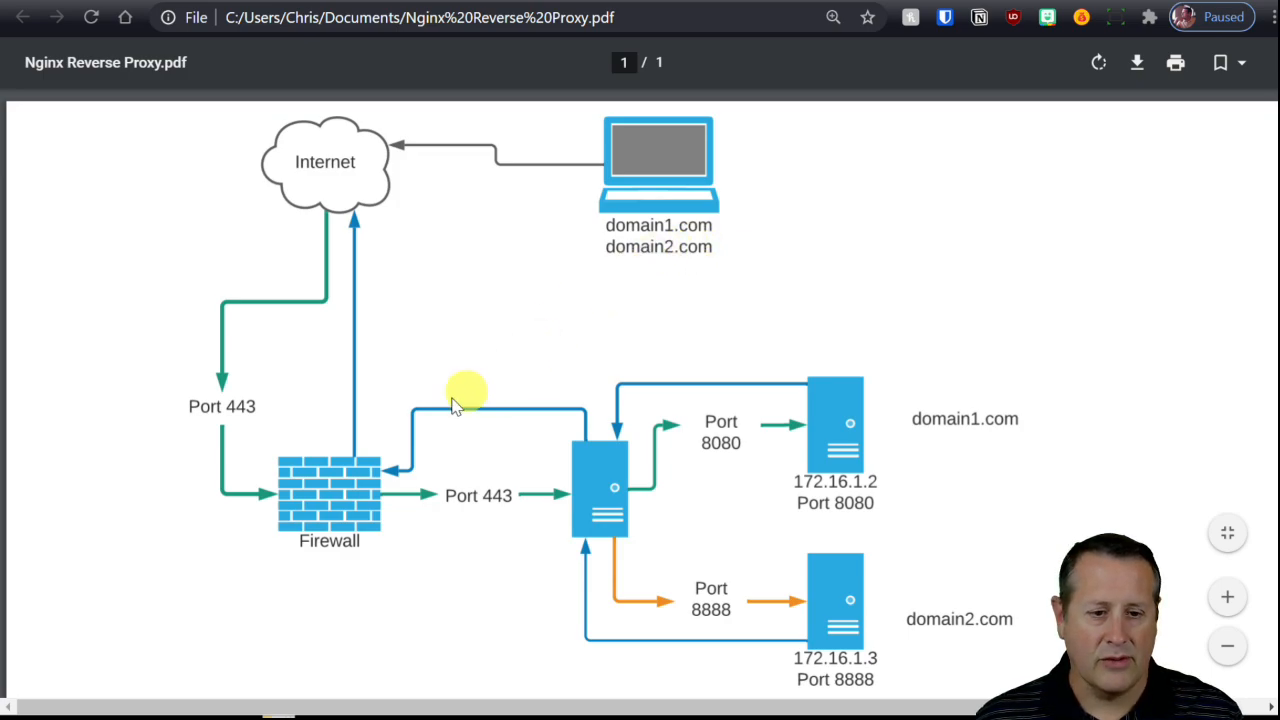
pyautogui.moveTo(590, 258)
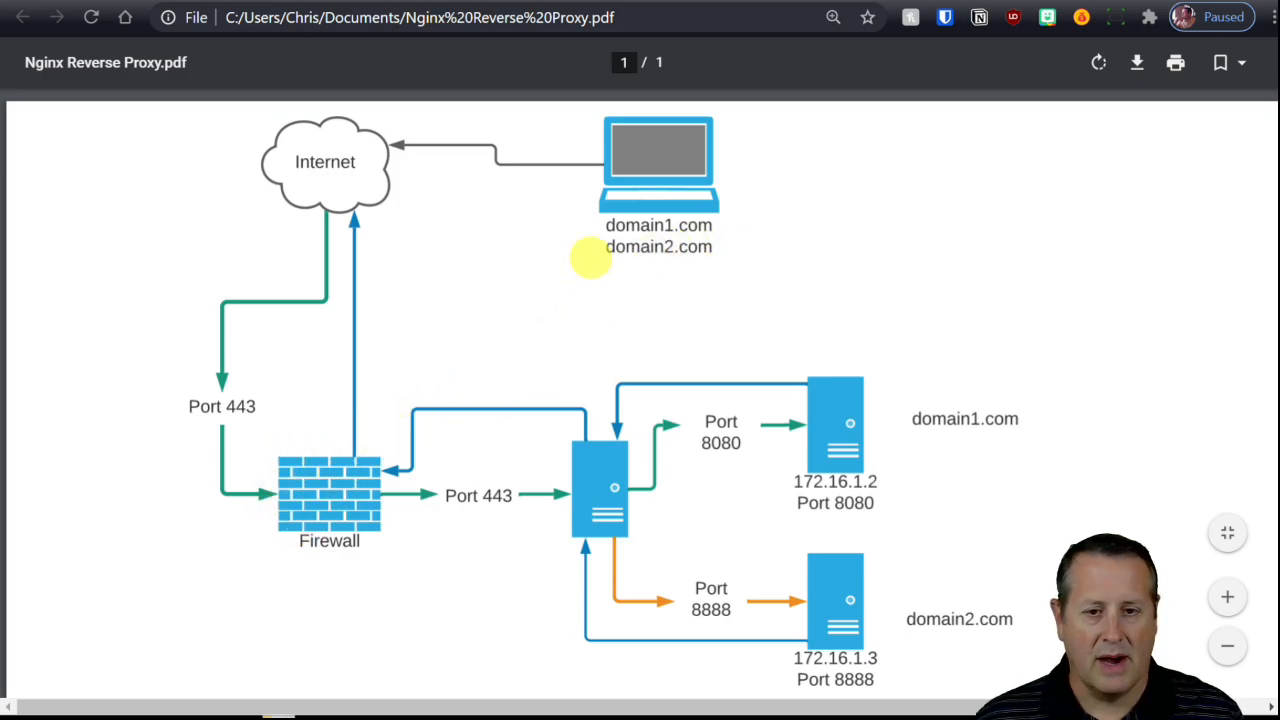
pyautogui.moveTo(264, 300)
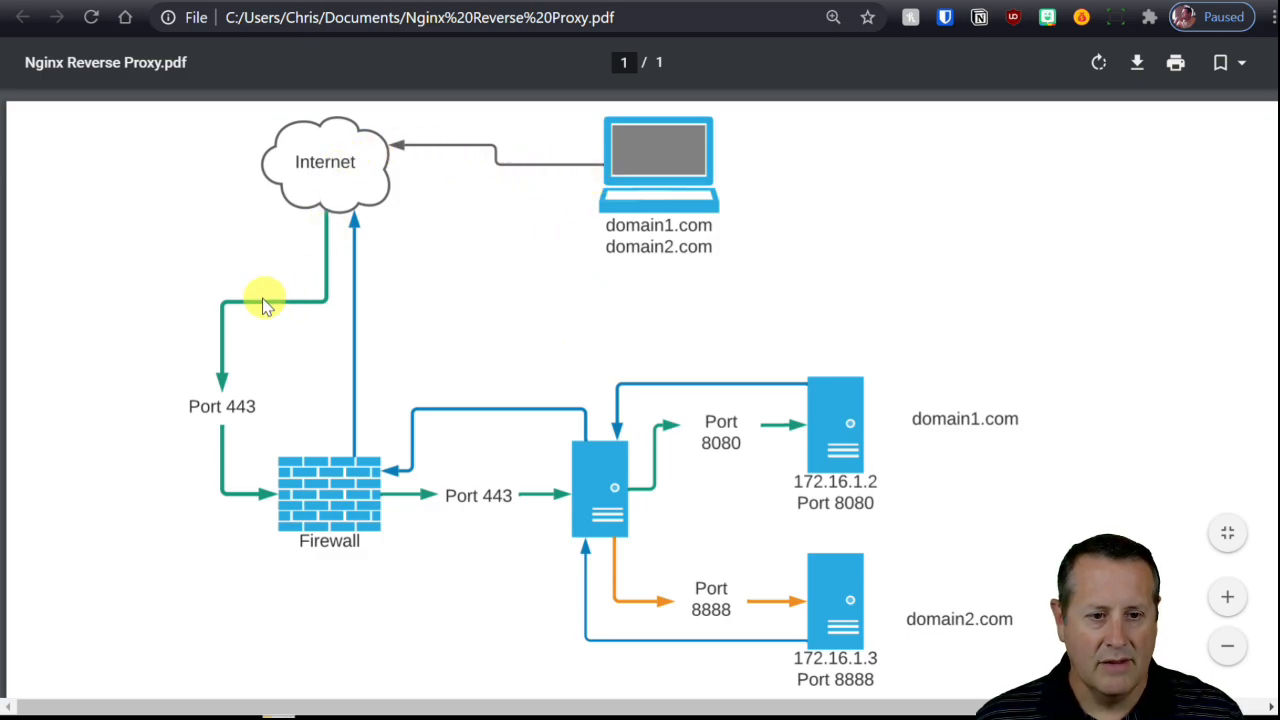
pyautogui.moveTo(216, 458)
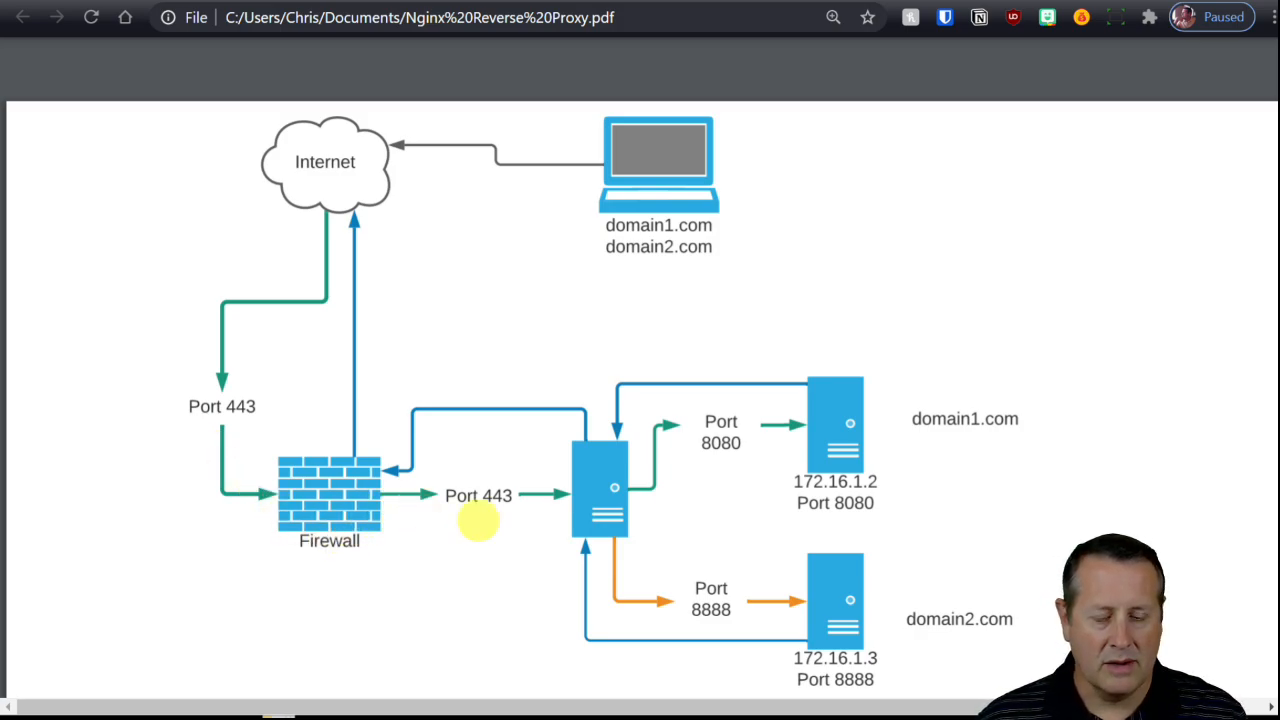
pyautogui.moveTo(584, 478)
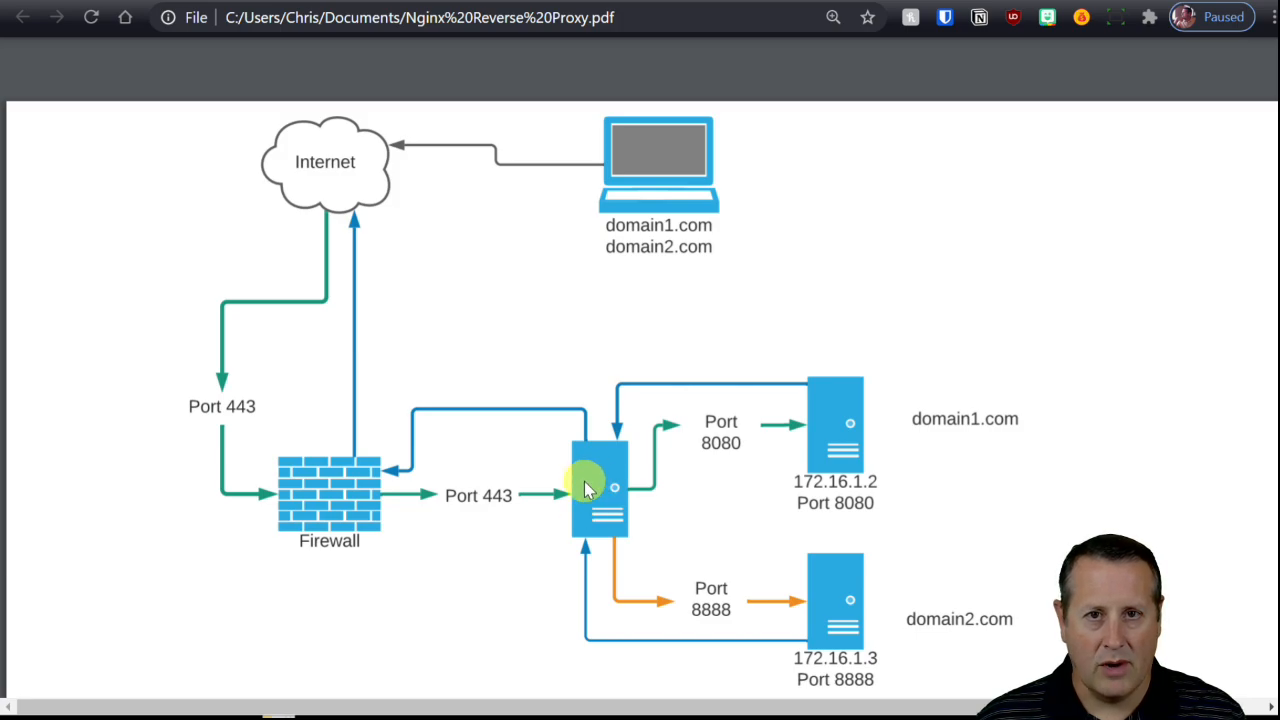
pyautogui.moveTo(588, 496)
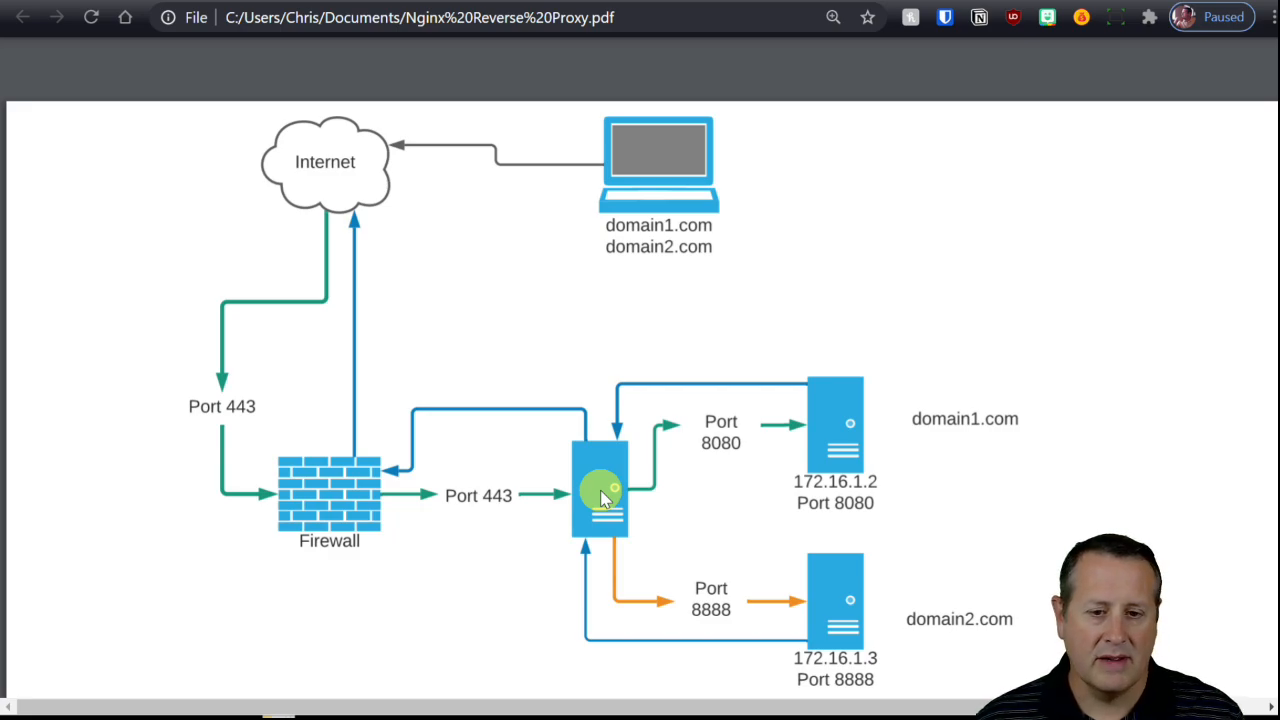
pyautogui.moveTo(608, 500)
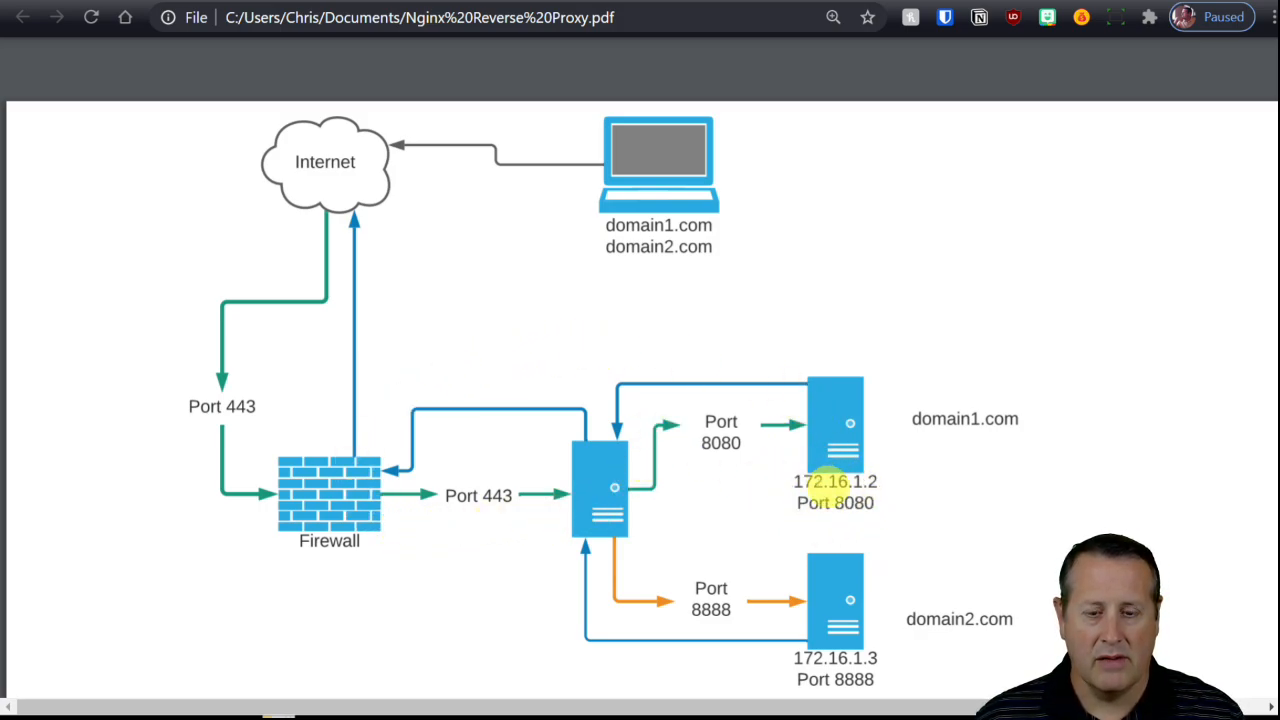
pyautogui.moveTo(940, 496)
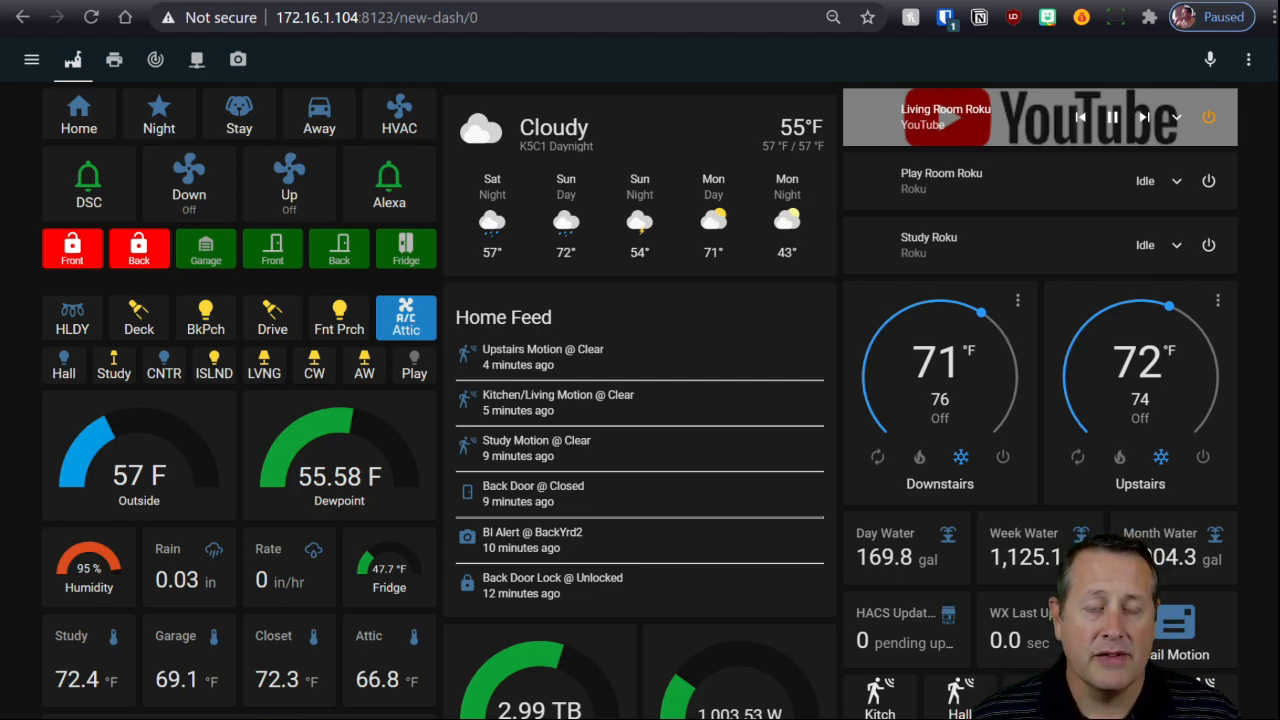
# Go to Supervisor's Add-on Store and search 'mar' to find the MariaDB add-on.
pyautogui.click(32, 60)
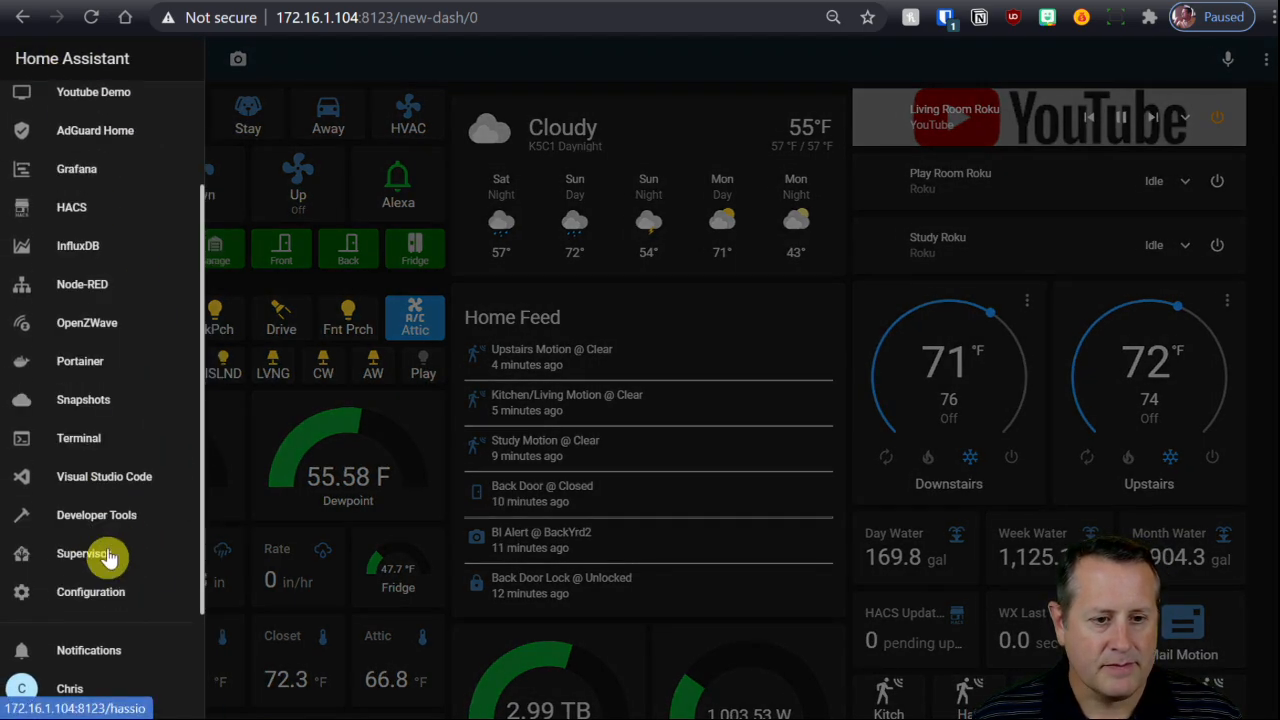
pyautogui.click(84, 552)
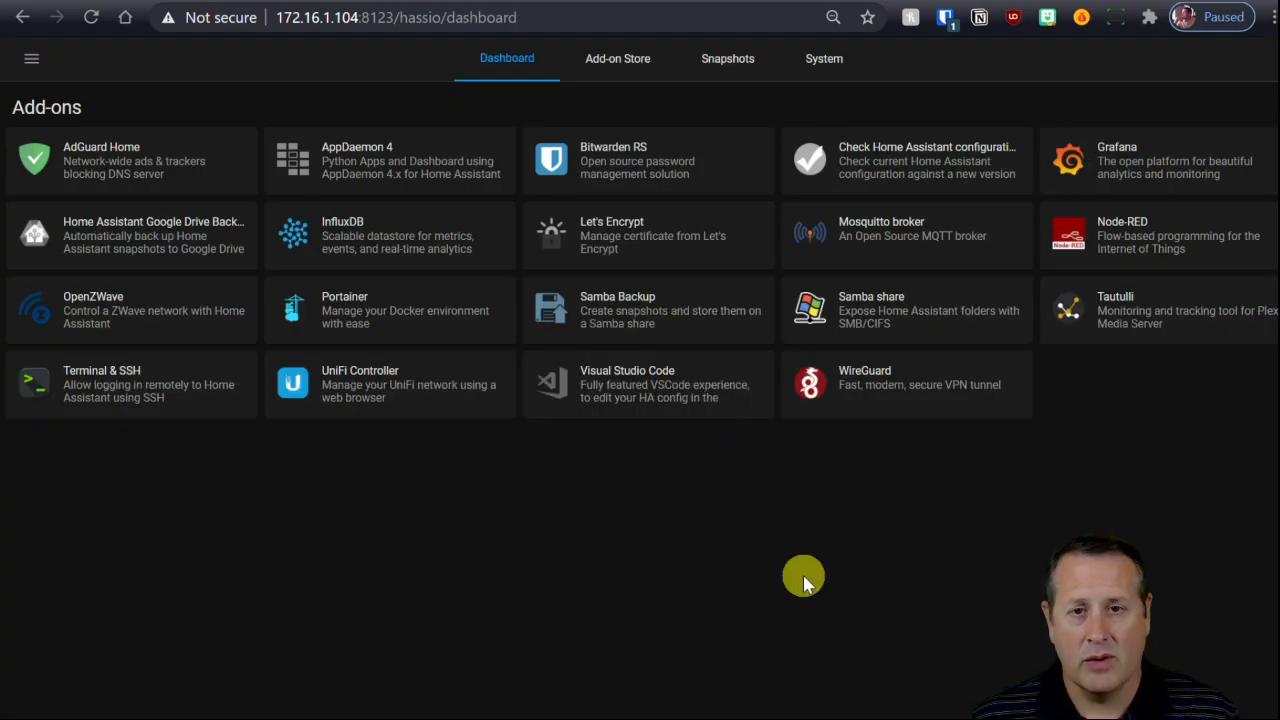
pyautogui.click(616, 58)
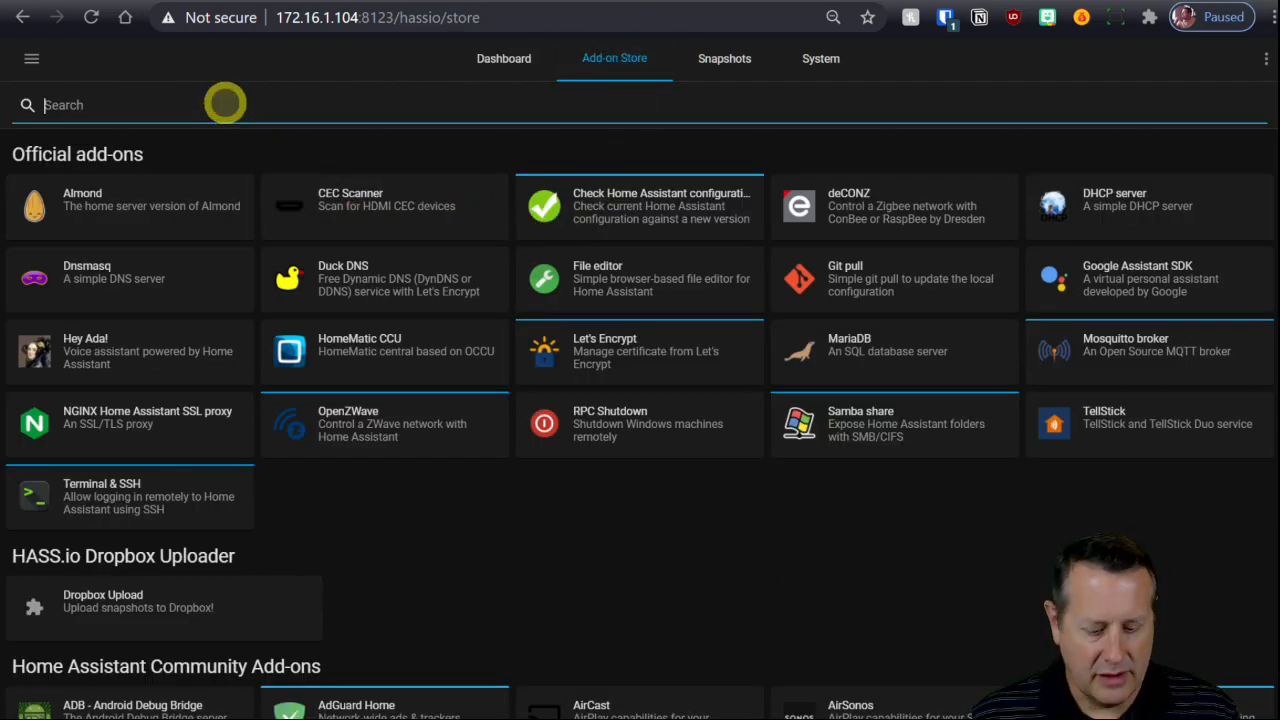
pyautogui.write('mar')
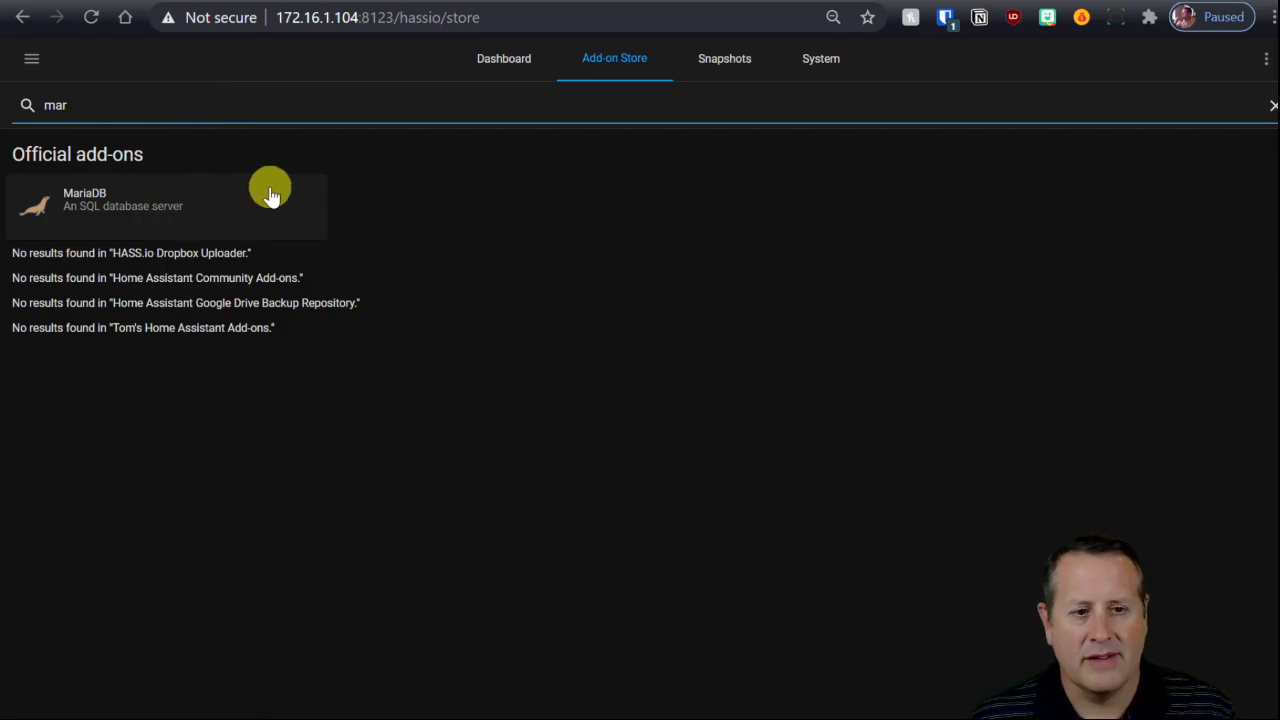
pyautogui.moveTo(224, 212)
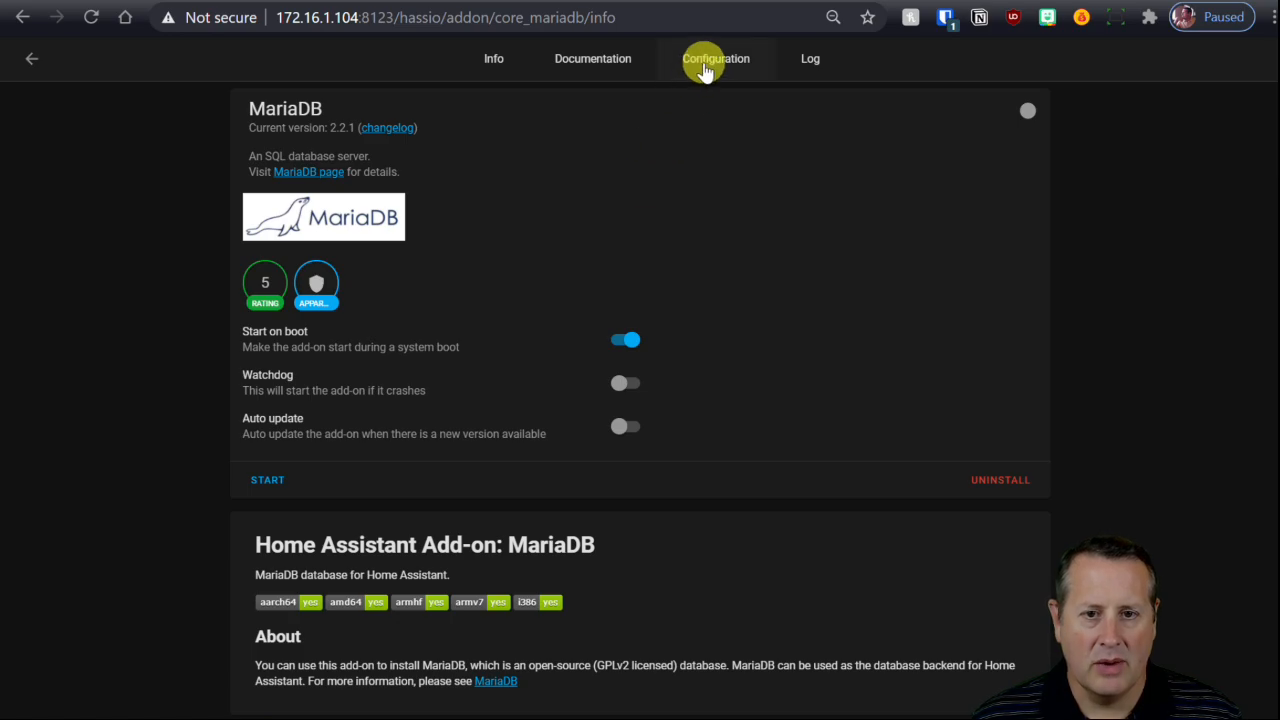
pyautogui.click(716, 58)
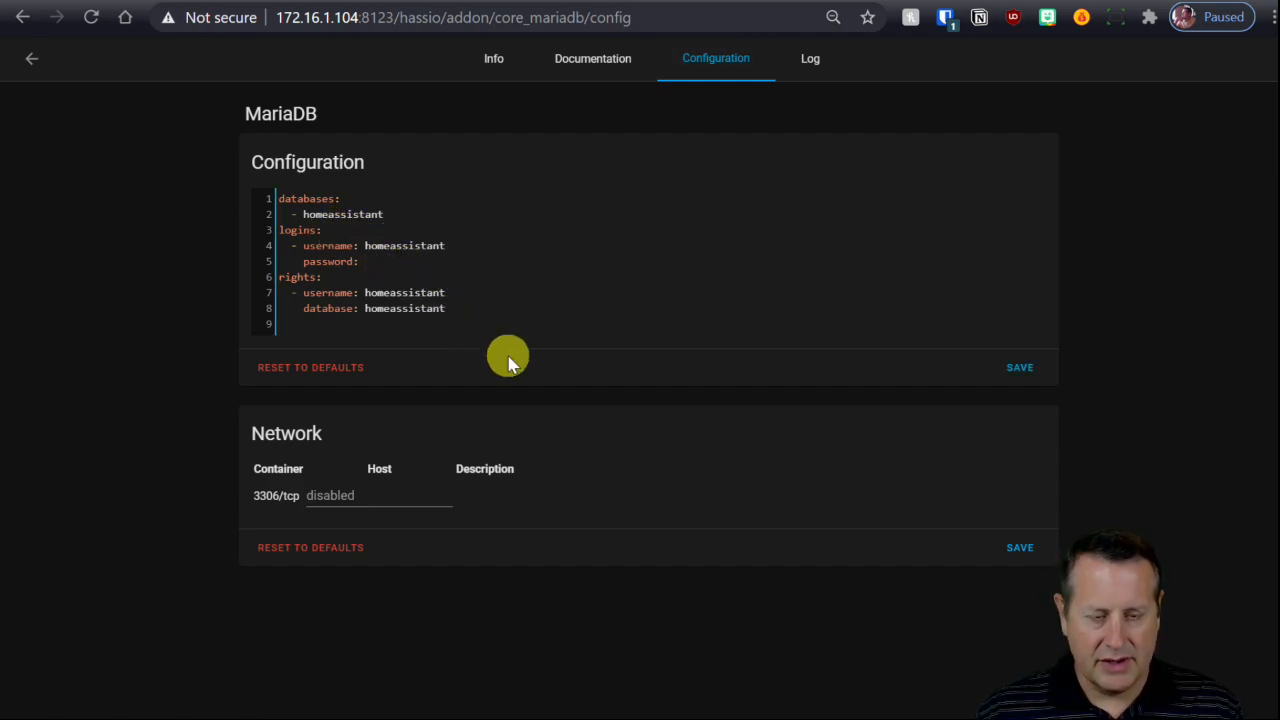
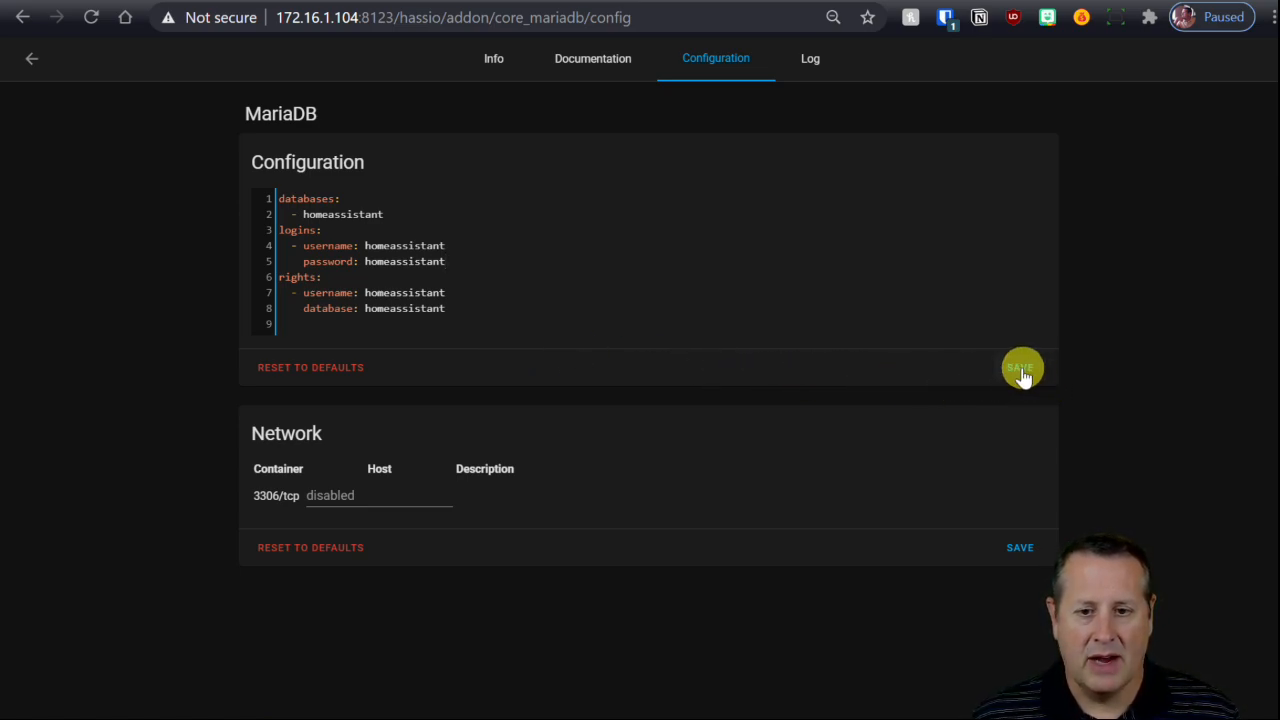
pyautogui.click(1020, 368)
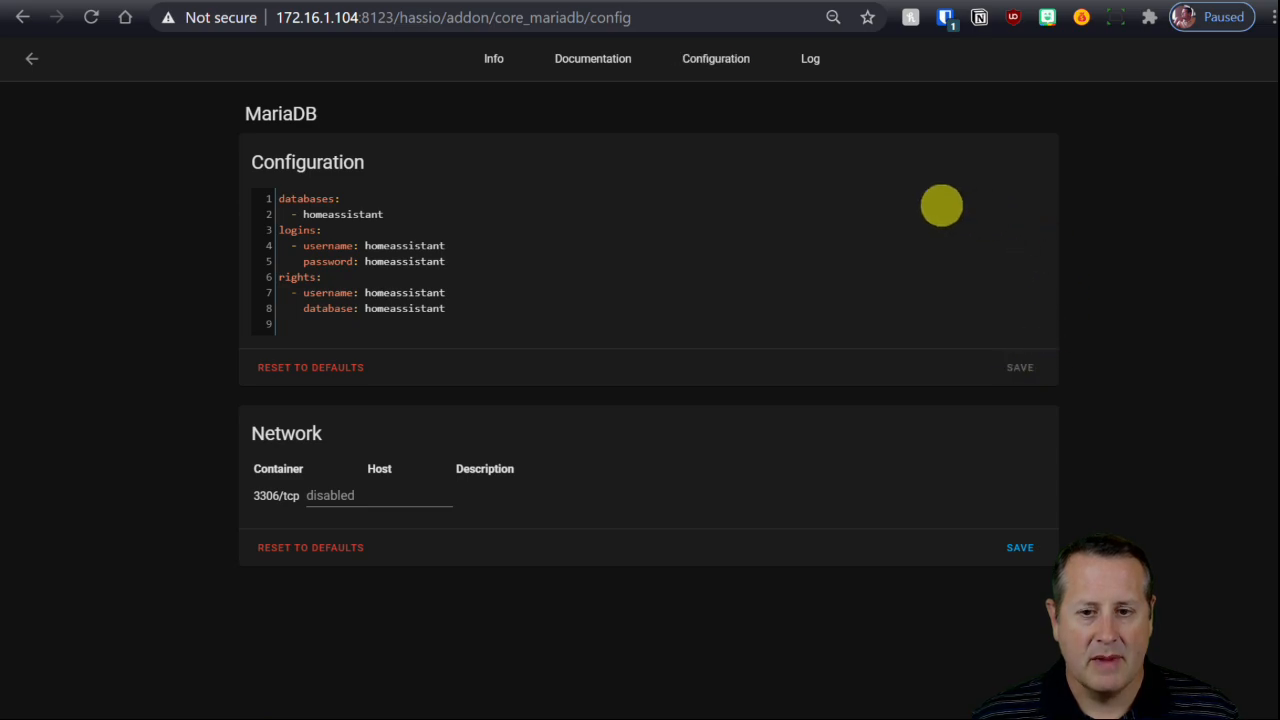
# Refresh the MariaDB add-on log until it shows the database ready for connections.
pyautogui.click(492, 58)
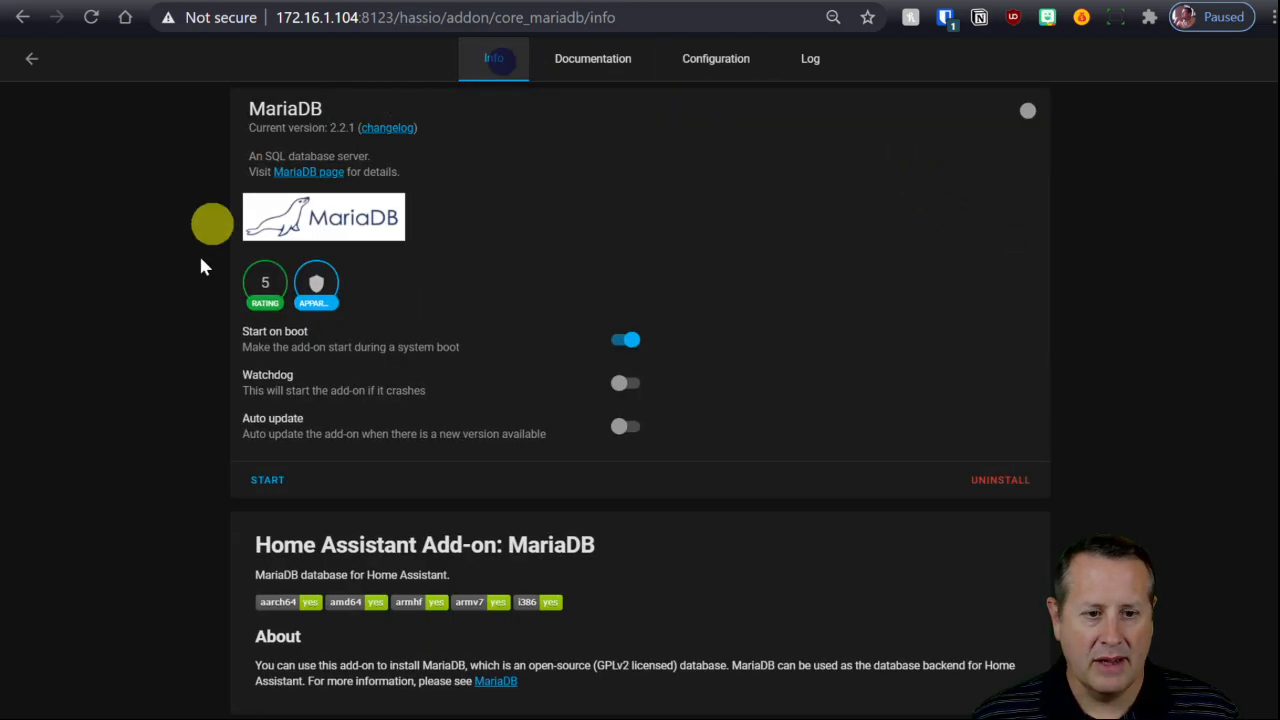
pyautogui.moveTo(810, 58)
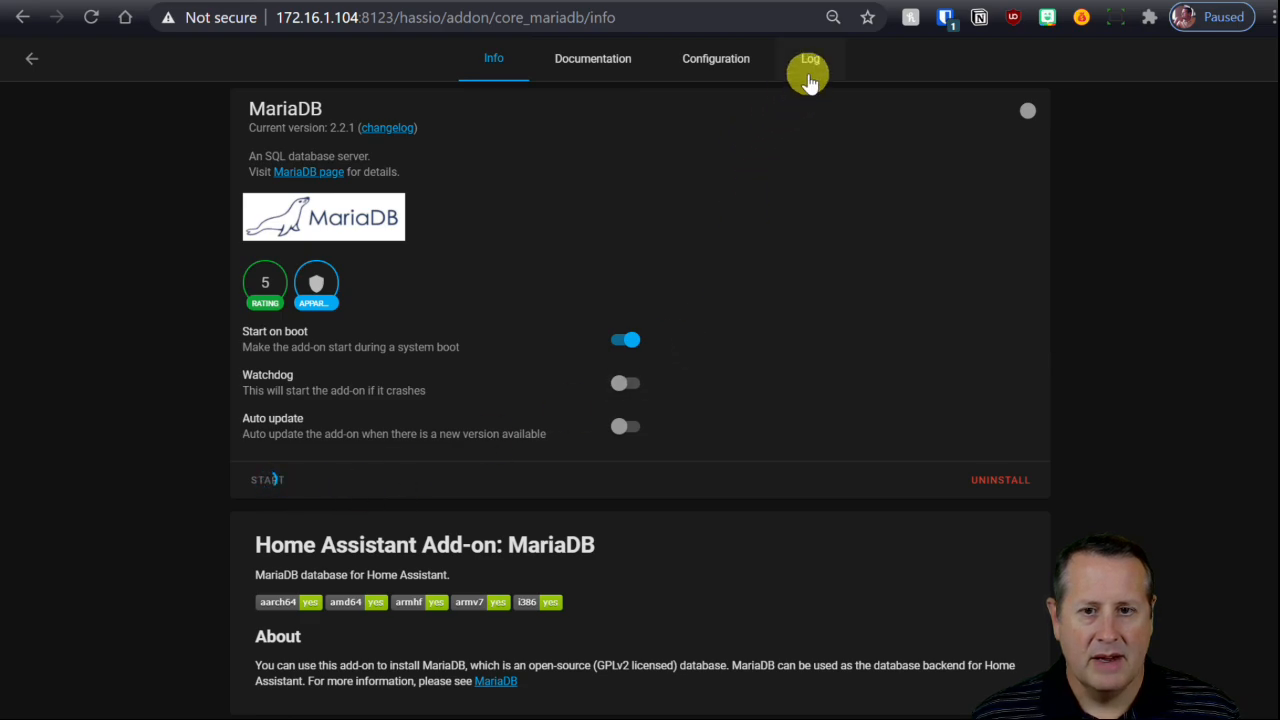
pyautogui.click(810, 58)
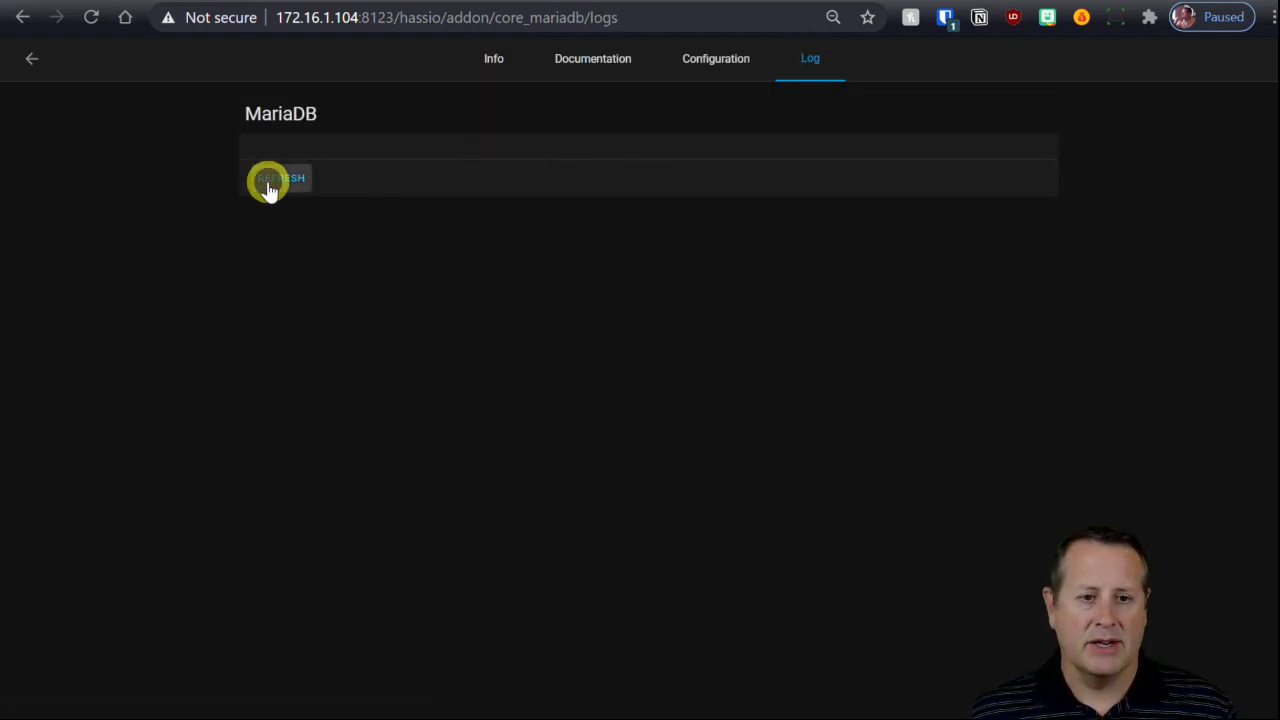
pyautogui.click(280, 178)
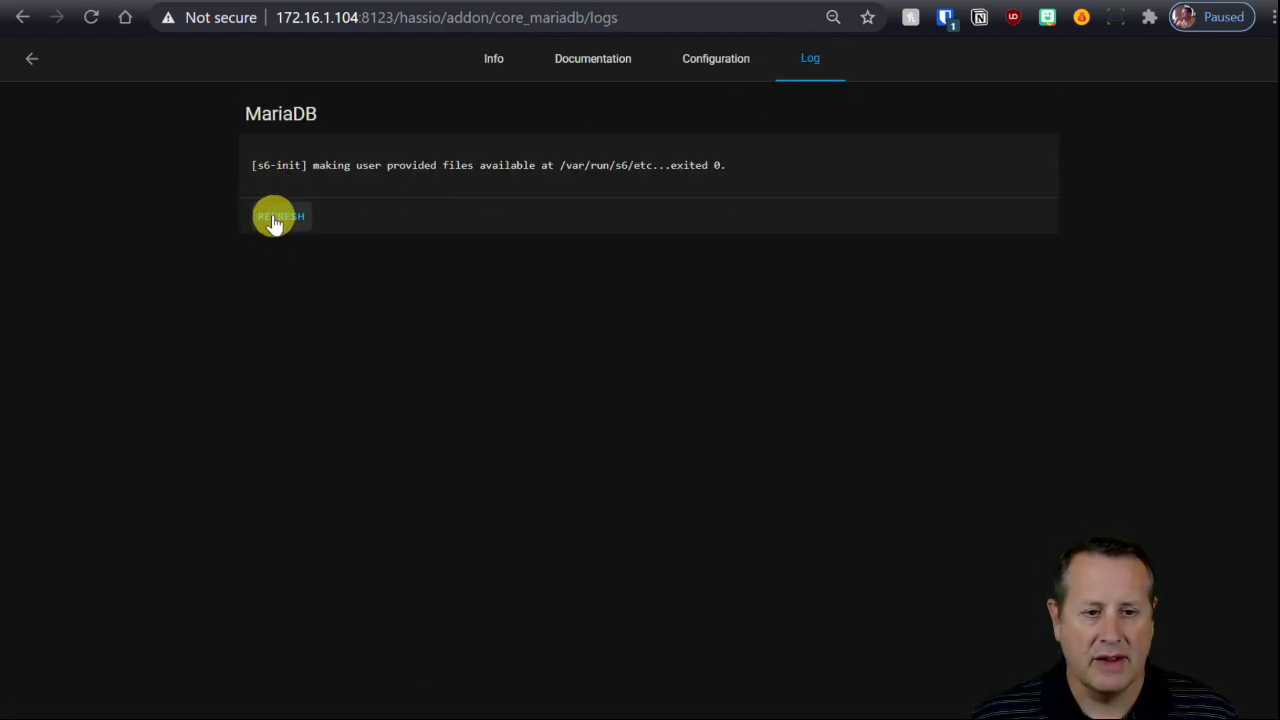
pyautogui.click(280, 216)
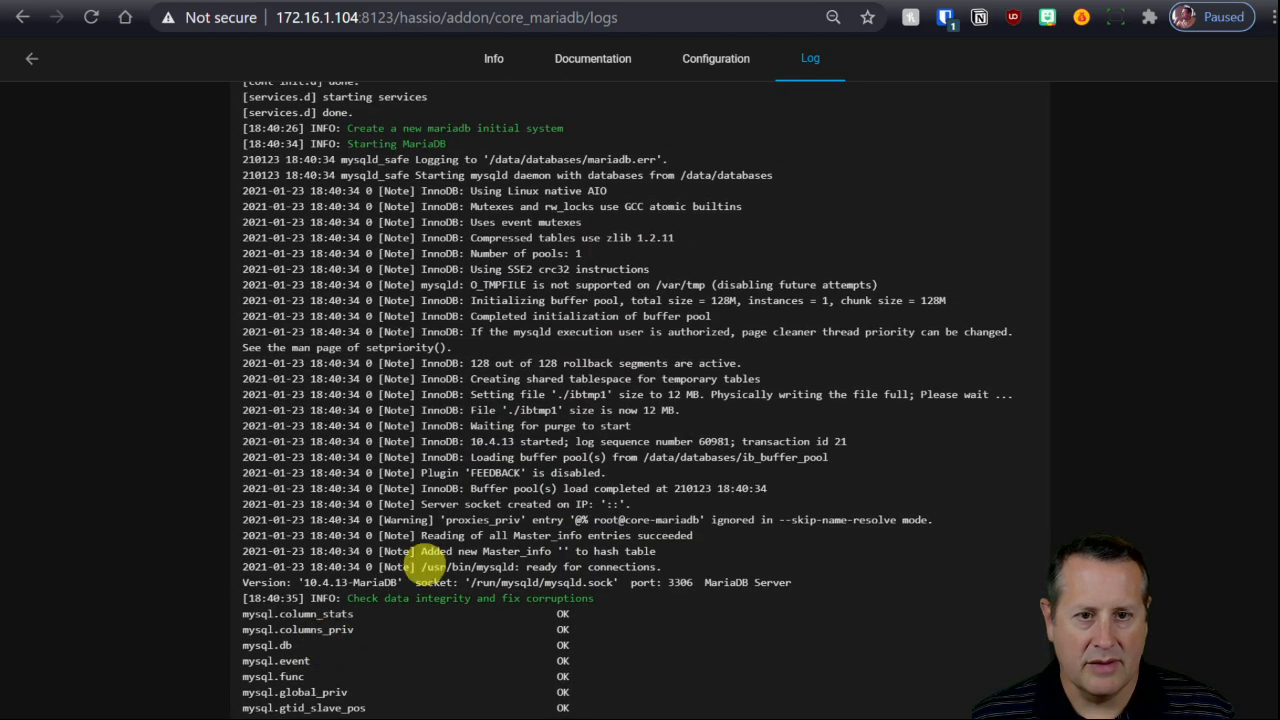
# Search the Add-on Store for 'nginx' and install the Nginx Proxy Manager add-on.
pyautogui.click(32, 58)
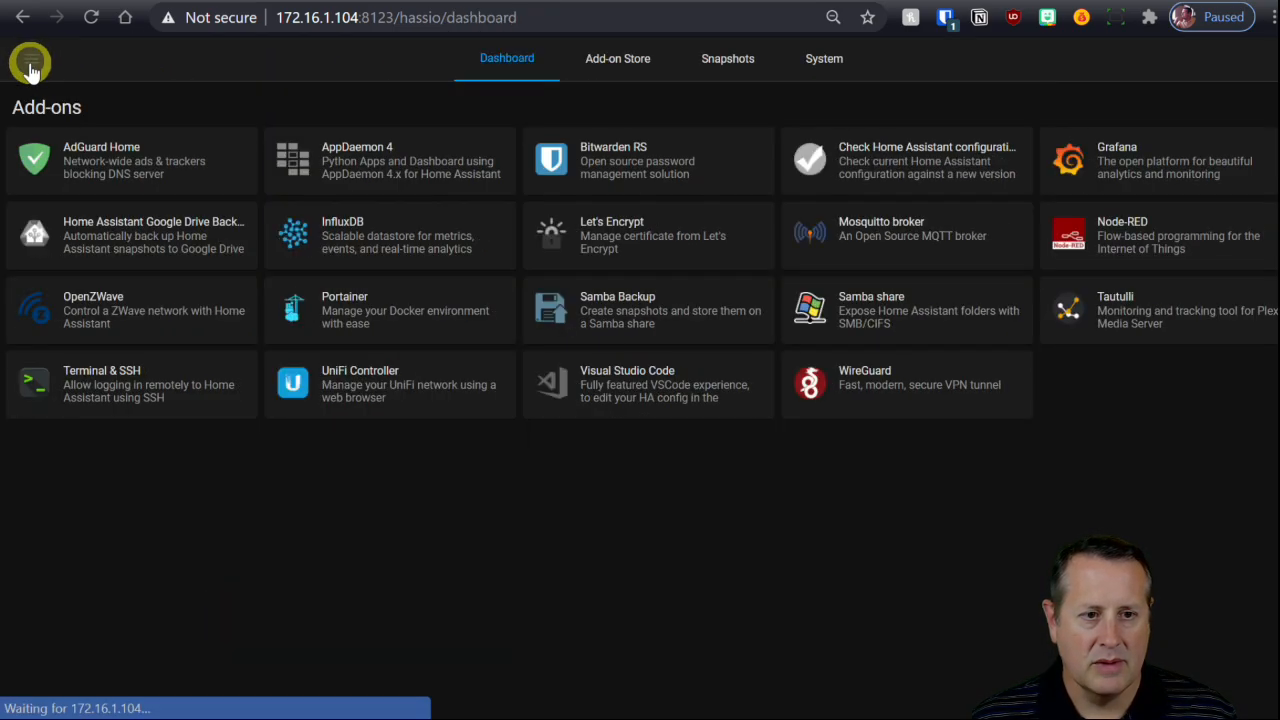
pyautogui.click(616, 58)
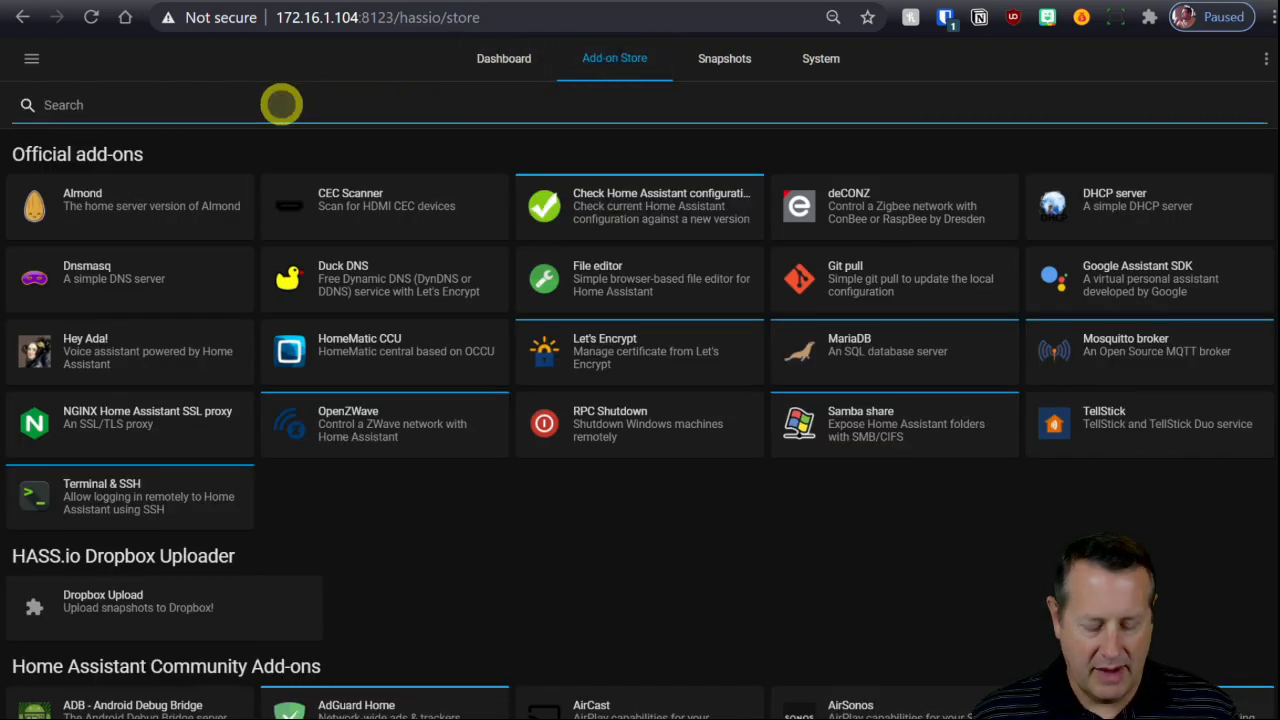
pyautogui.write('ngnm')
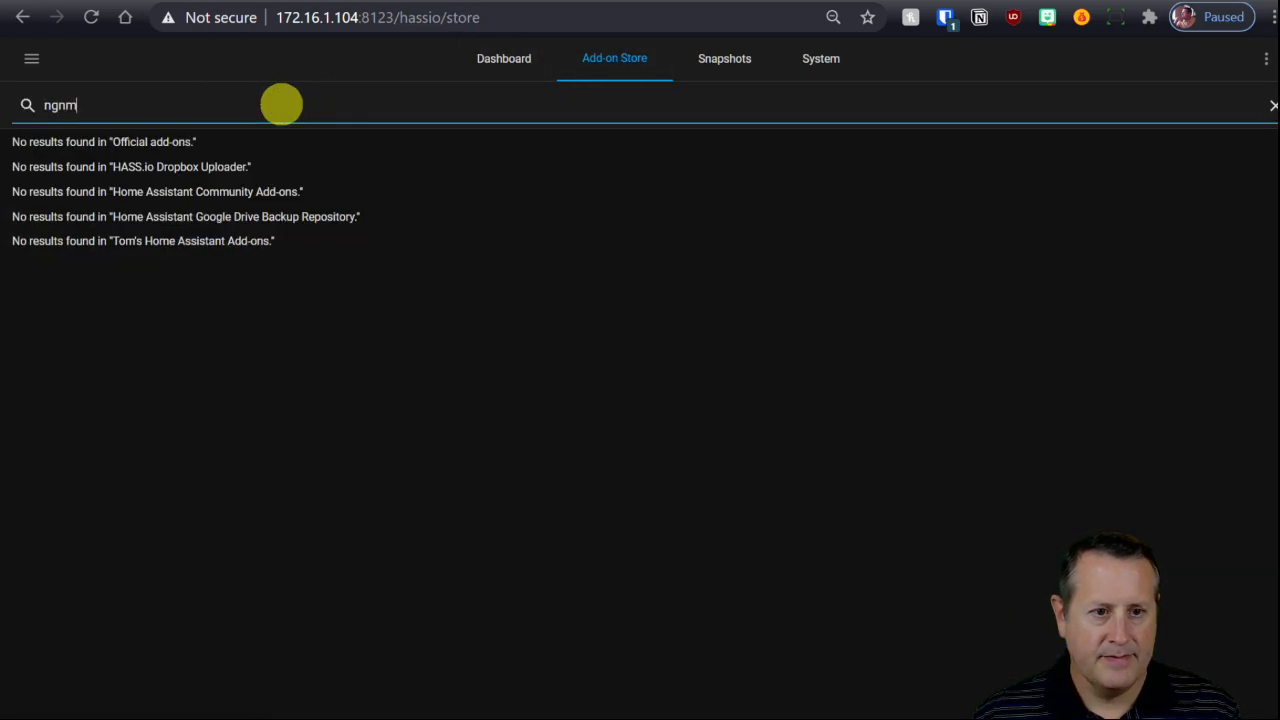
pyautogui.write('ng')
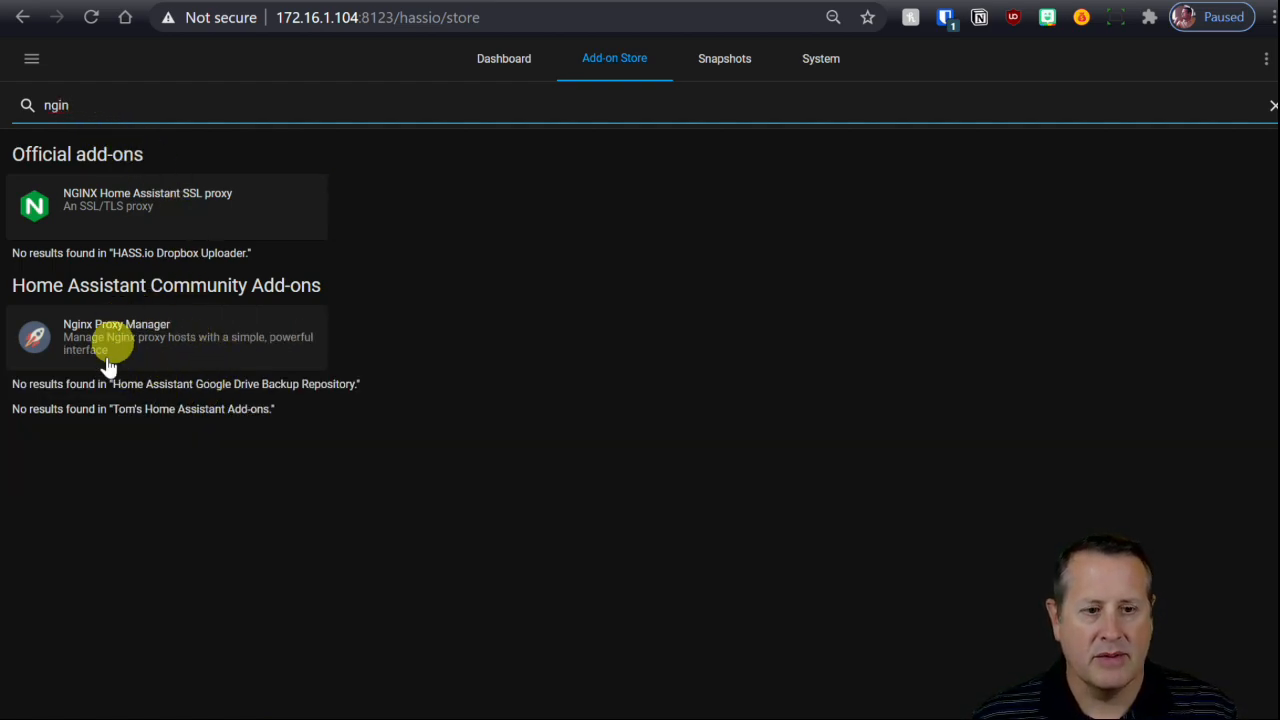
pyautogui.moveTo(150, 340)
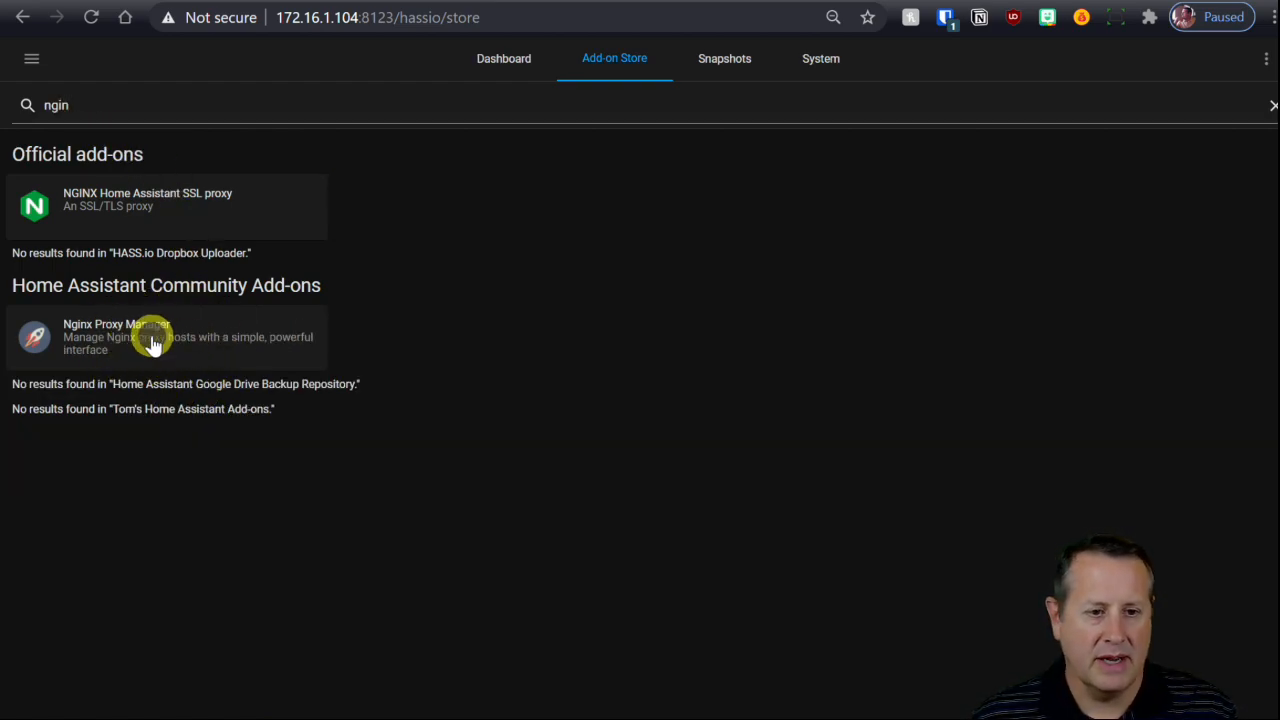
pyautogui.click(150, 336)
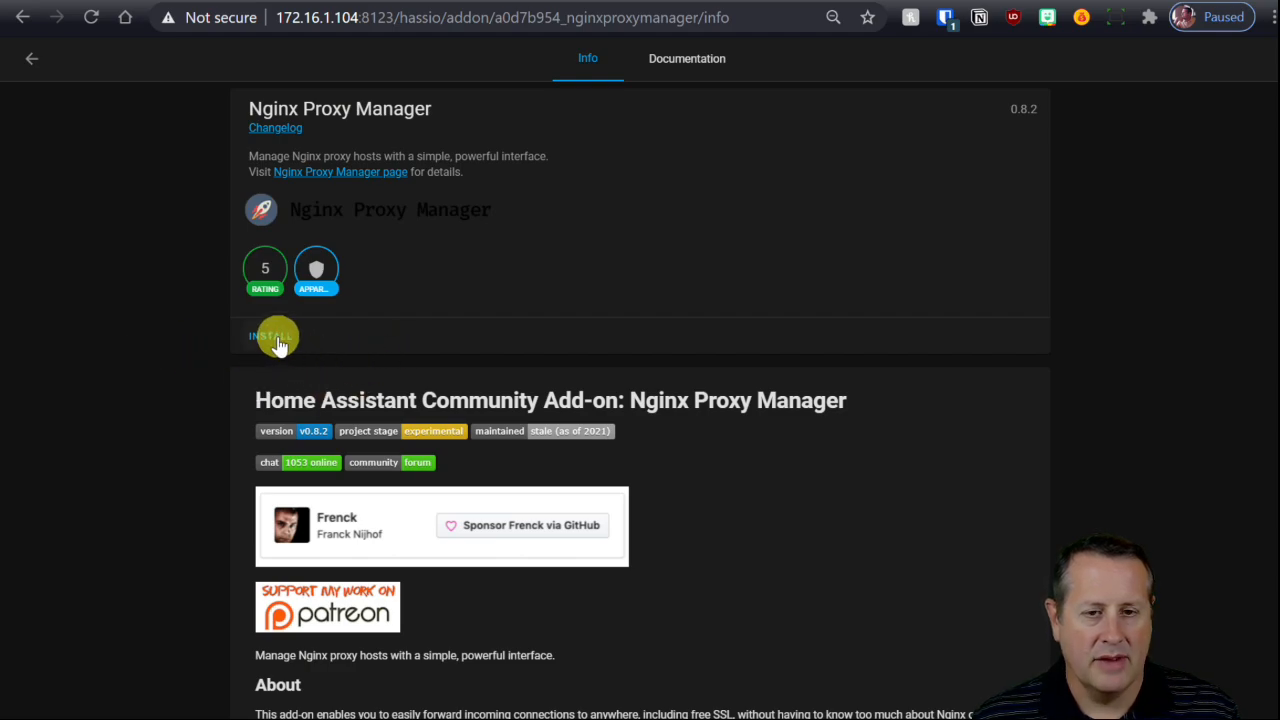
pyautogui.click(272, 336)
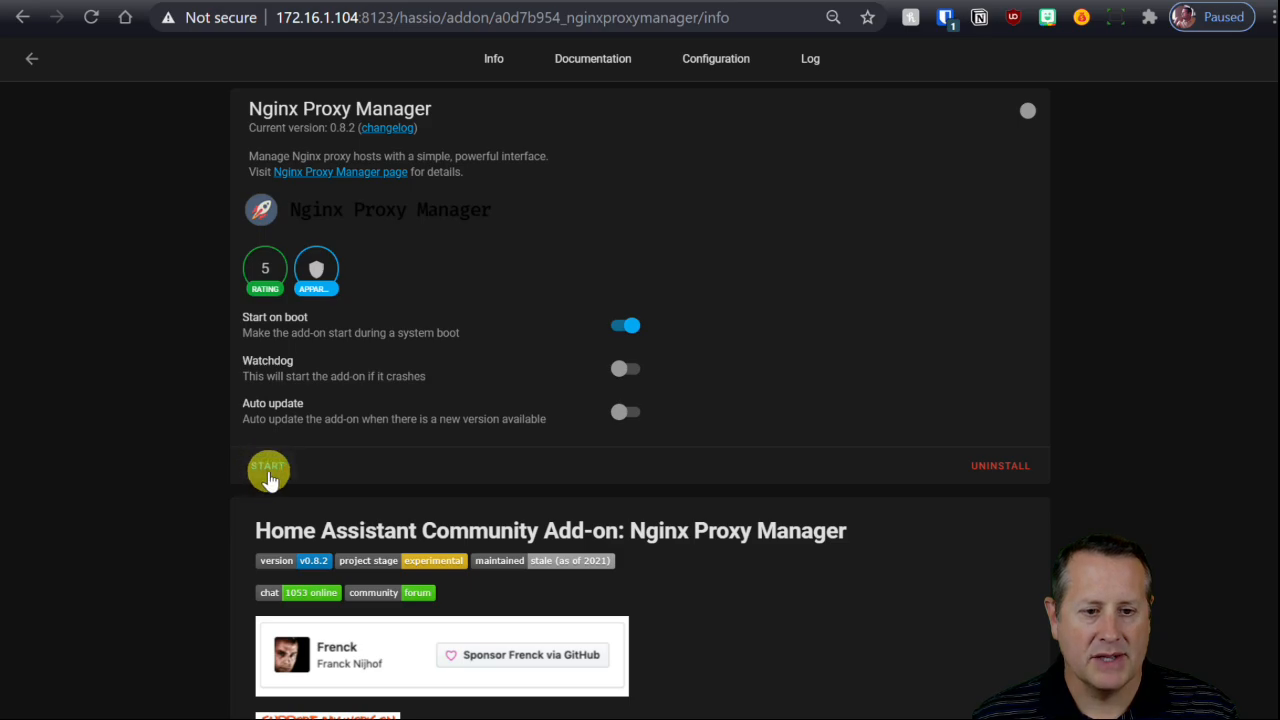
# Refresh the Nginx Proxy Manager log until migrations, setup and backend startup appear.
pyautogui.click(810, 58)
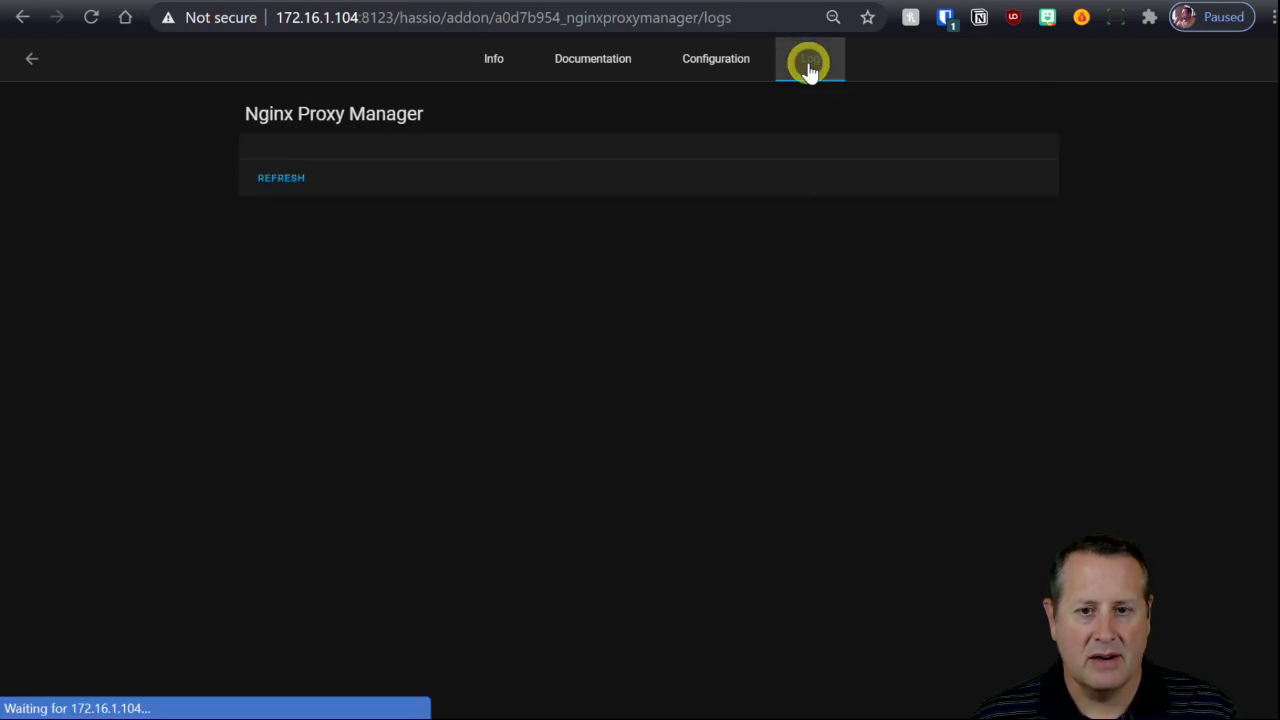
pyautogui.click(810, 58)
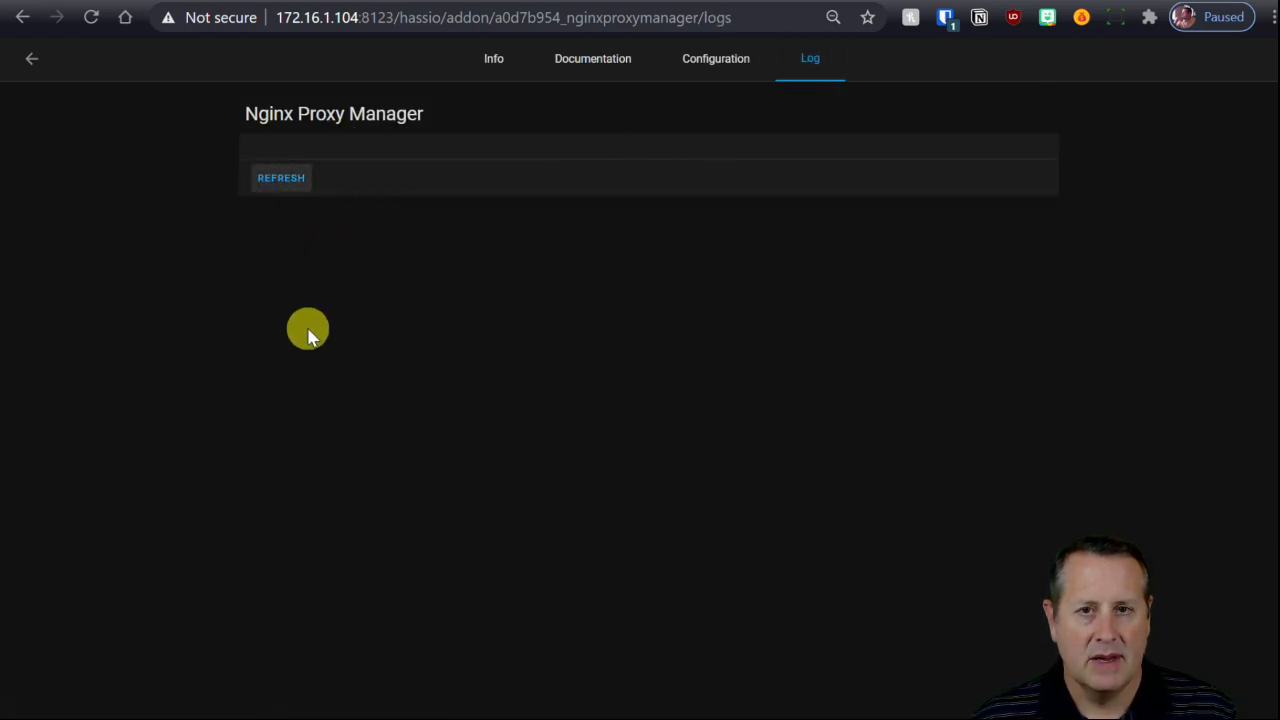
pyautogui.click(280, 178)
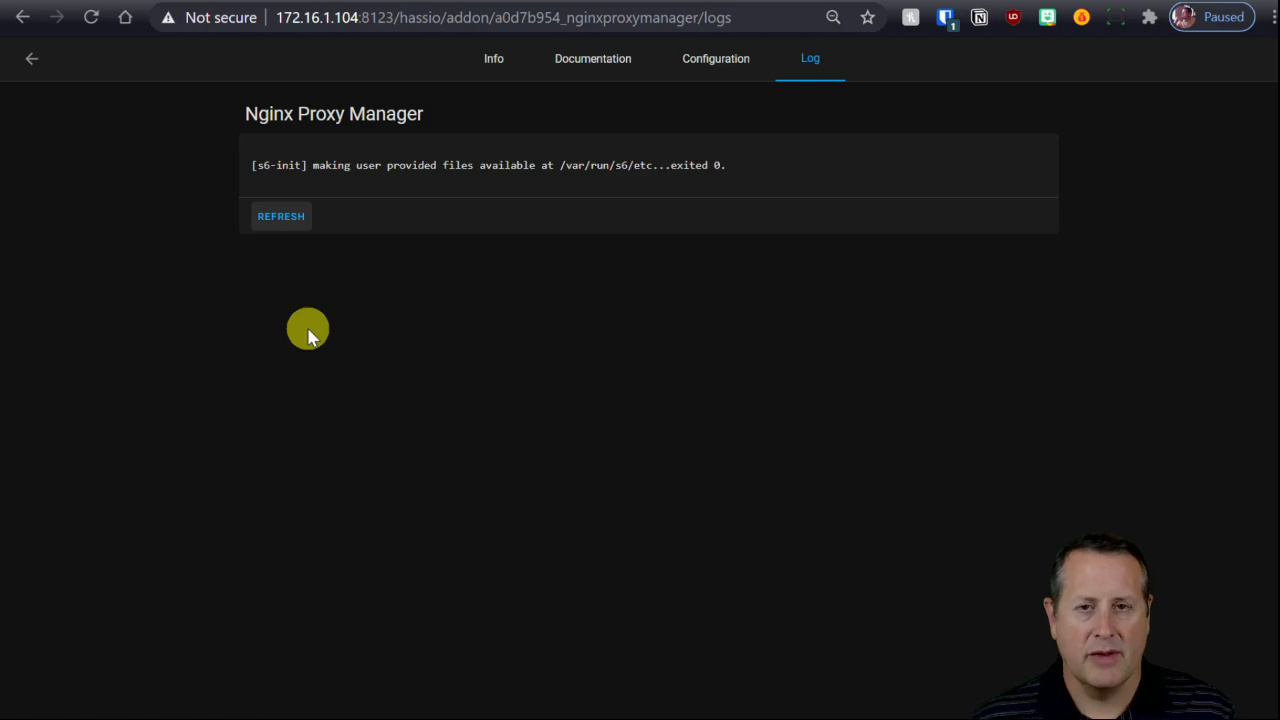
pyautogui.click(280, 216)
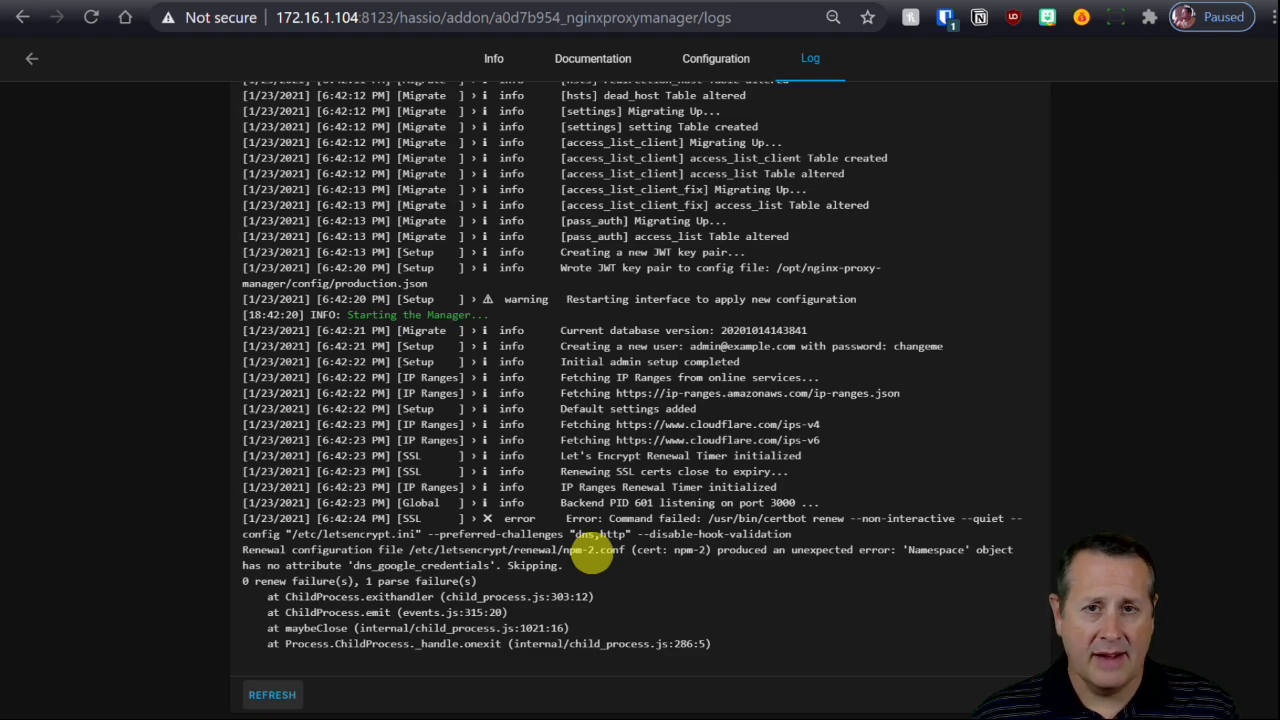
pyautogui.moveTo(684, 576)
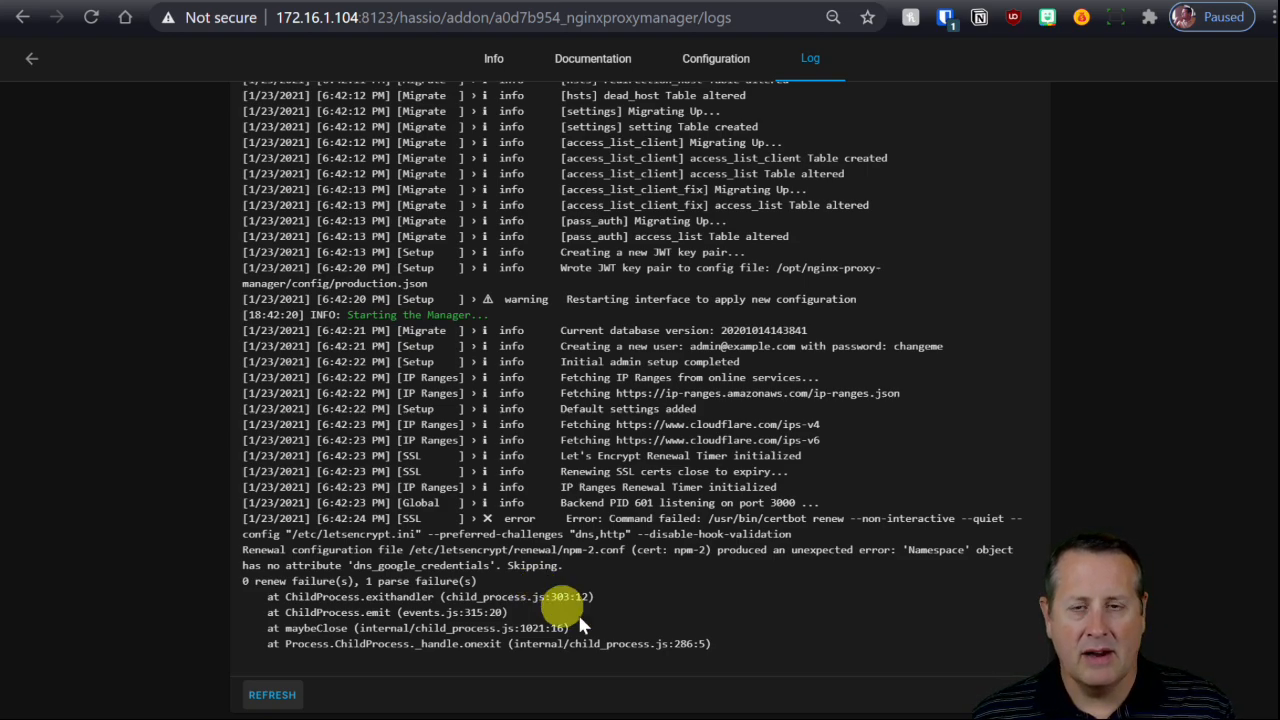
pyautogui.moveTo(628, 600)
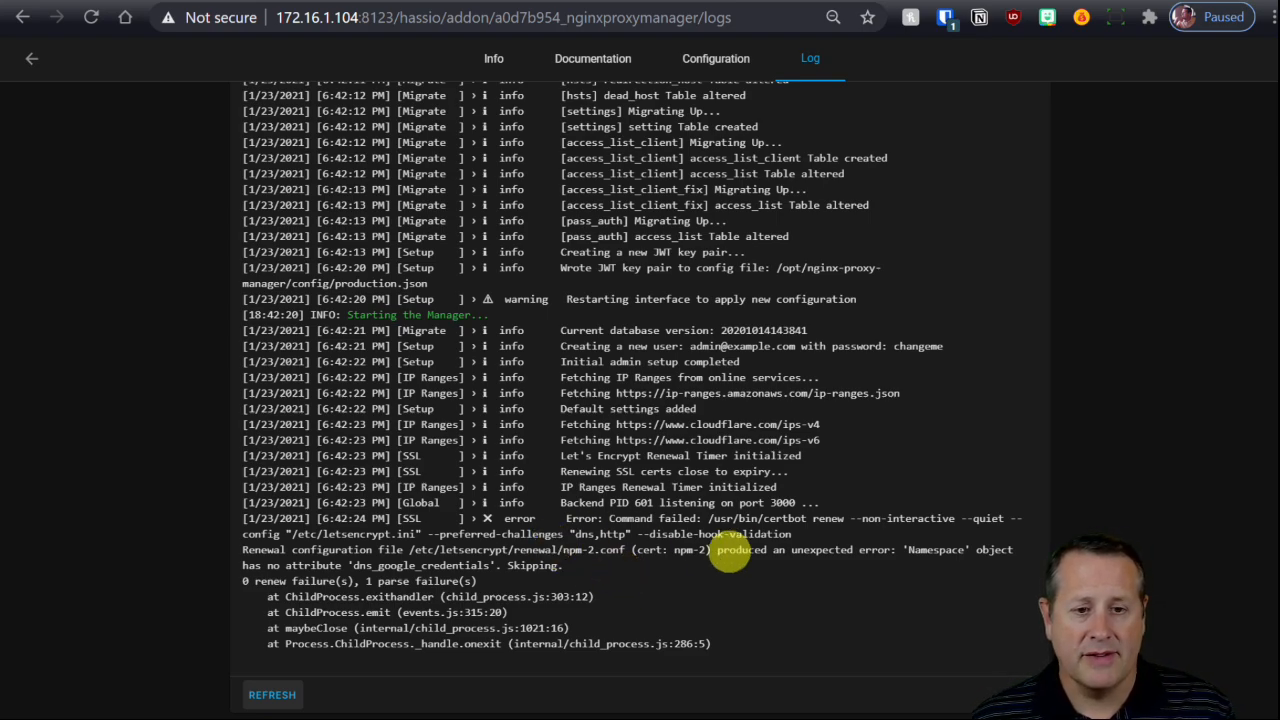
# Read the documentation for default credentials, then start the Nginx Proxy Manager add-on.
pyautogui.click(592, 58)
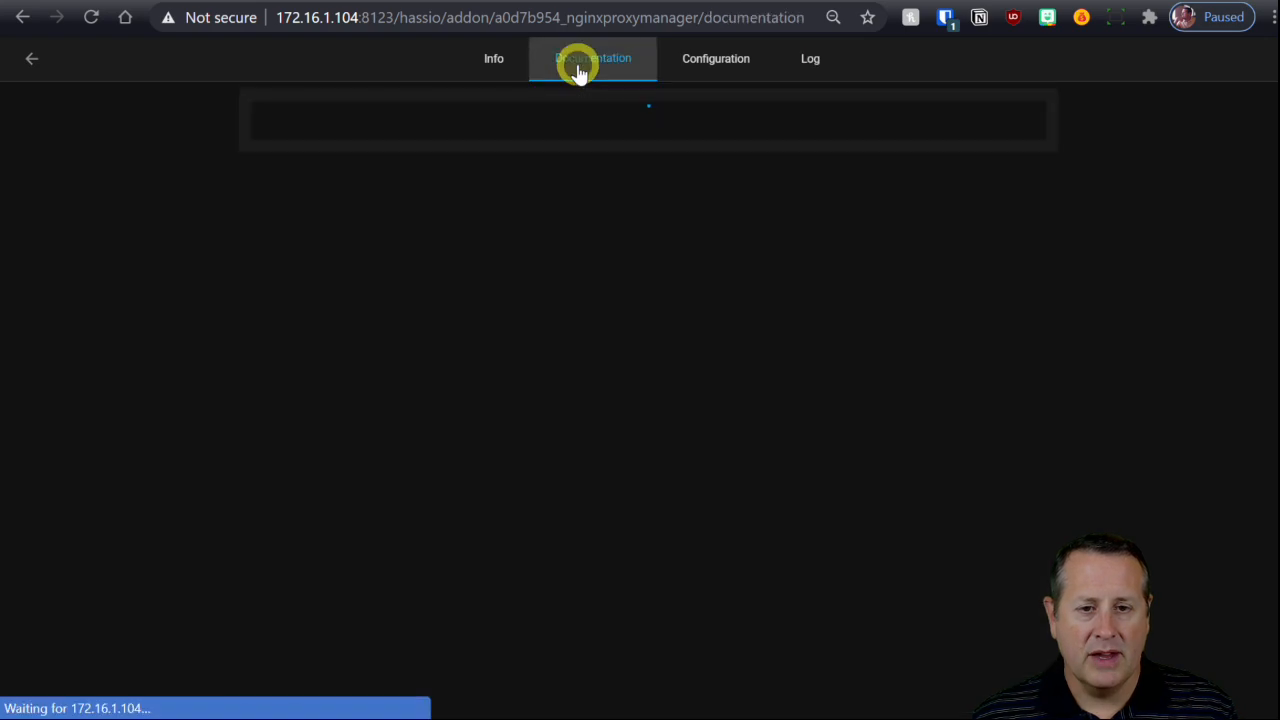
pyautogui.click(592, 58)
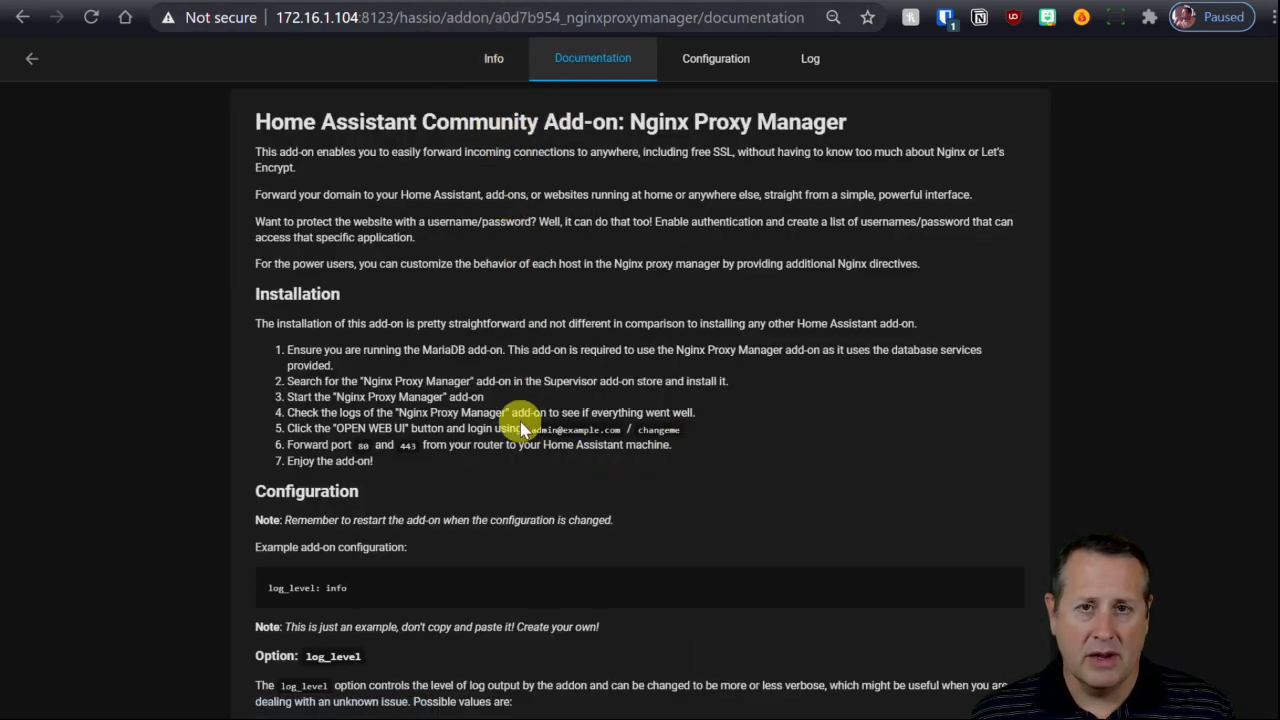
pyautogui.moveTo(516, 350)
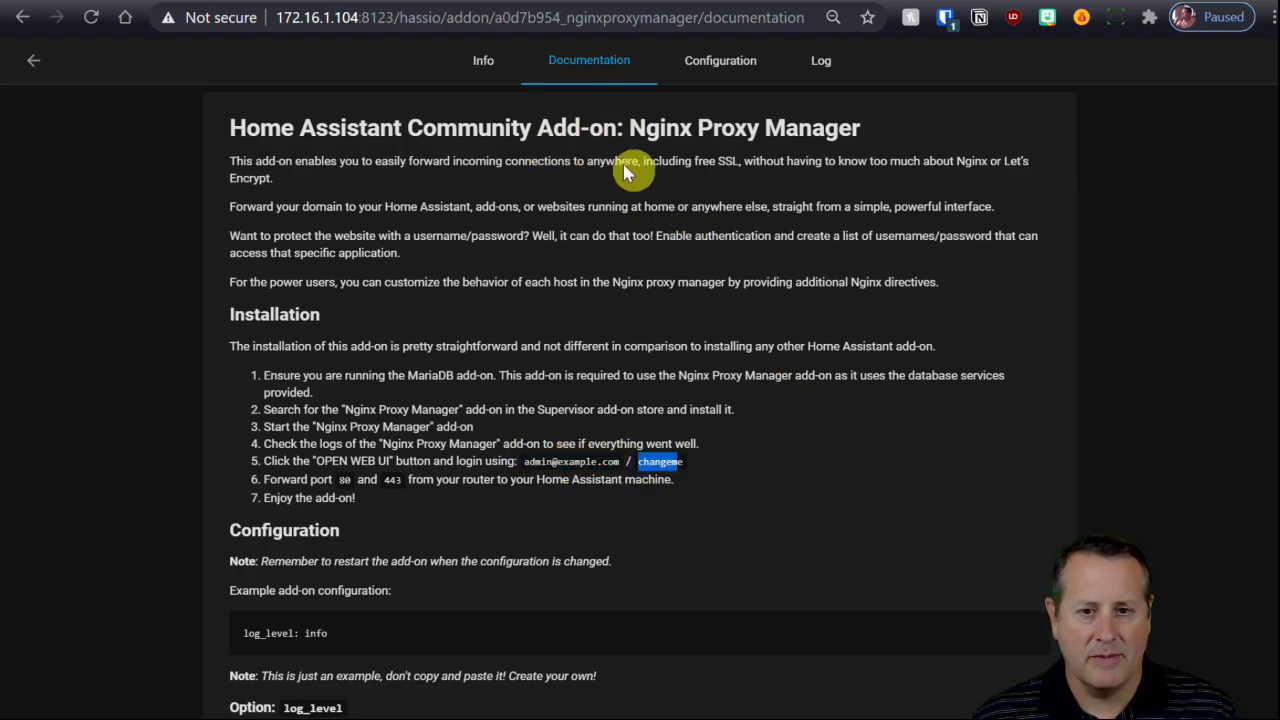
pyautogui.click(484, 60)
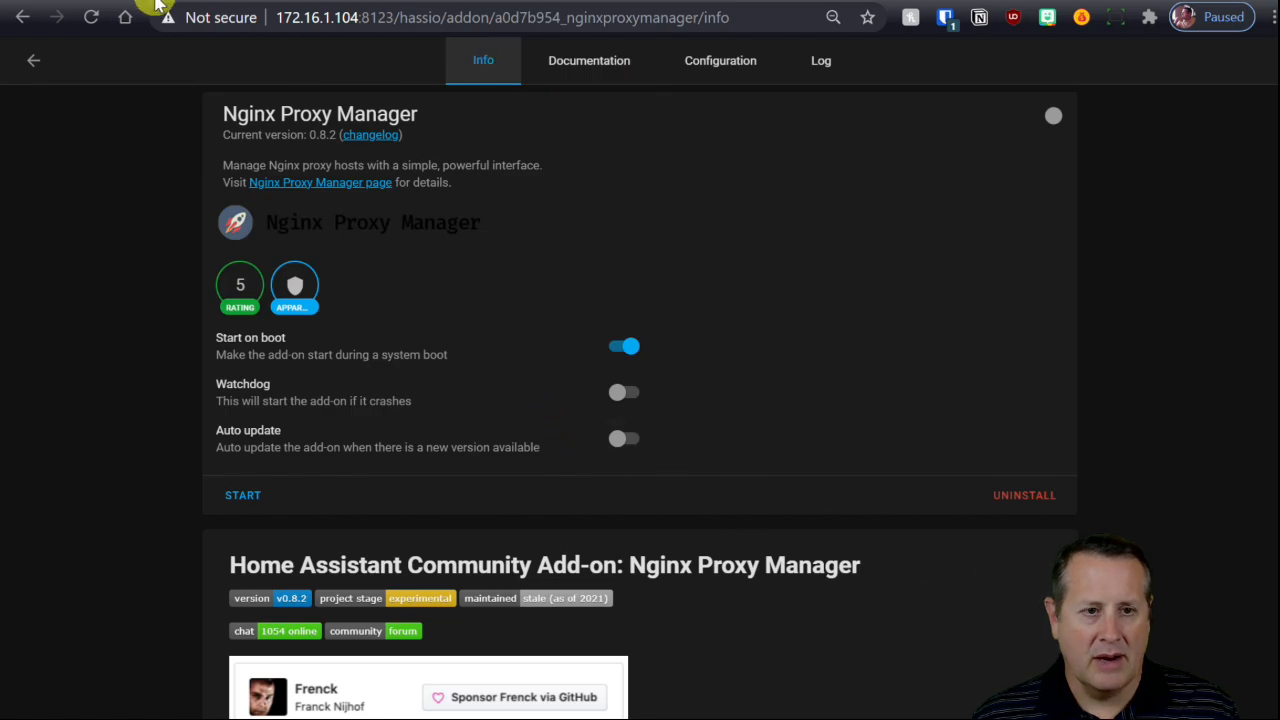
pyautogui.click(242, 494)
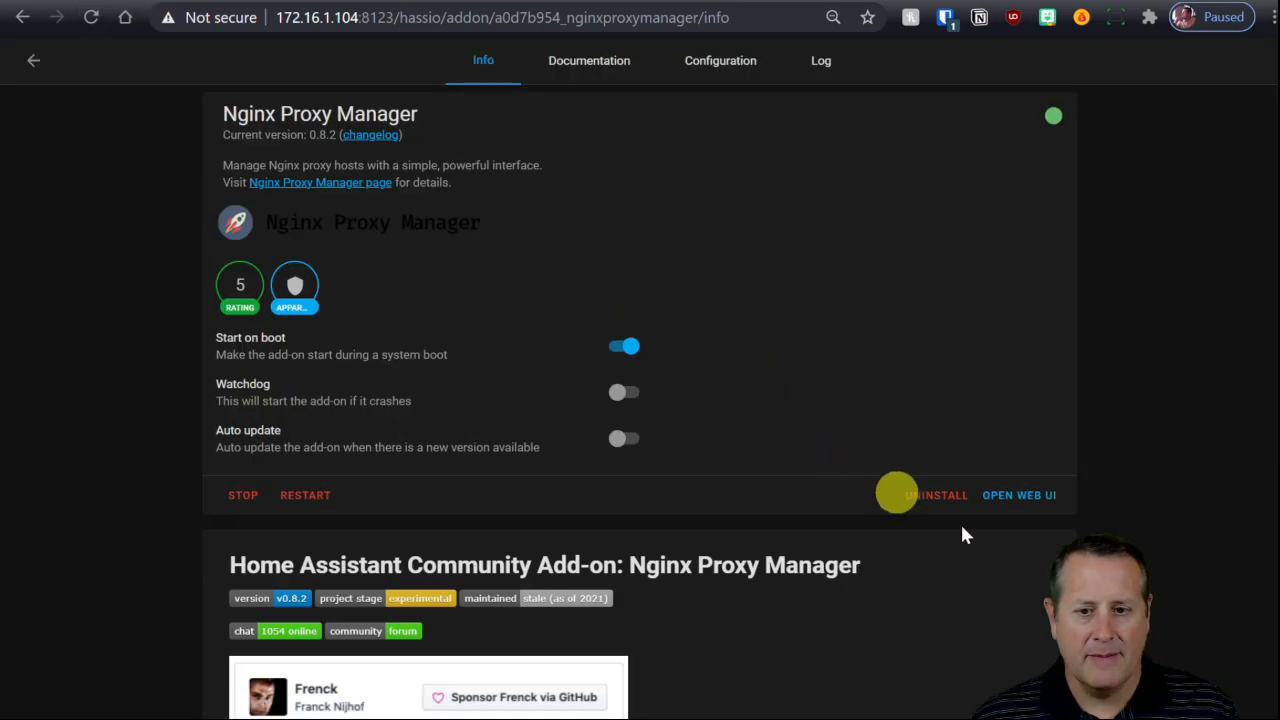
pyautogui.moveTo(1044, 496)
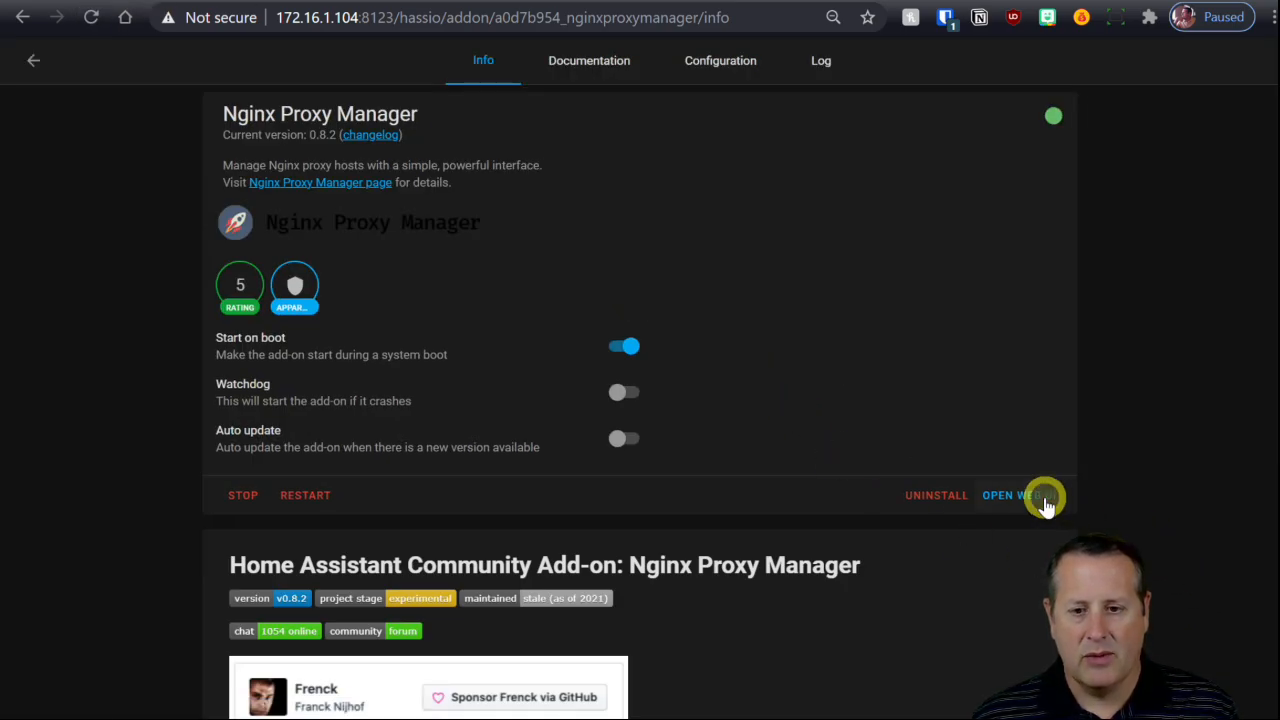
# Launch the web UI and sign in with the default admin@ email and password.
pyautogui.click(1008, 496)
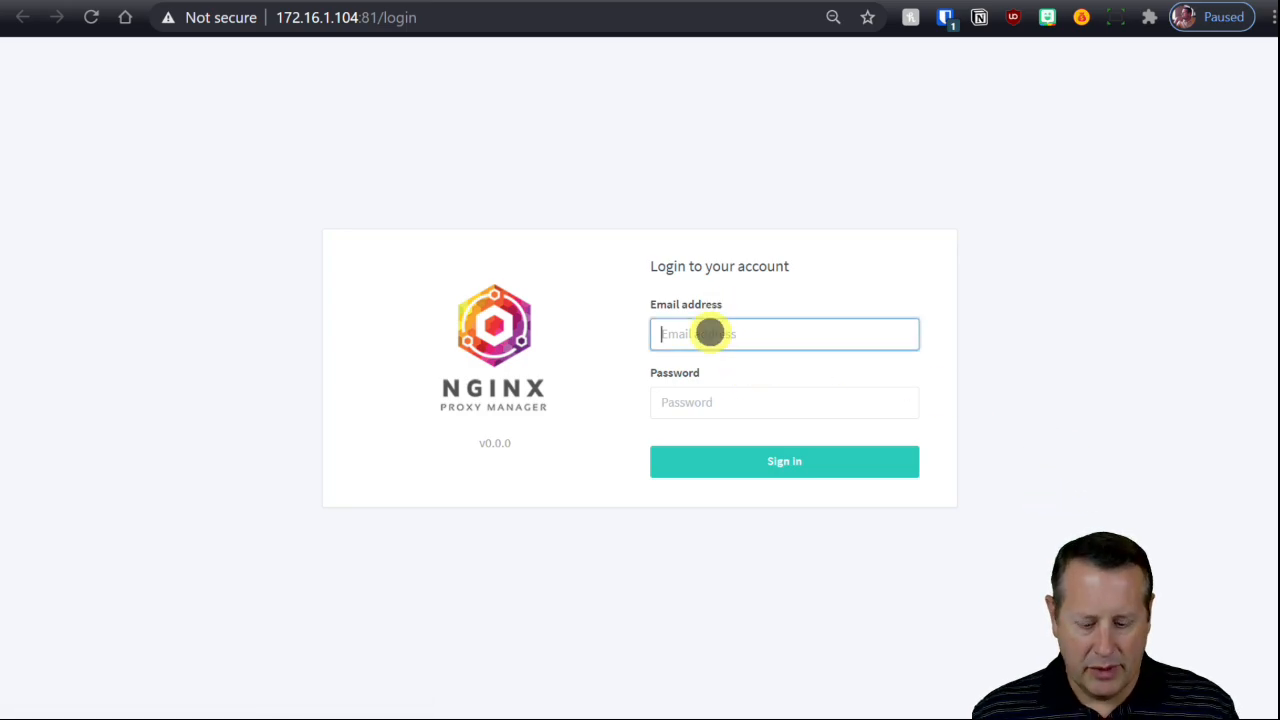
pyautogui.write('admin@example.com')
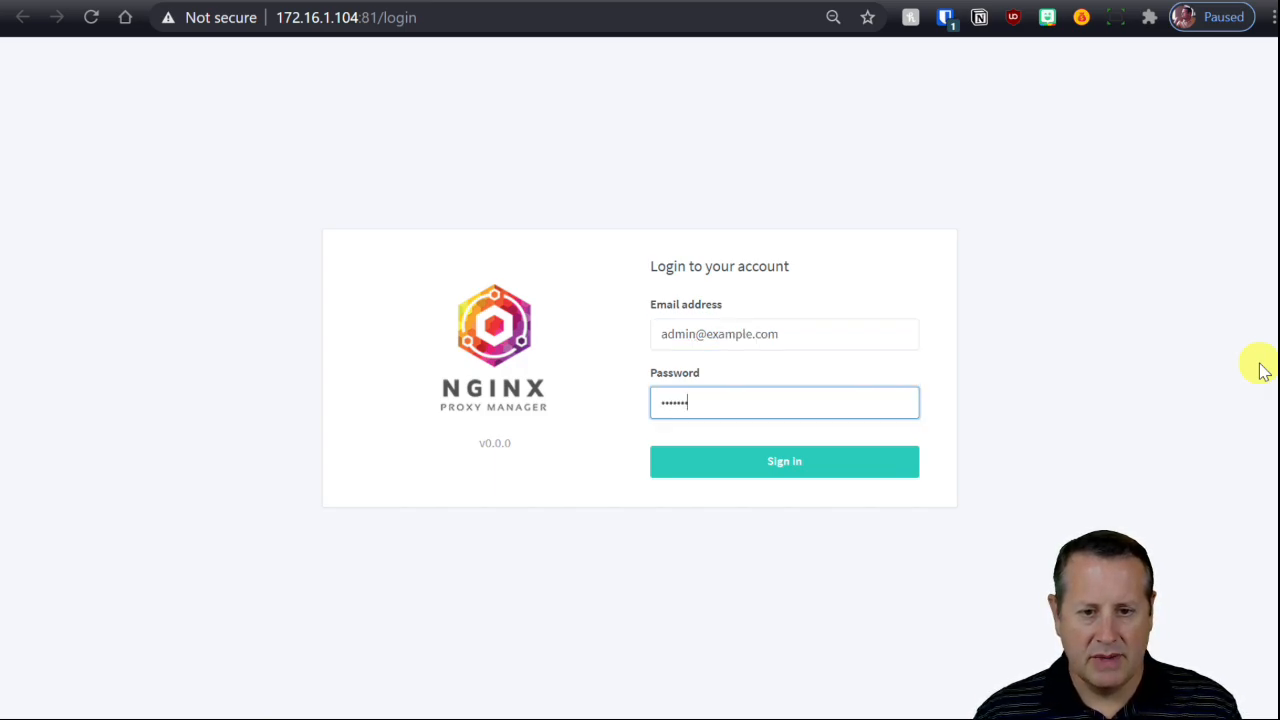
pyautogui.click(784, 460)
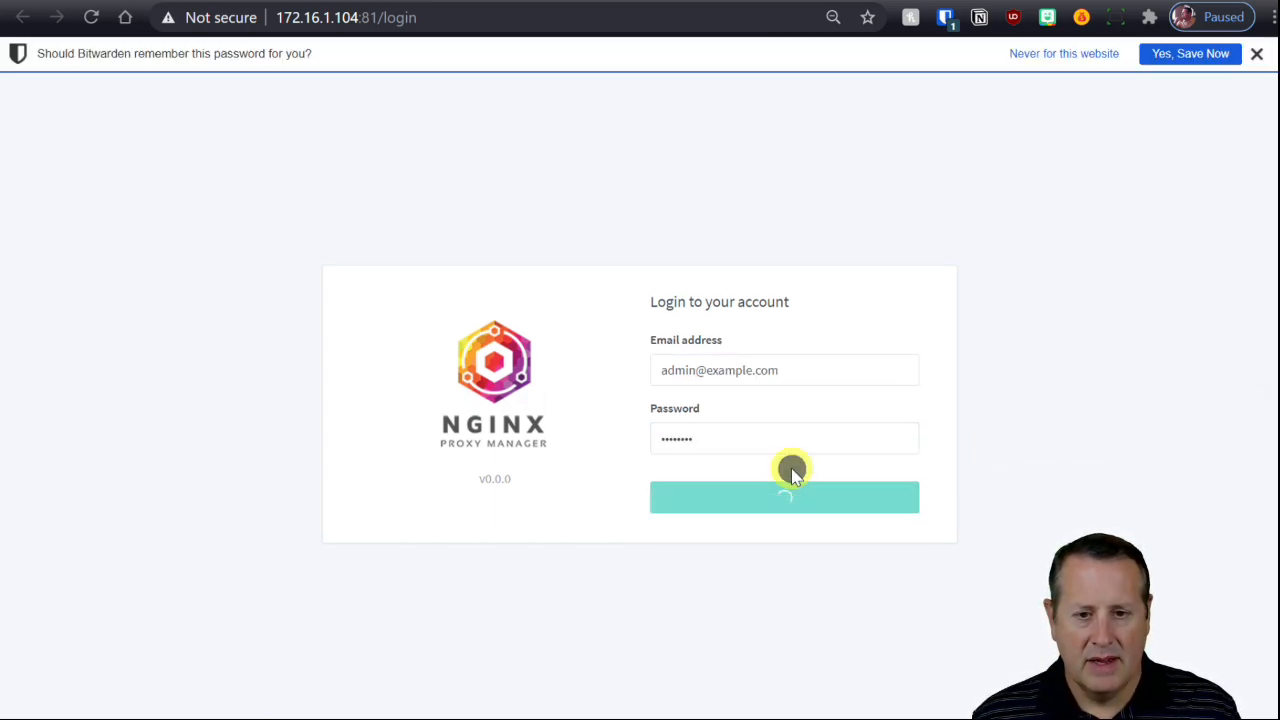
pyautogui.click(784, 496)
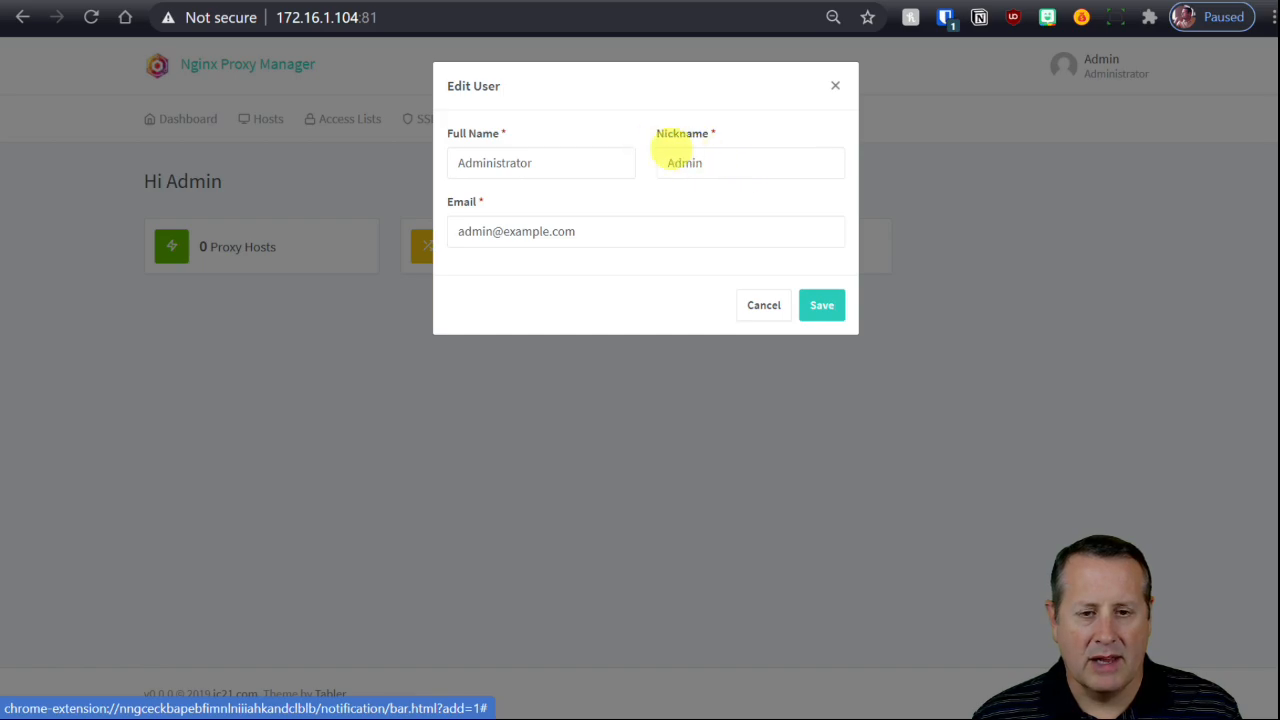
pyautogui.moveTo(596, 232)
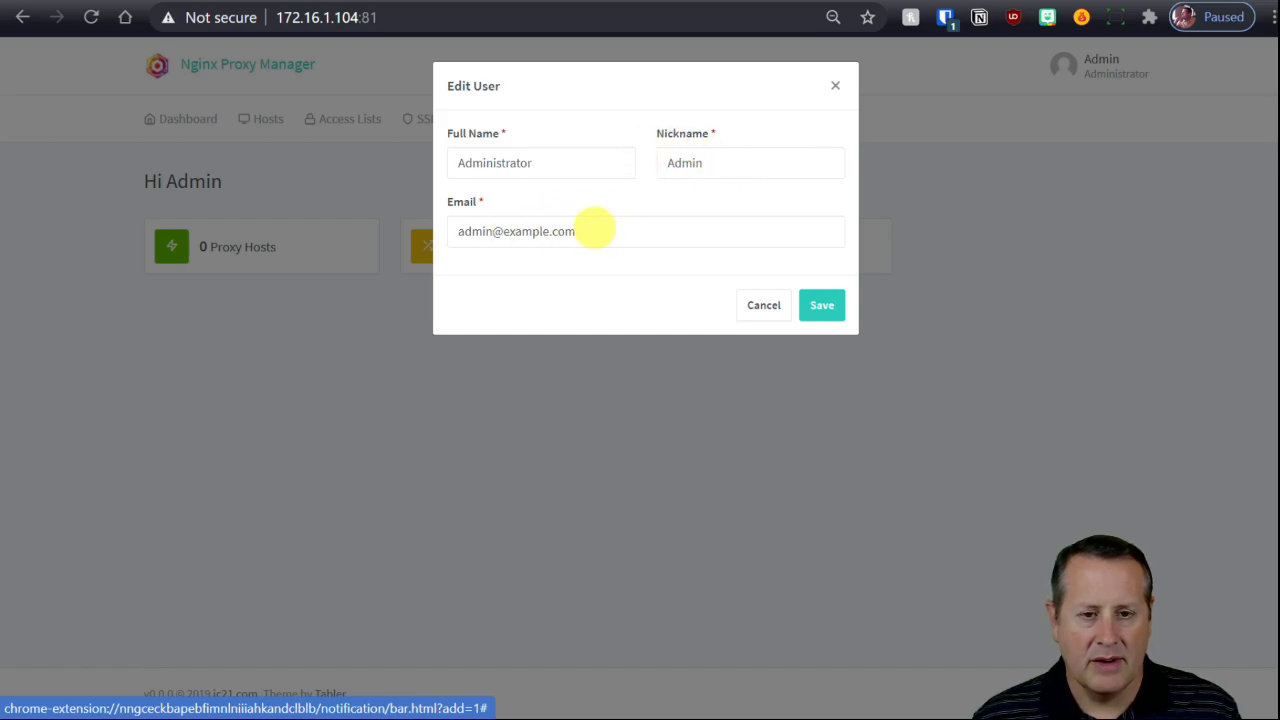
# Replace the admin email with a new 'dem...' address and set a new admin password.
pyautogui.doubleClick(516, 232)
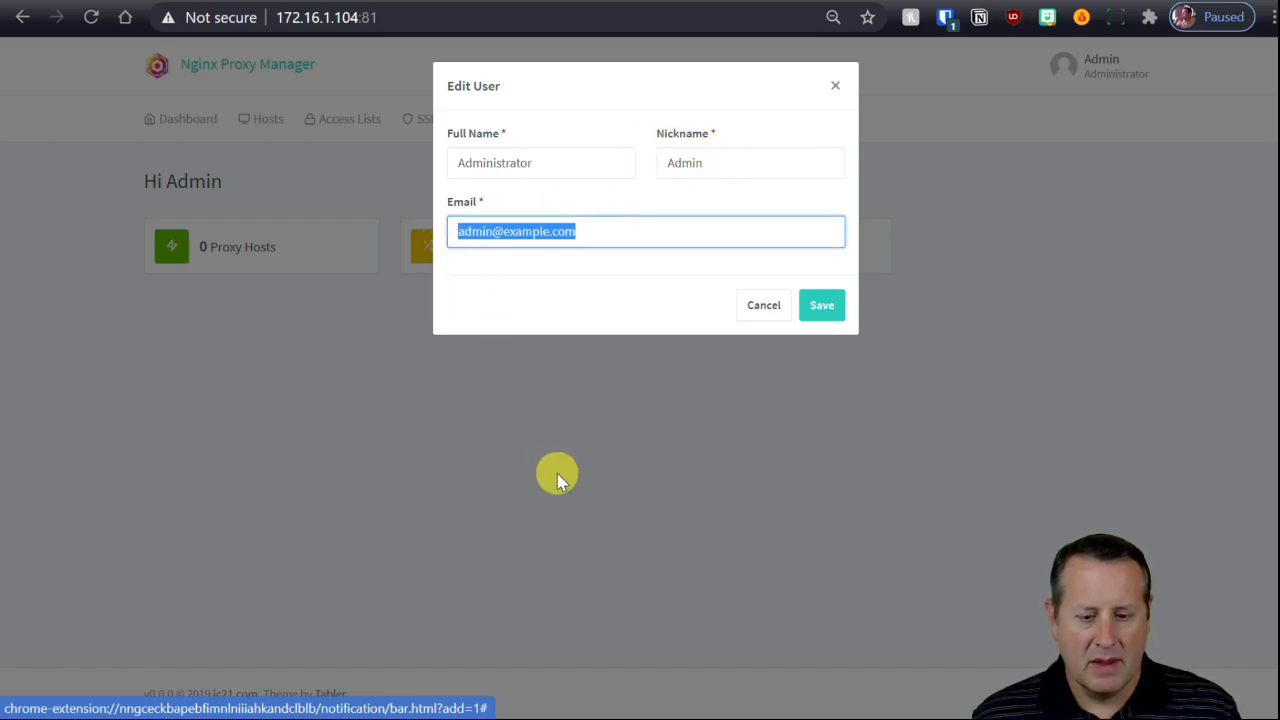
pyautogui.write('demo')
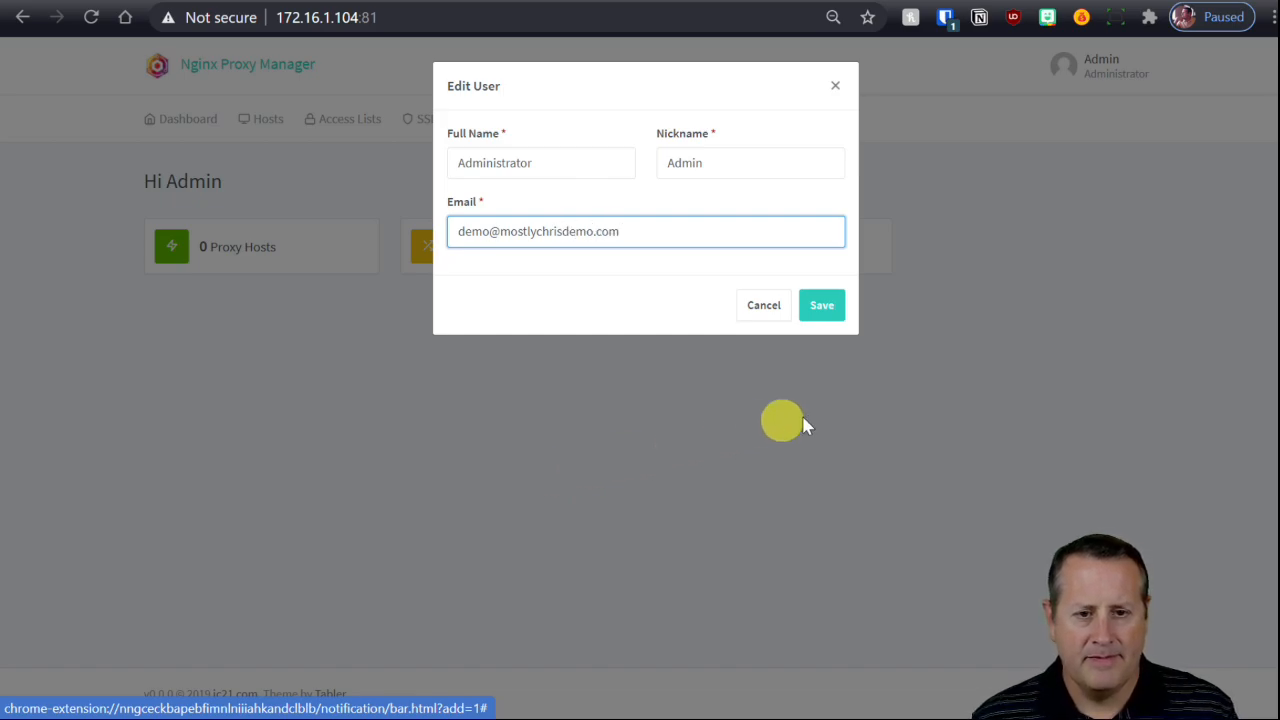
pyautogui.click(820, 304)
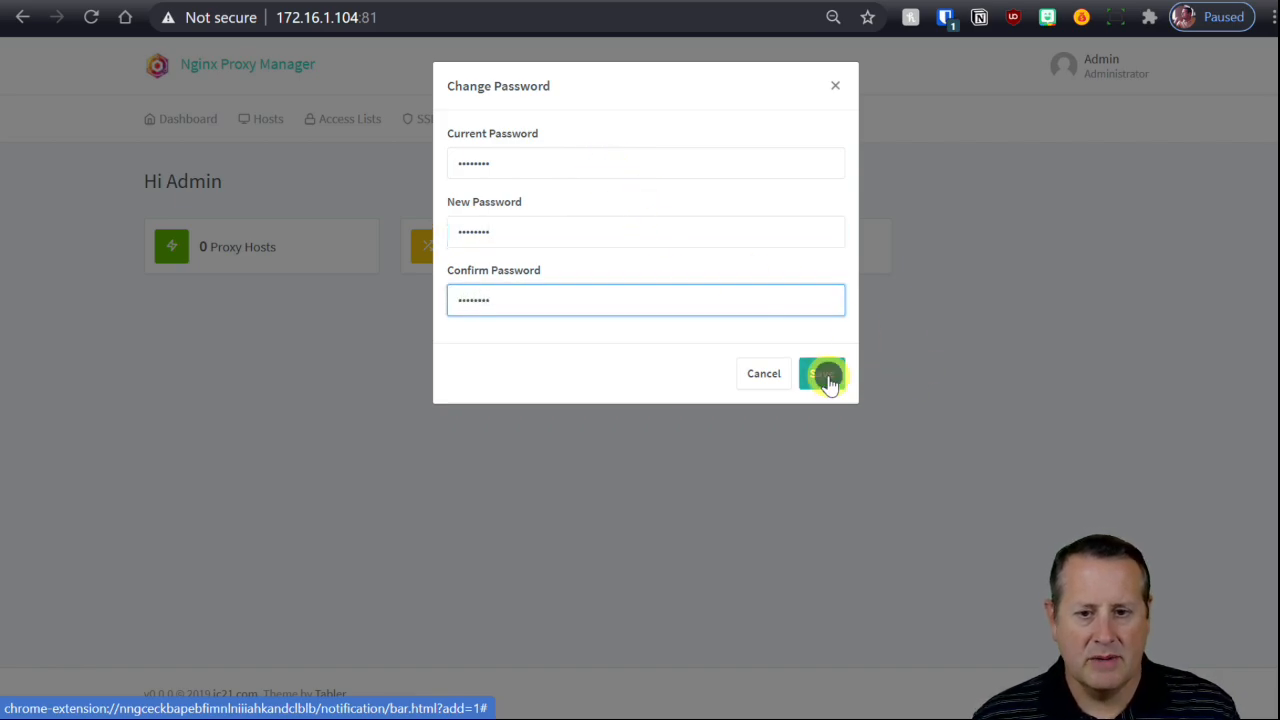
pyautogui.click(822, 374)
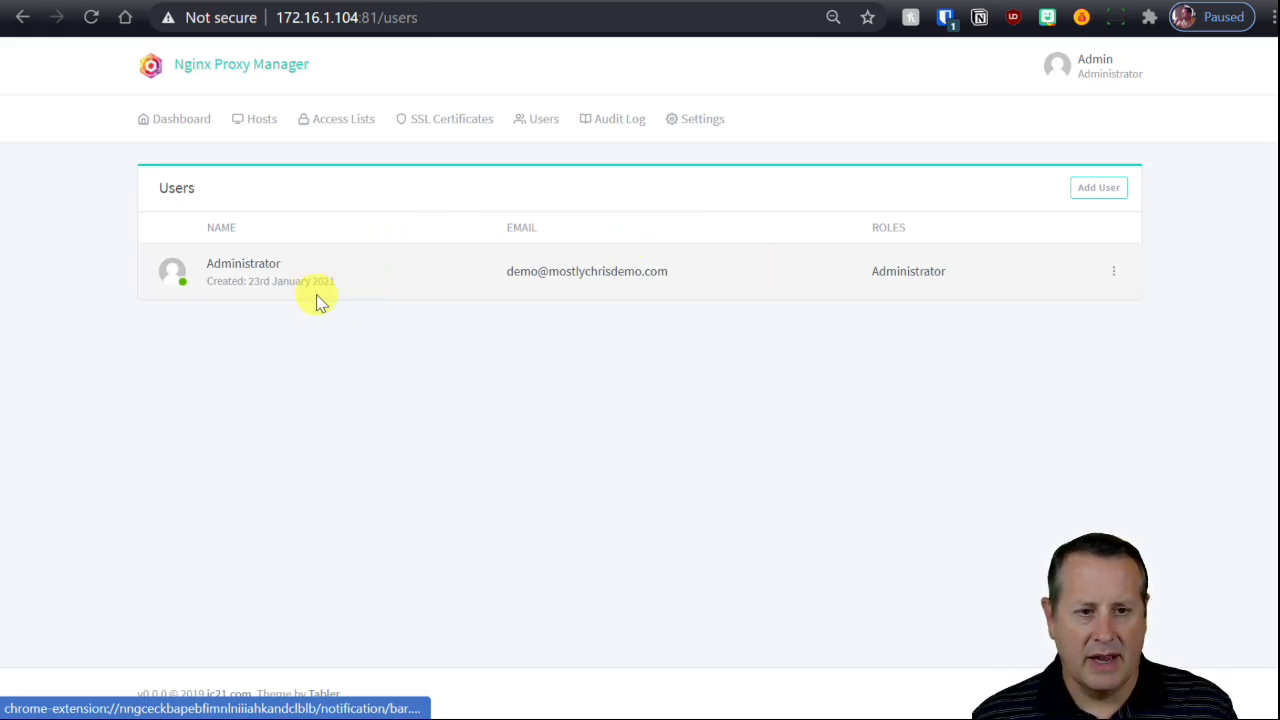
pyautogui.click(1098, 188)
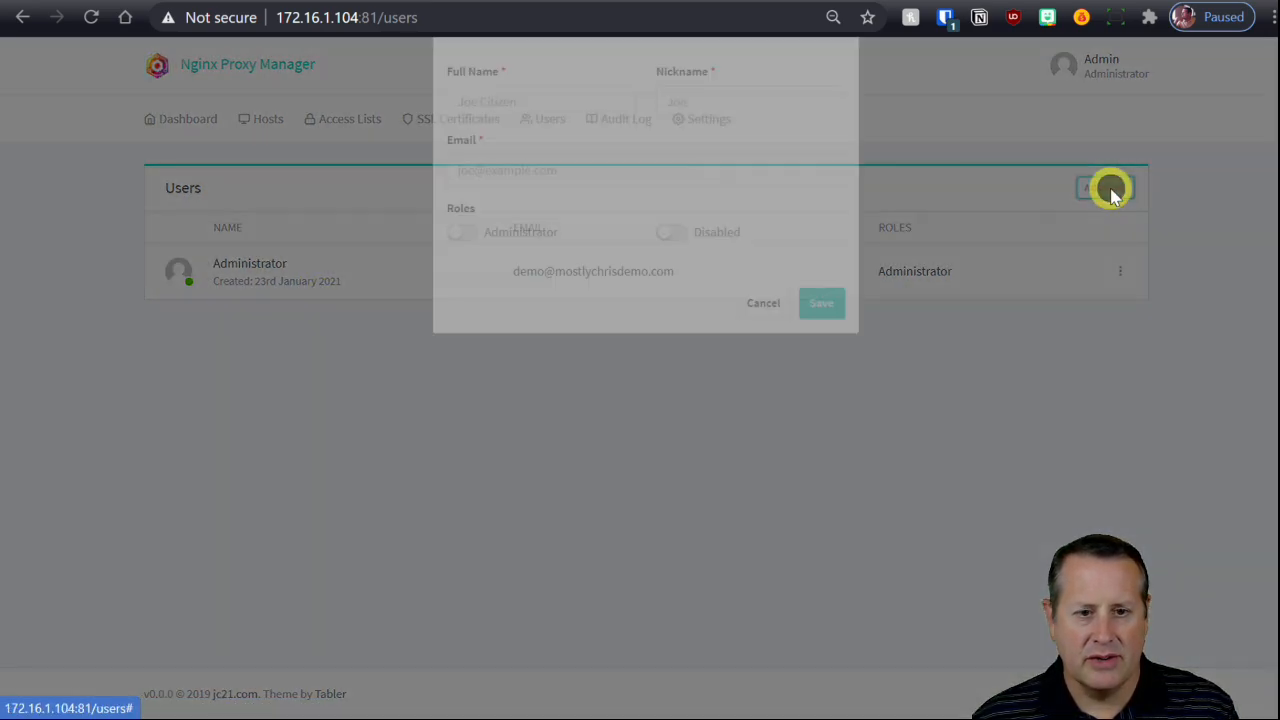
pyautogui.click(1104, 188)
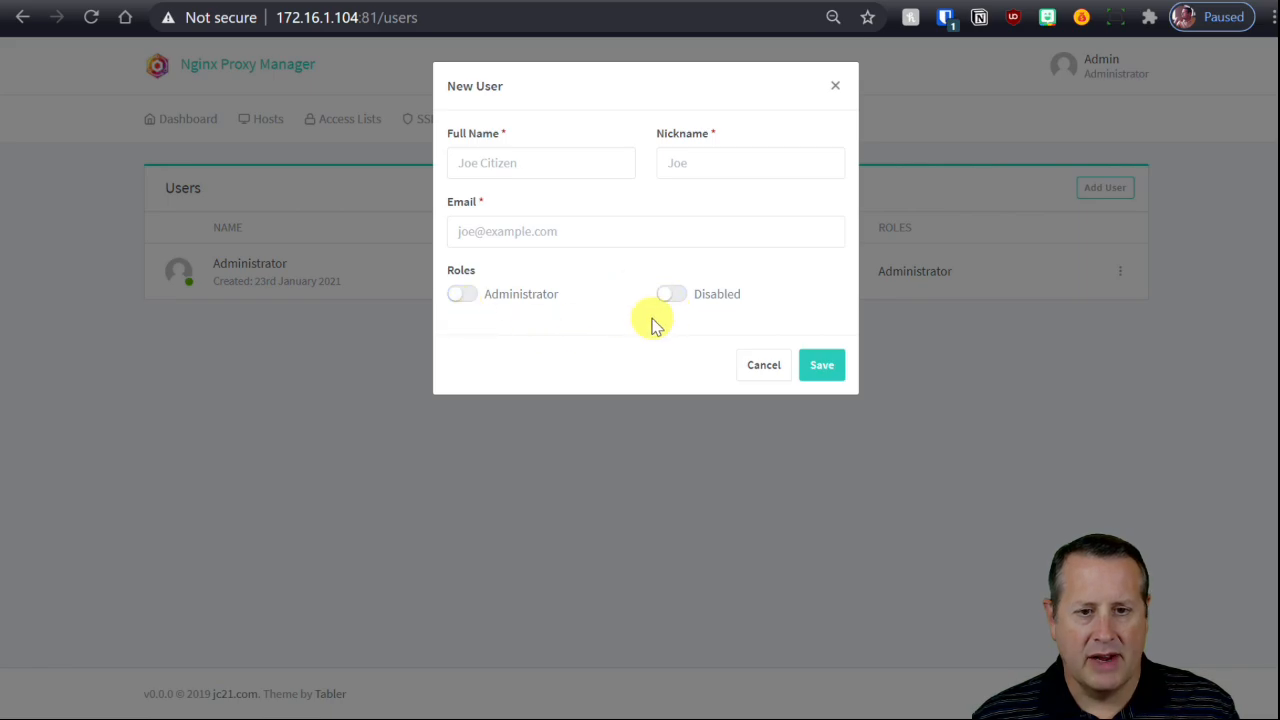
pyautogui.click(764, 364)
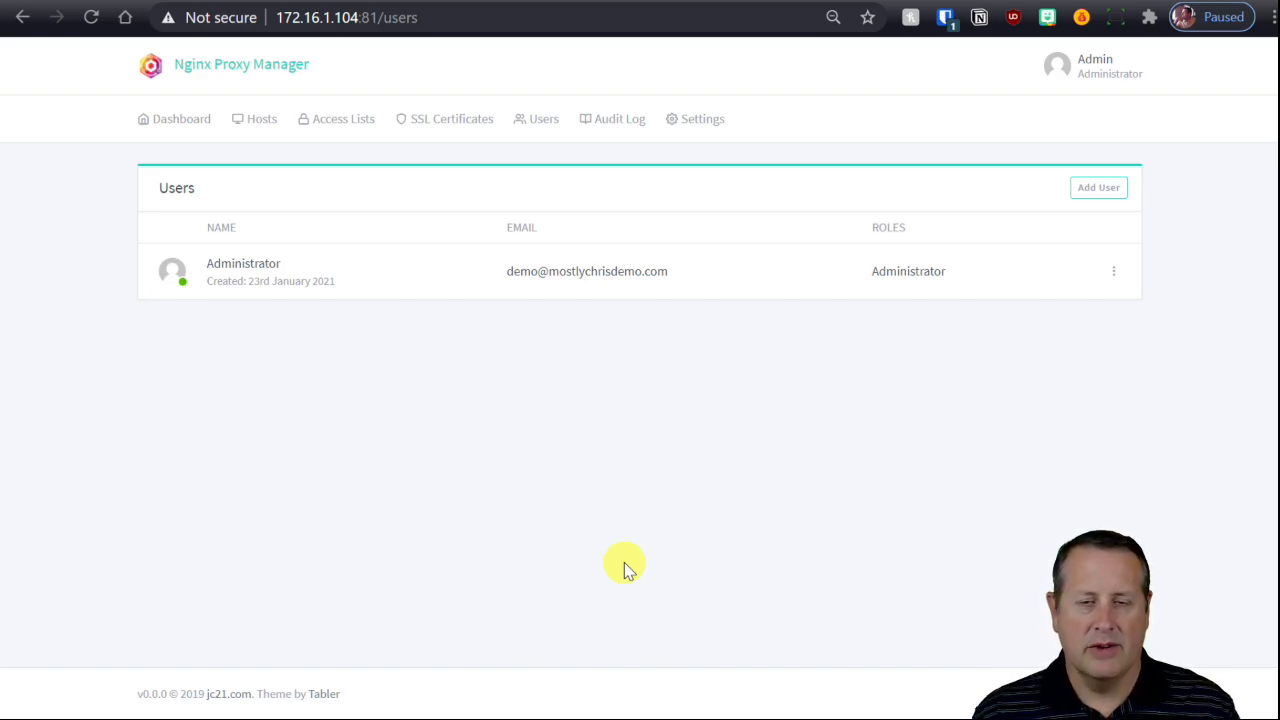
pyautogui.moveTo(676, 524)
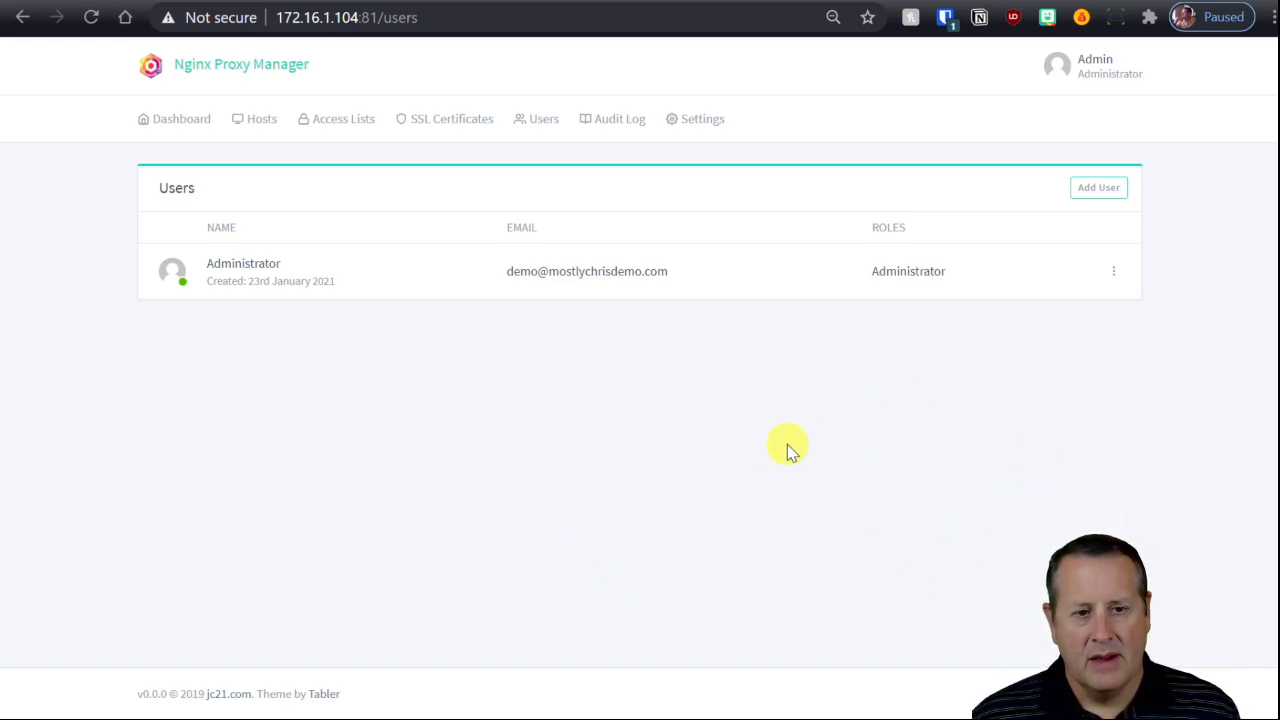
pyautogui.moveTo(848, 430)
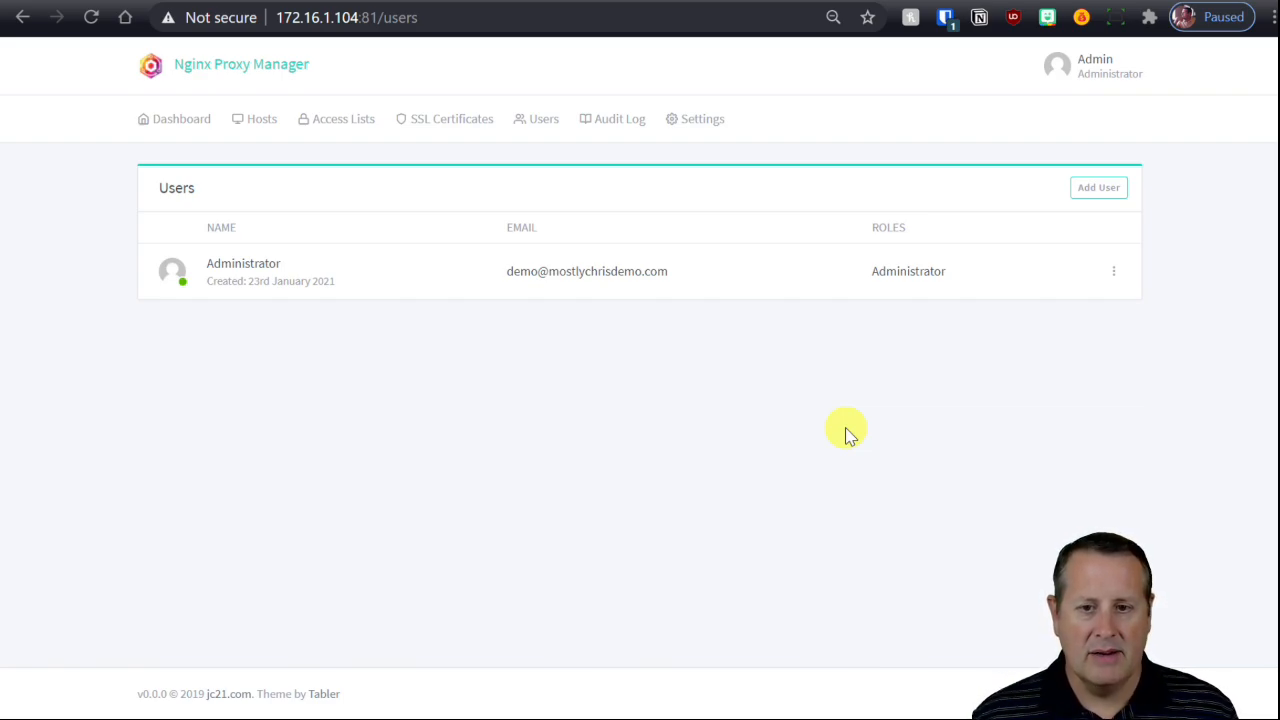
pyautogui.moveTo(852, 440)
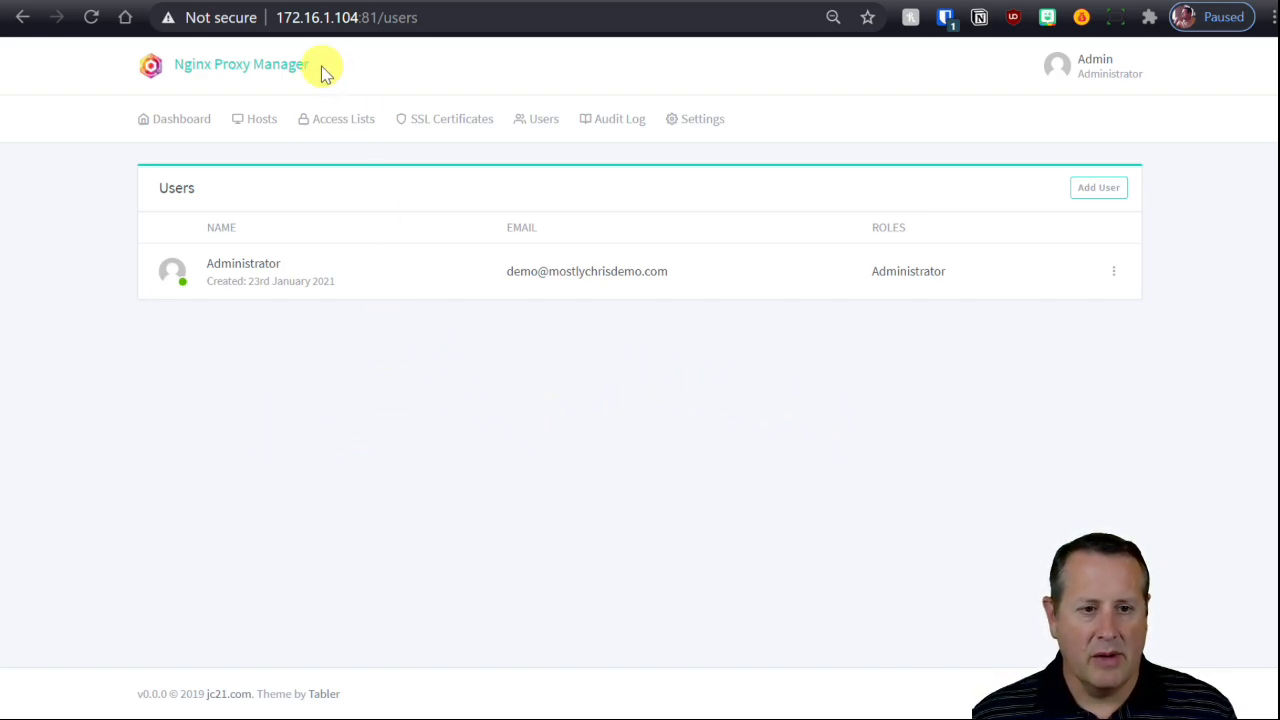
# Go to Hosts > Proxy Hosts and start a new proxy host.
pyautogui.click(260, 120)
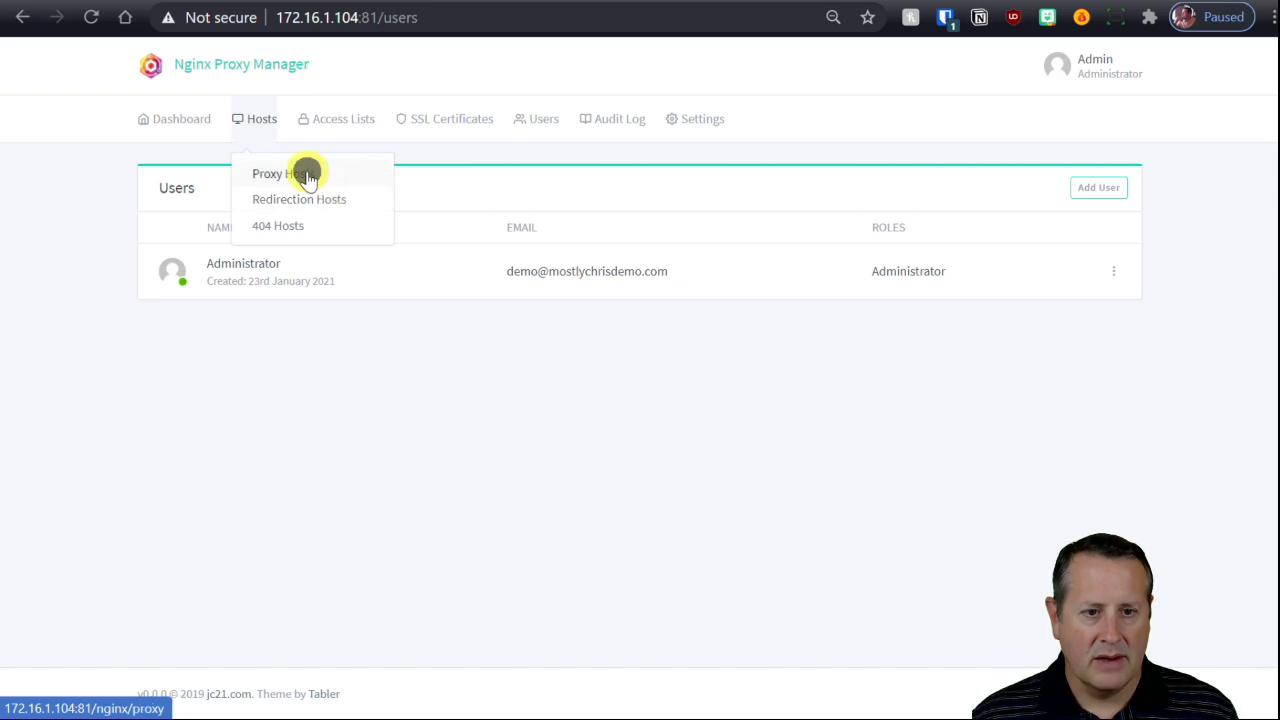
pyautogui.click(280, 172)
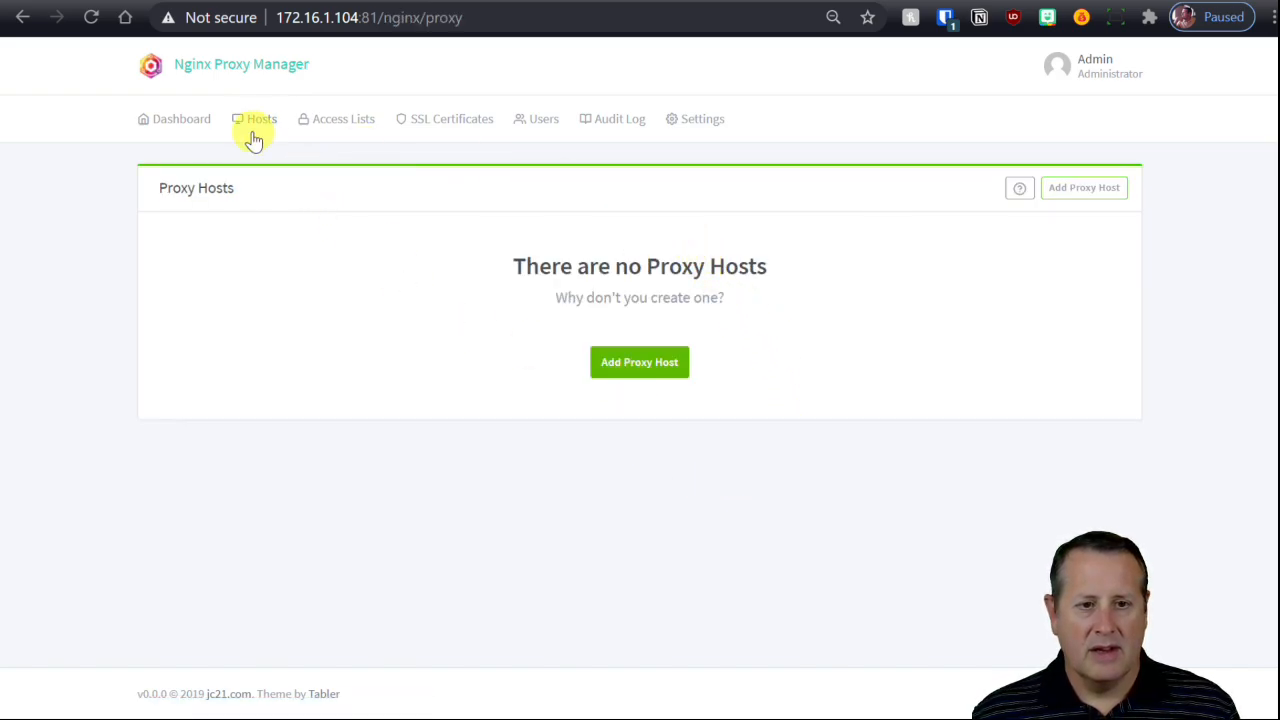
pyautogui.moveTo(748, 572)
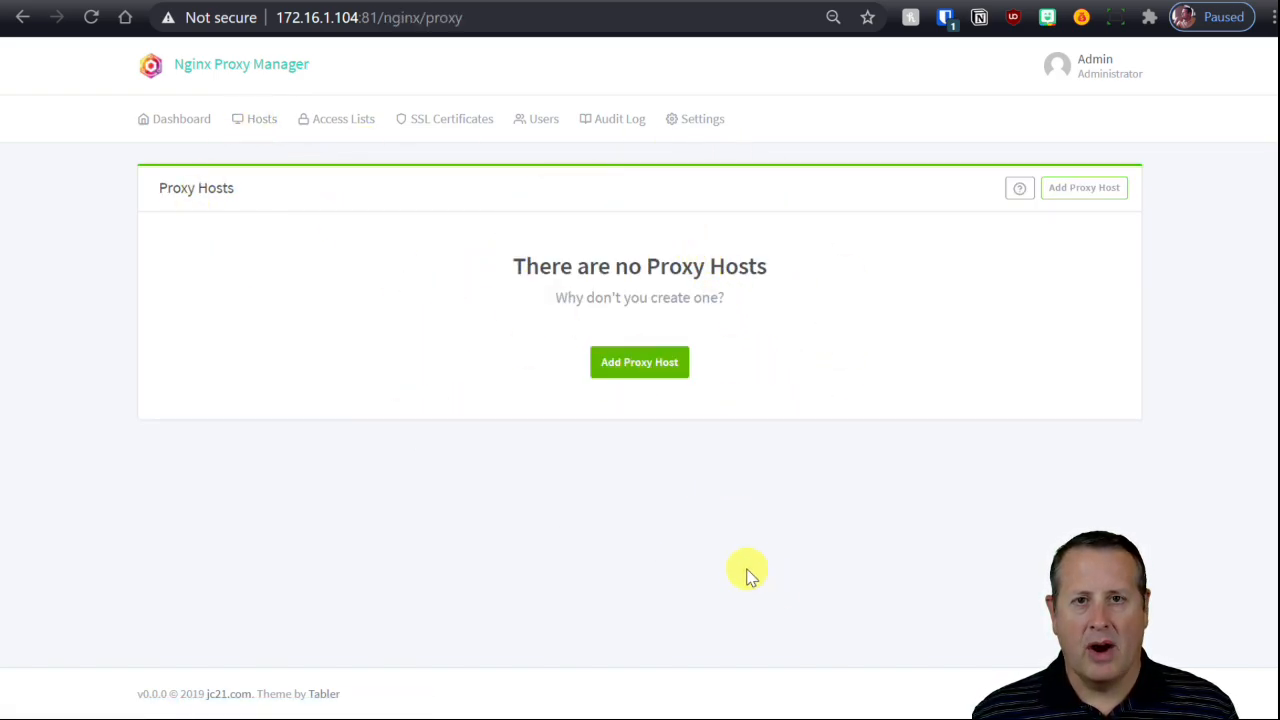
pyautogui.click(640, 362)
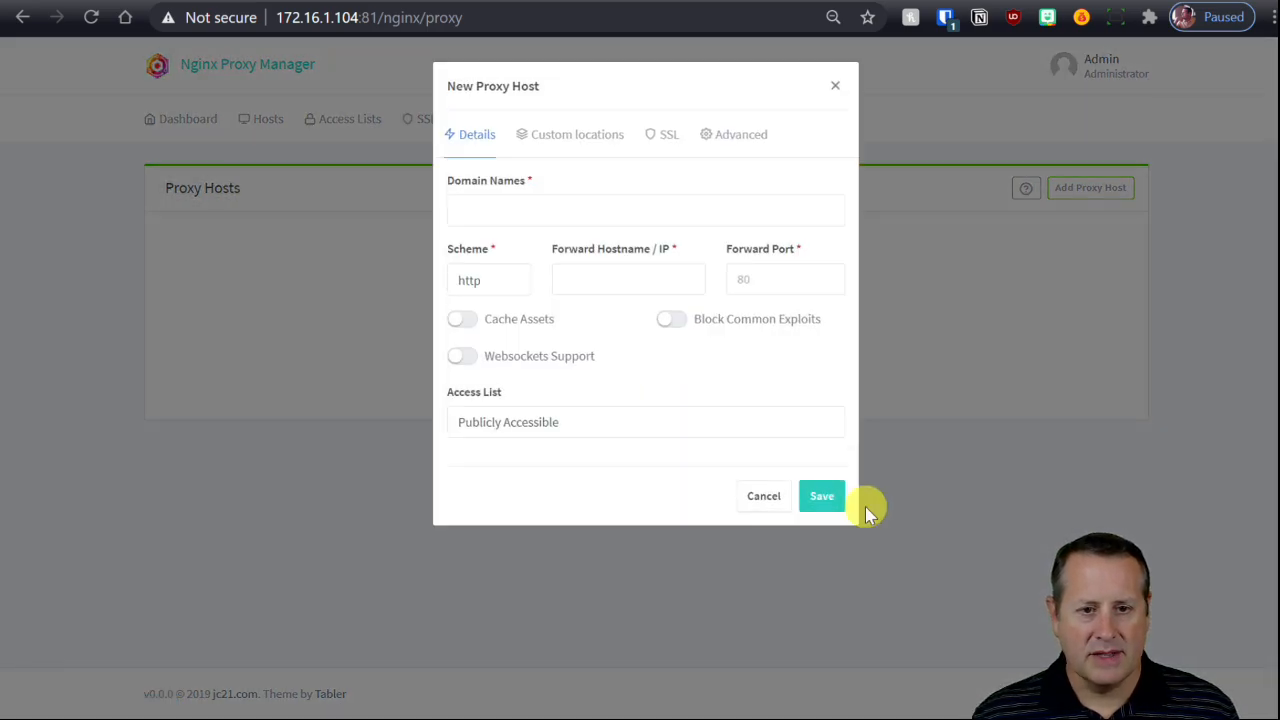
pyautogui.moveTo(1232, 472)
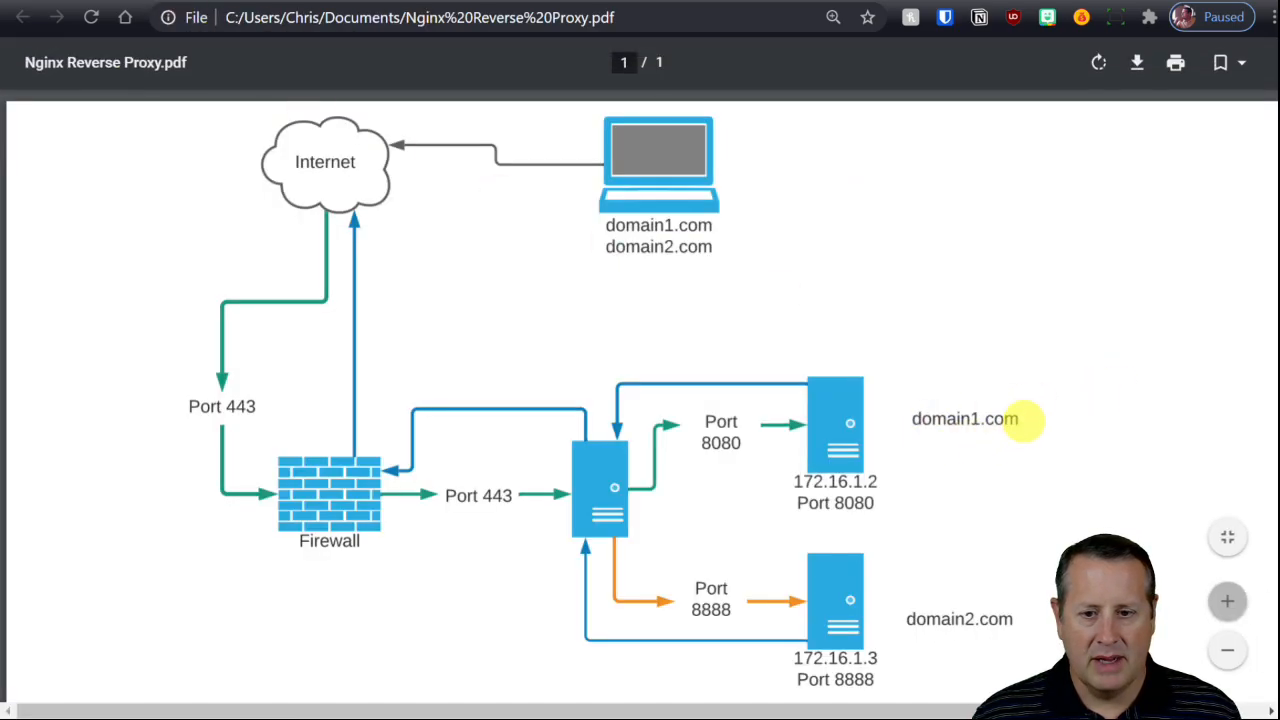
pyautogui.moveTo(1008, 656)
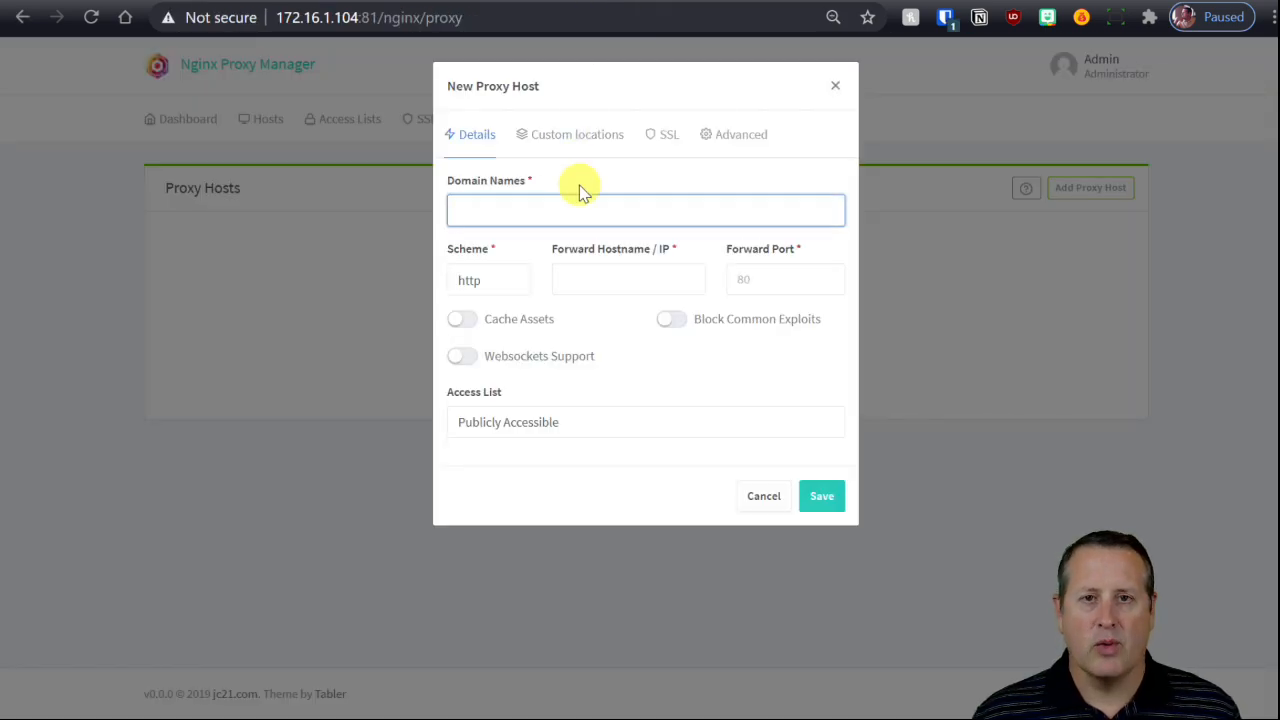
# Set domain nginx.mostlychrisdemo.com forwarding to 172.16.1.158 port 8123 with Websockets Support on.
pyautogui.write('nginx.mostlychrisdemo.com')
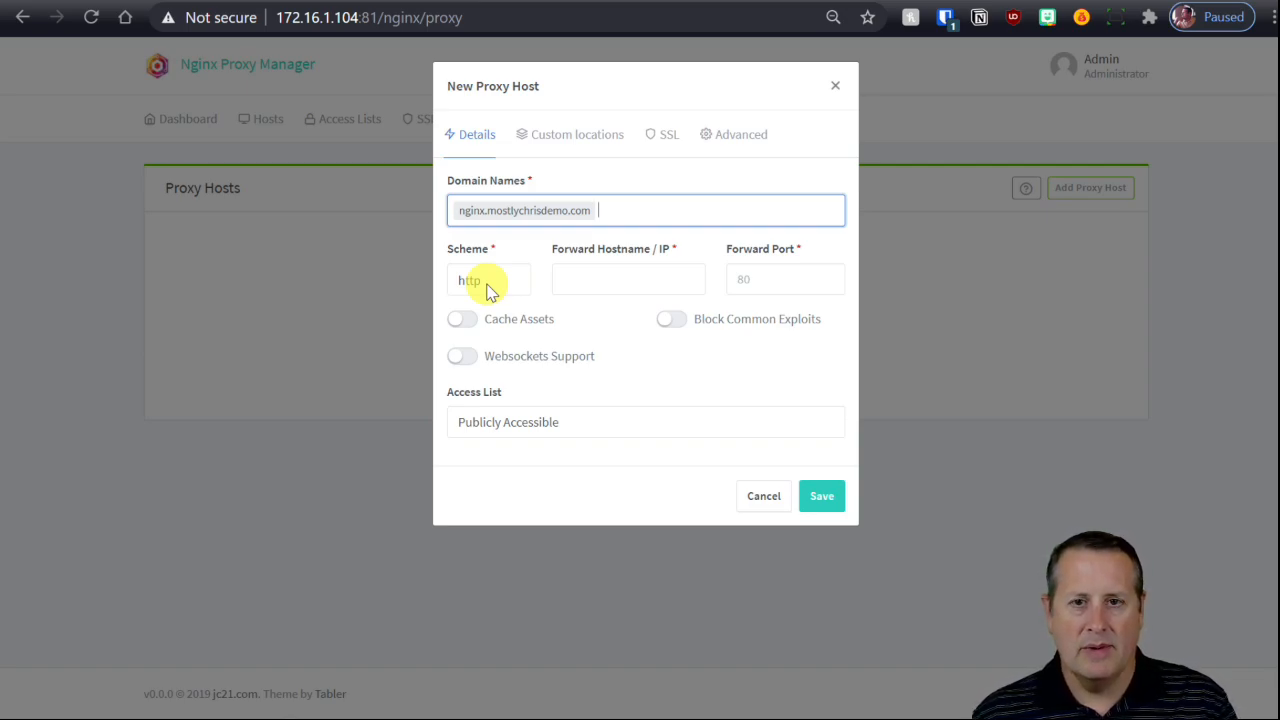
pyautogui.moveTo(610, 304)
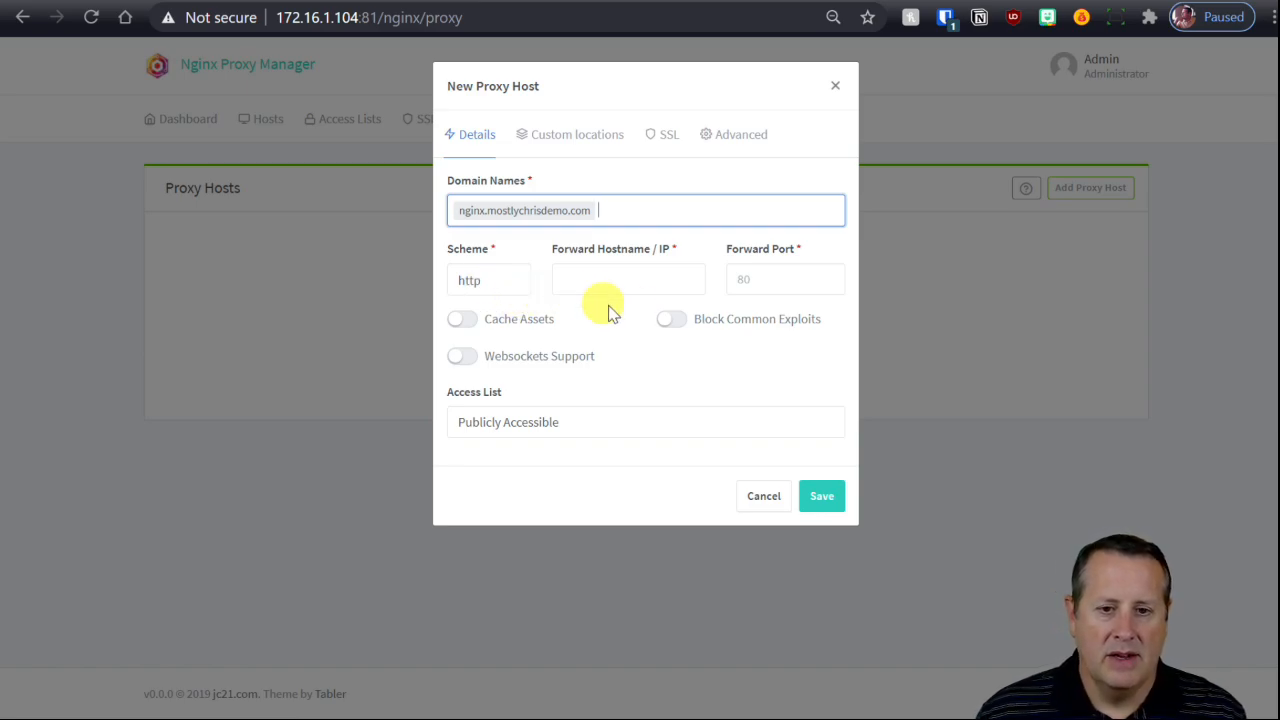
pyautogui.write('172.16.1.158')
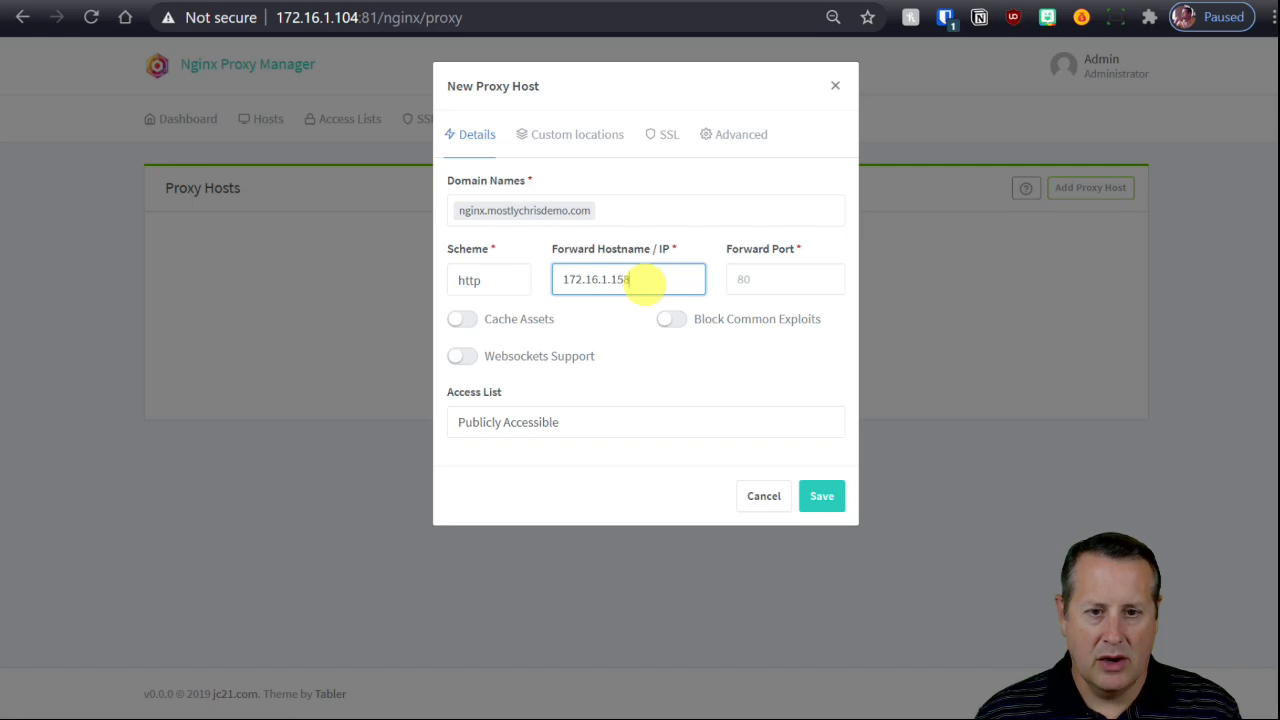
pyautogui.click(784, 280)
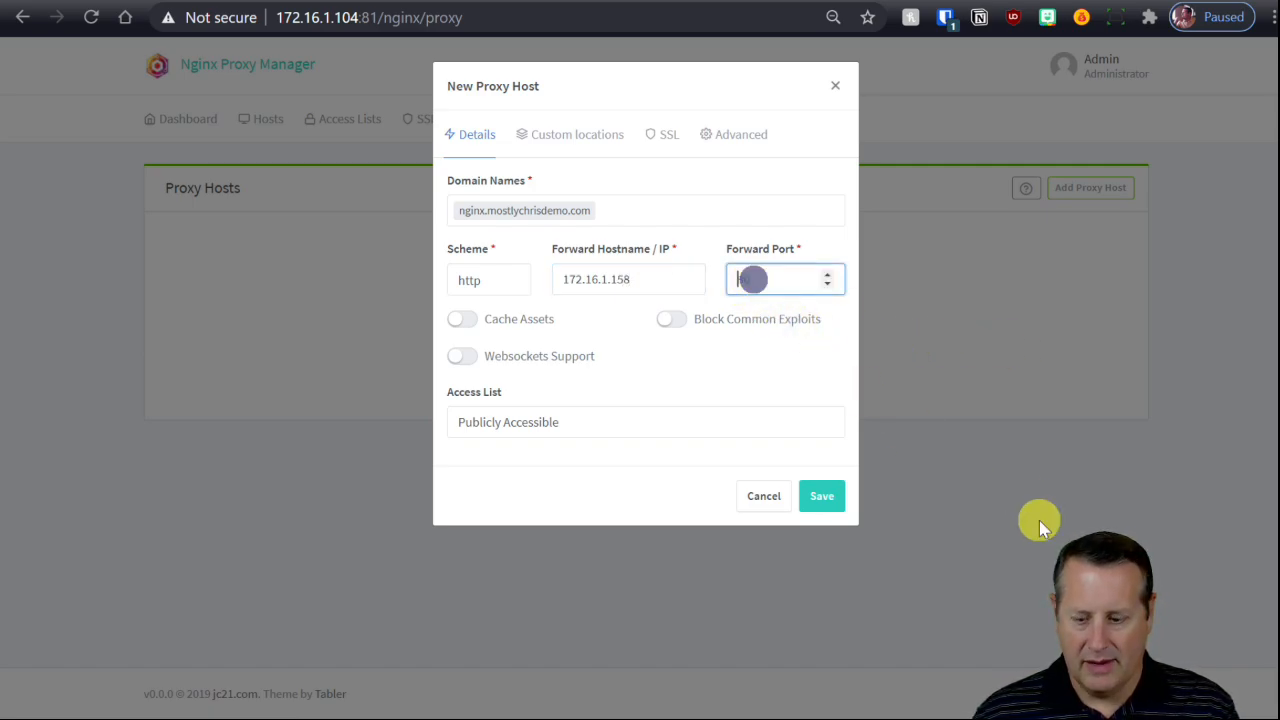
pyautogui.write('8123')
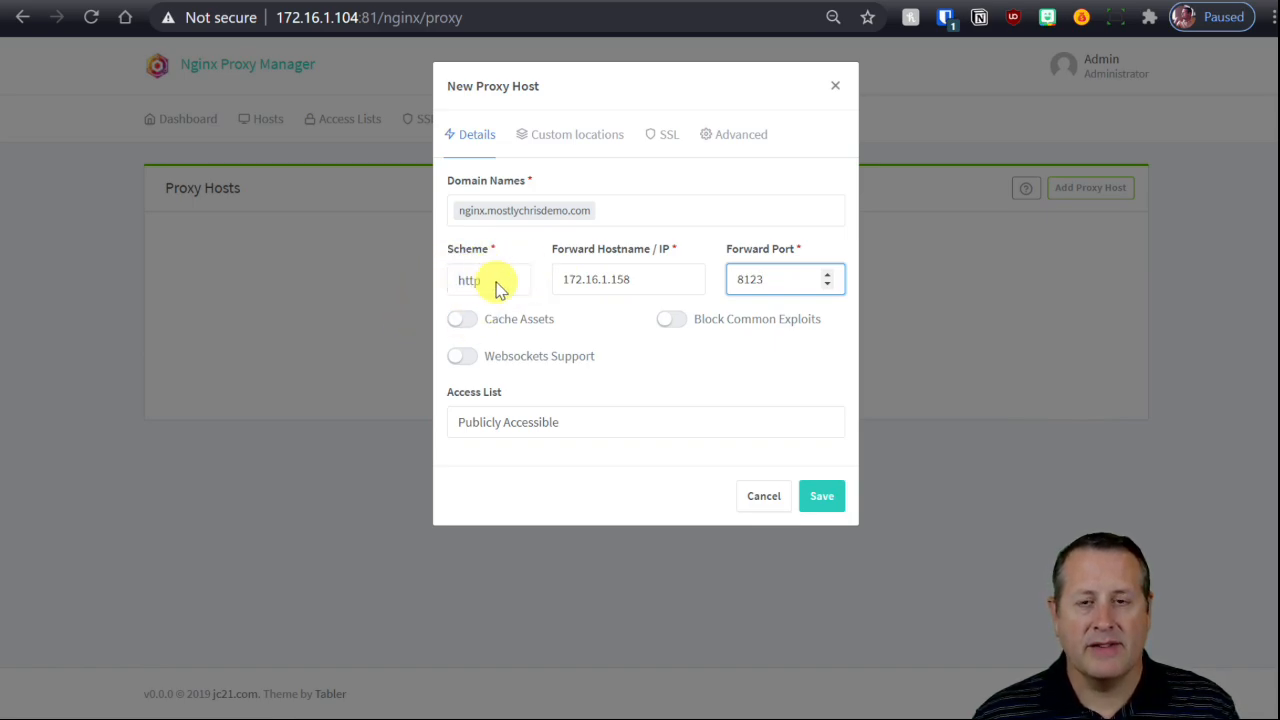
pyautogui.moveTo(600, 240)
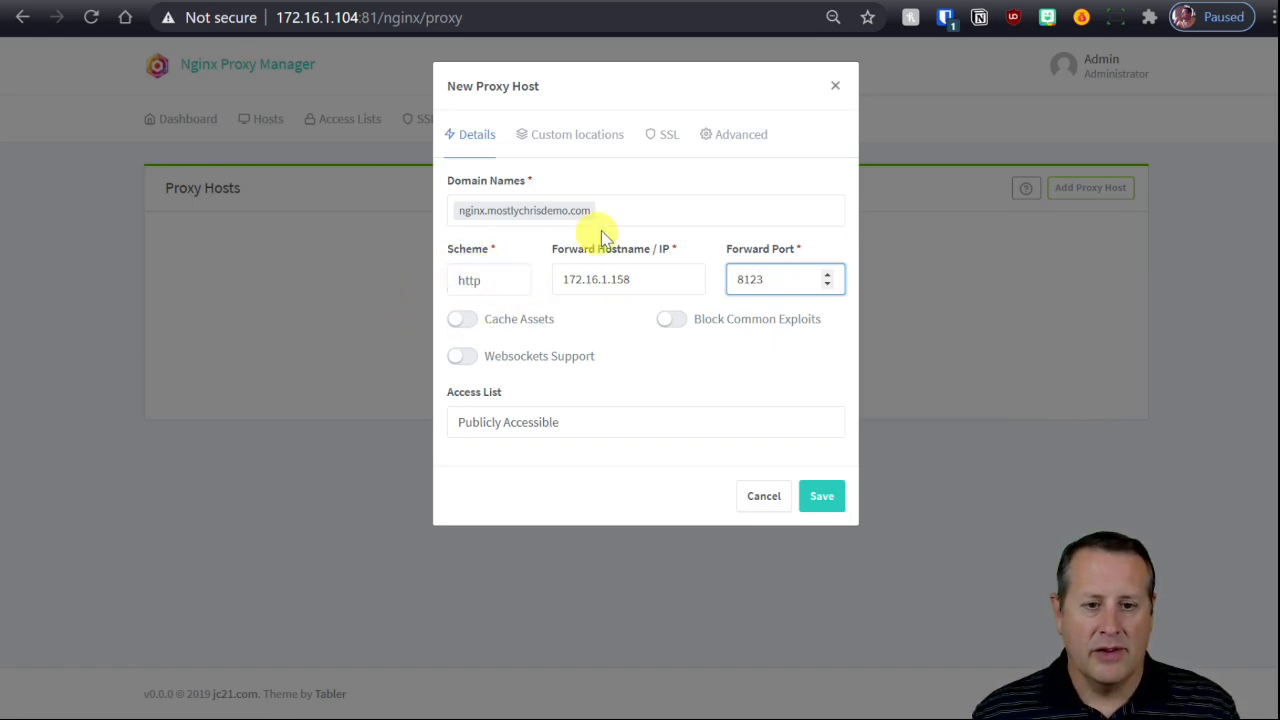
pyautogui.moveTo(516, 284)
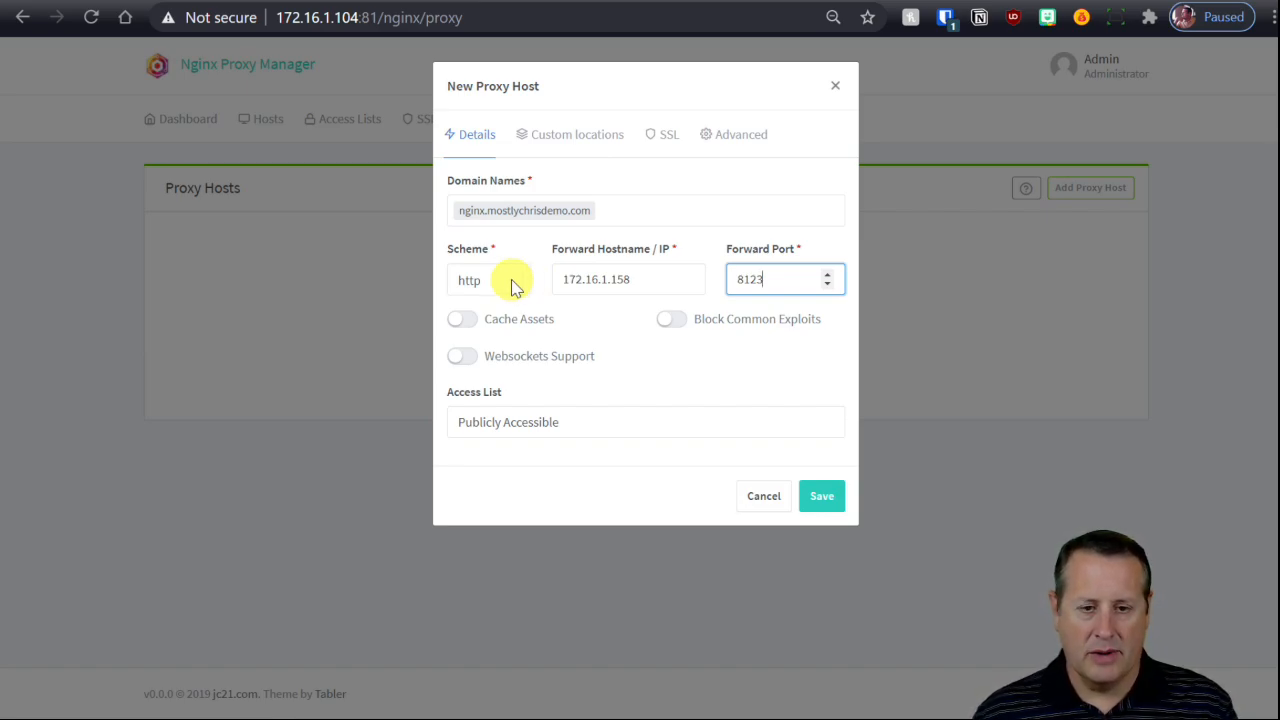
pyautogui.moveTo(724, 408)
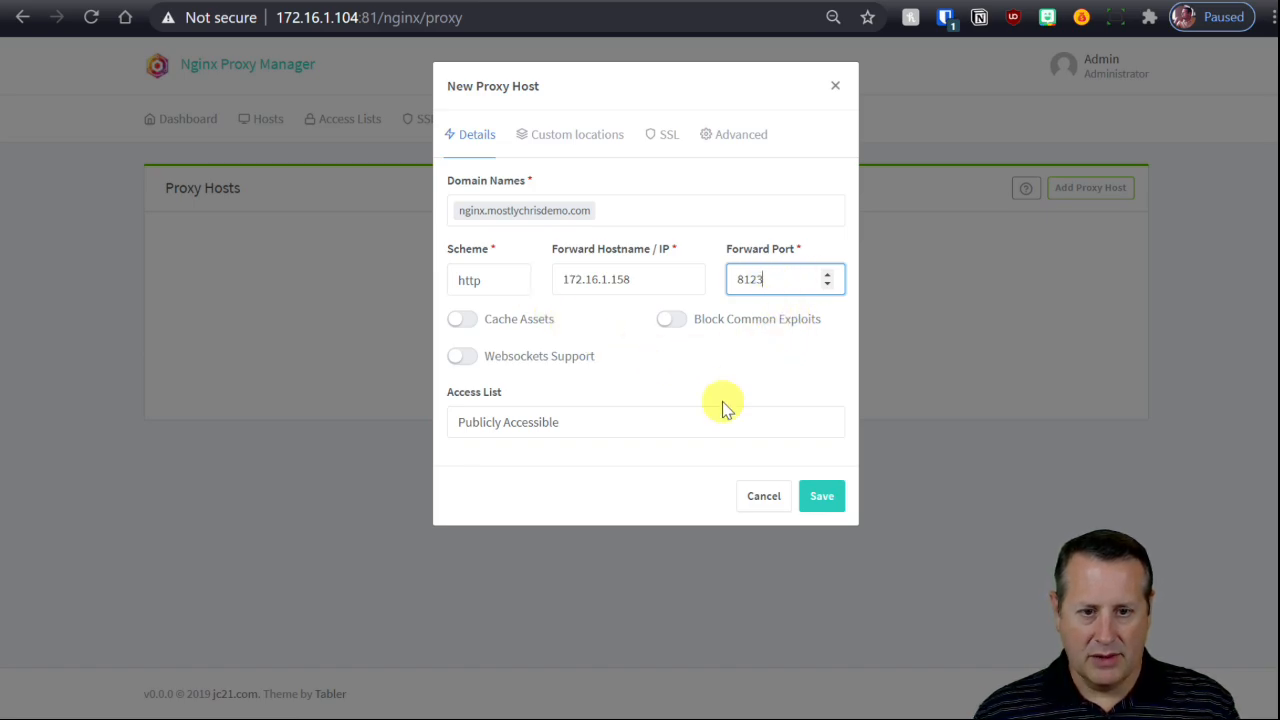
pyautogui.moveTo(572, 390)
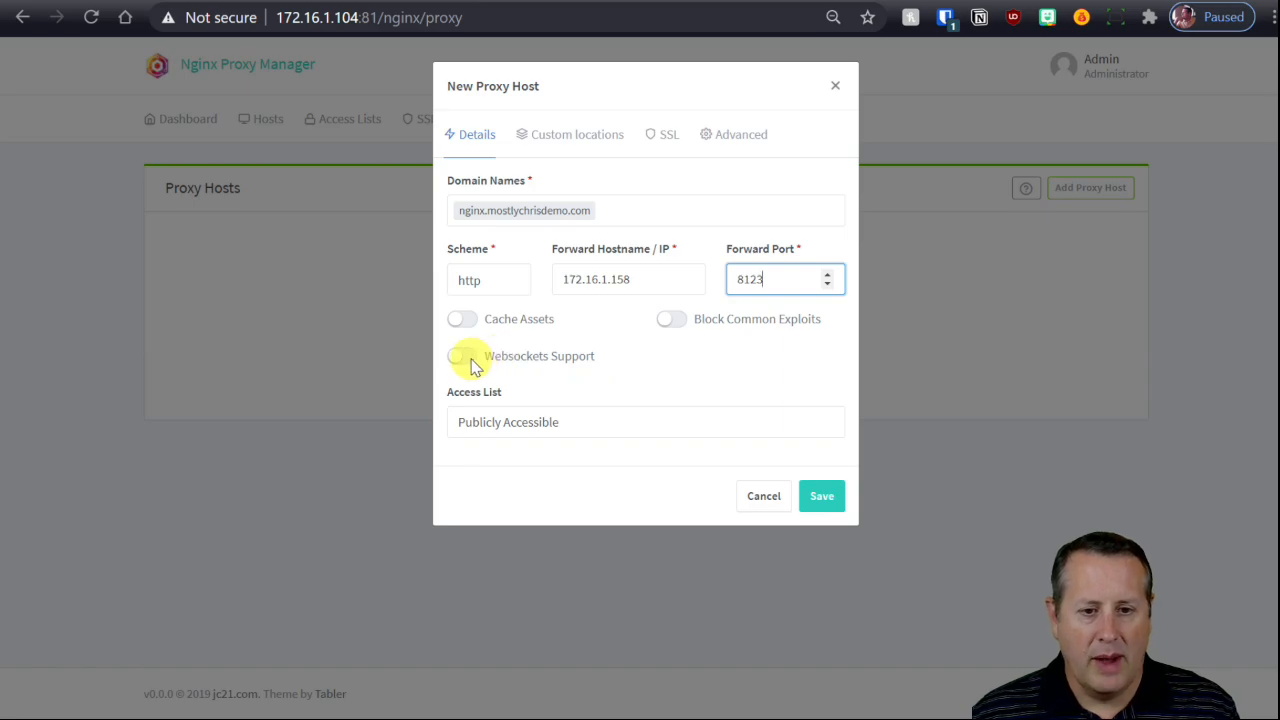
pyautogui.click(462, 356)
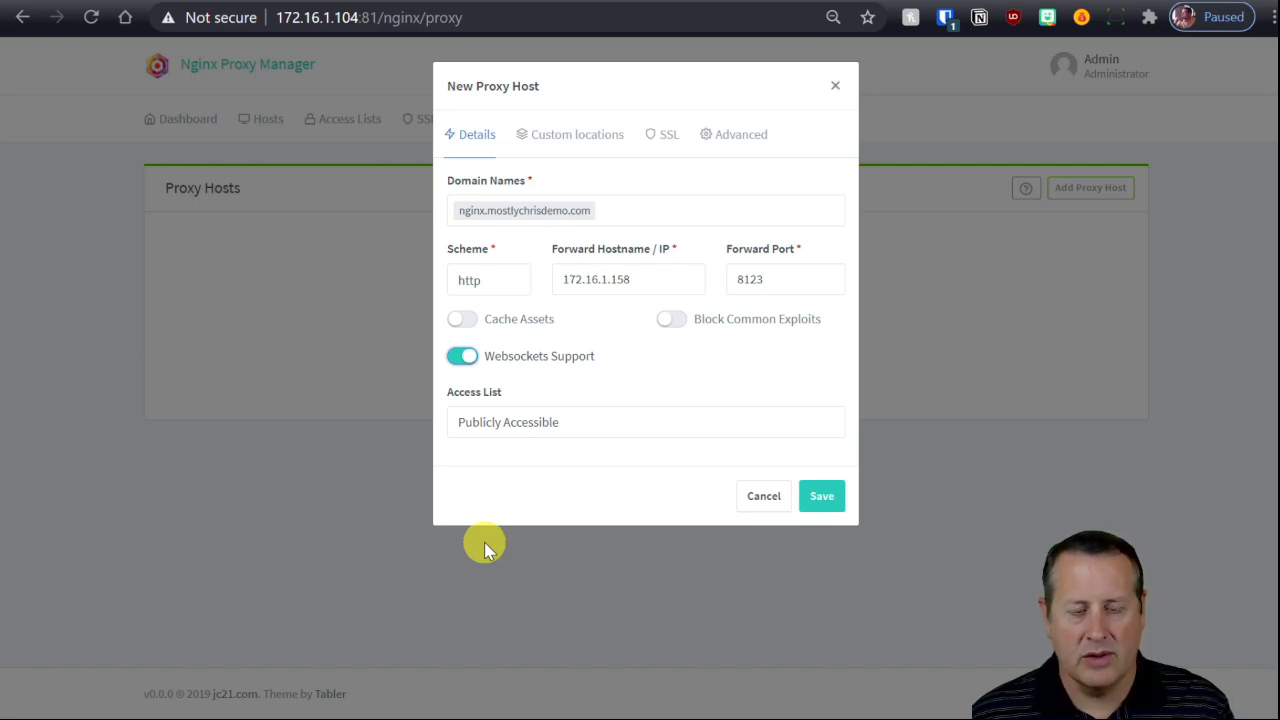
pyautogui.moveTo(436, 318)
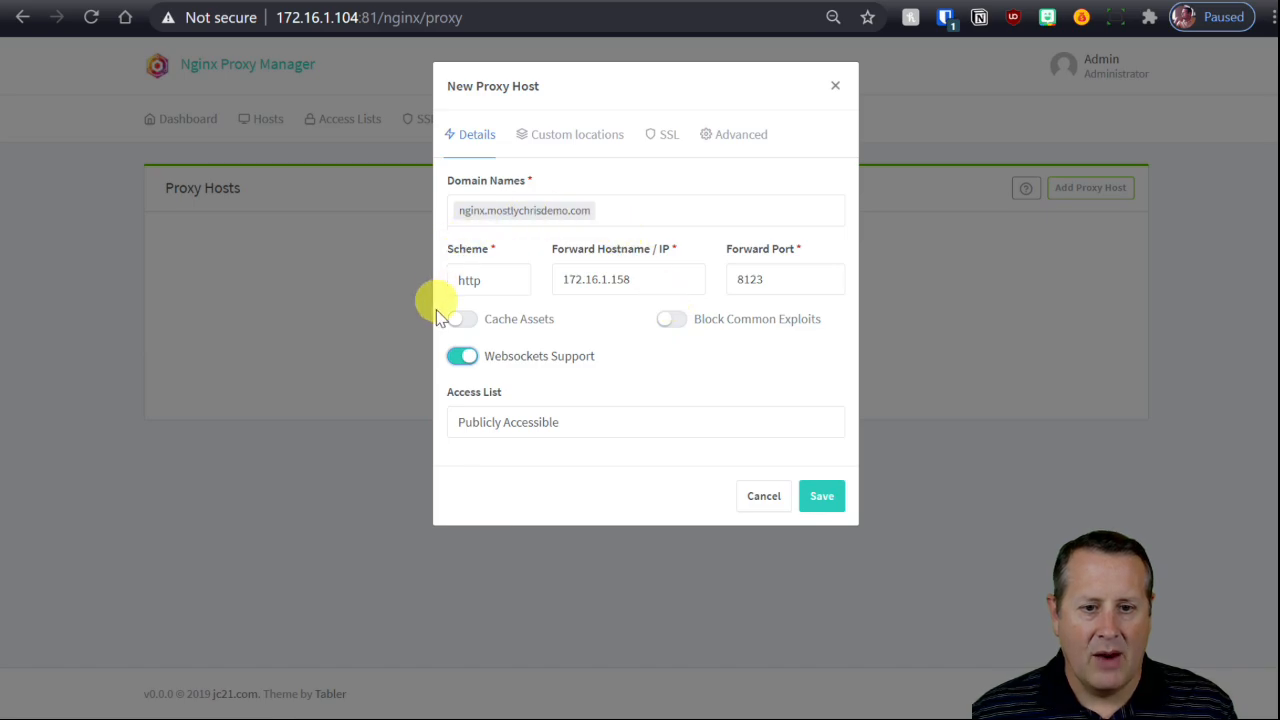
pyautogui.moveTo(598, 420)
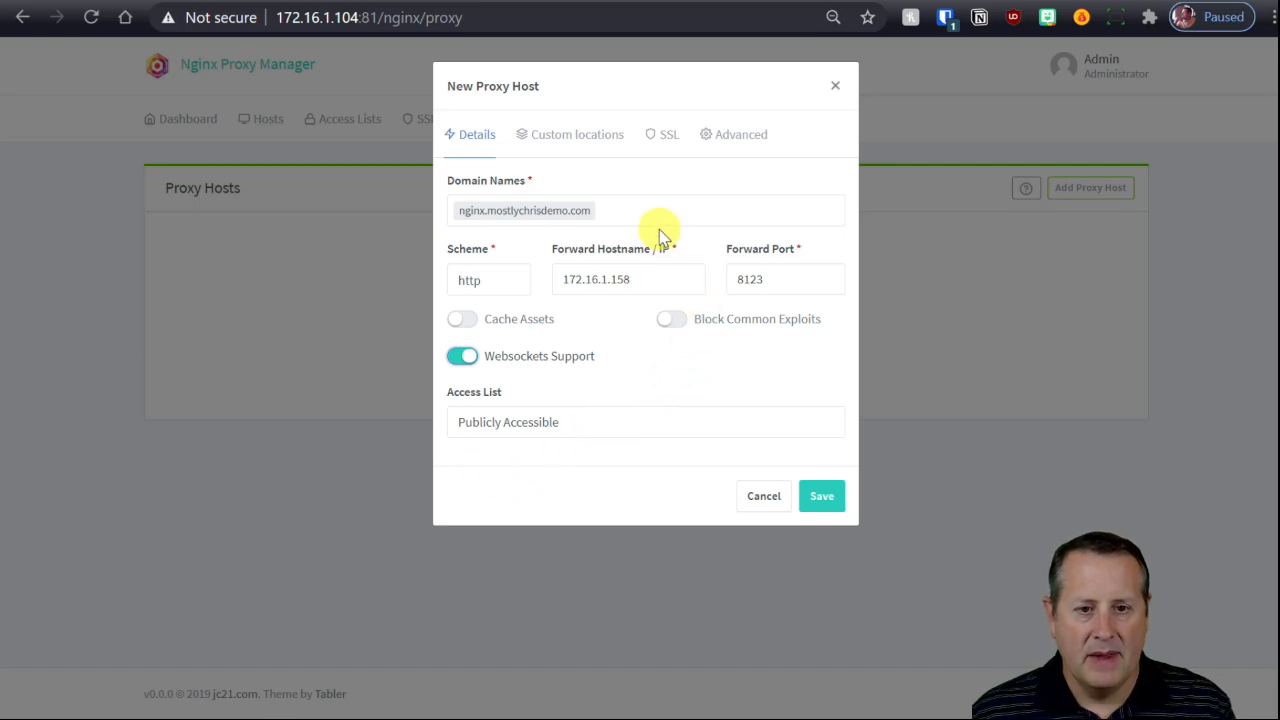
# In the SSL settings, choose 'Request a new SSL Certificate' from Let's Encrypt.
pyautogui.click(576, 134)
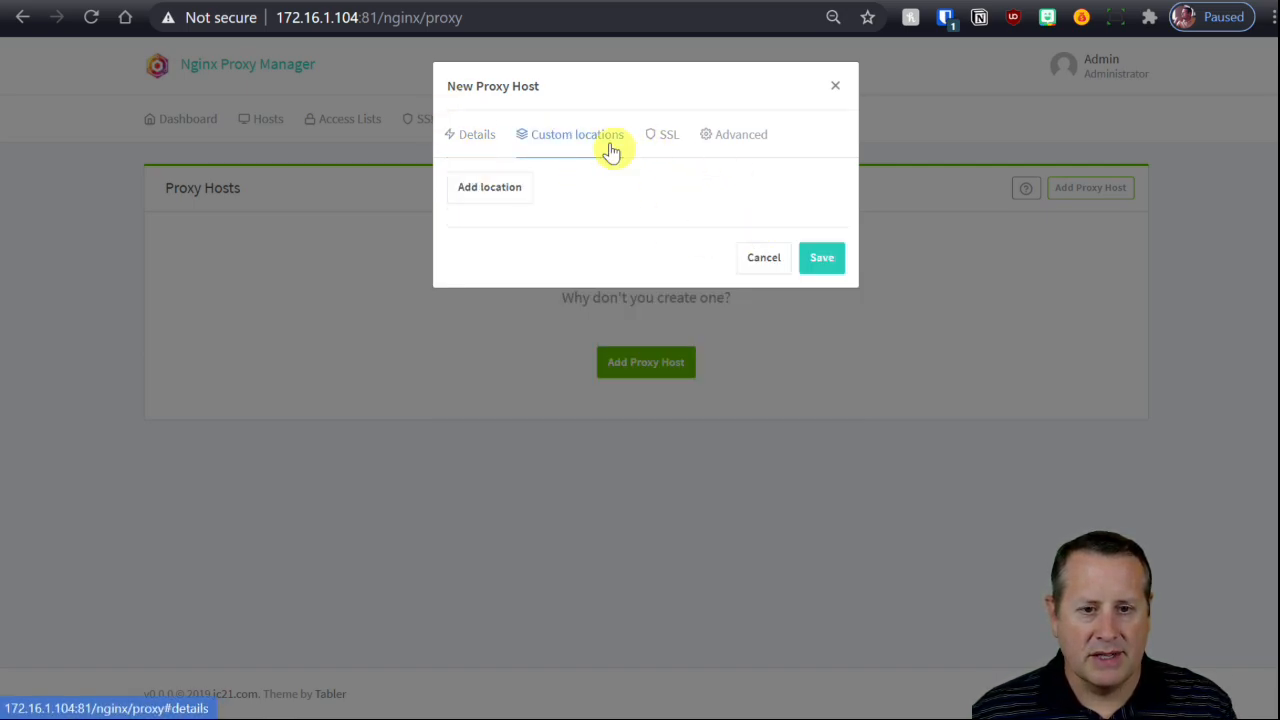
pyautogui.click(668, 134)
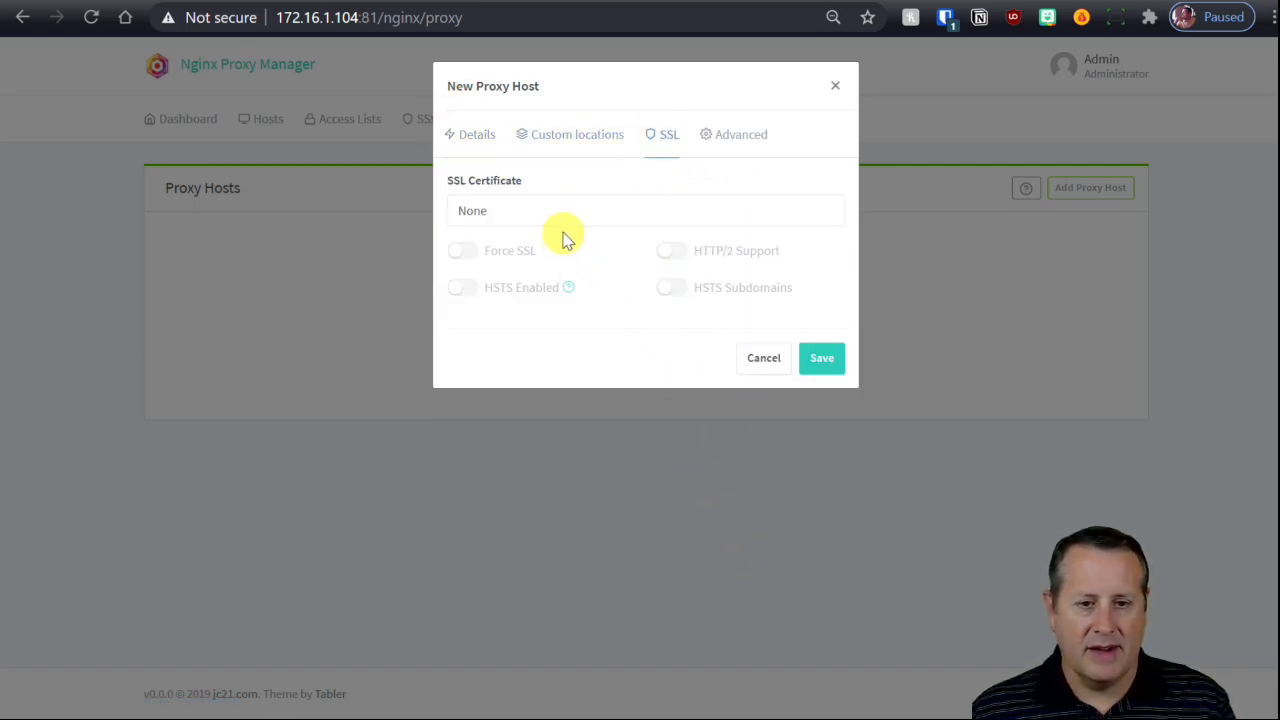
pyautogui.moveTo(564, 218)
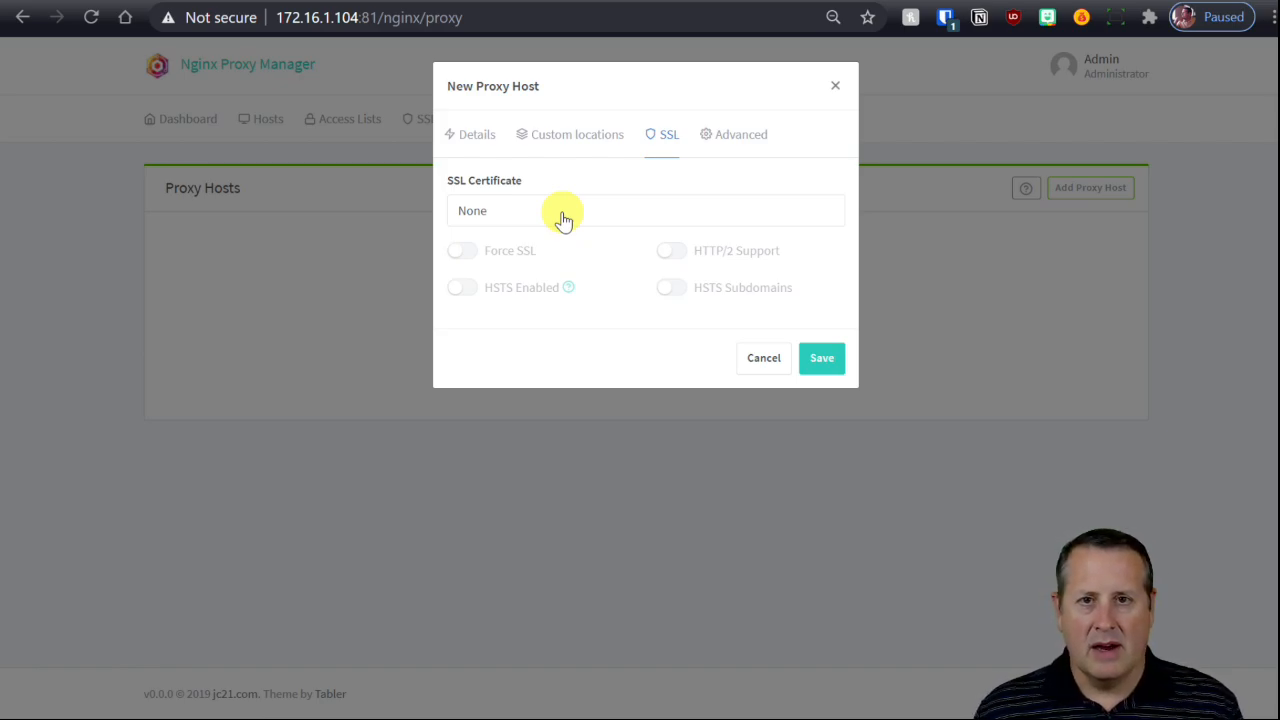
pyautogui.moveTo(604, 210)
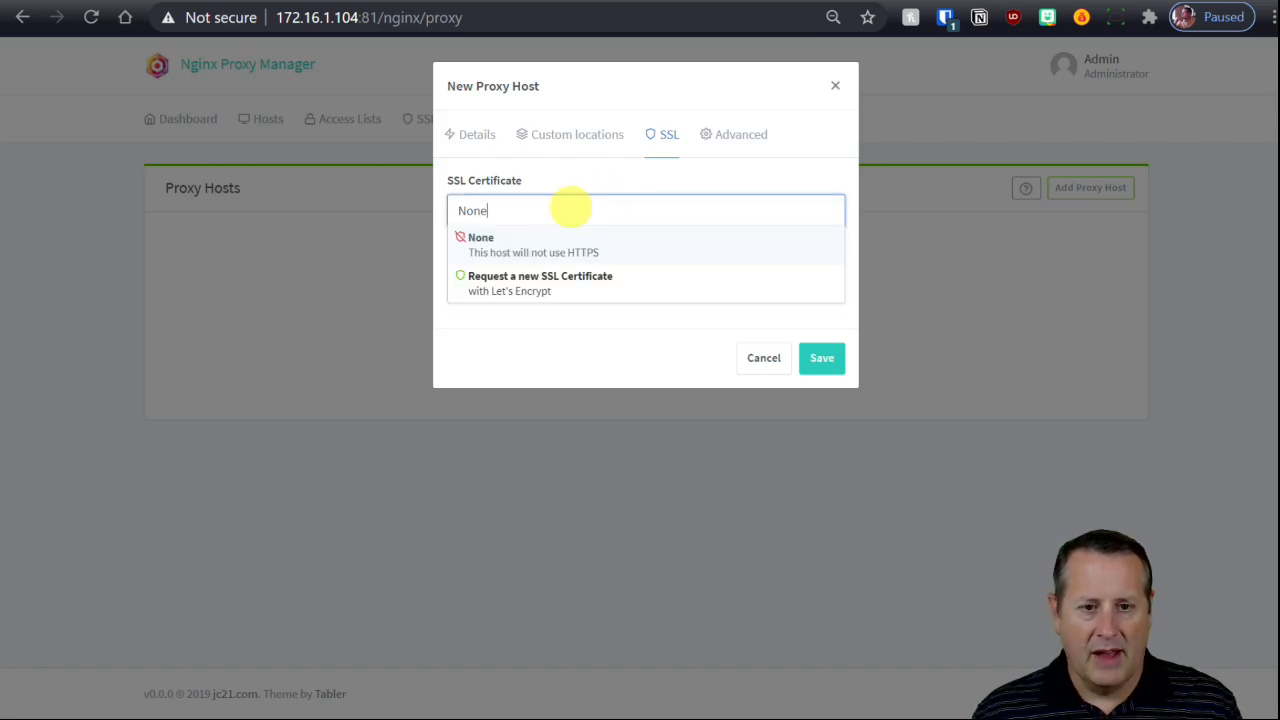
pyautogui.moveTo(532, 284)
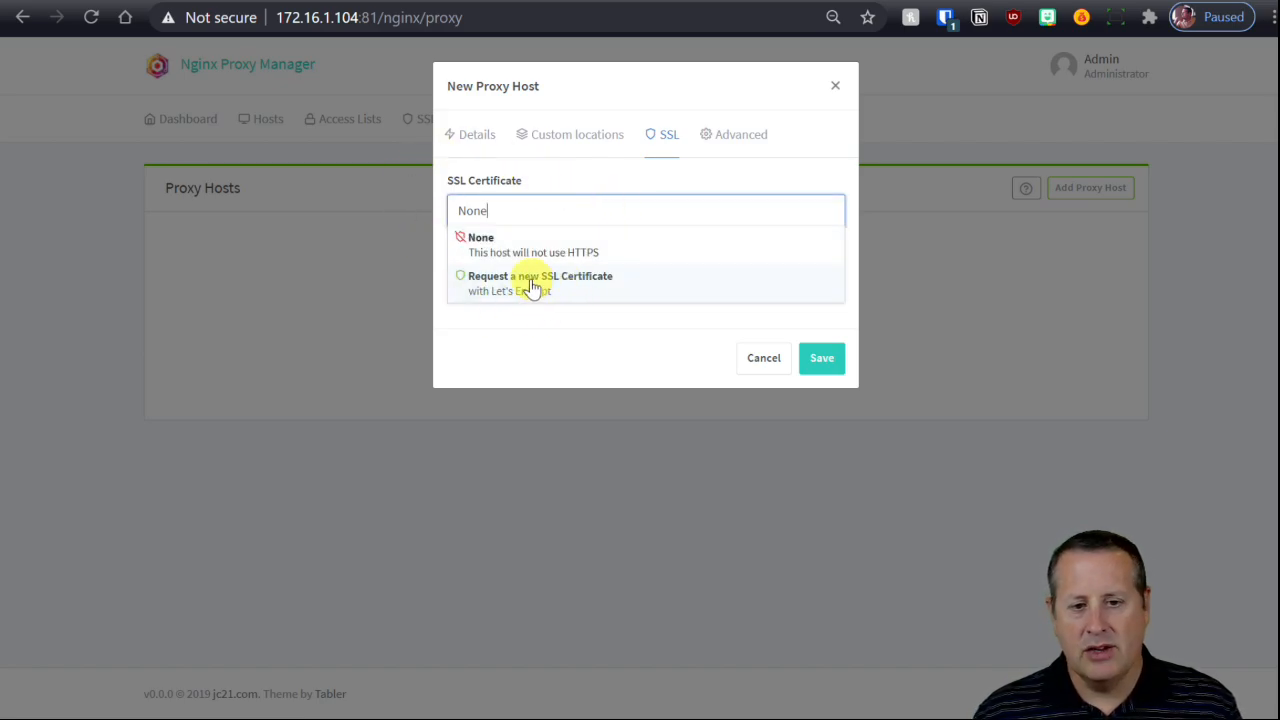
pyautogui.click(540, 282)
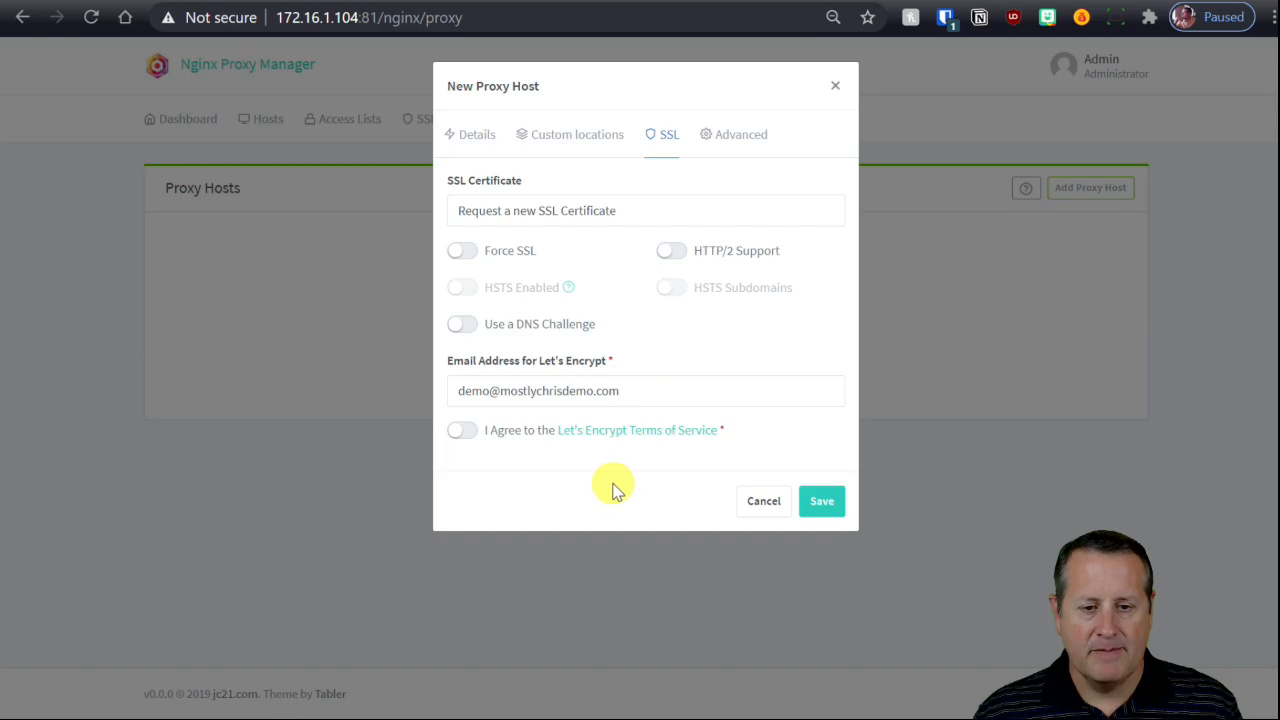
# Try the 'Use a DNS Challenge' option and switch it back off, keeping the Let's Encrypt email.
pyautogui.click(460, 324)
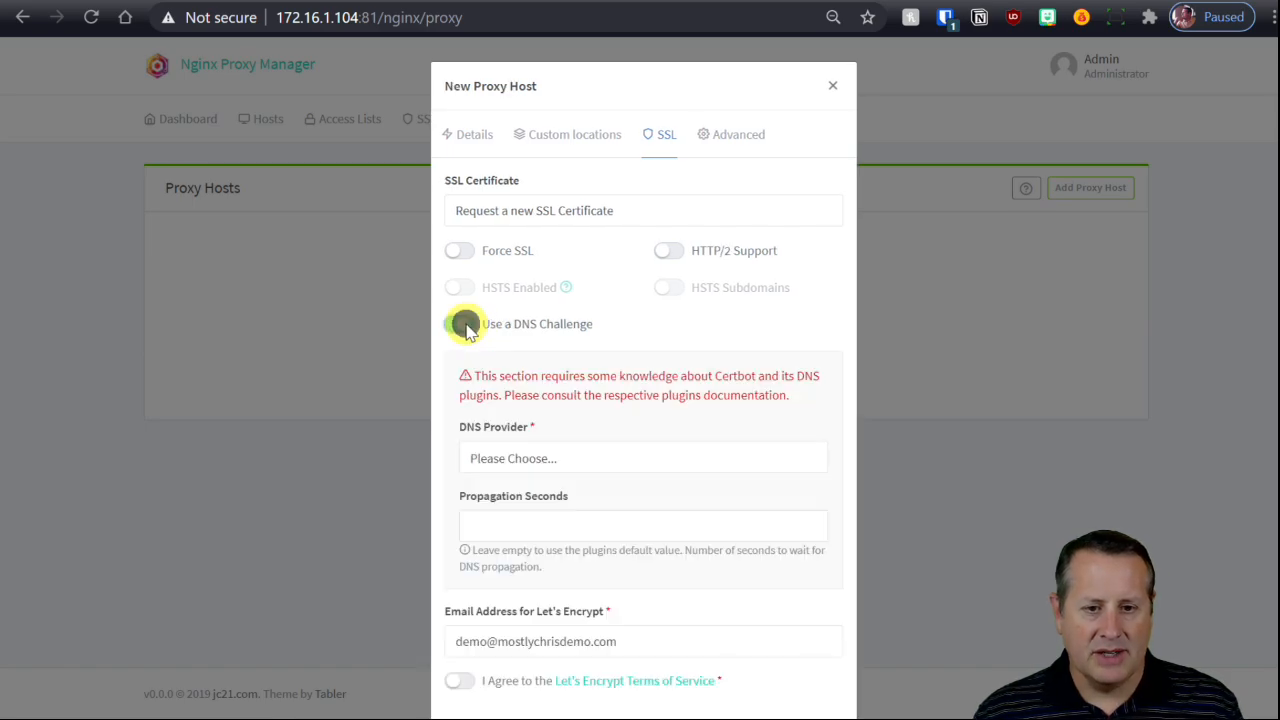
pyautogui.click(460, 324)
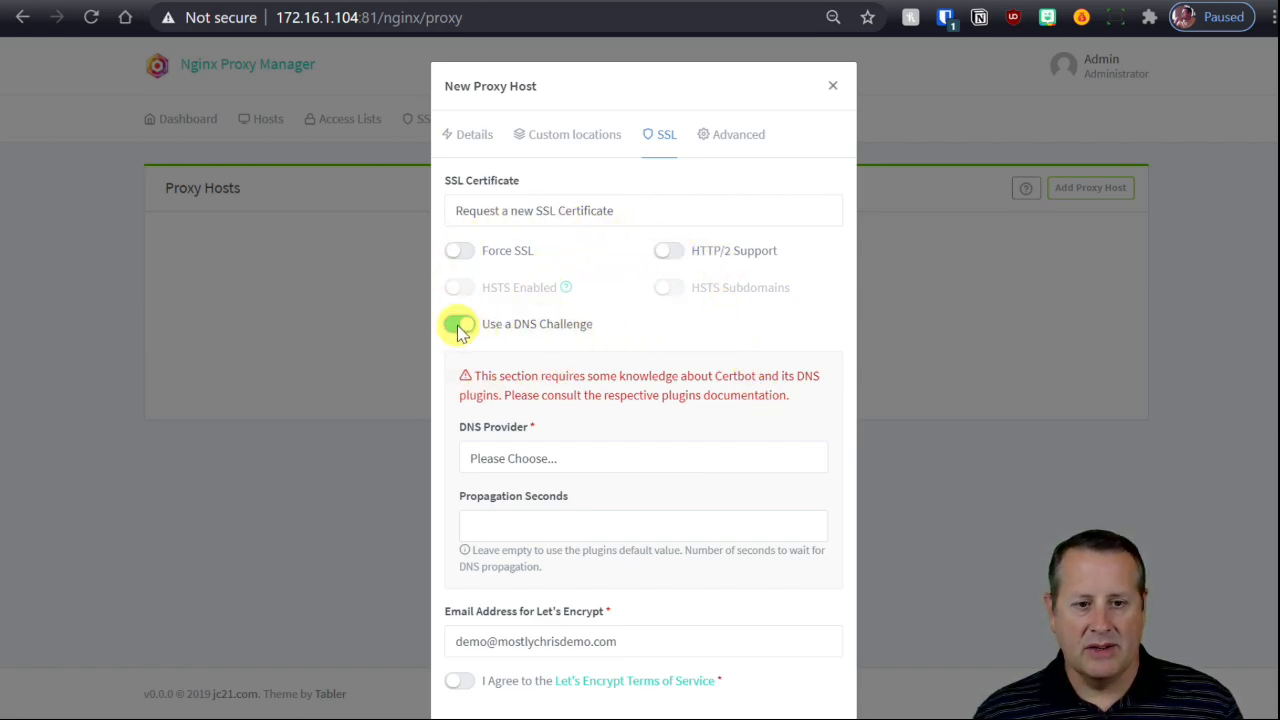
pyautogui.click(460, 324)
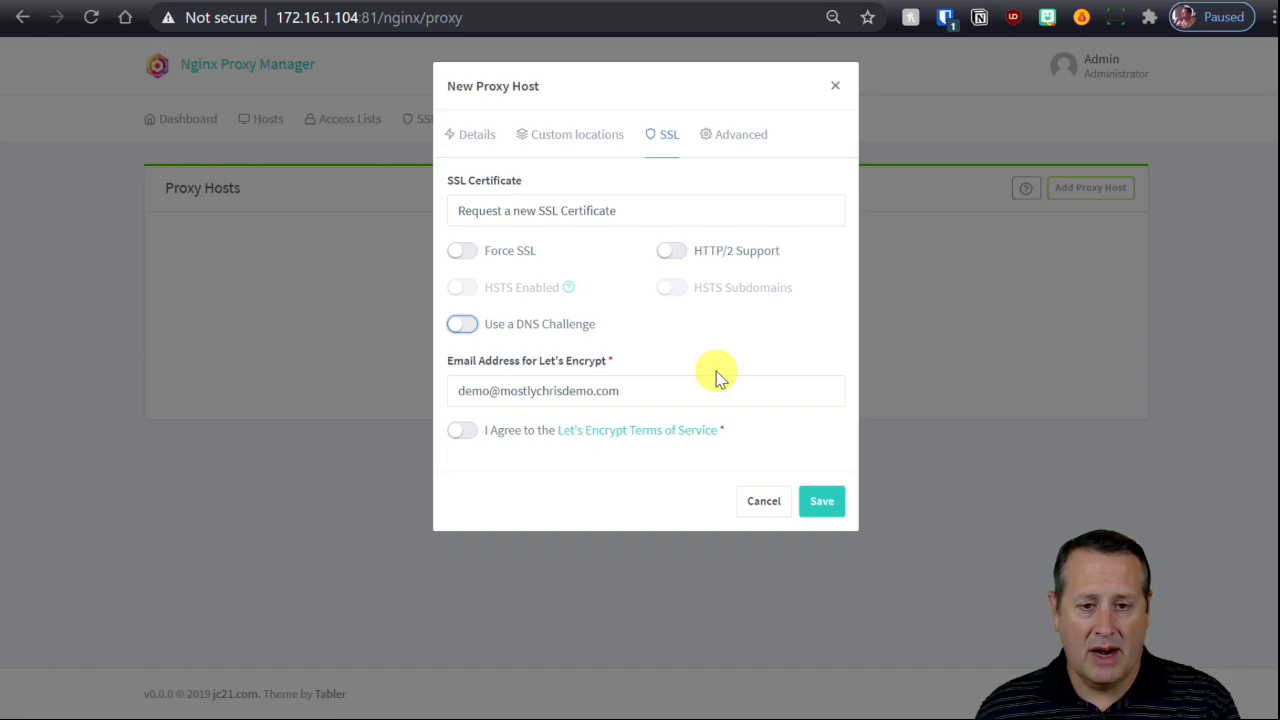
pyautogui.moveTo(738, 356)
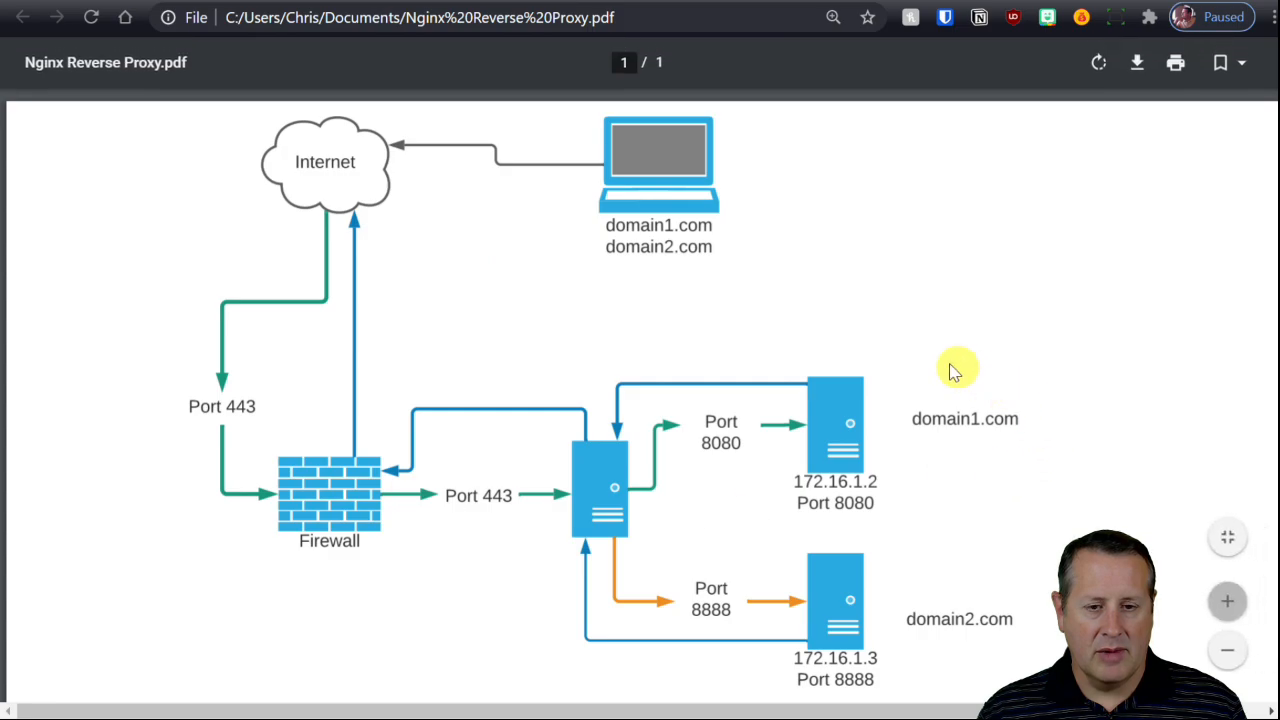
pyautogui.moveTo(744, 310)
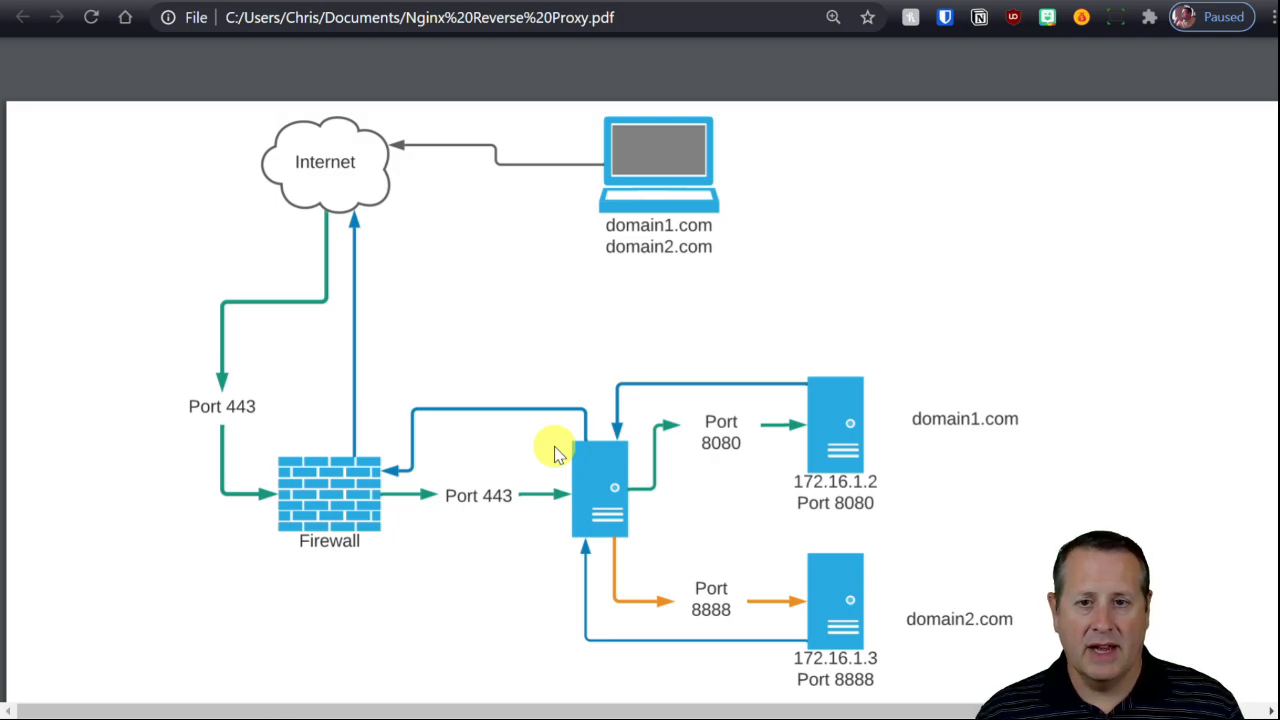
pyautogui.moveTo(776, 310)
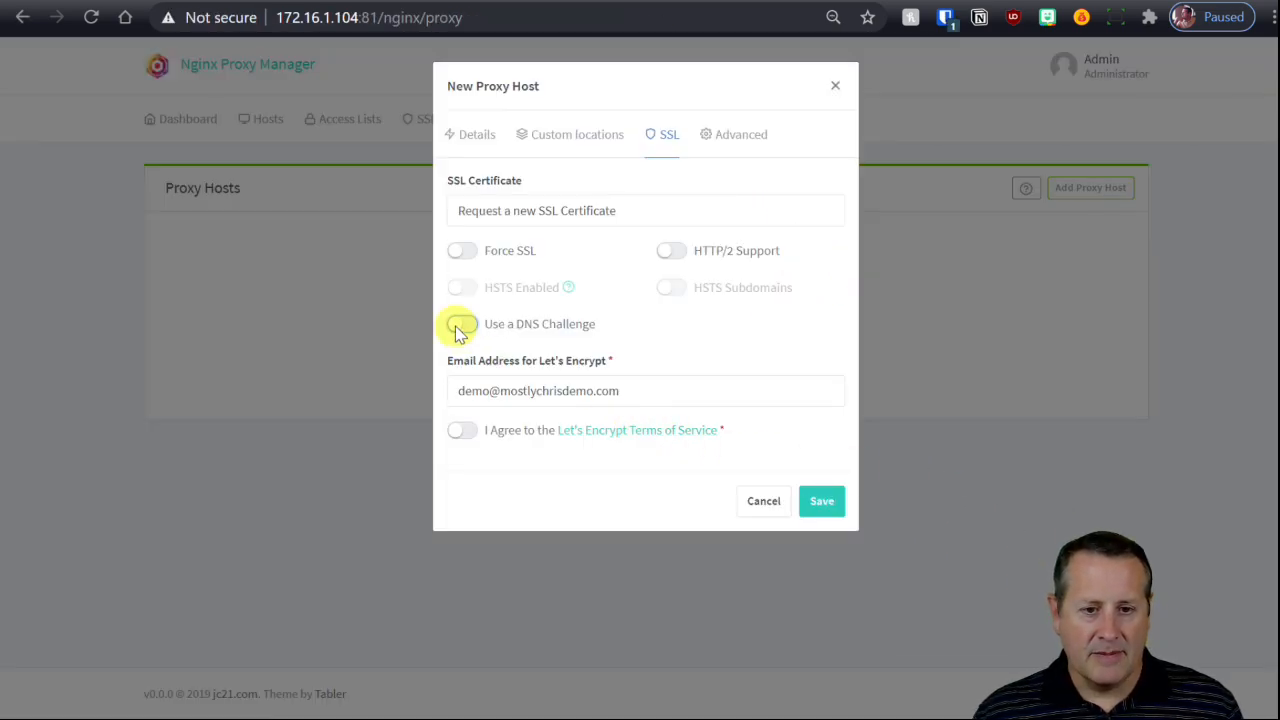
# Switch on 'Use a DNS Challenge' and show the DNS Provider choices.
pyautogui.click(460, 324)
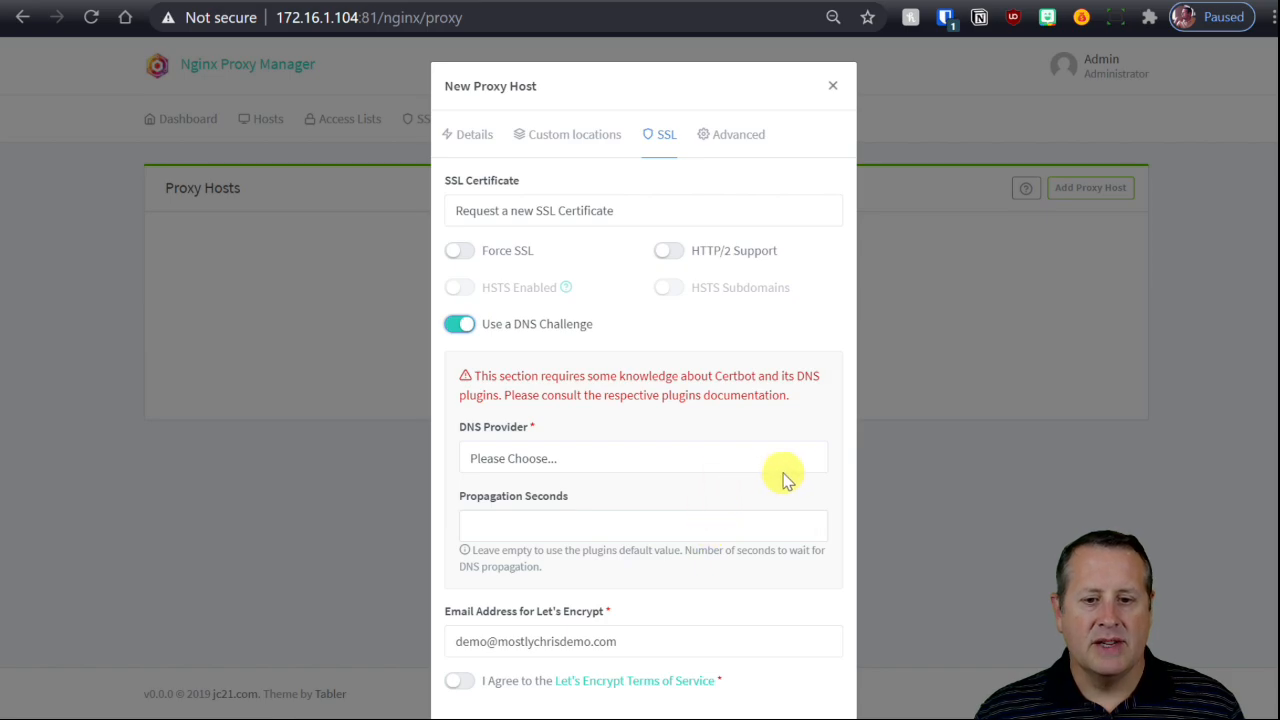
pyautogui.click(644, 458)
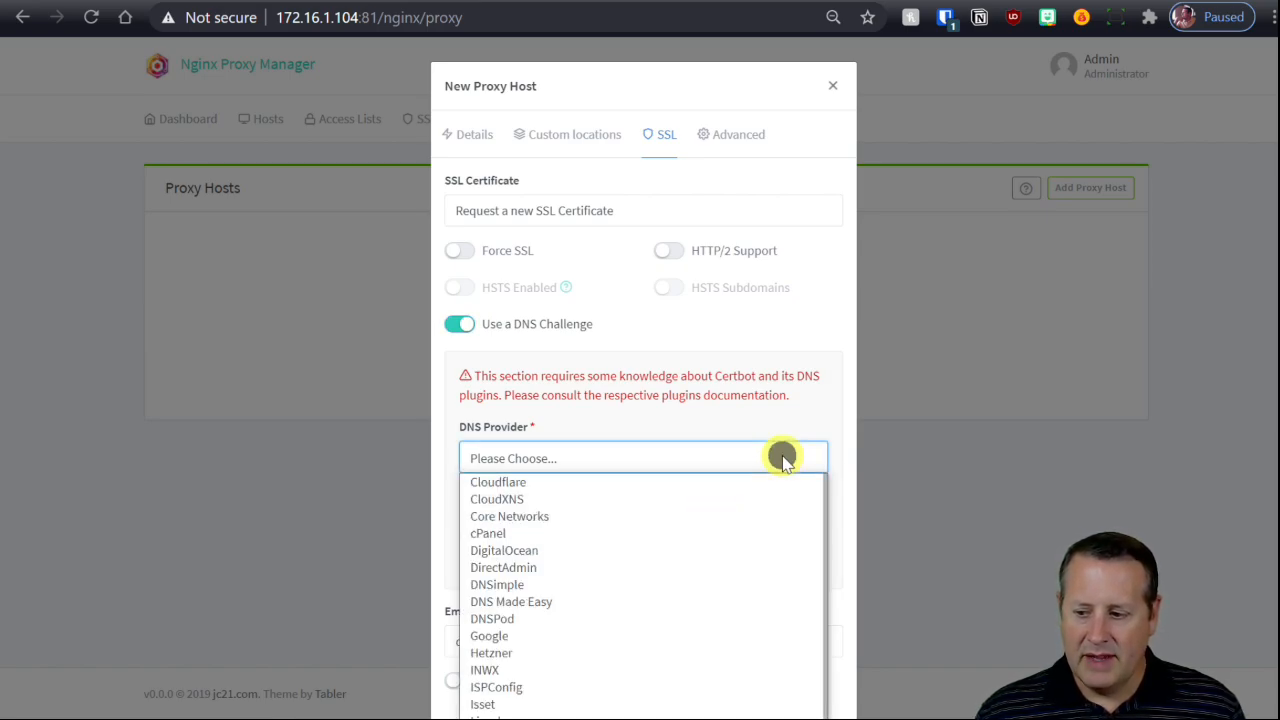
pyautogui.moveTo(700, 550)
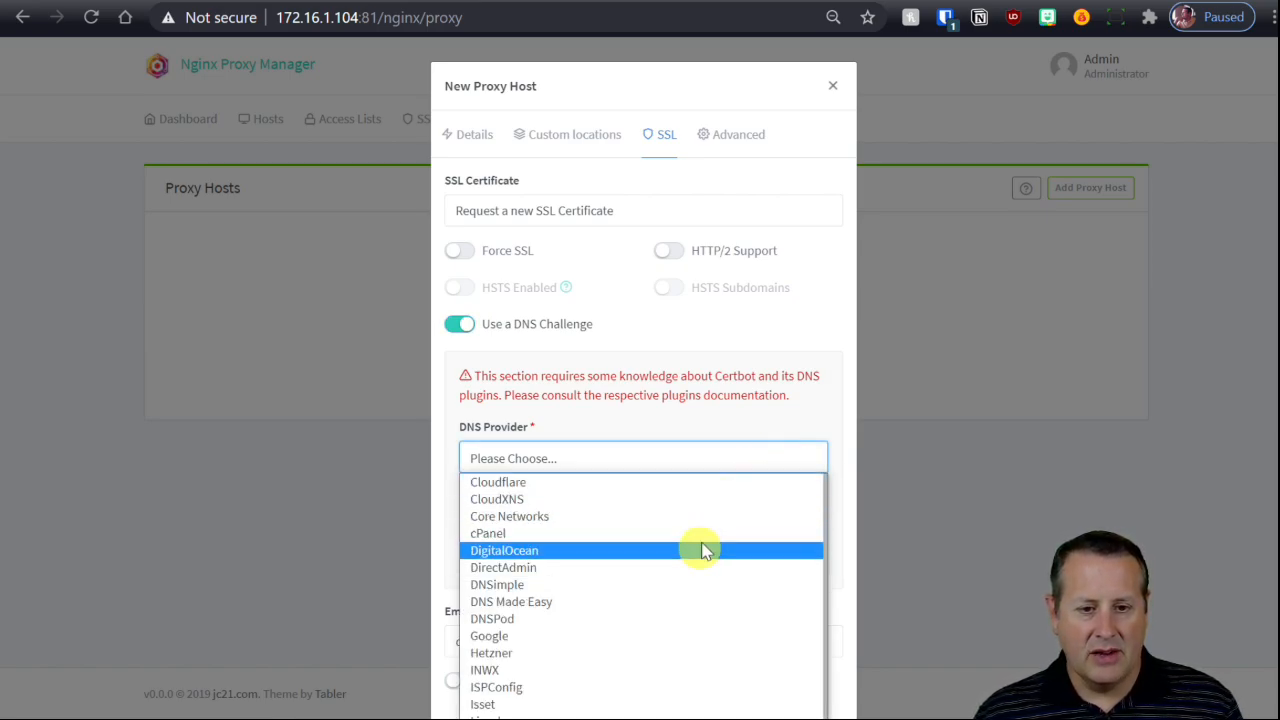
pyautogui.moveTo(720, 500)
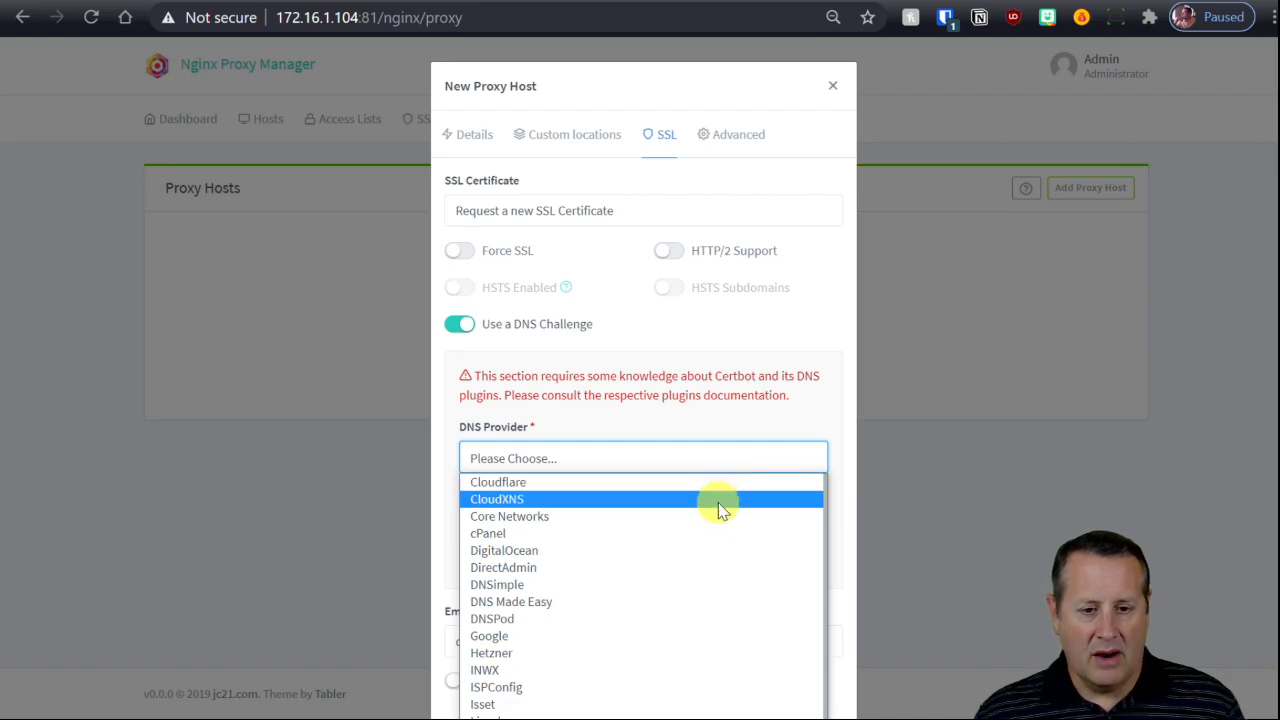
pyautogui.moveTo(710, 652)
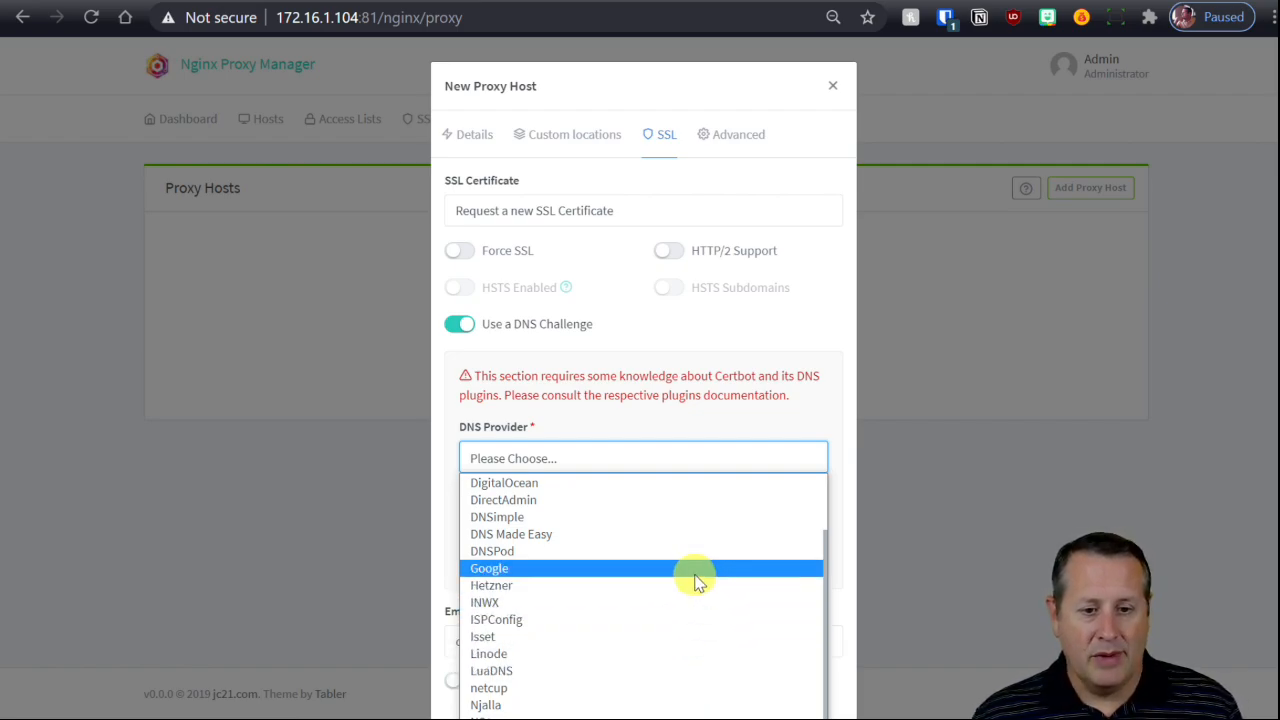
# Choose Google as the DNS provider and edit its Credentials File Content.
pyautogui.click(488, 568)
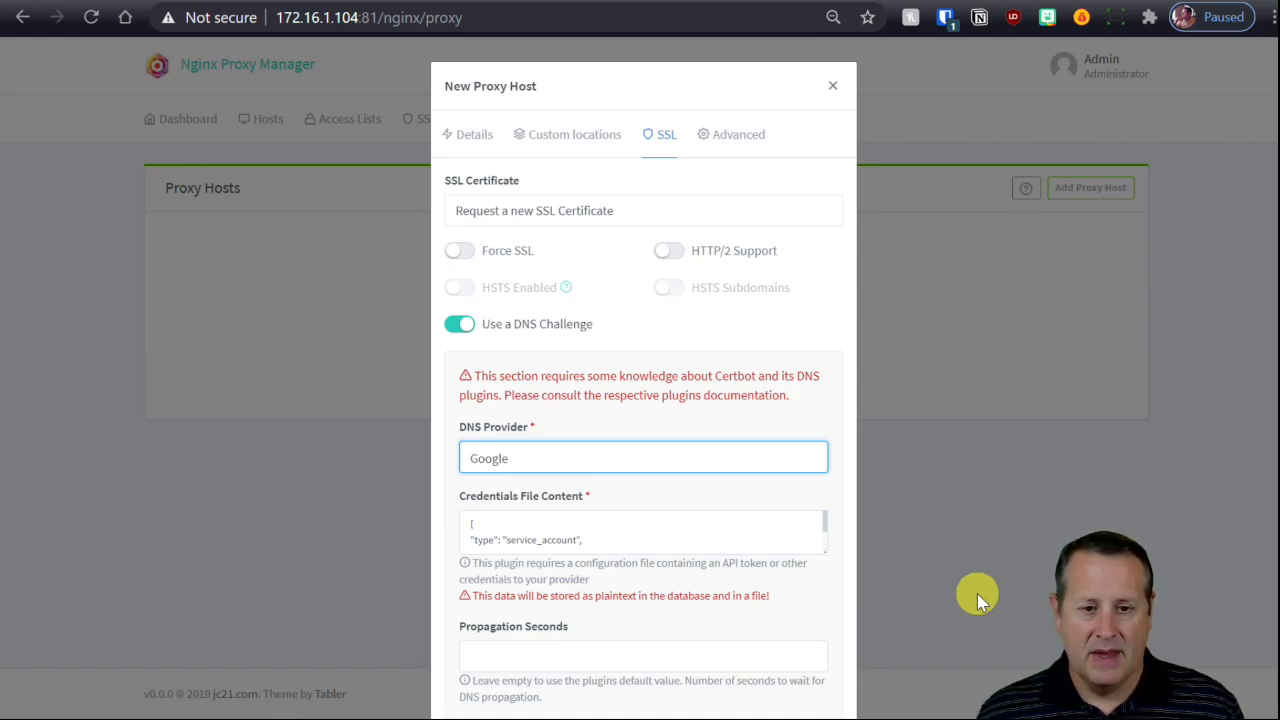
pyautogui.moveTo(644, 440)
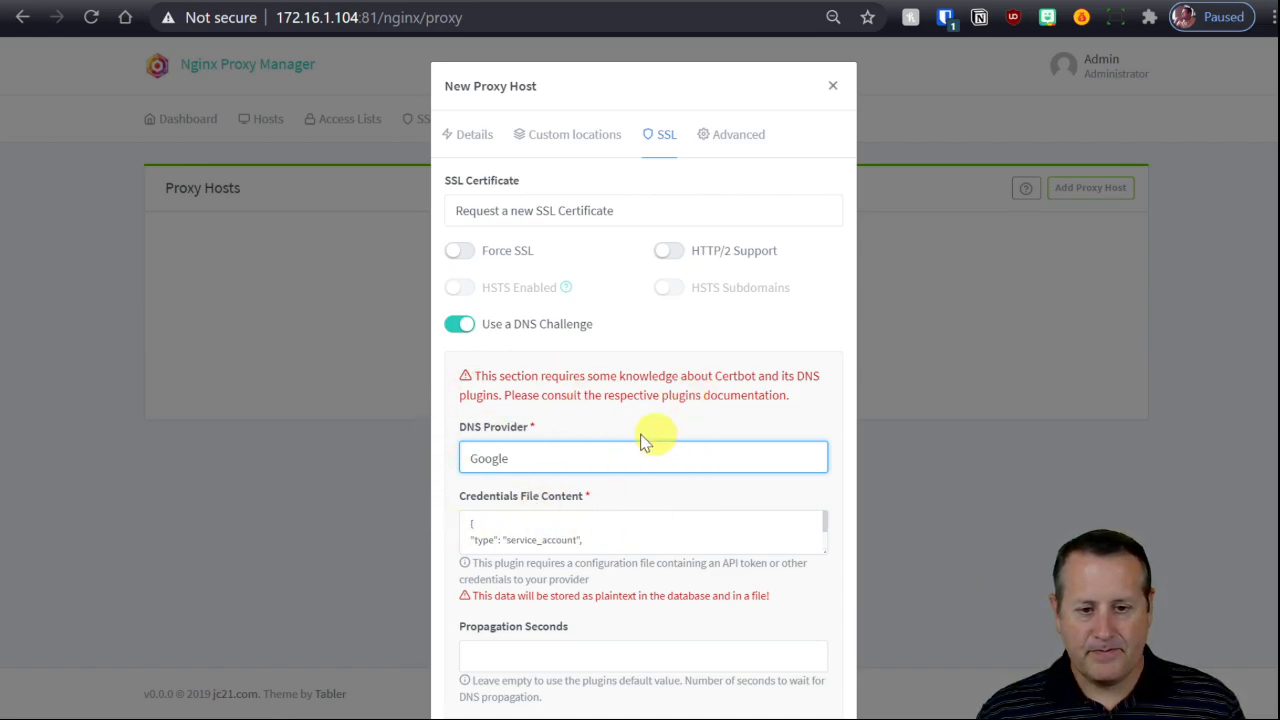
pyautogui.moveTo(984, 584)
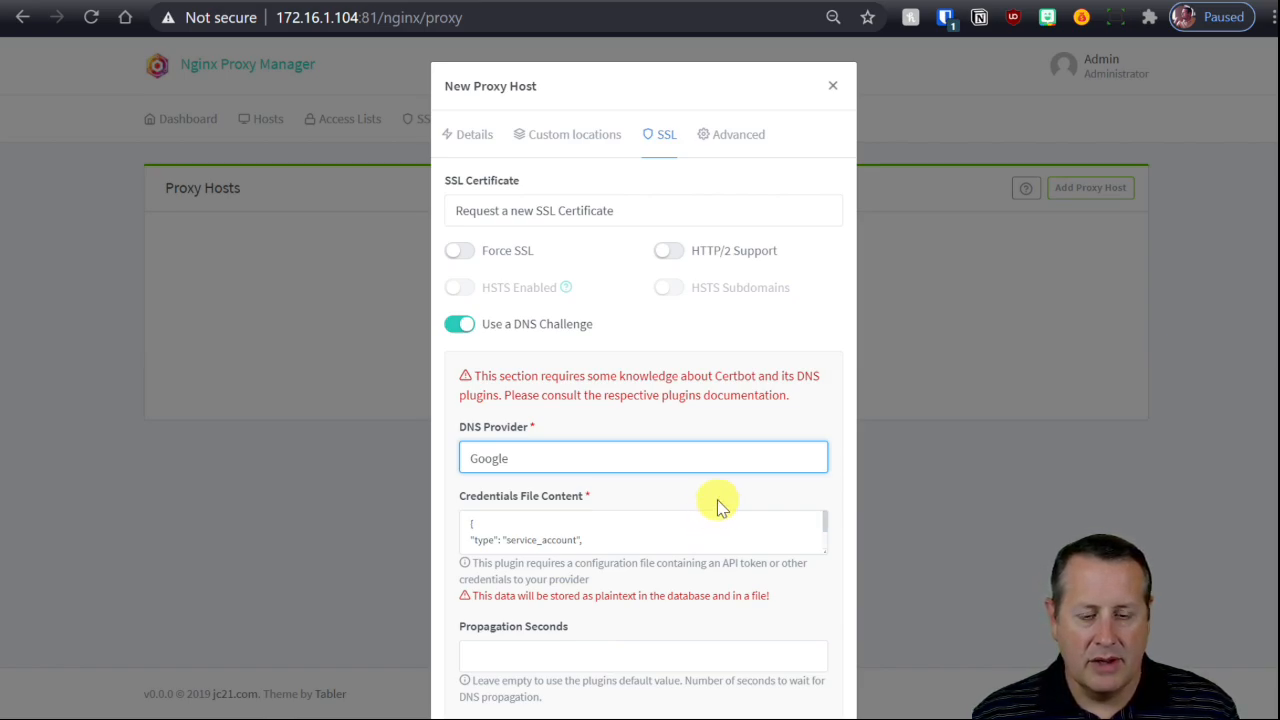
pyautogui.moveTo(484, 640)
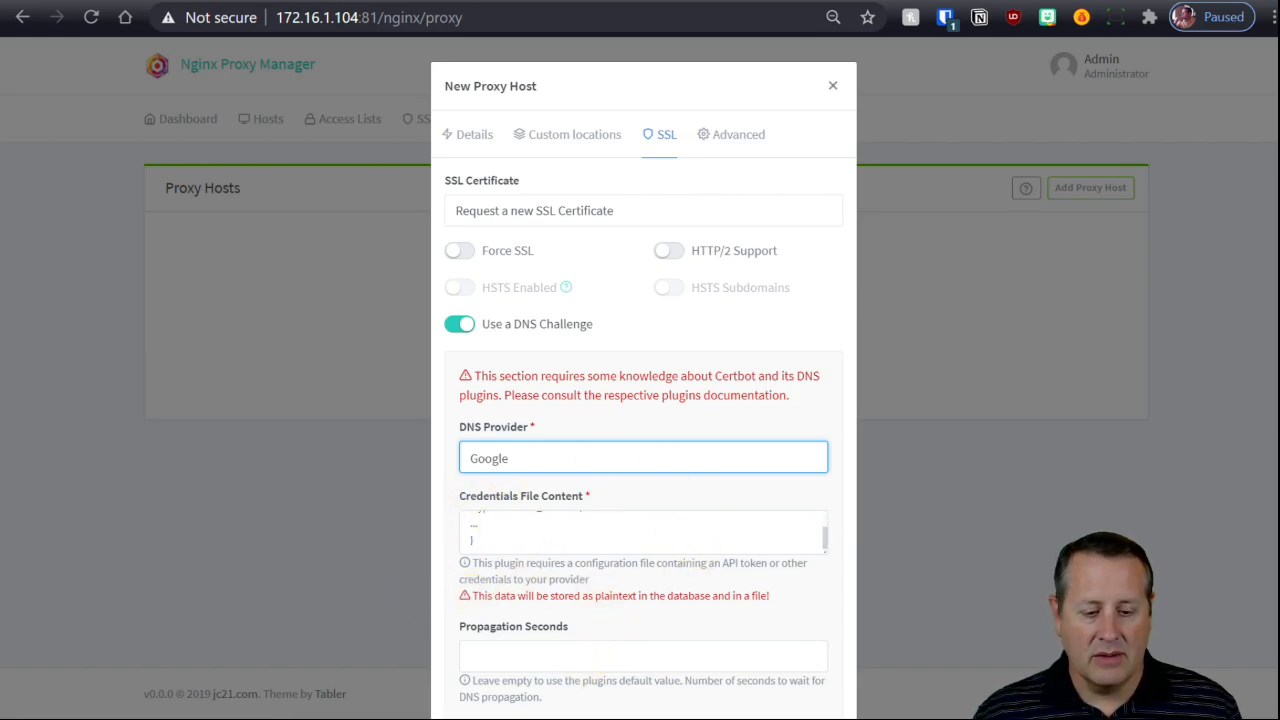
pyautogui.moveTo(576, 458)
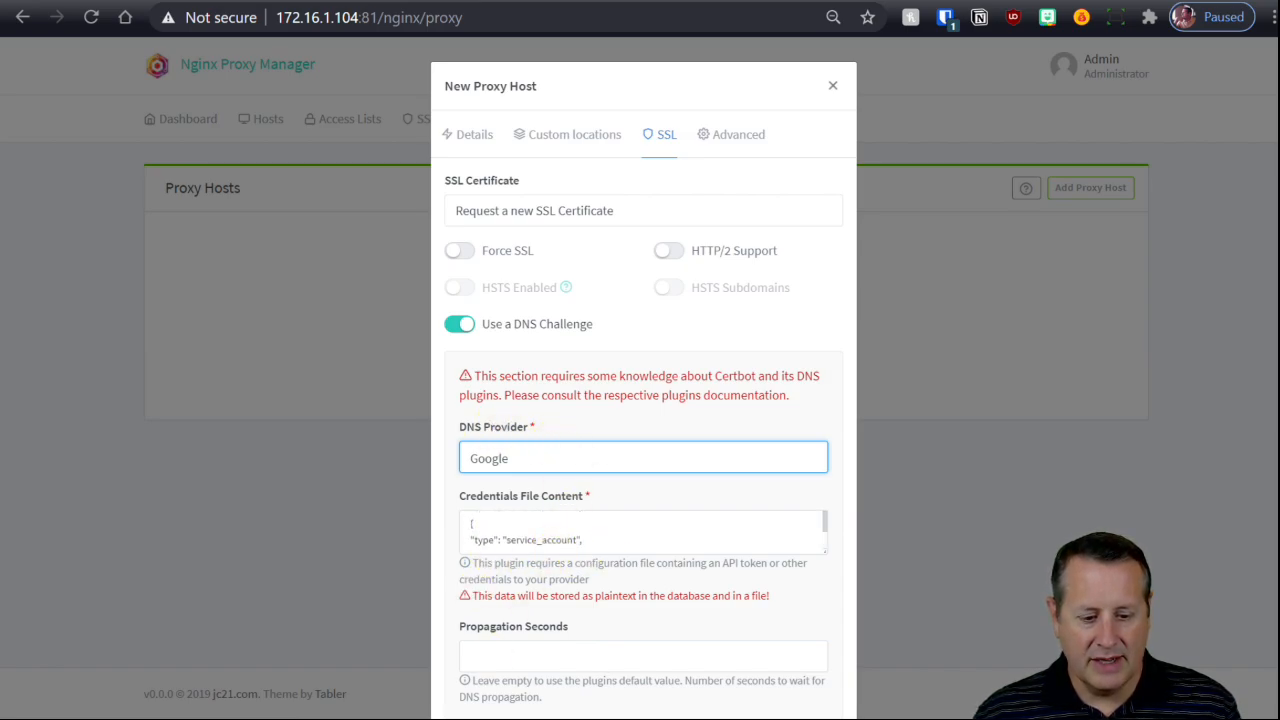
pyautogui.click(640, 532)
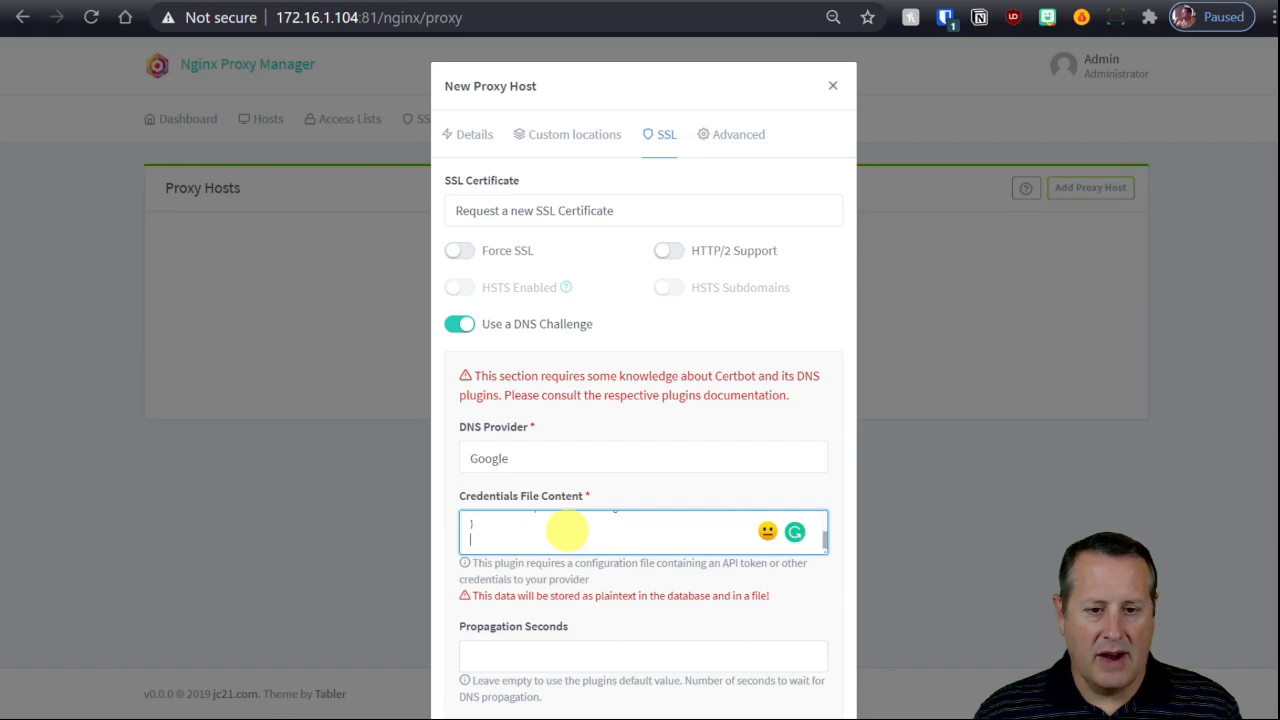
# Agree to the Let's Encrypt Terms of Service for the certificate request.
pyautogui.scroll(-3)
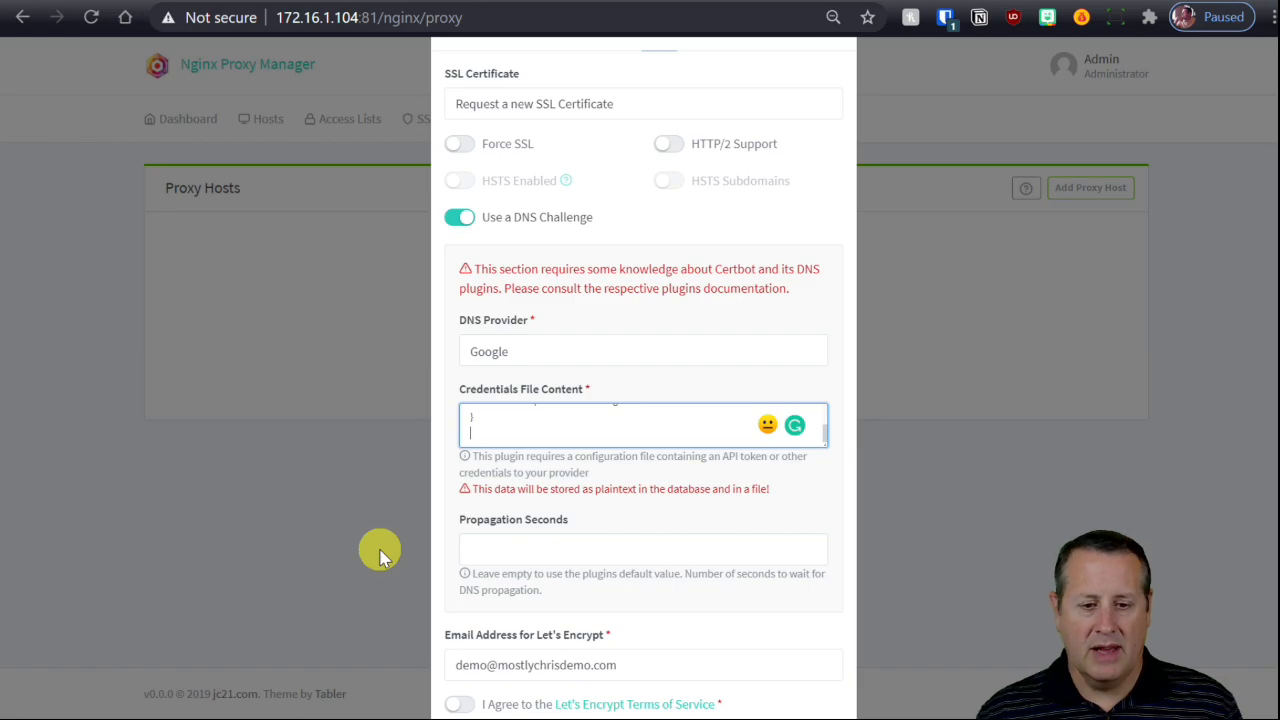
pyautogui.scroll(-3)
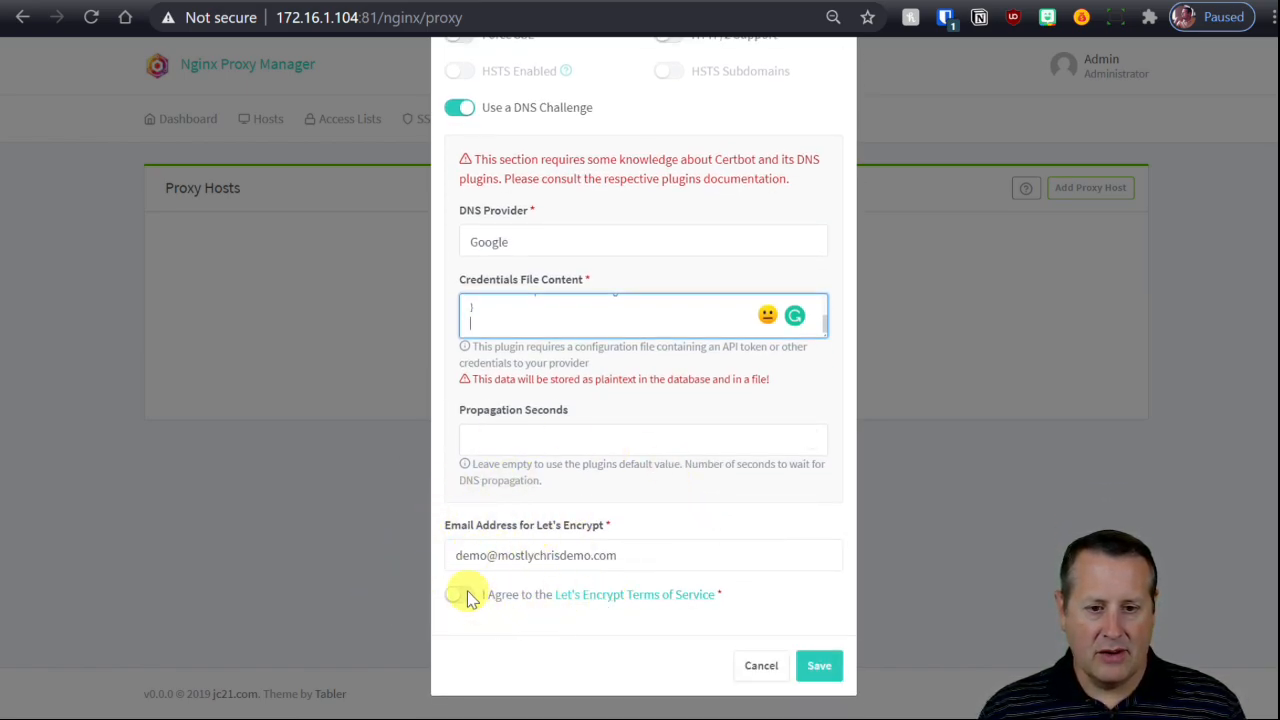
pyautogui.click(460, 594)
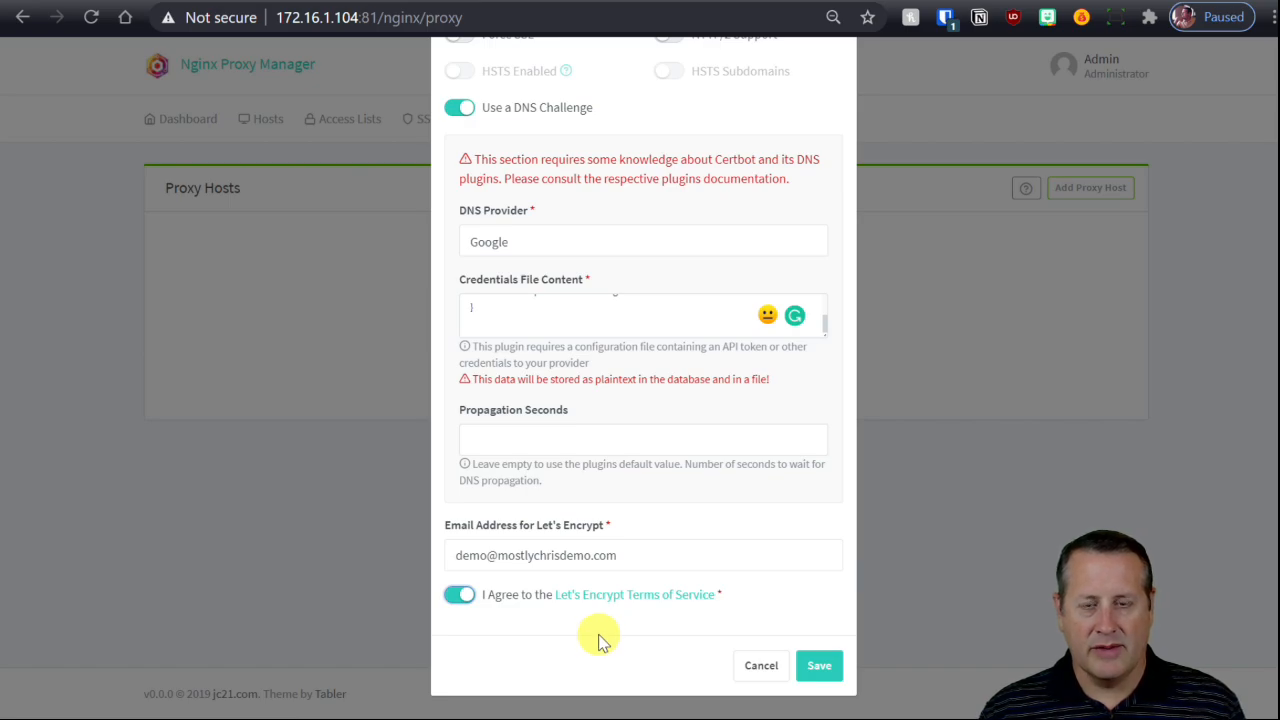
pyautogui.moveTo(688, 650)
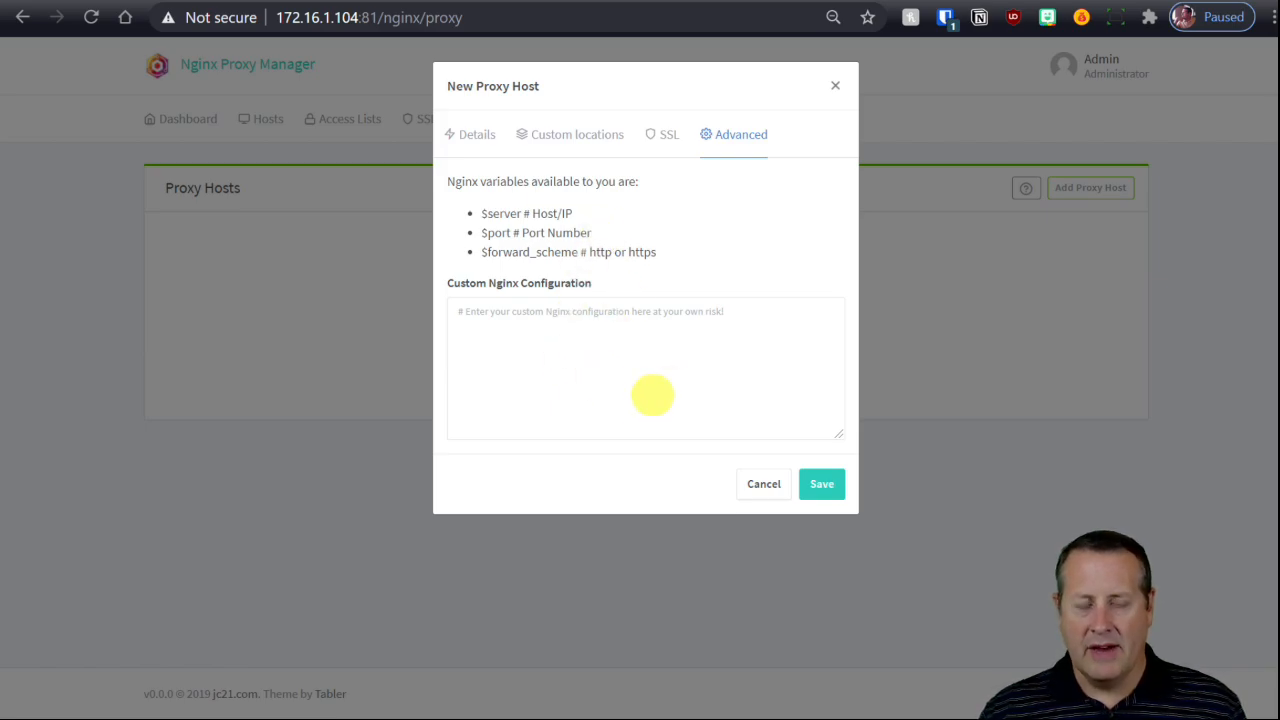
pyautogui.moveTo(612, 140)
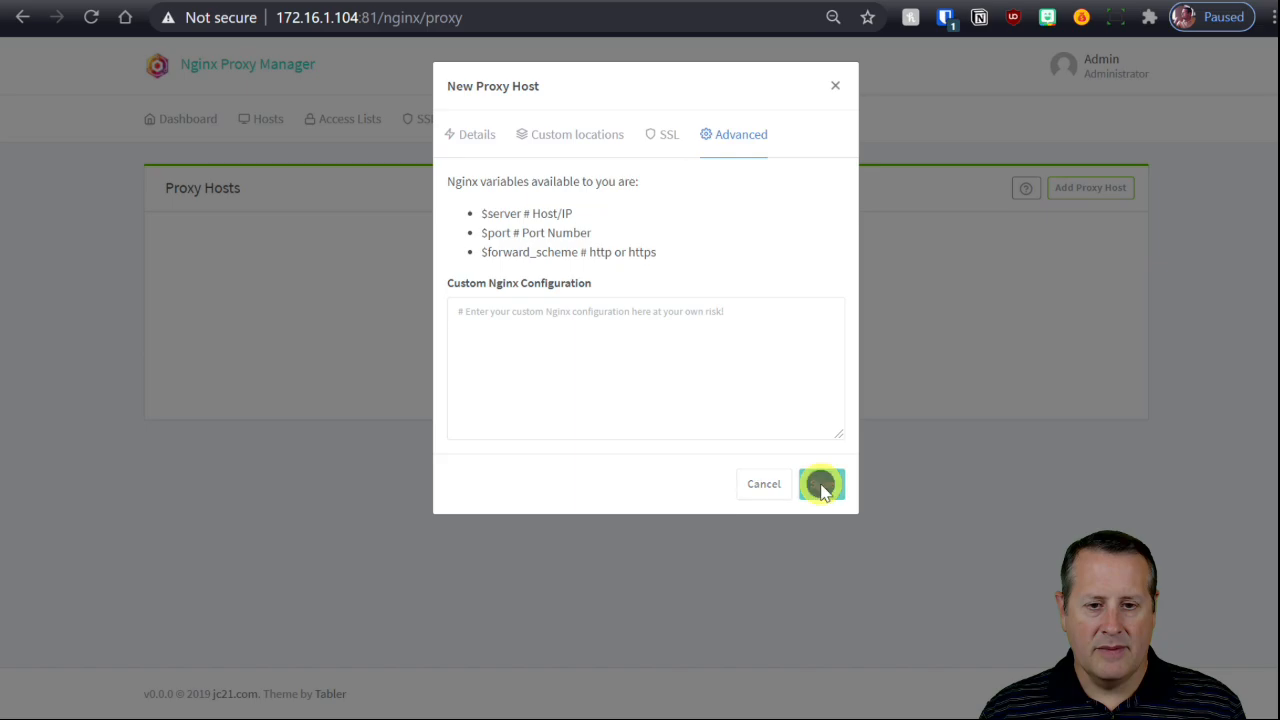
# Save the nginx.mostlychrisdemo.com proxy host so it lists online with Let's Encrypt SSL.
pyautogui.click(820, 484)
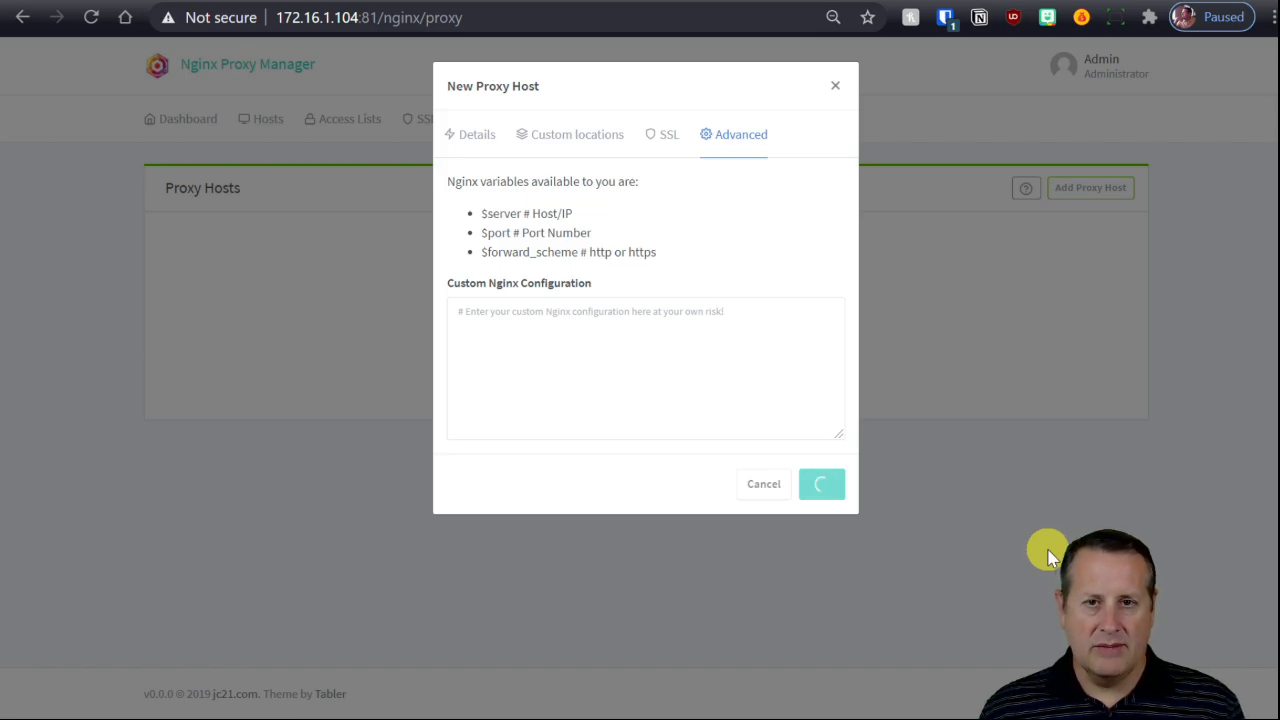
pyautogui.click(820, 484)
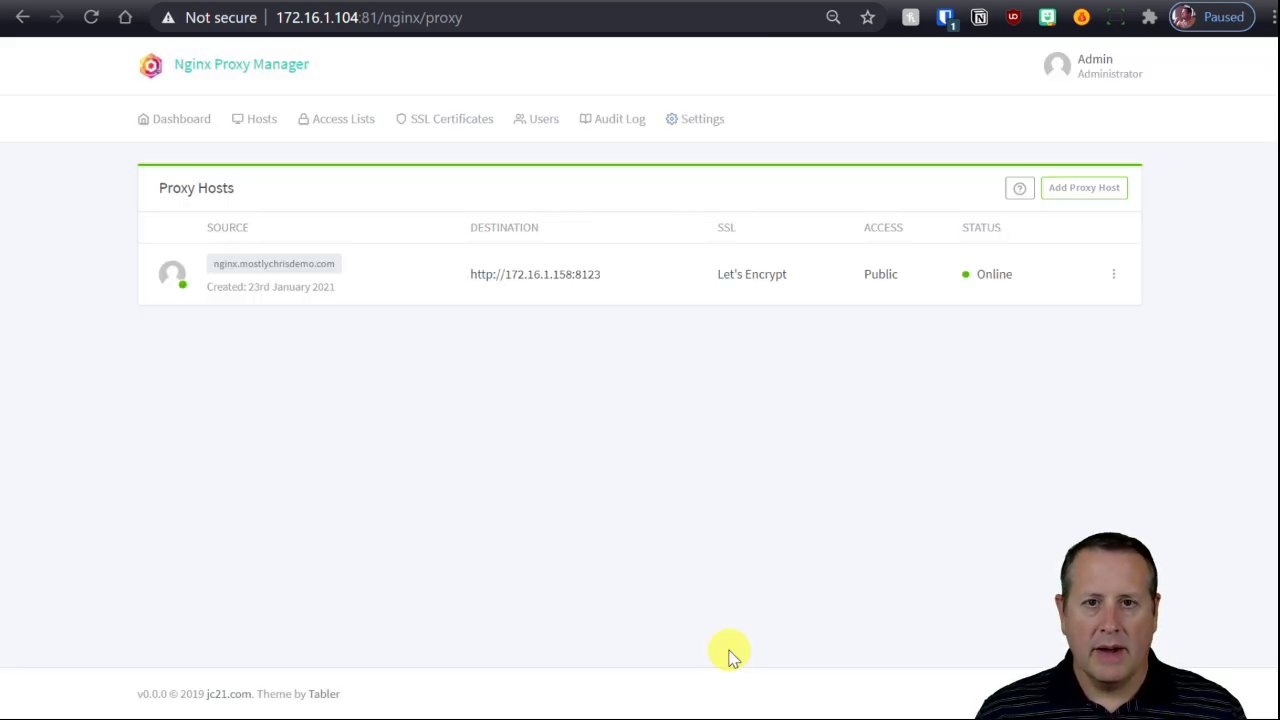
pyautogui.moveTo(760, 580)
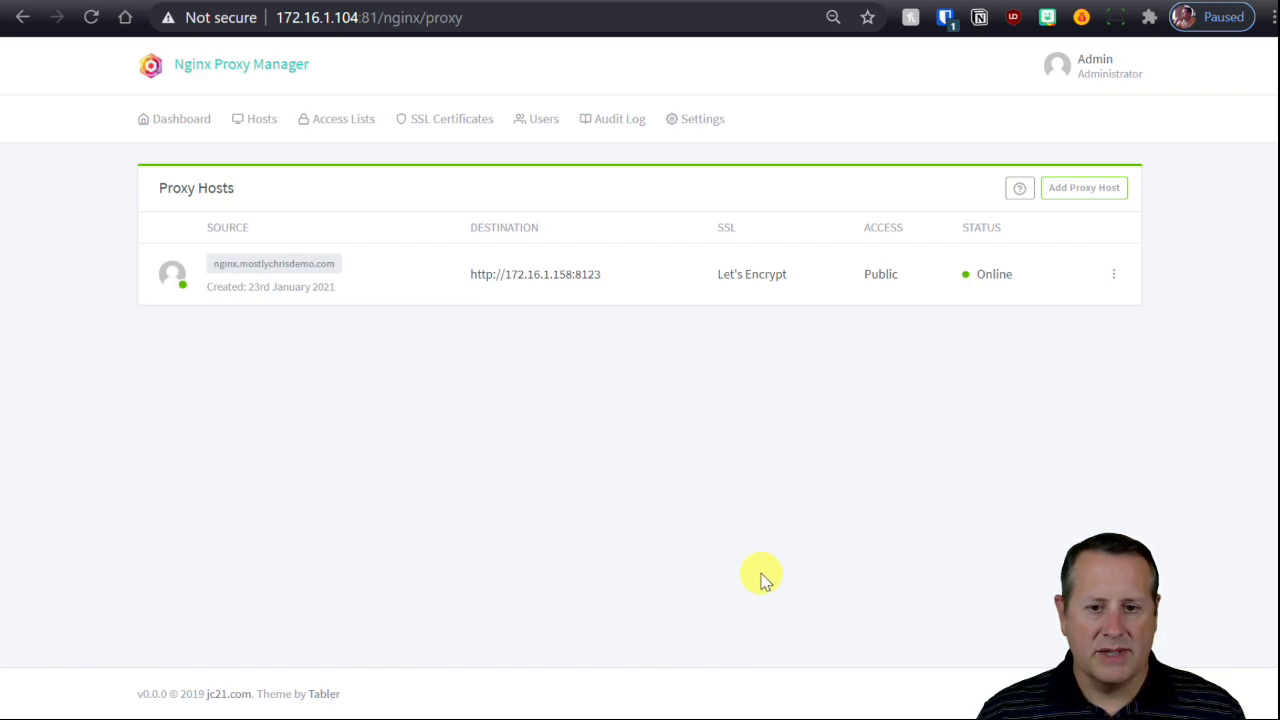
pyautogui.moveTo(762, 556)
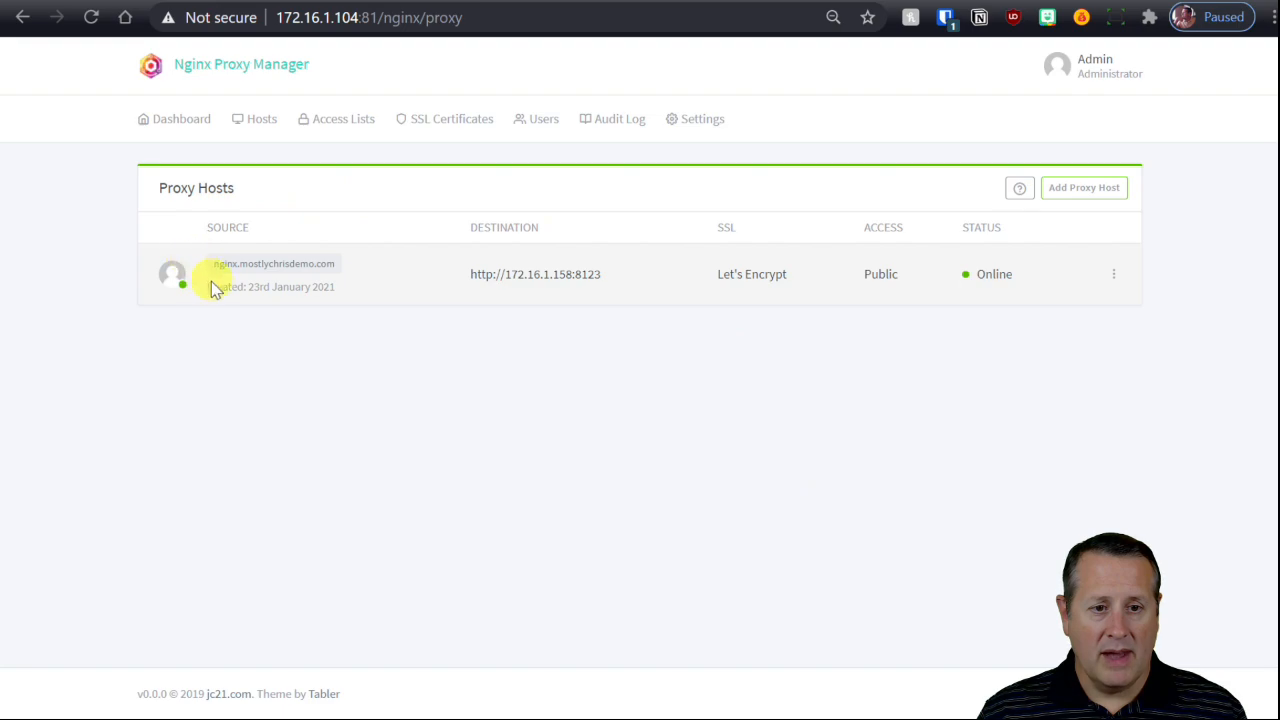
pyautogui.moveTo(436, 204)
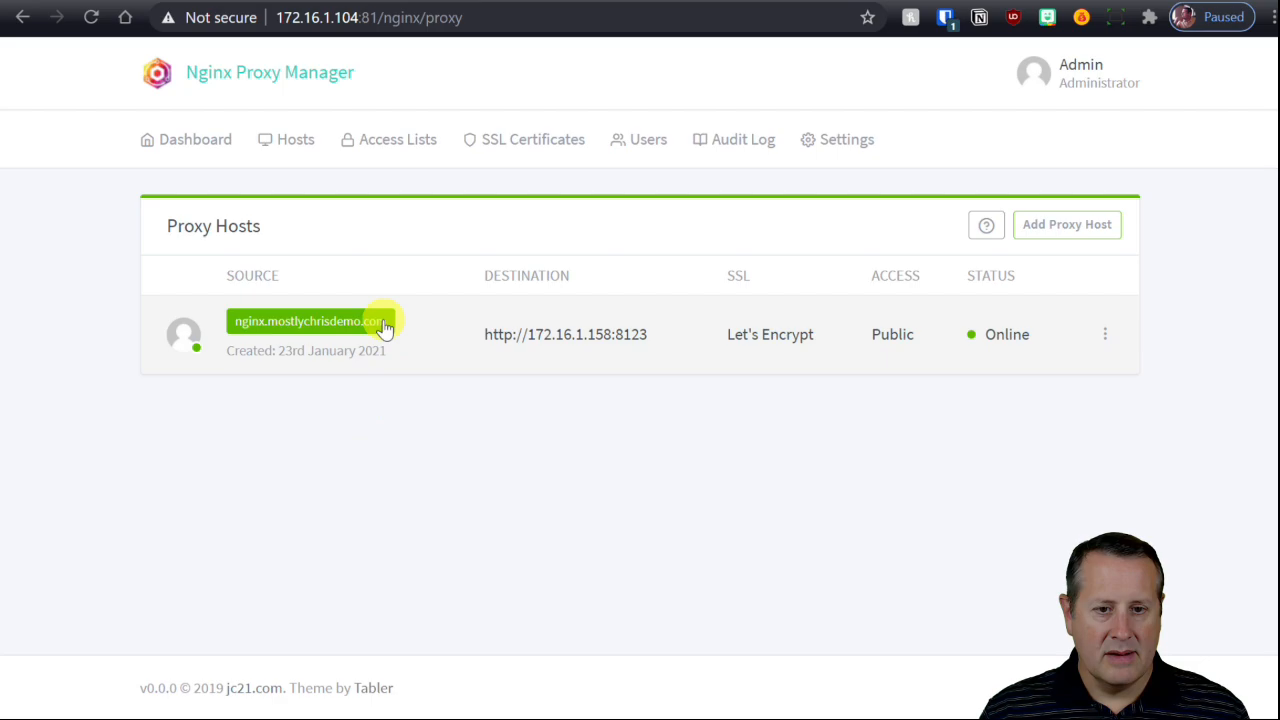
pyautogui.moveTo(588, 334)
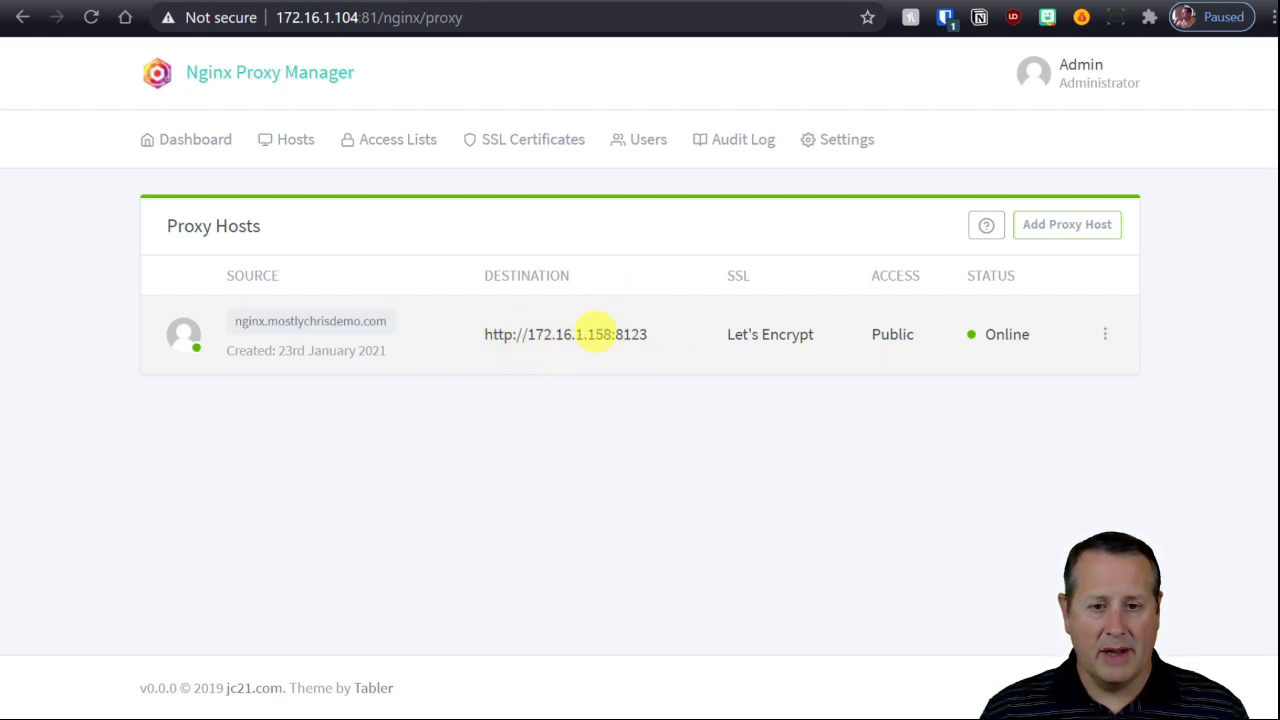
pyautogui.moveTo(588, 448)
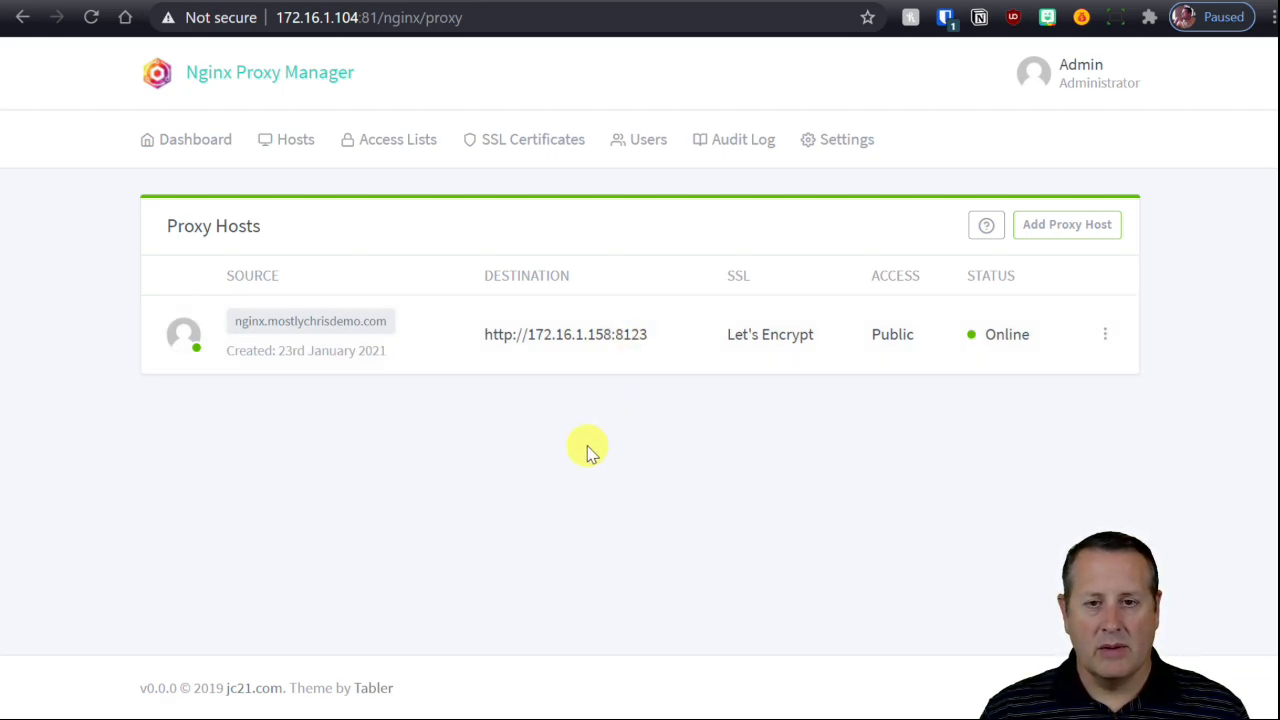
pyautogui.moveTo(584, 334)
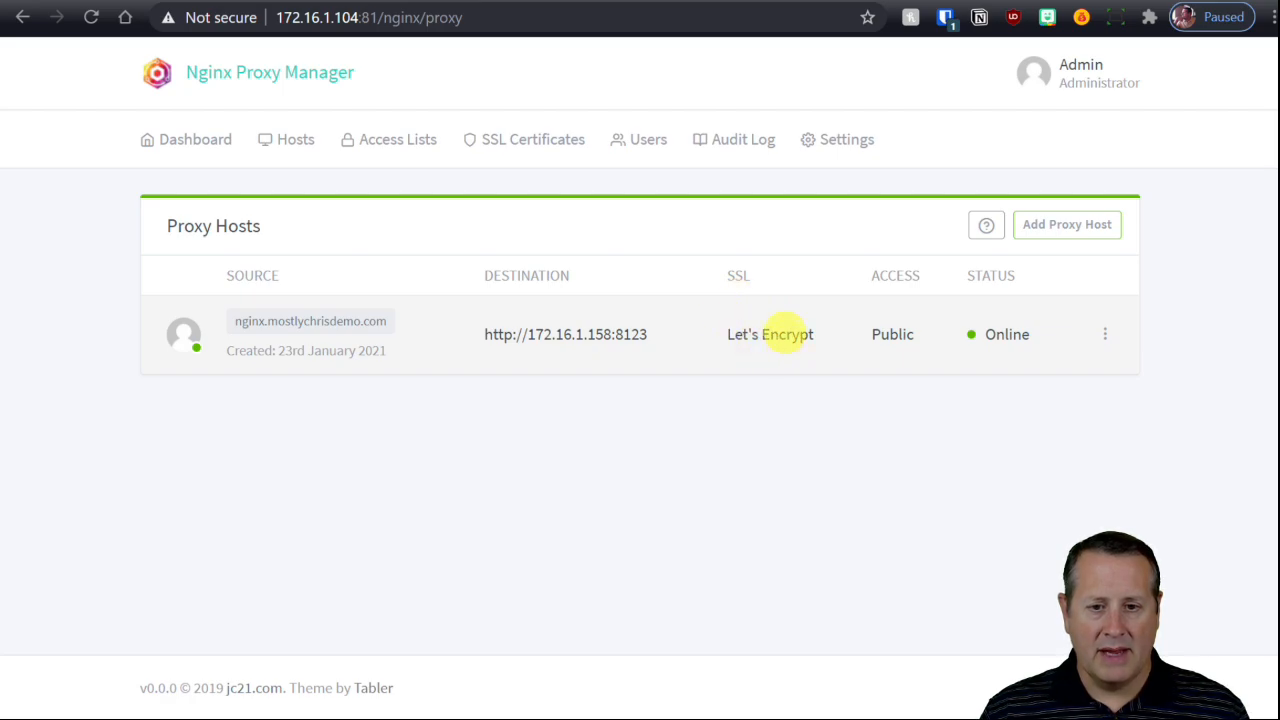
pyautogui.moveTo(892, 334)
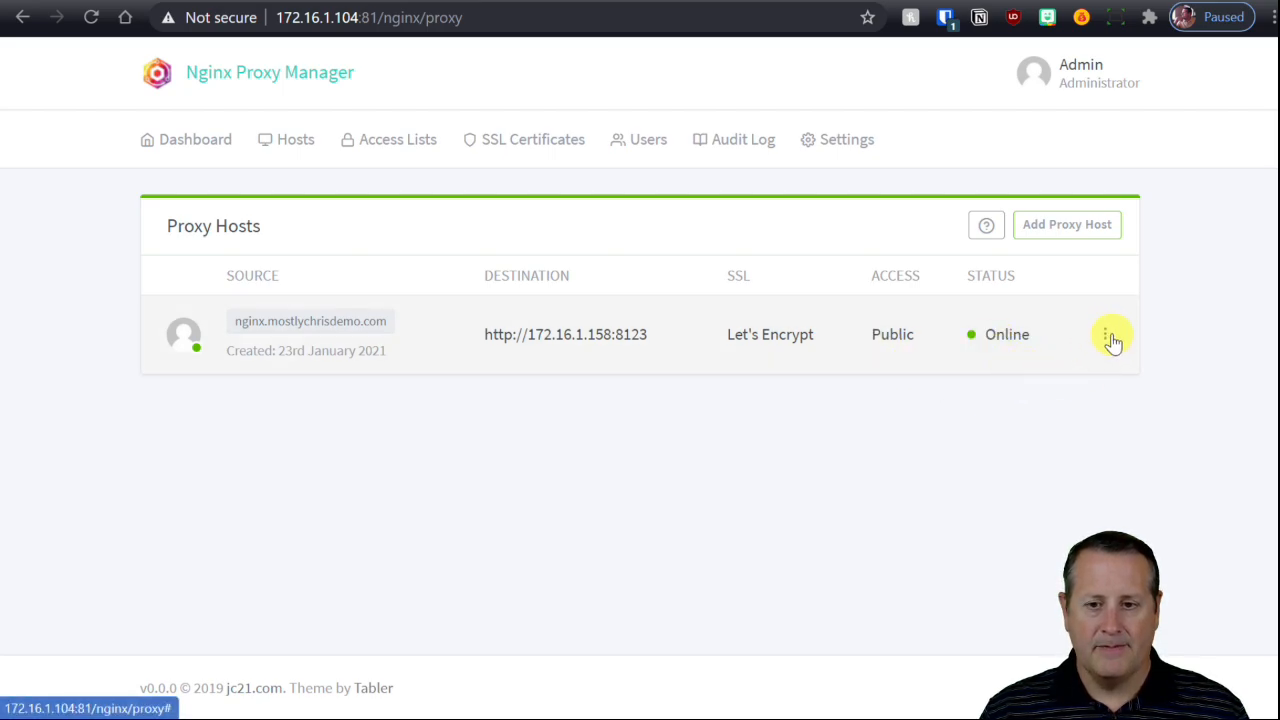
pyautogui.click(1104, 334)
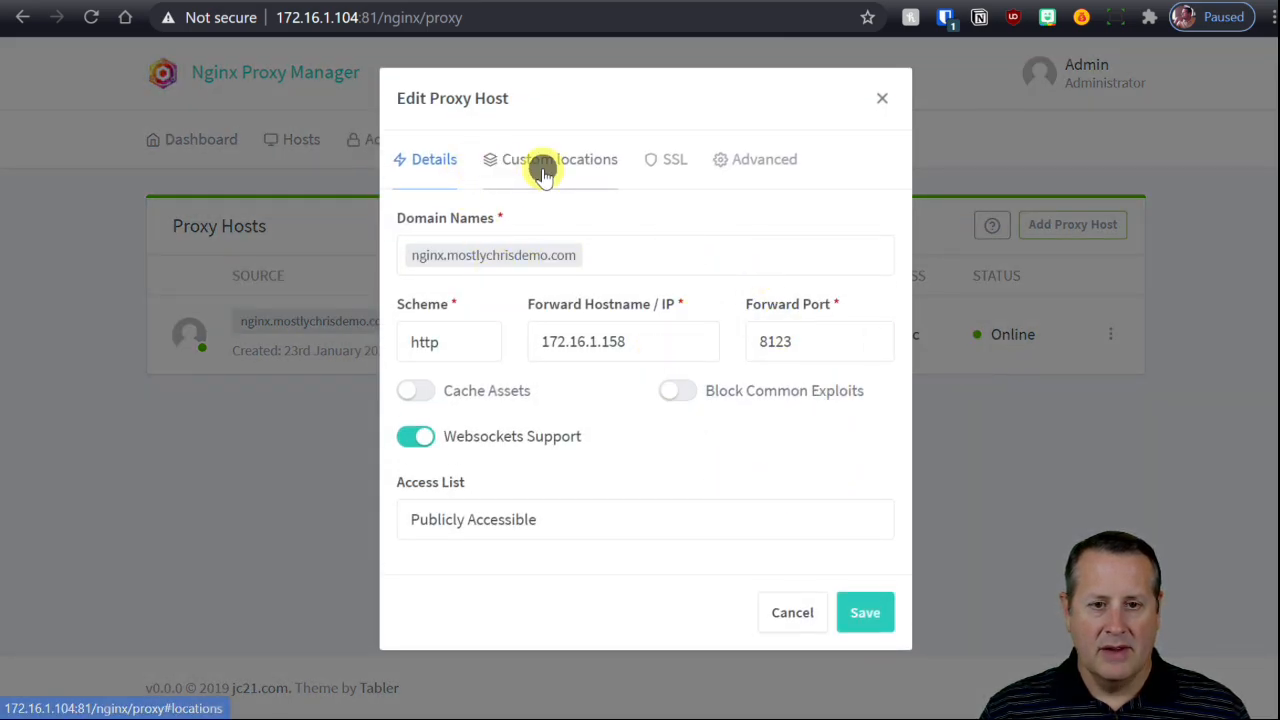
pyautogui.click(674, 160)
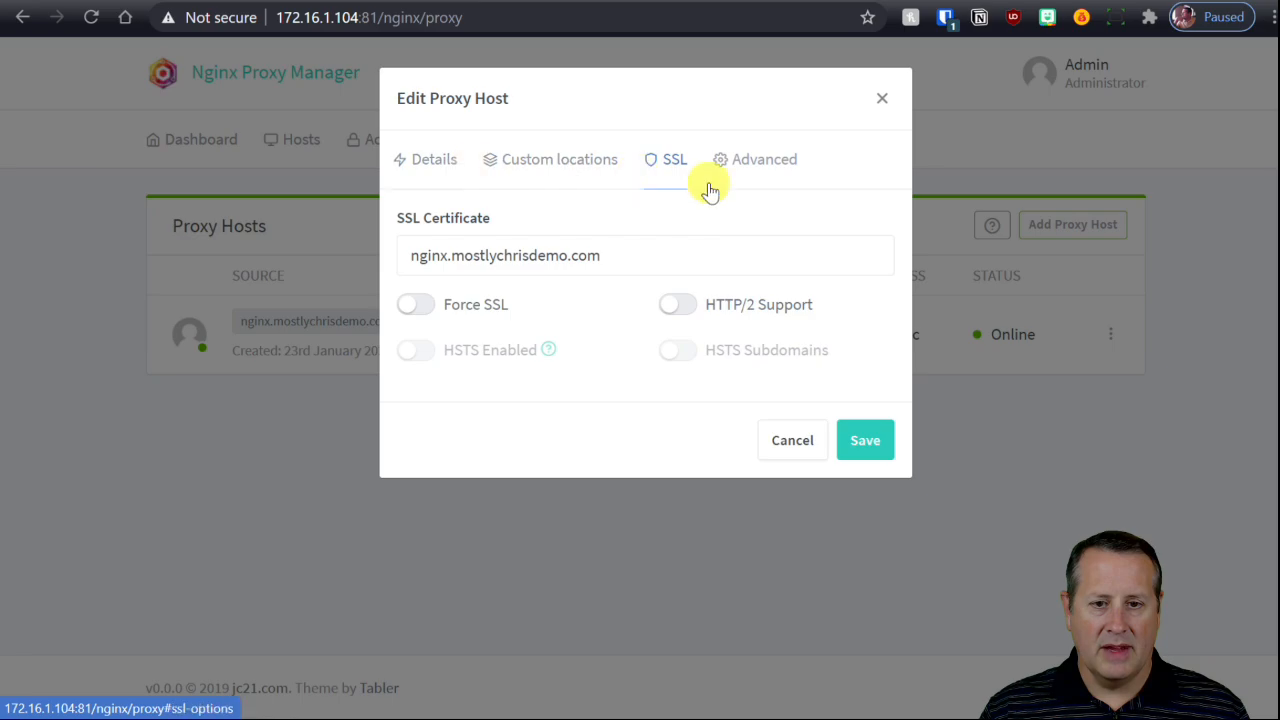
pyautogui.click(764, 160)
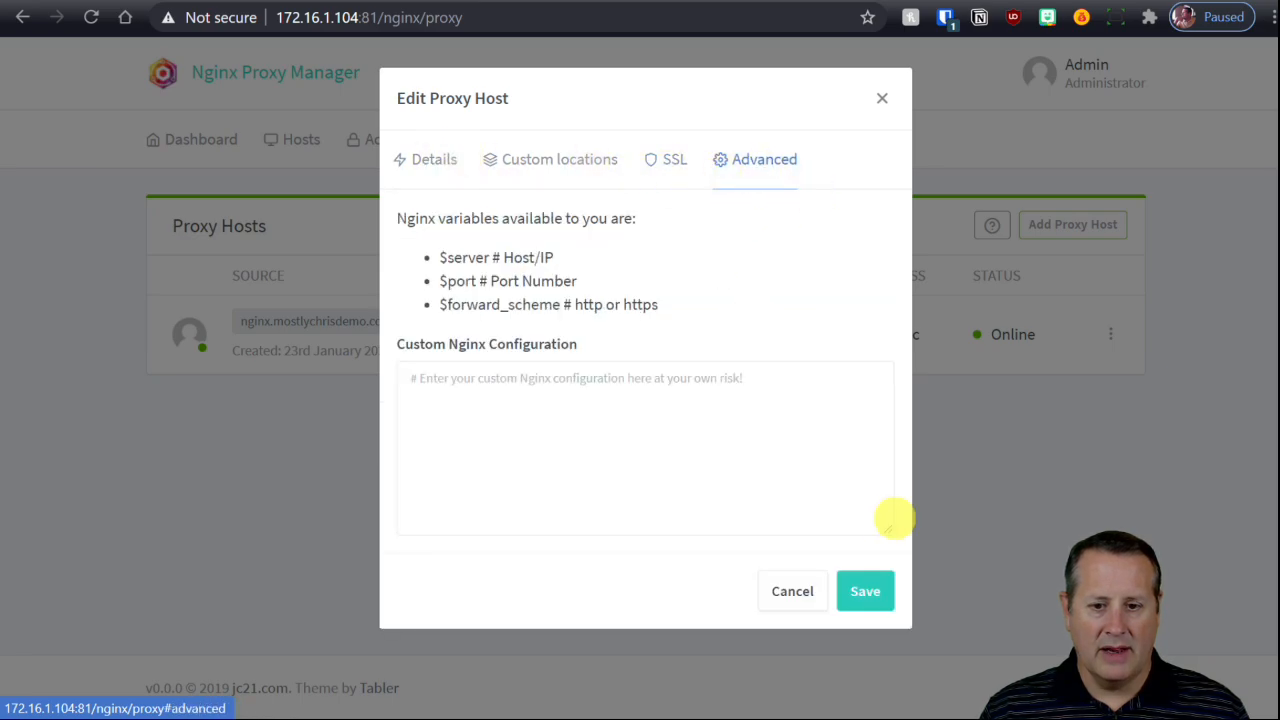
pyautogui.click(792, 590)
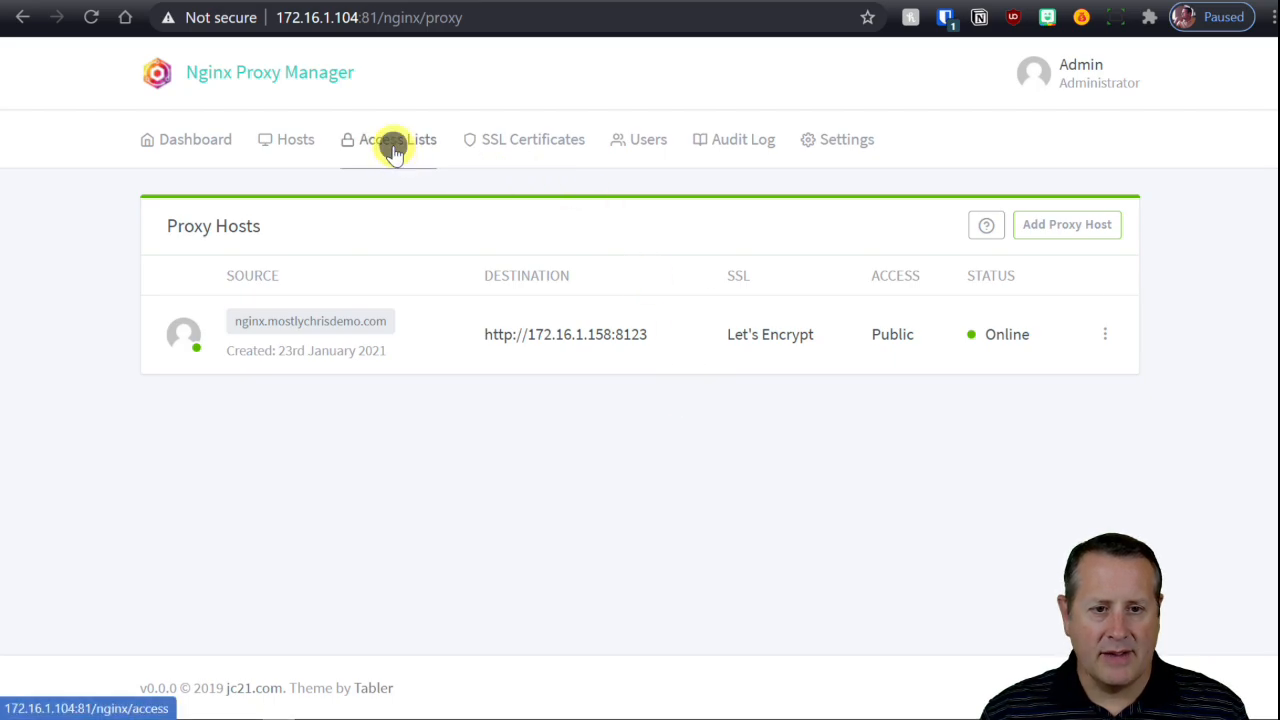
# Create a new access list named 'Authorized Users' with Satisfy Any enabled.
pyautogui.click(396, 140)
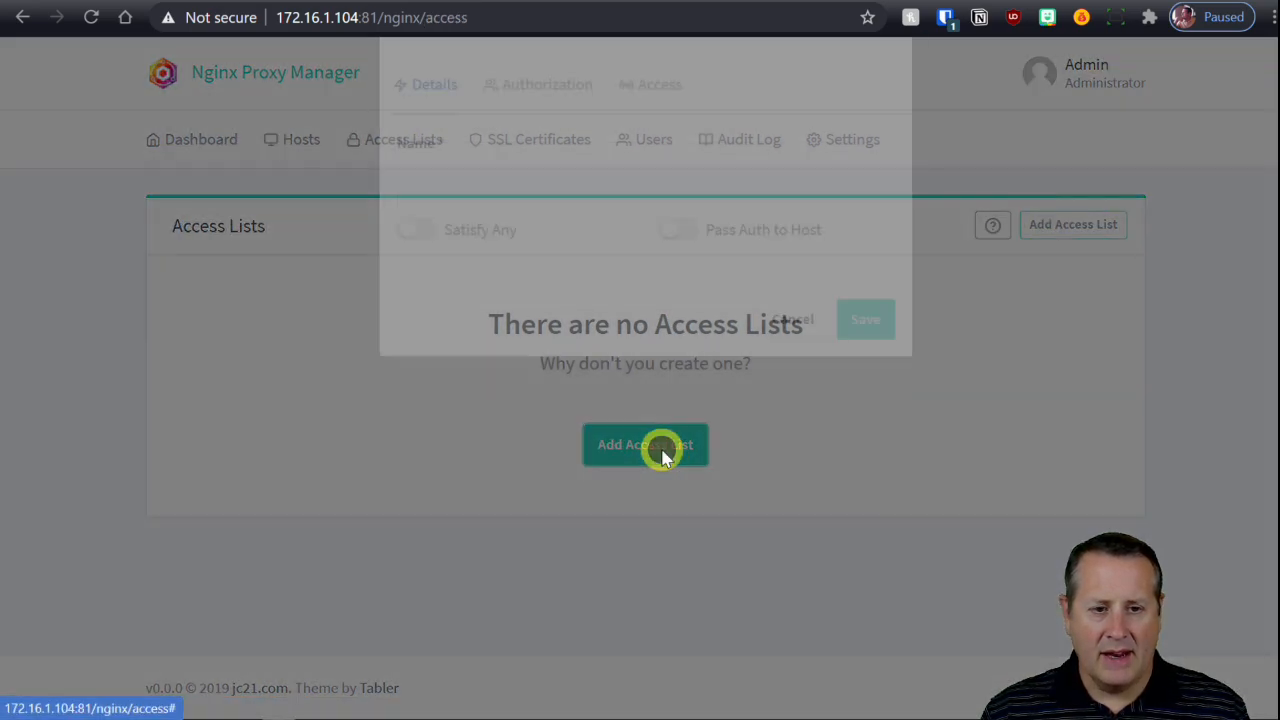
pyautogui.click(644, 444)
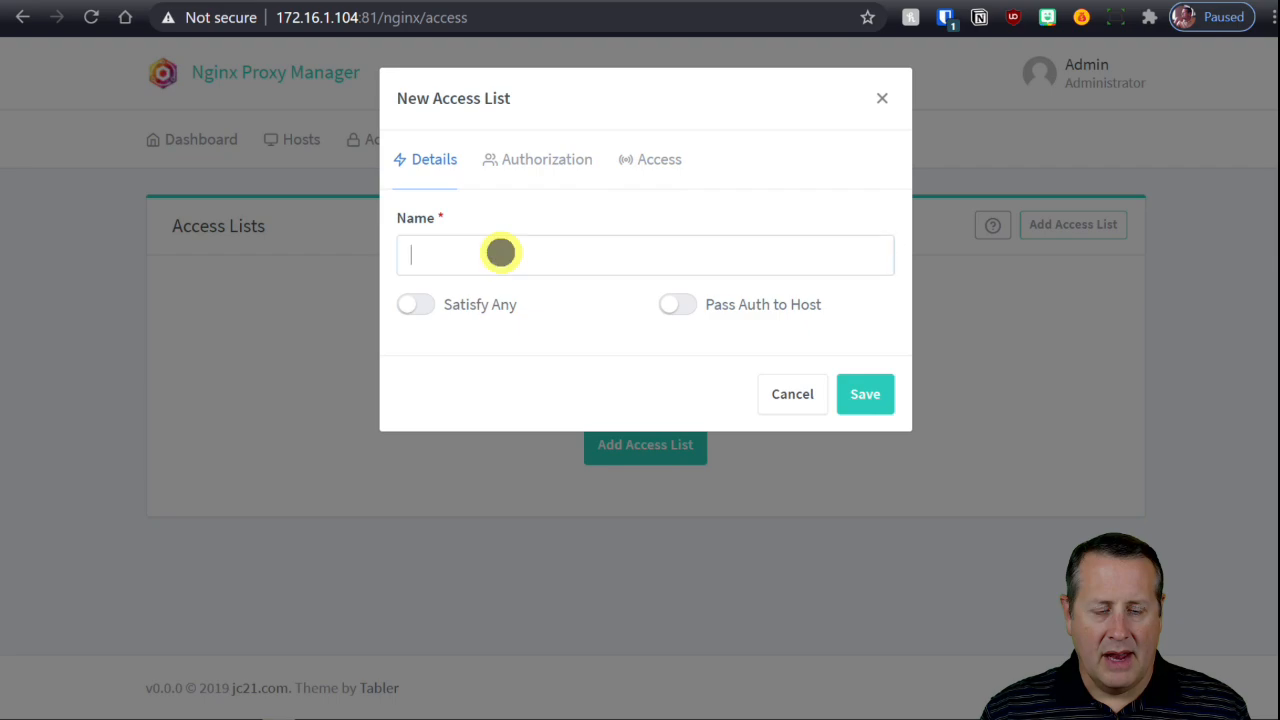
pyautogui.write('Authorized')
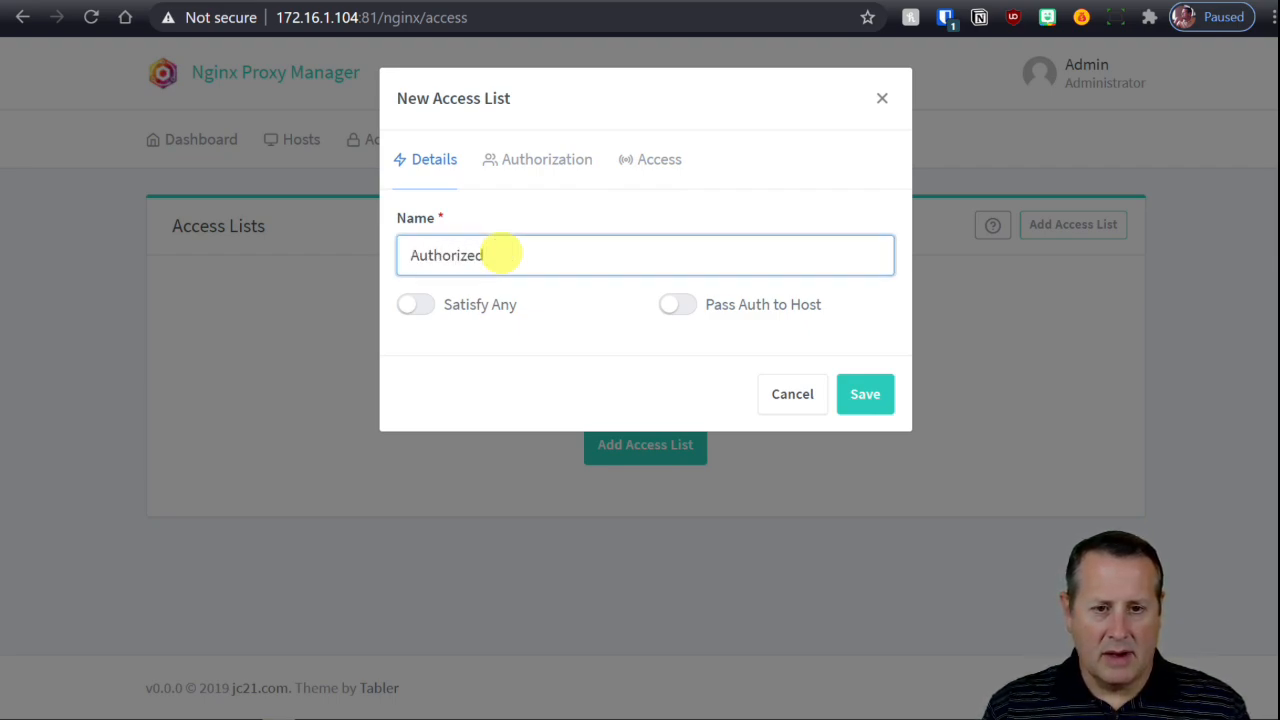
pyautogui.write('Users')
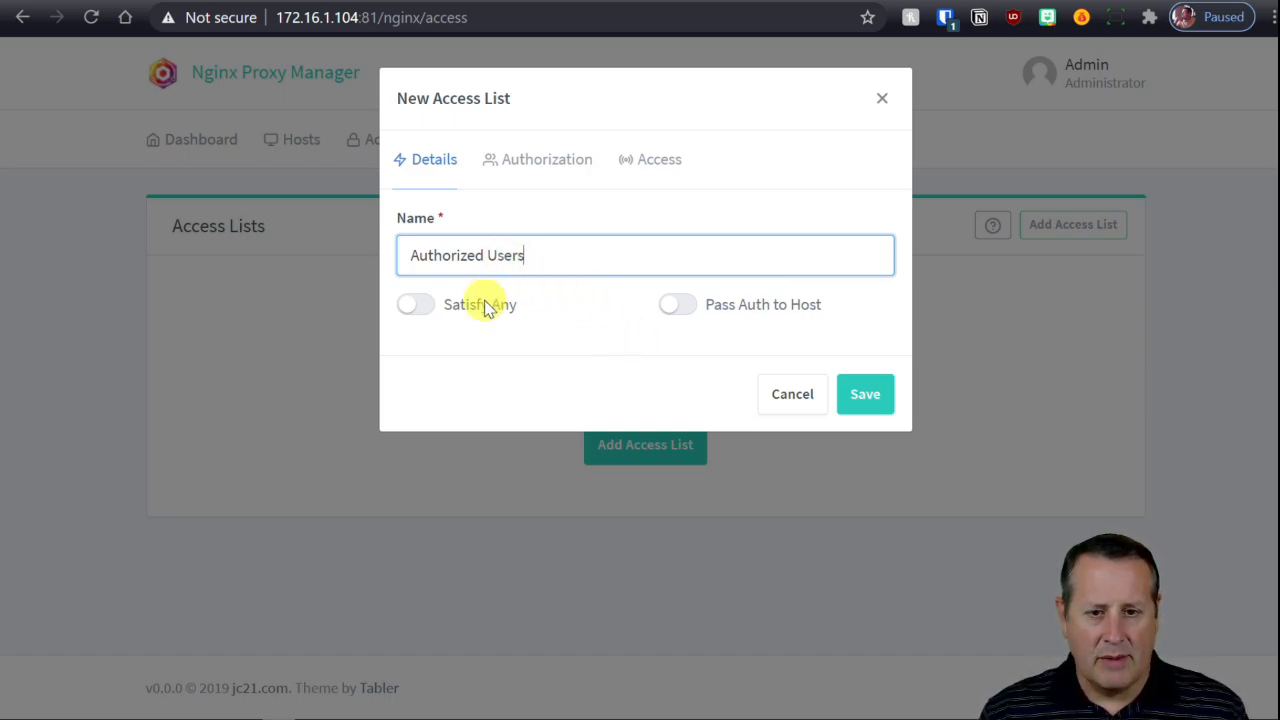
pyautogui.click(416, 304)
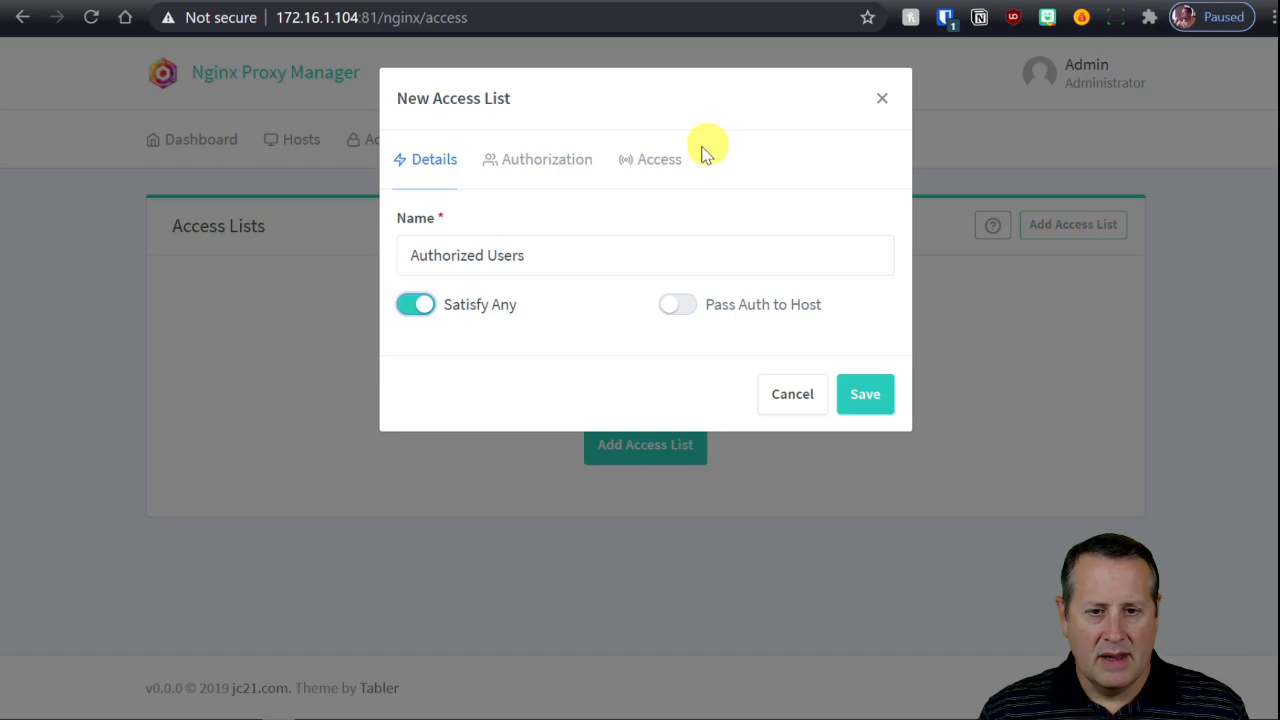
# Add user 'demo' with a password under Authorization, no rules, and save the list.
pyautogui.click(660, 160)
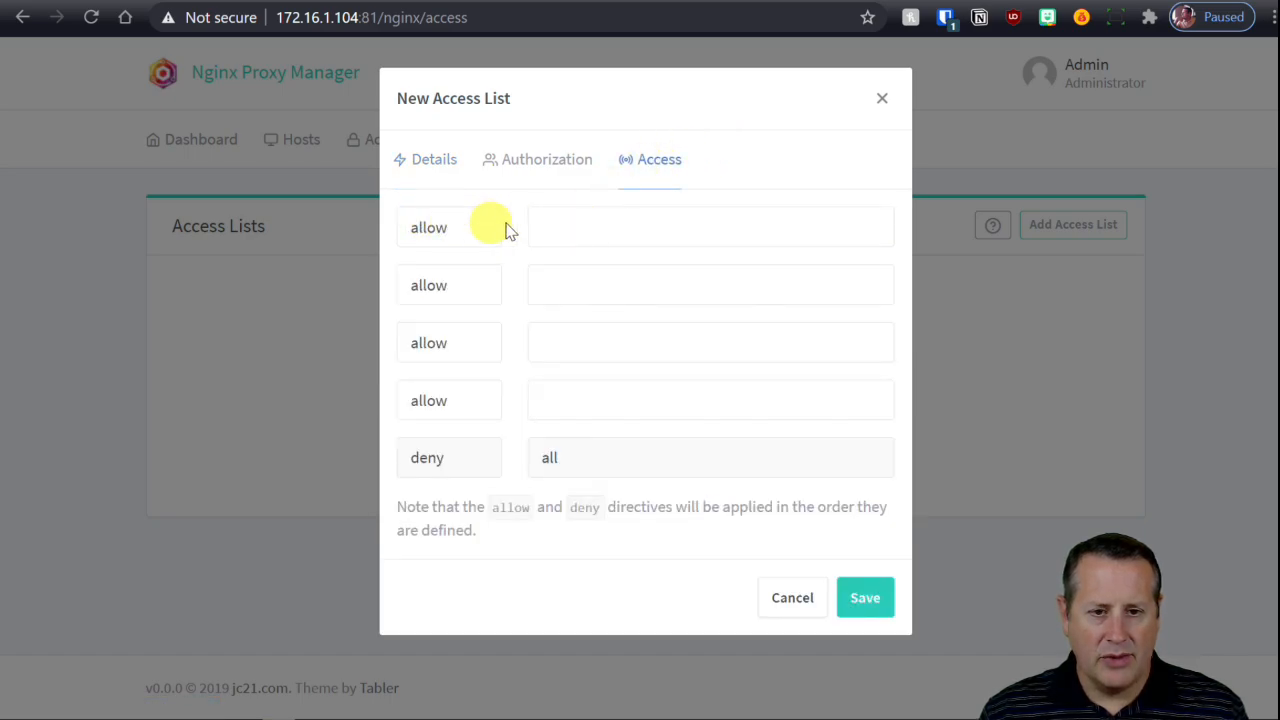
pyautogui.click(548, 160)
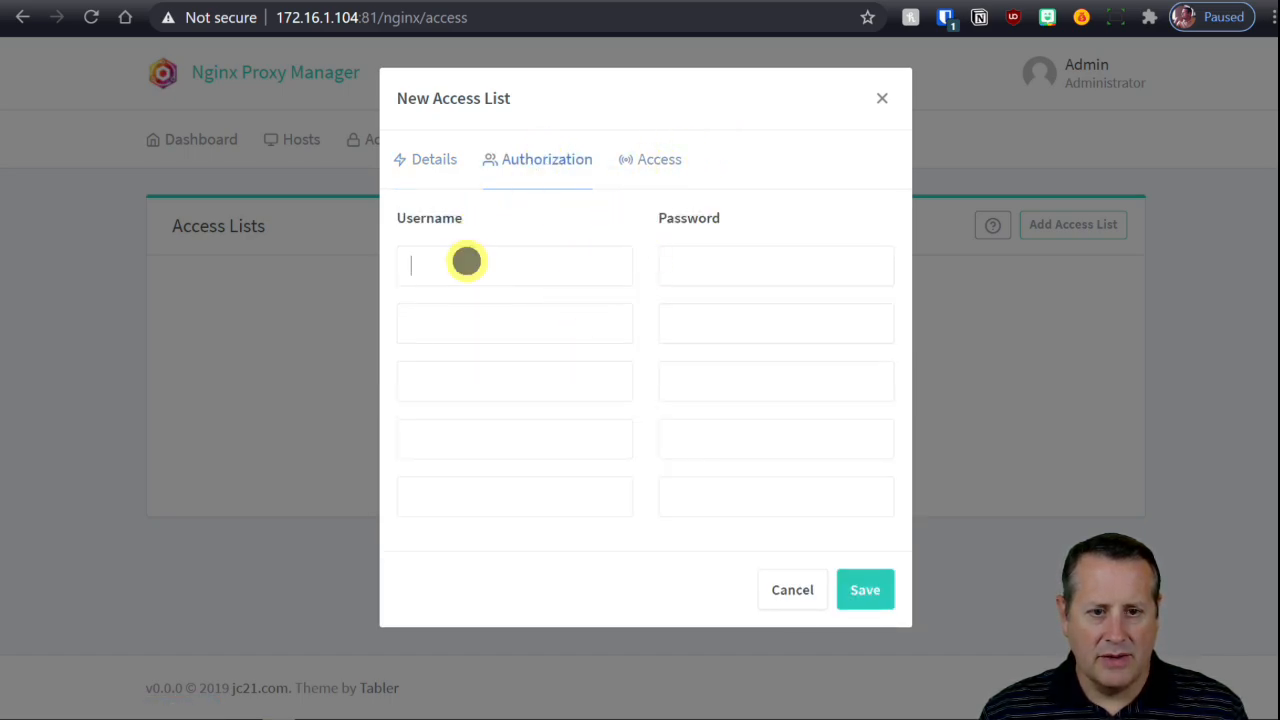
pyautogui.click(514, 264)
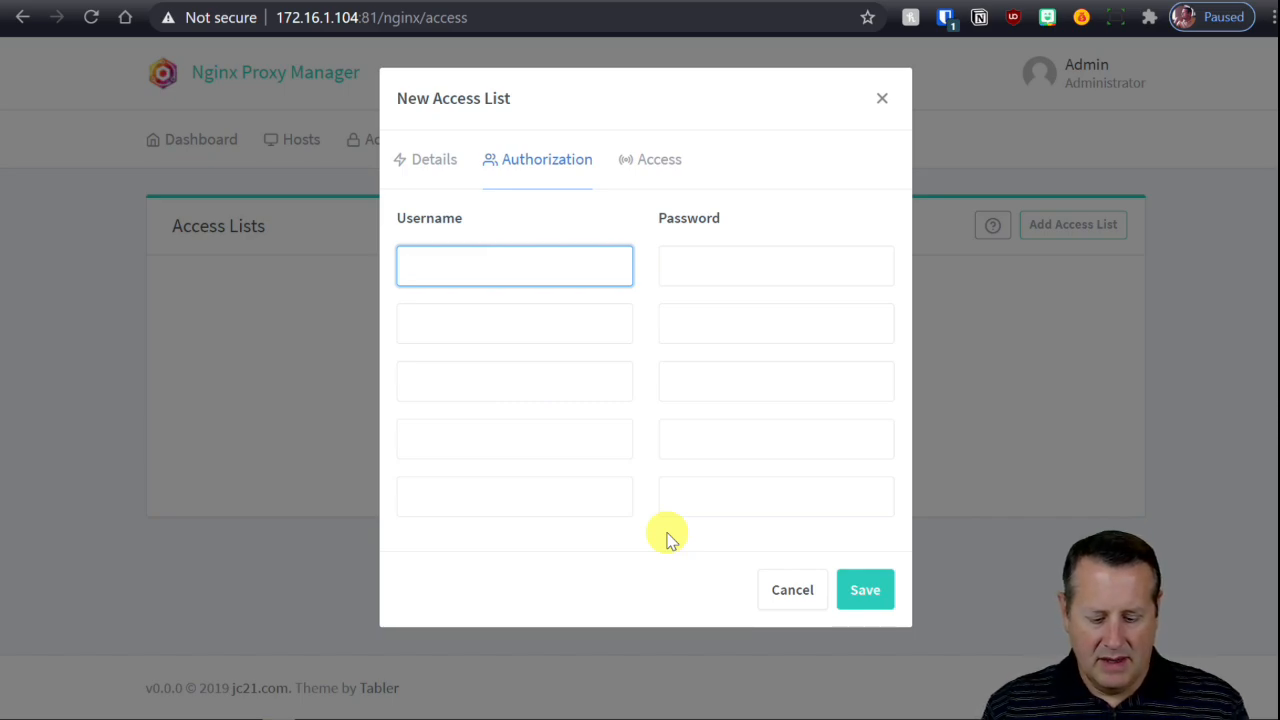
pyautogui.write('demo')
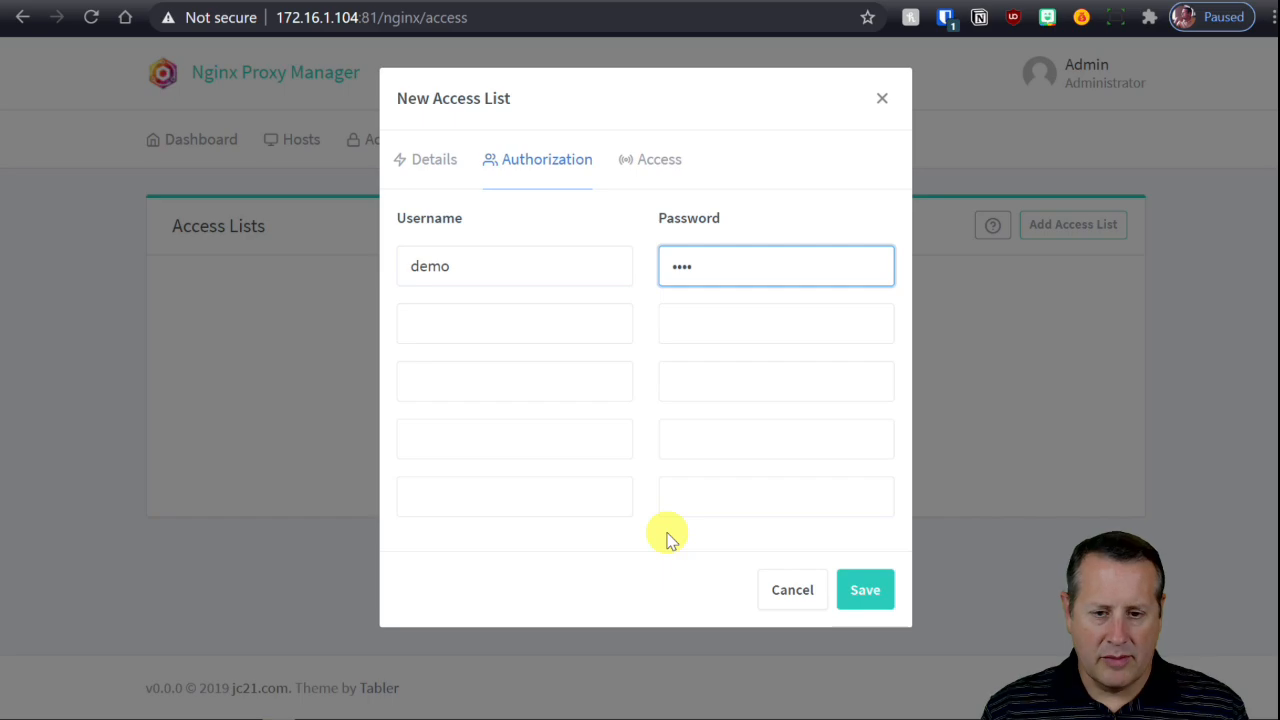
pyautogui.click(864, 588)
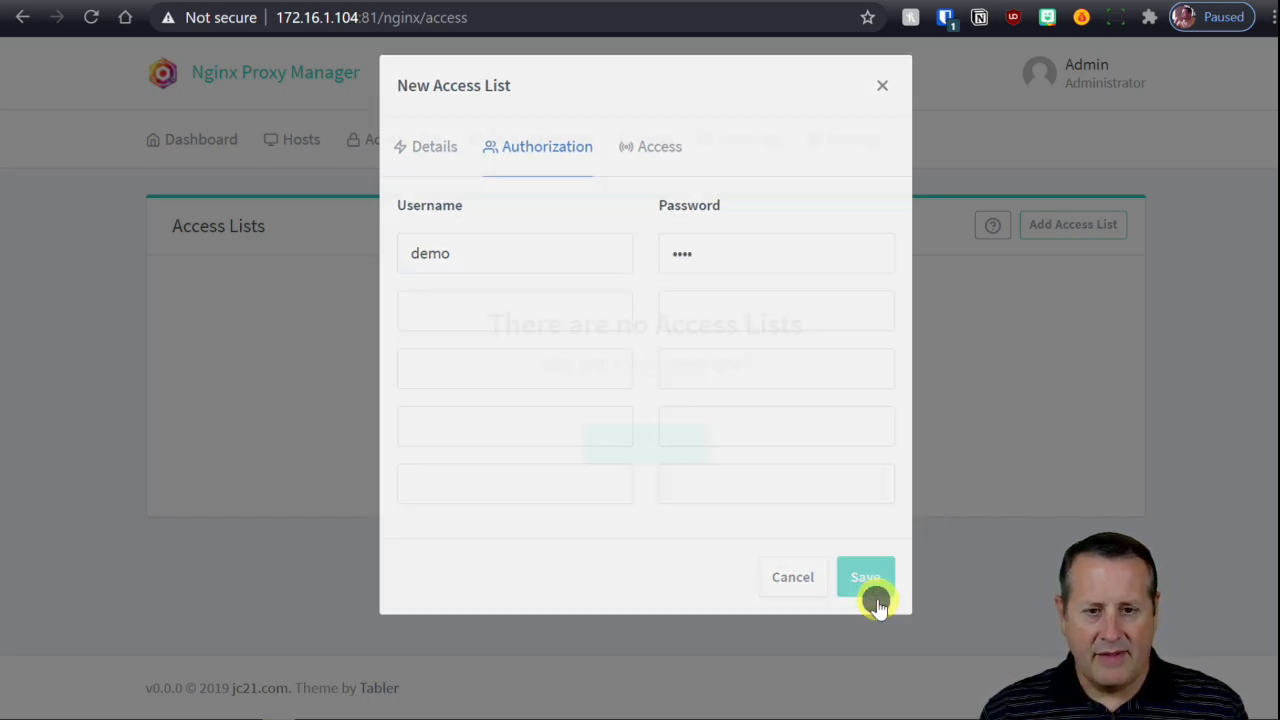
pyautogui.click(864, 576)
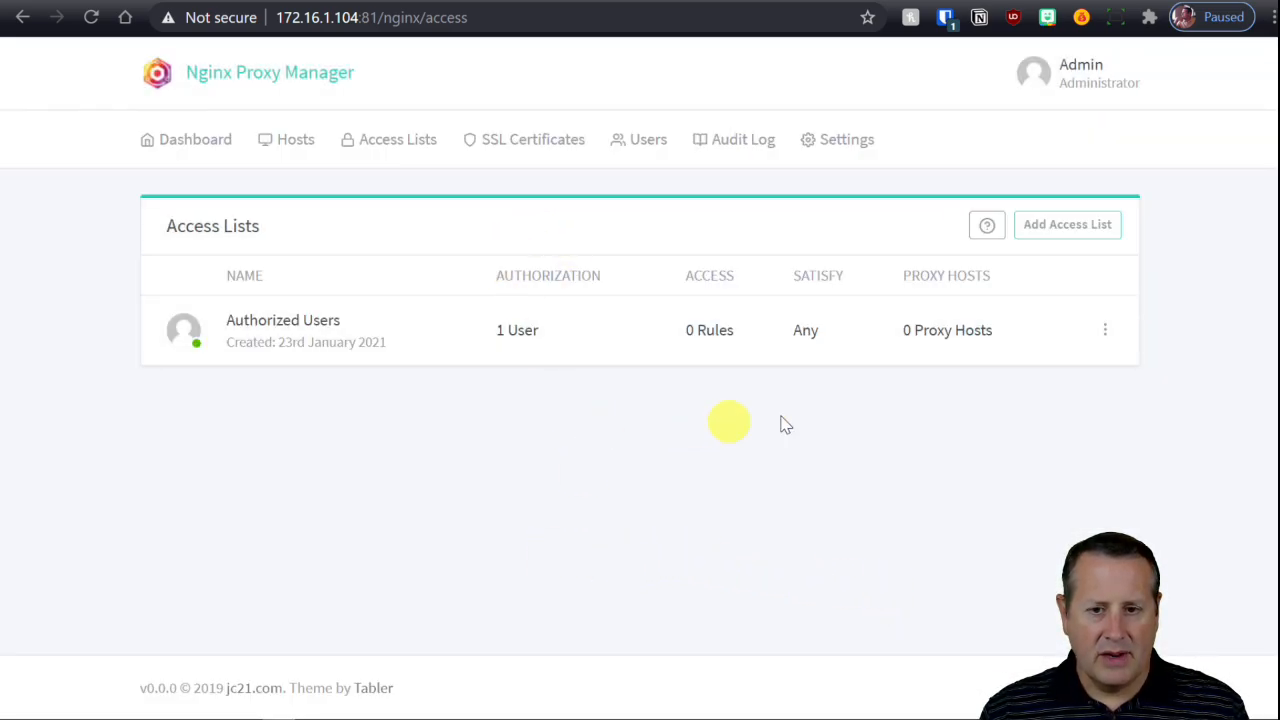
pyautogui.moveTo(824, 460)
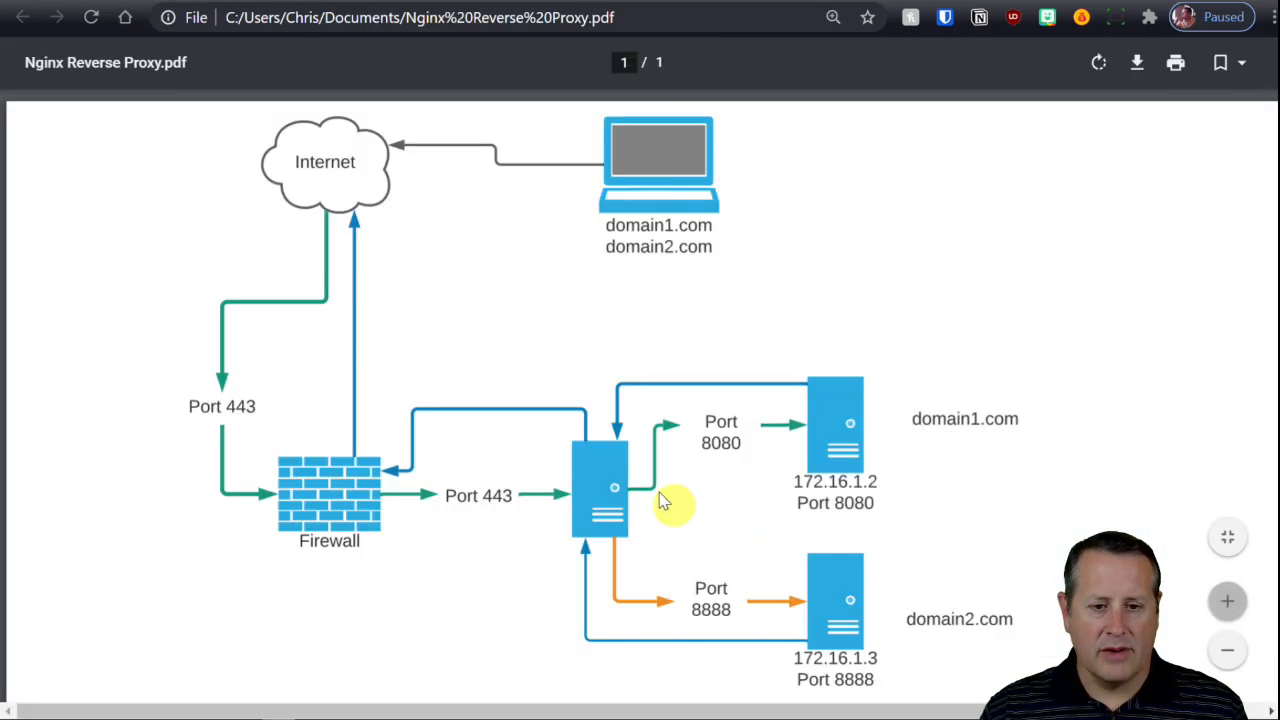
pyautogui.moveTo(620, 480)
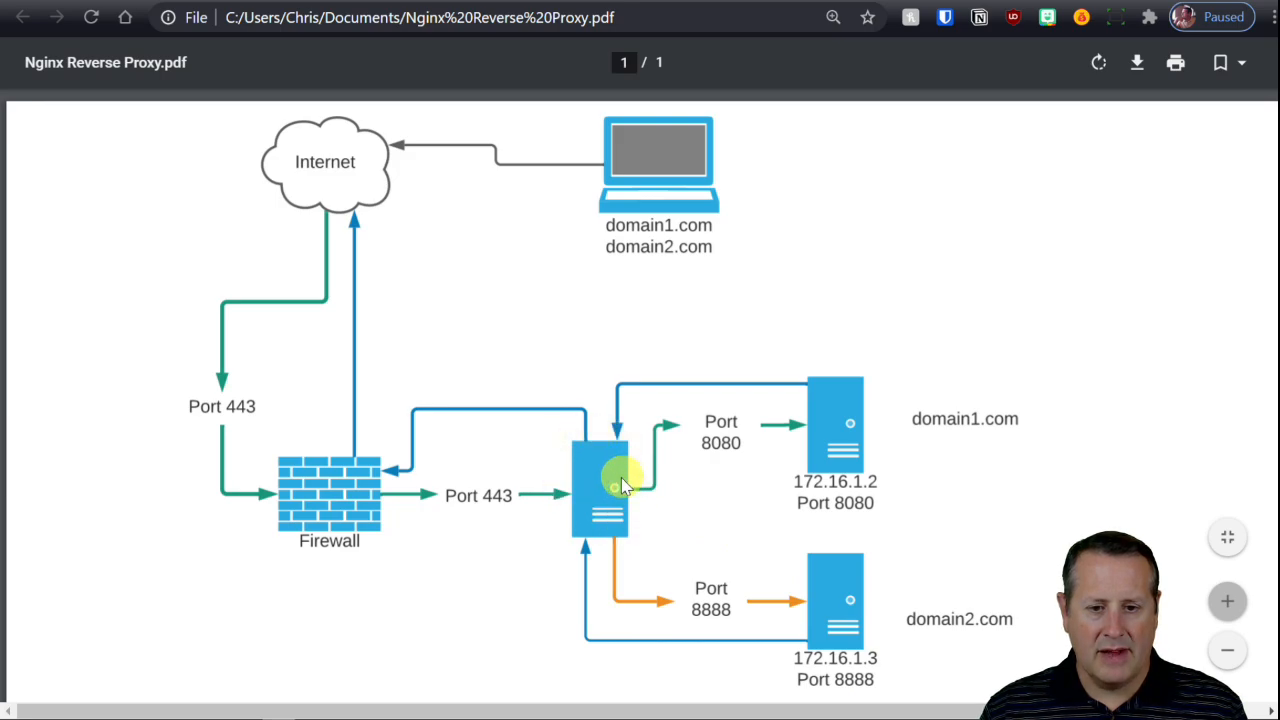
pyautogui.moveTo(210, 350)
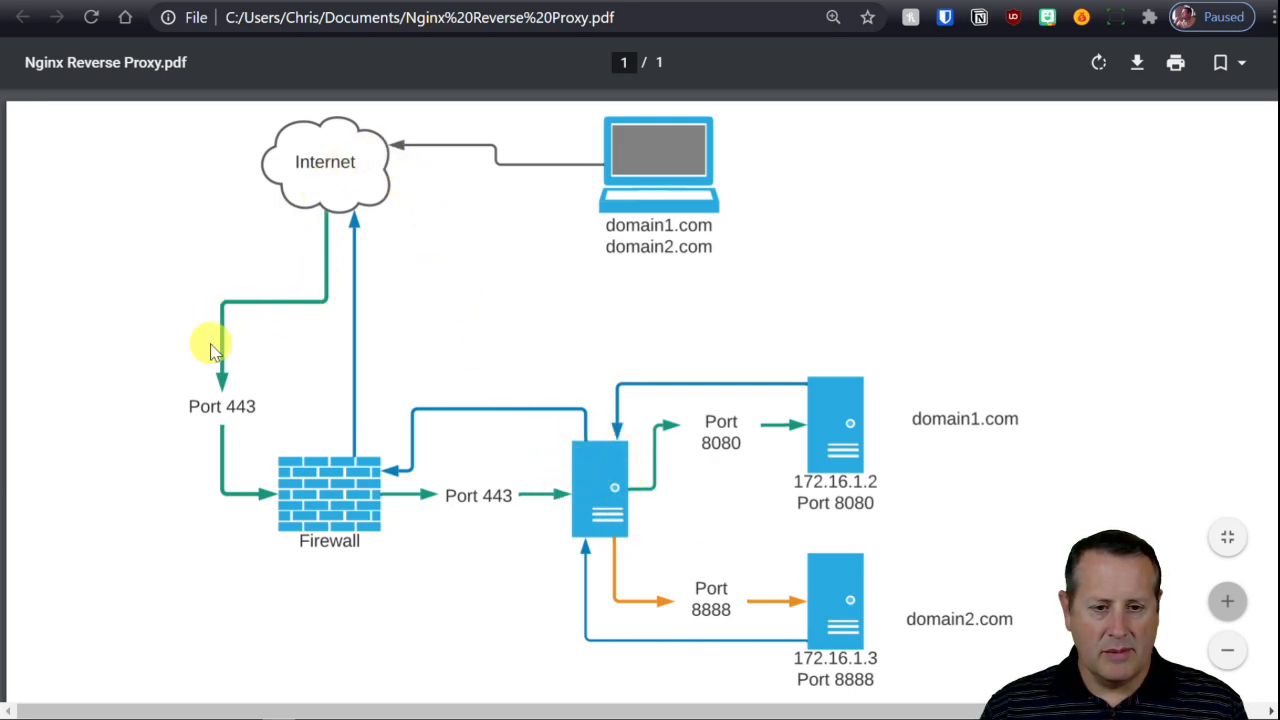
pyautogui.moveTo(378, 200)
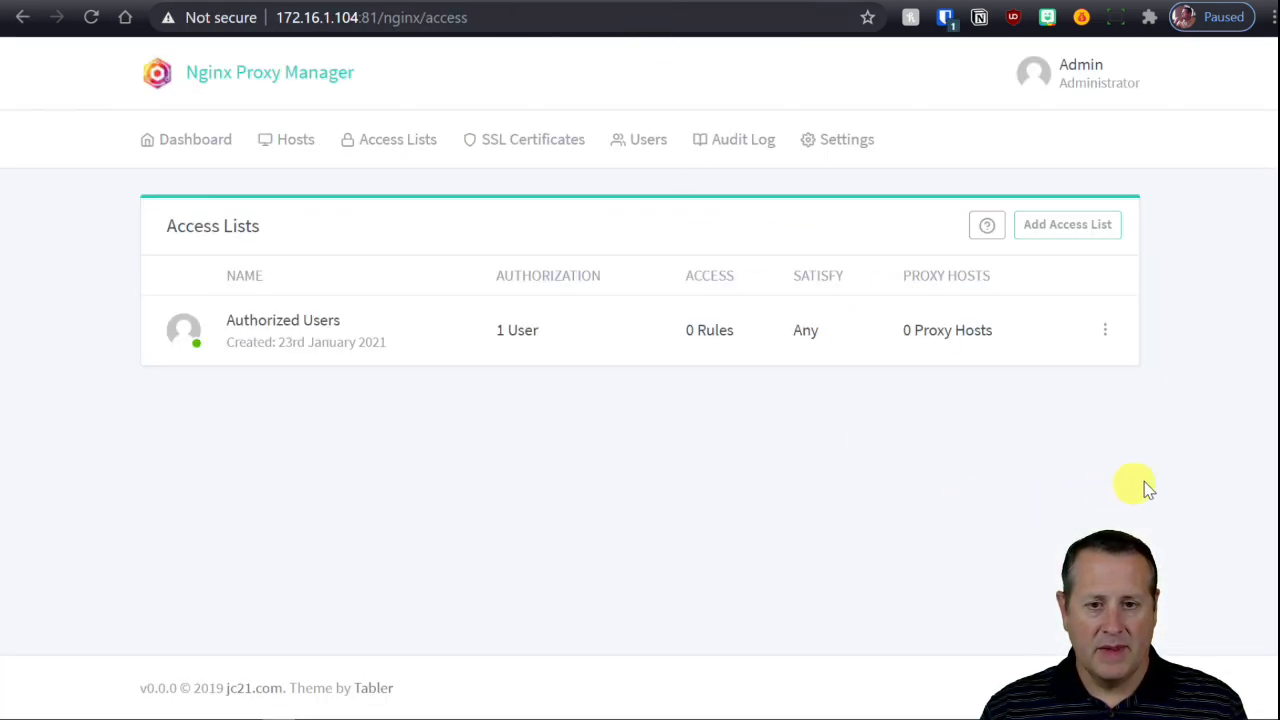
pyautogui.click(1104, 328)
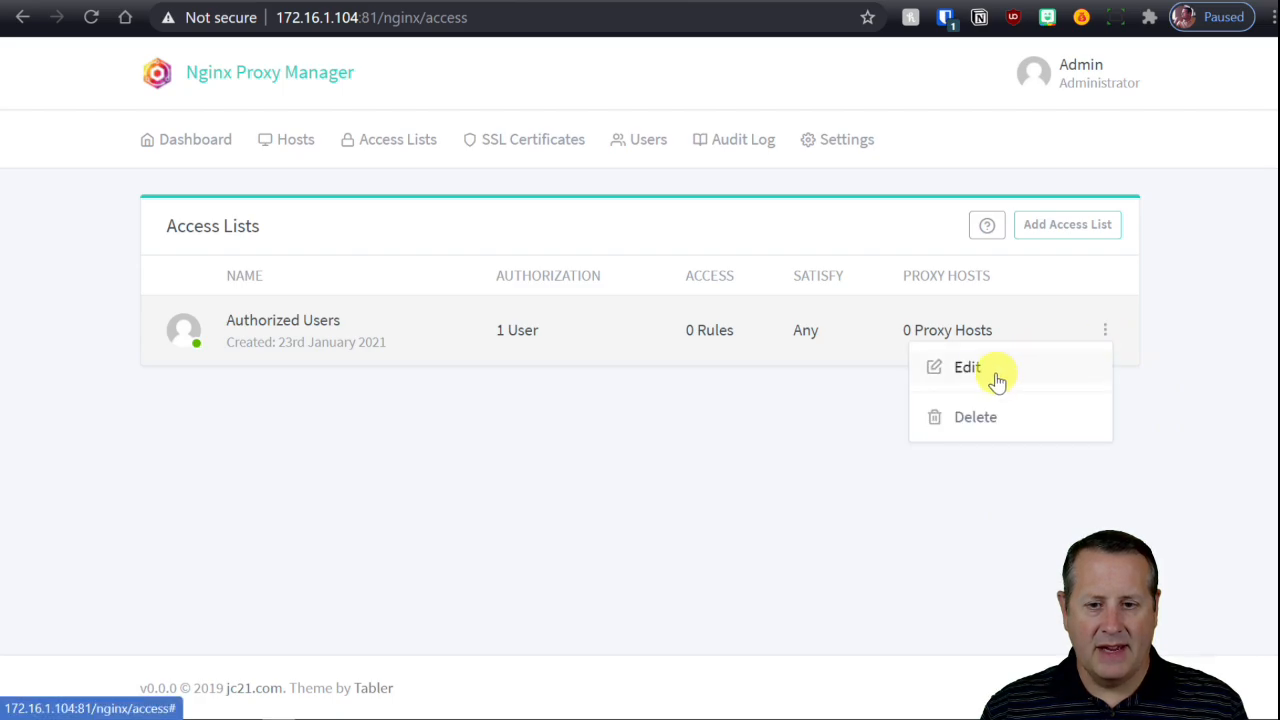
pyautogui.click(966, 368)
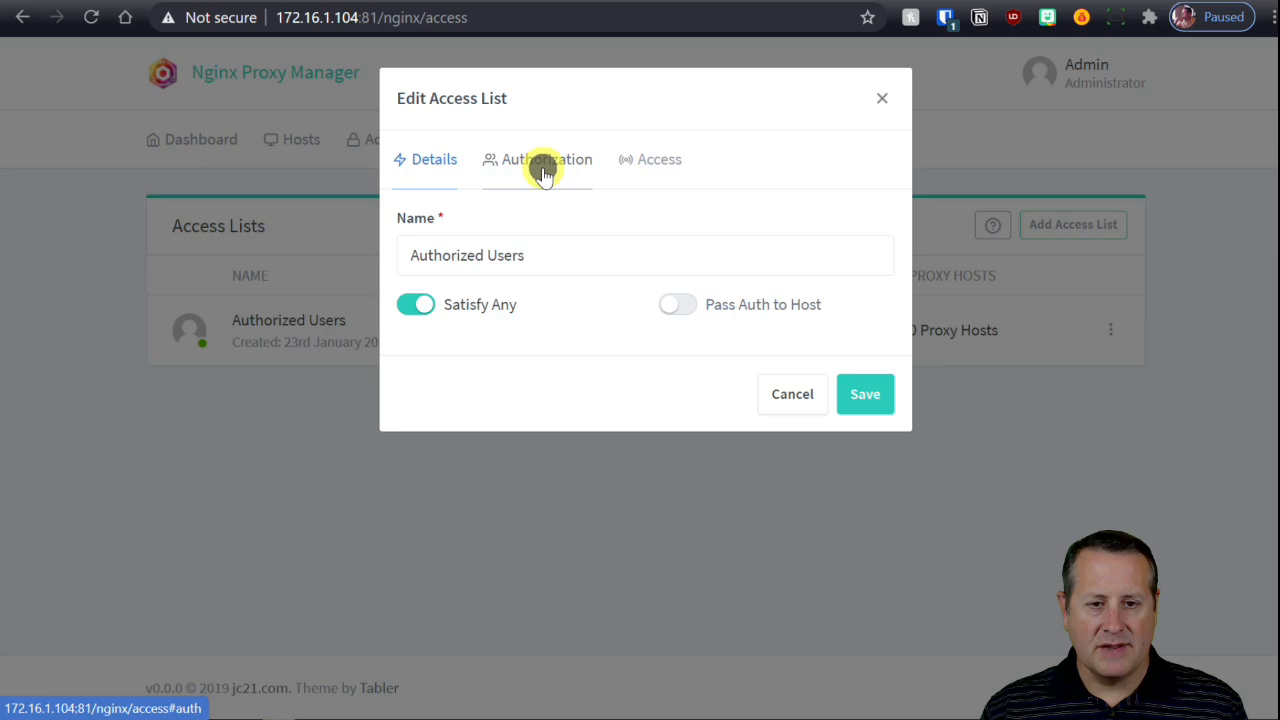
pyautogui.click(546, 160)
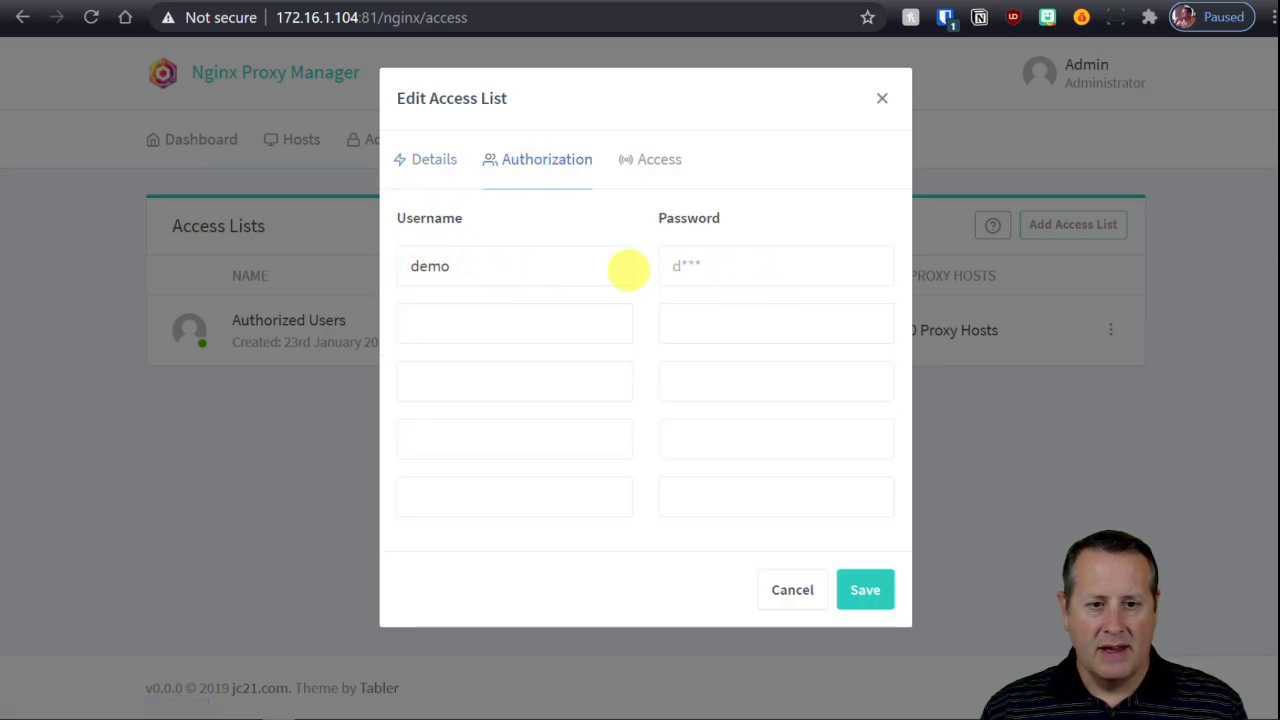
pyautogui.moveTo(736, 278)
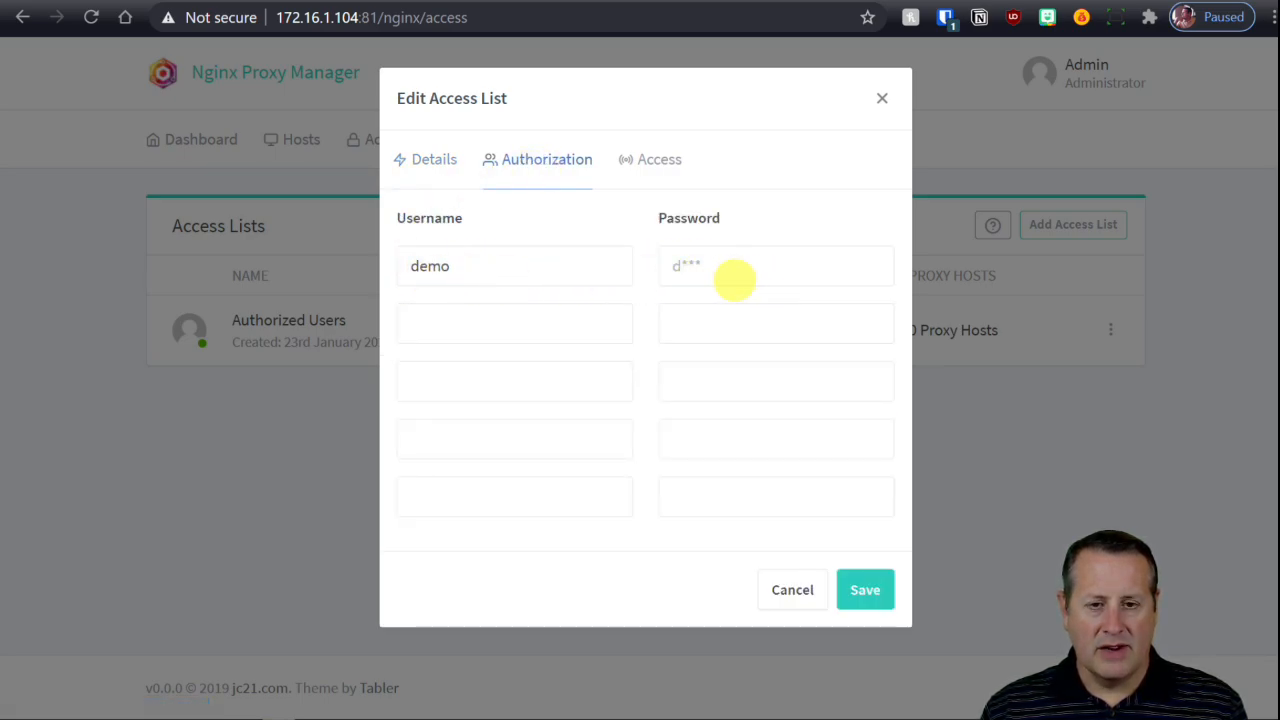
pyautogui.click(660, 160)
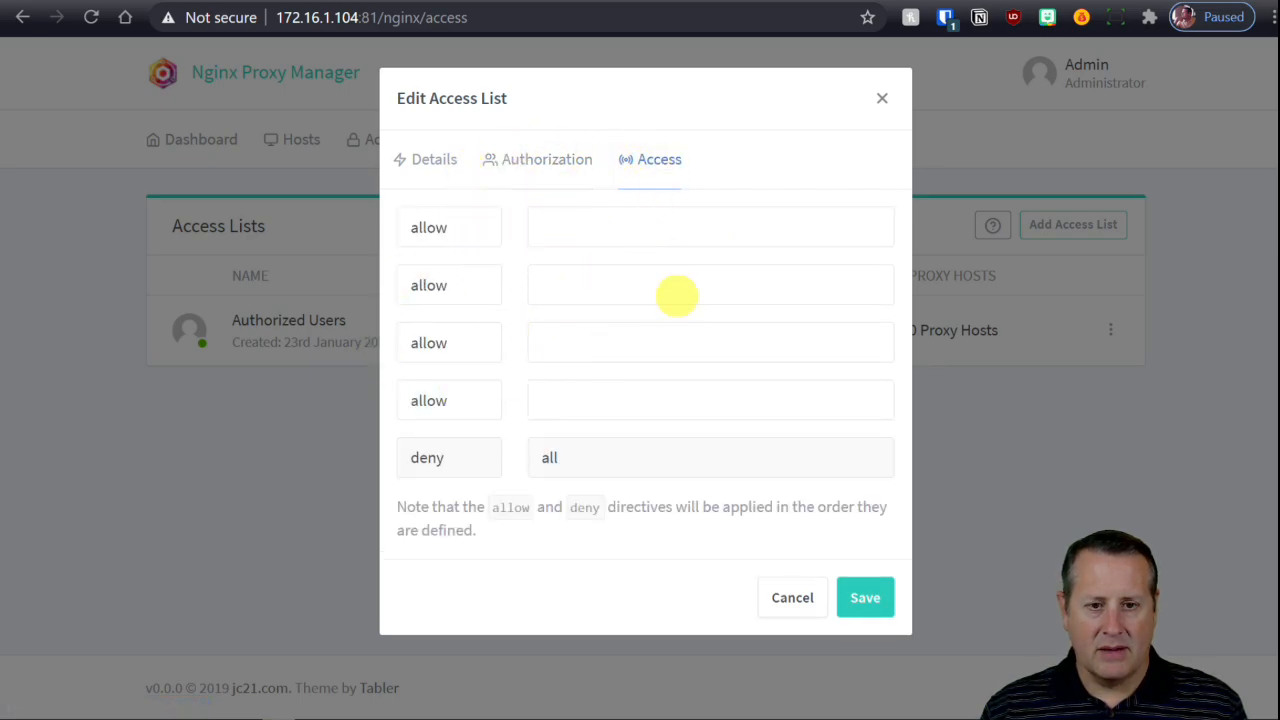
pyautogui.click(792, 596)
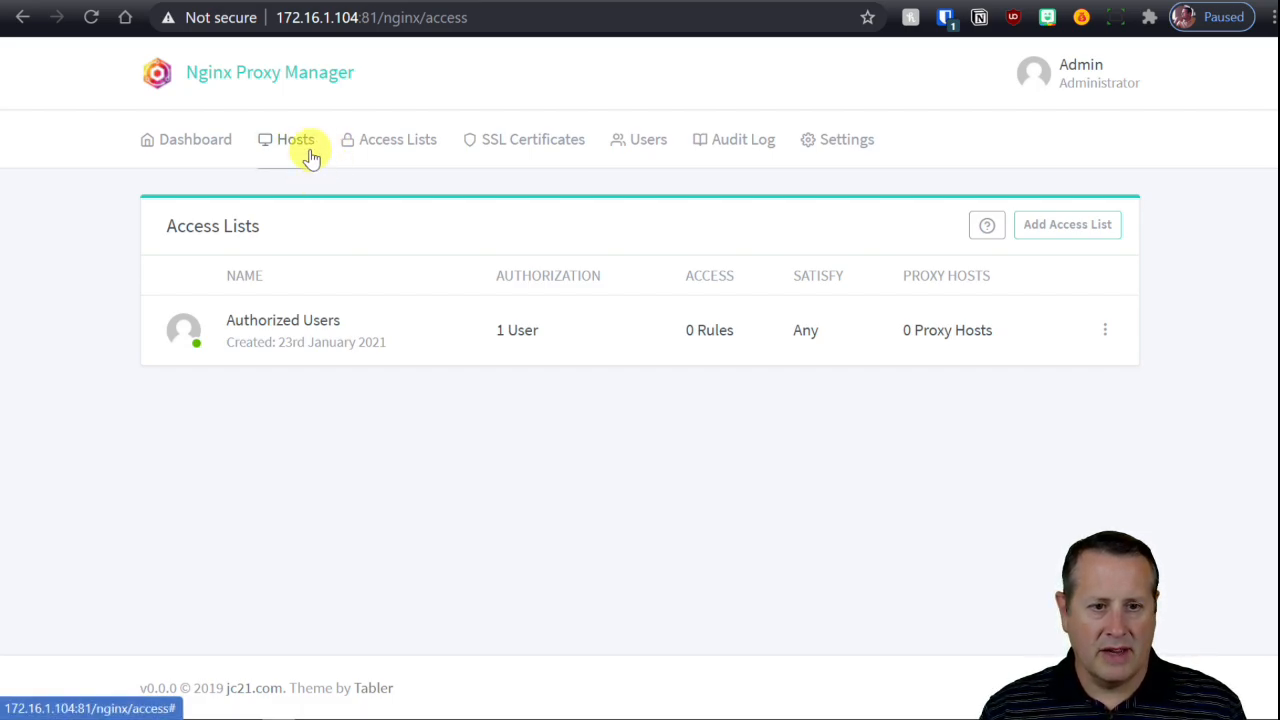
# Start a new proxy host with domain adsb.mostlychrisdemo.com.
pyautogui.click(296, 140)
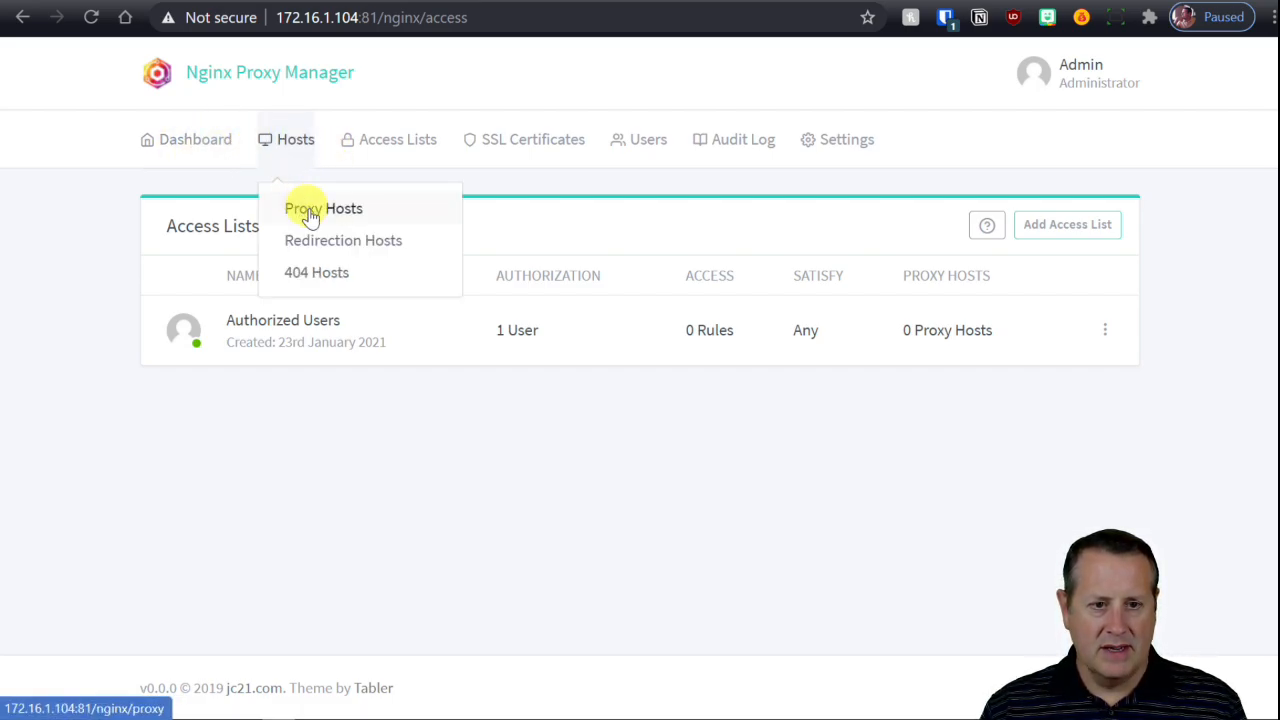
pyautogui.click(324, 208)
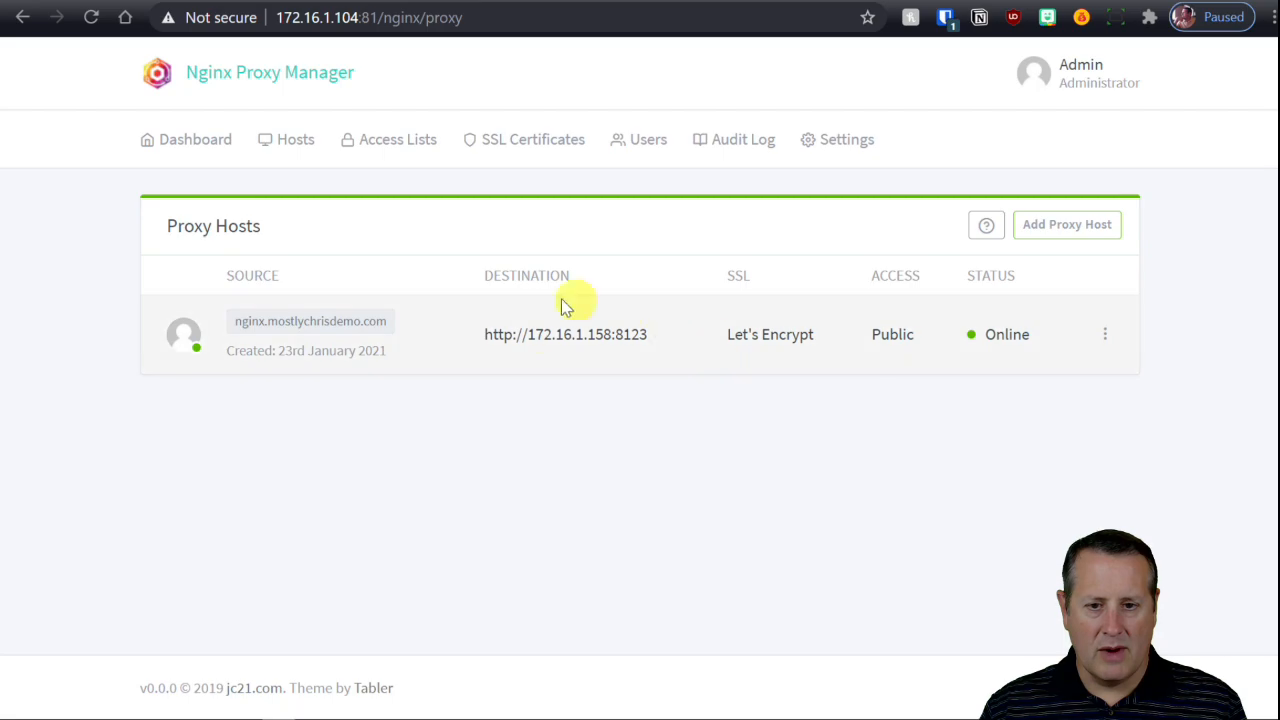
pyautogui.click(1068, 224)
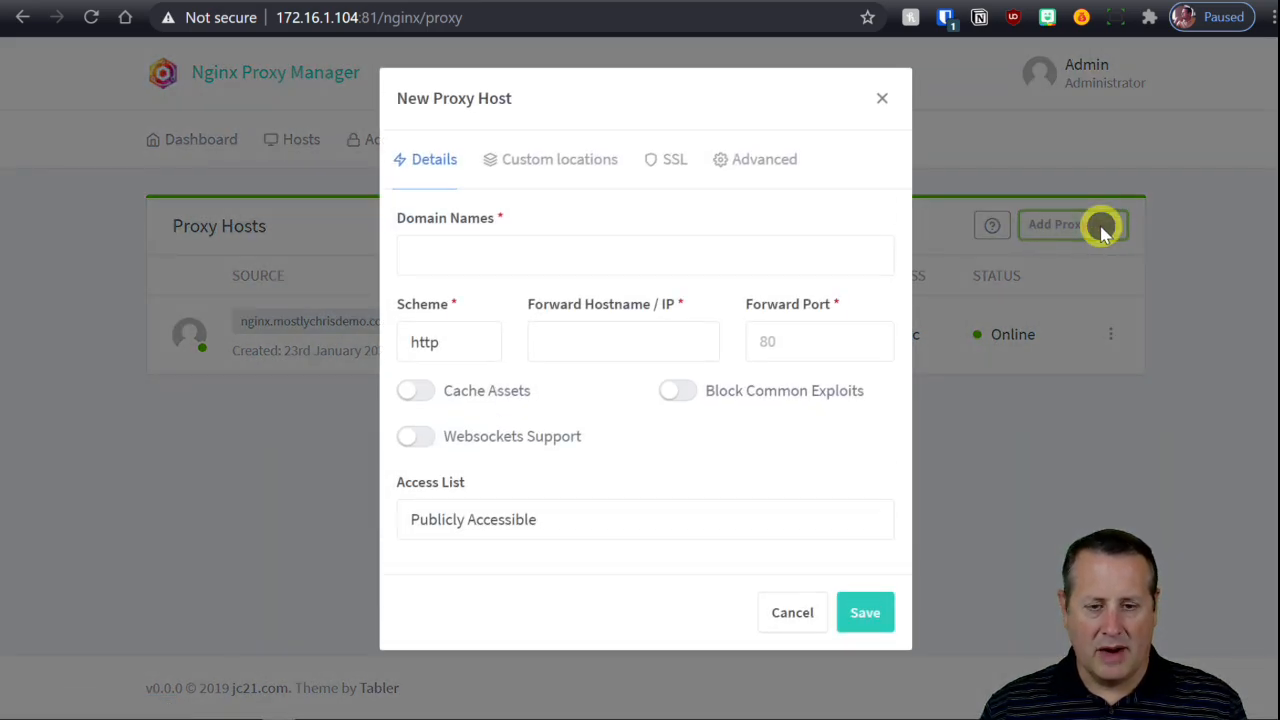
pyautogui.write('adsb.mostlychrisdemo.')
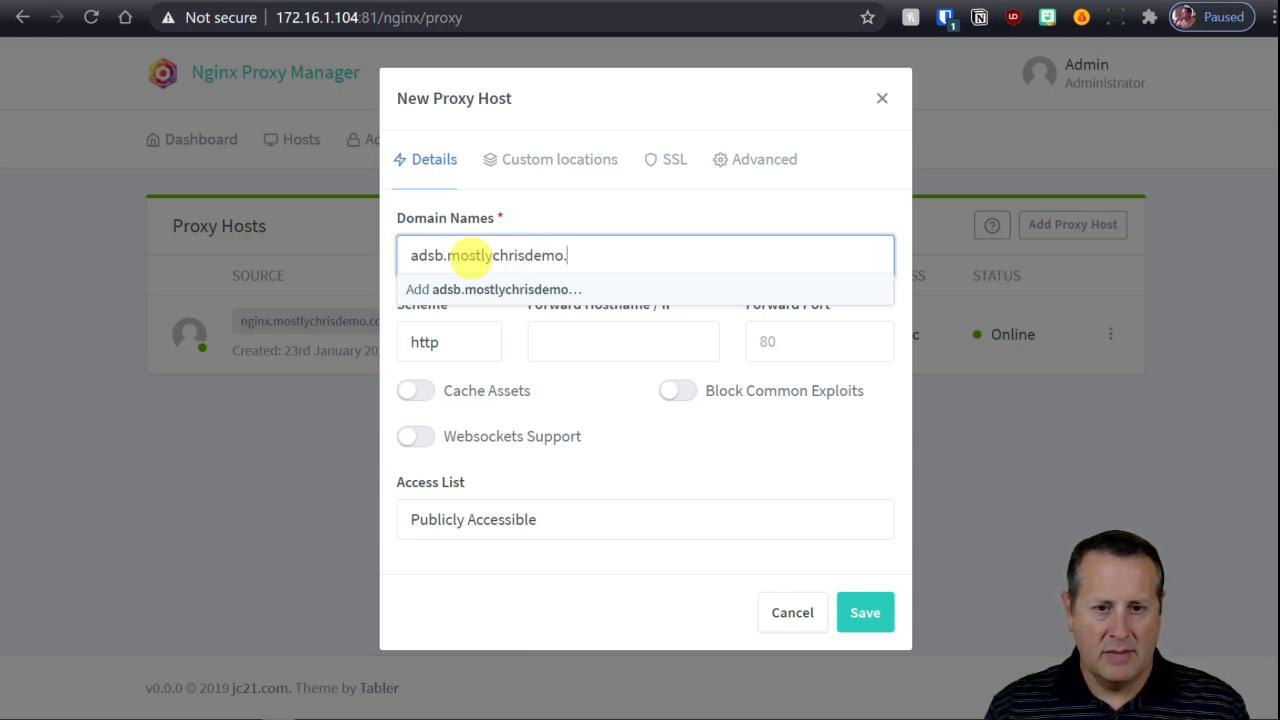
pyautogui.click(492, 288)
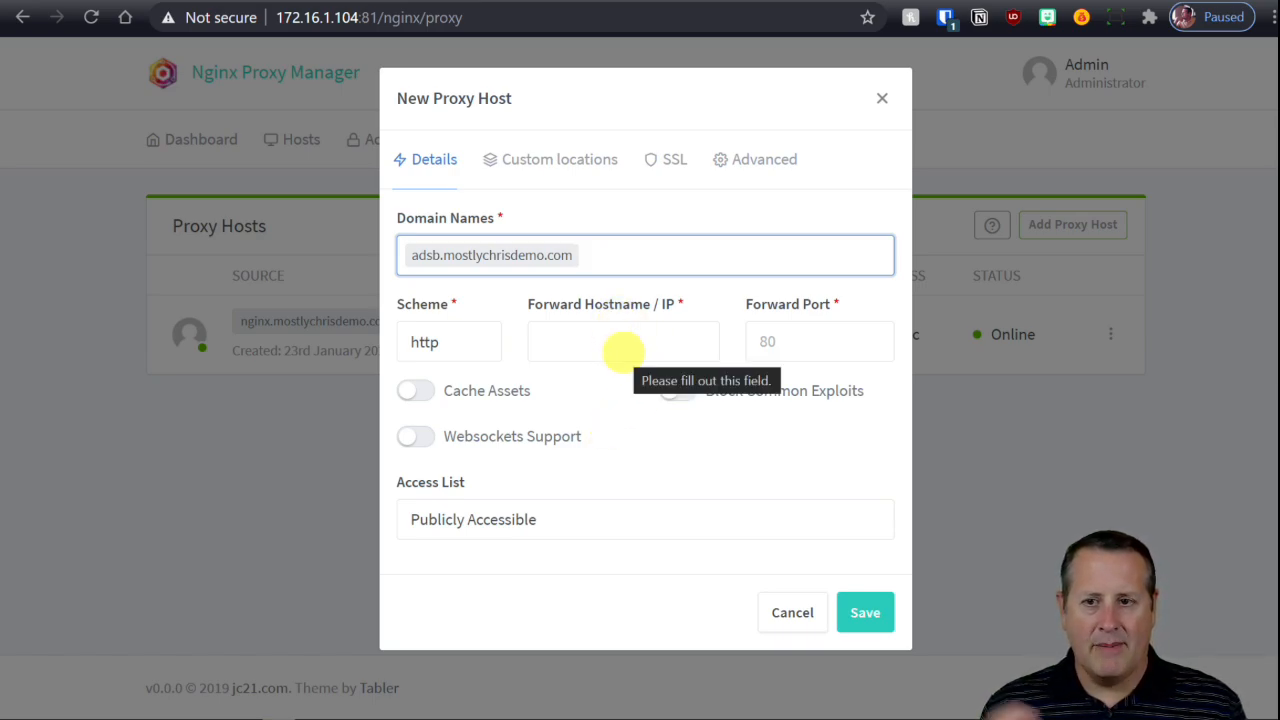
# Forward it to 172.16.1.132 with Websockets Support and the Authorized Users access list.
pyautogui.click(622, 340)
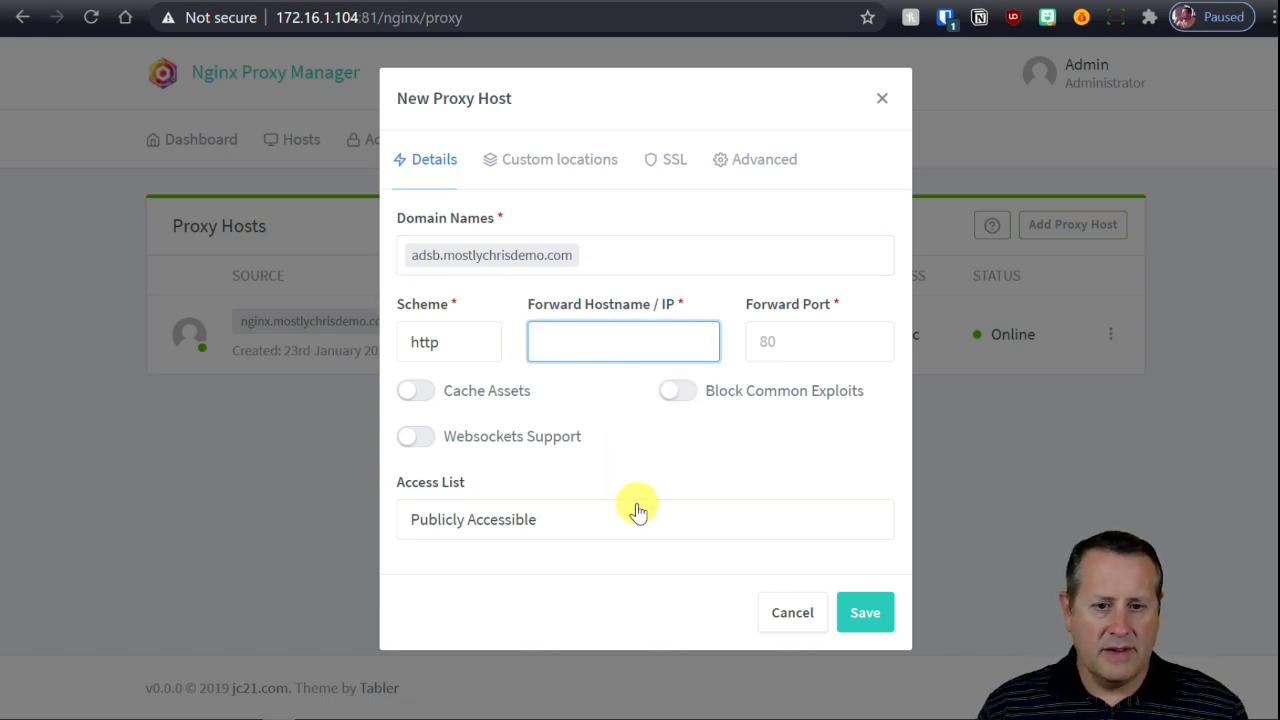
pyautogui.write('172.16.1.132')
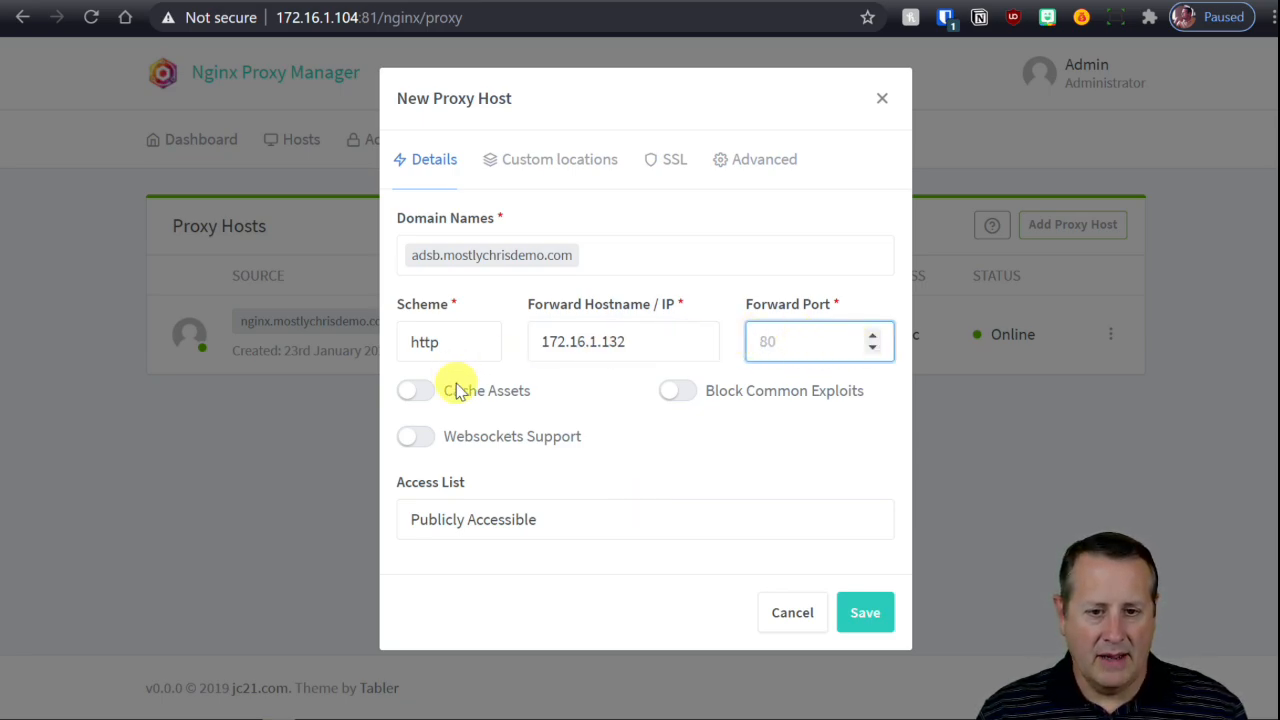
pyautogui.click(416, 436)
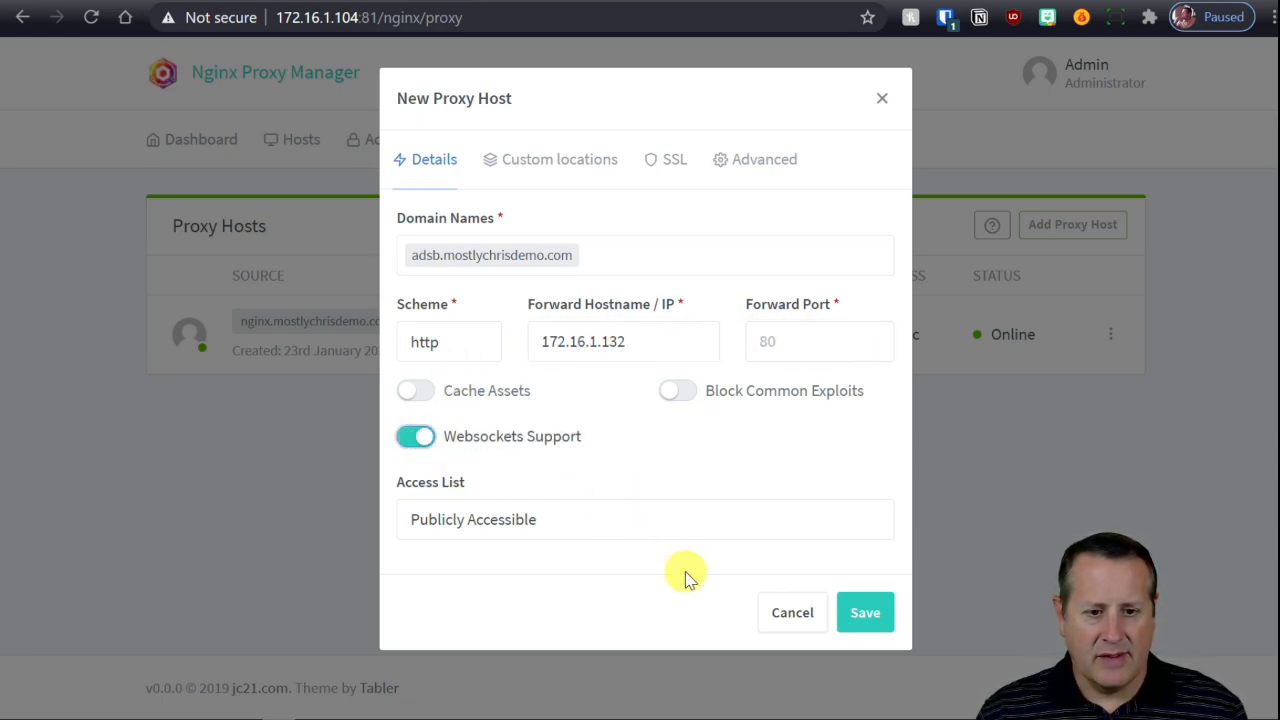
pyautogui.moveTo(488, 518)
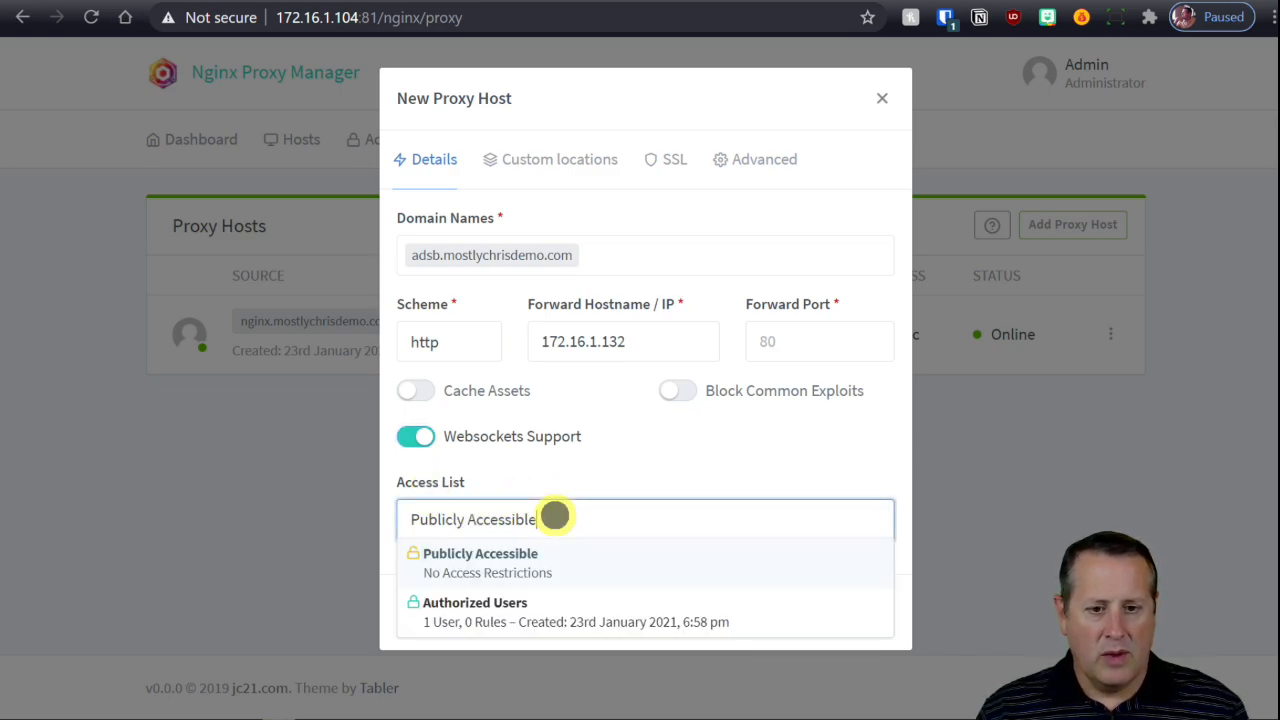
pyautogui.moveTo(500, 610)
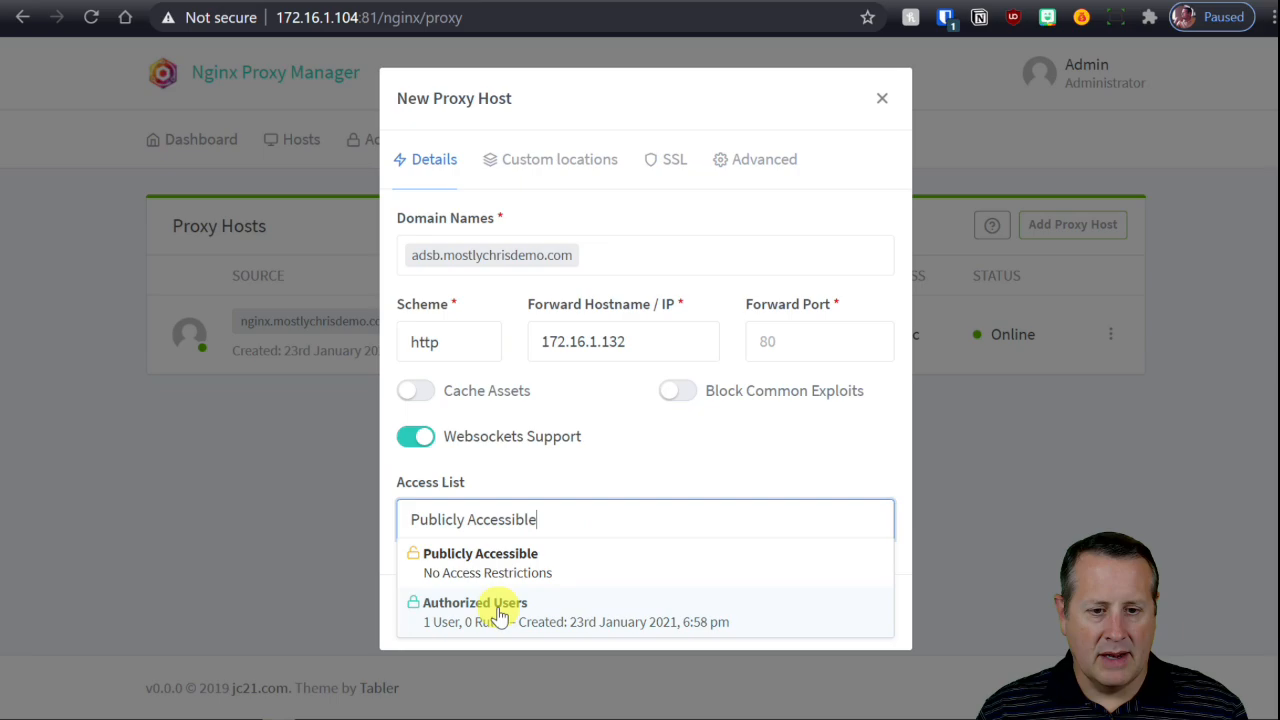
pyautogui.click(474, 602)
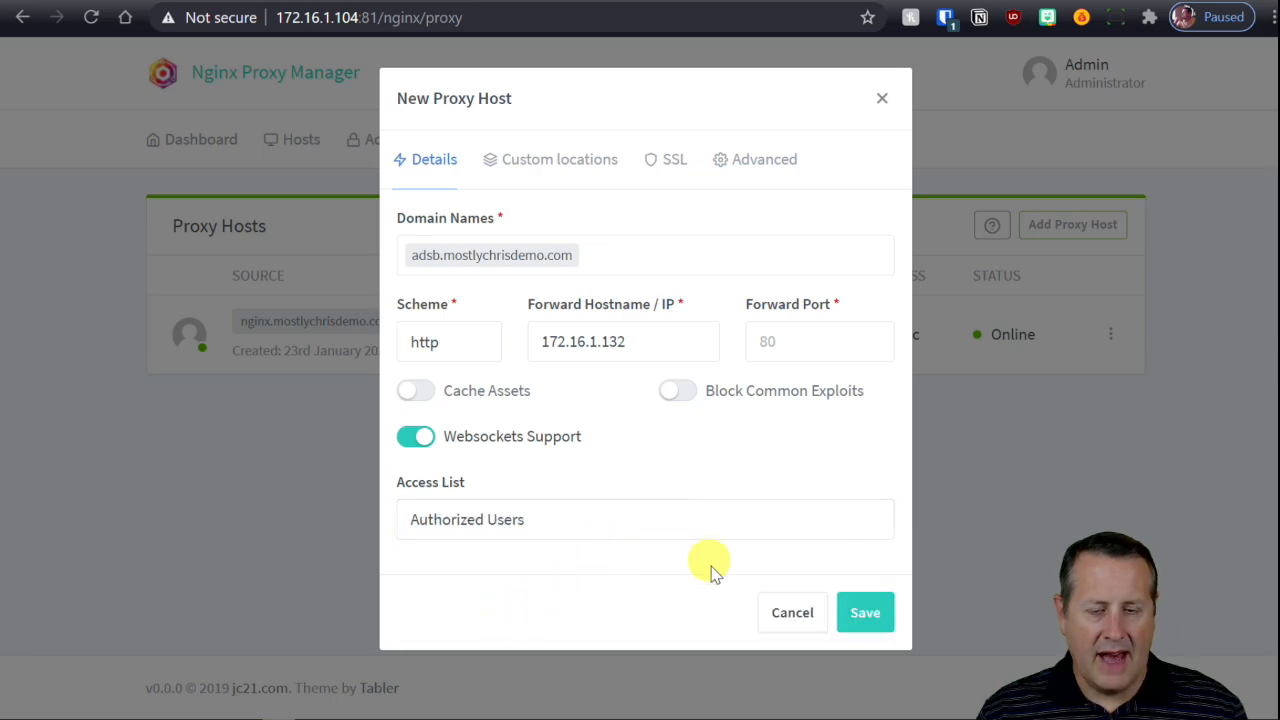
pyautogui.moveTo(668, 504)
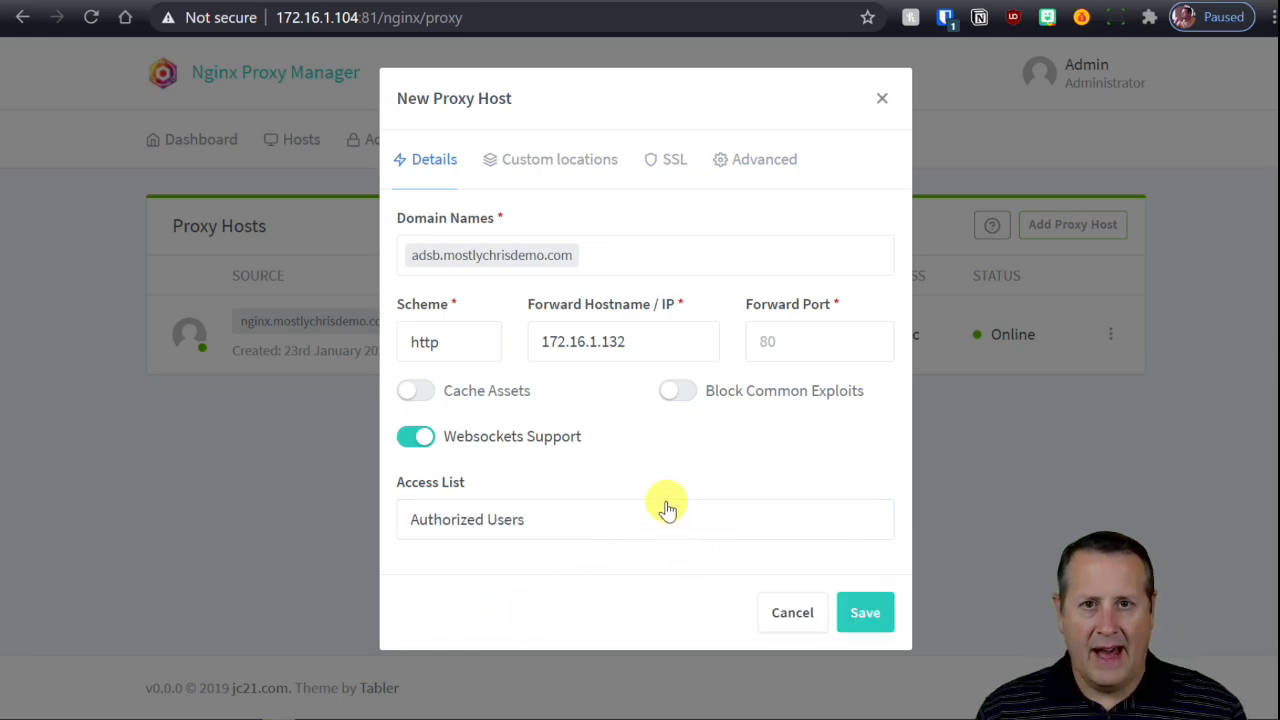
pyautogui.moveTo(644, 492)
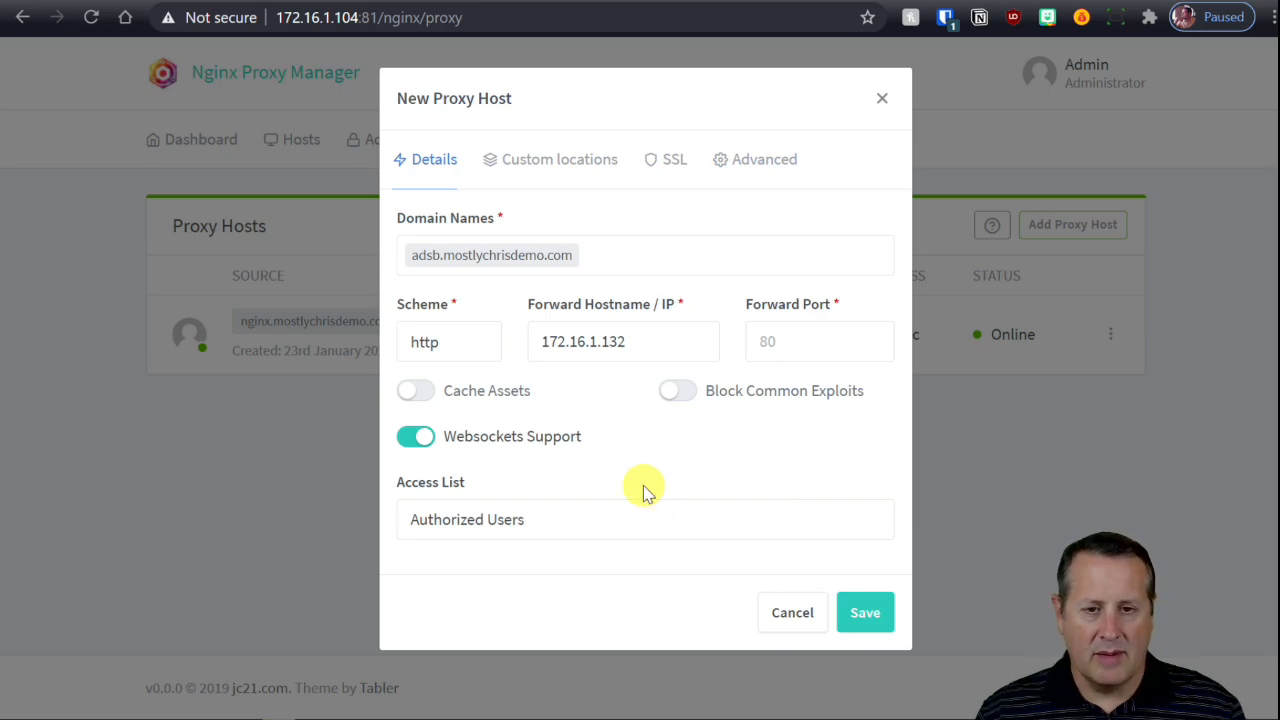
# Request a new Let's Encrypt certificate for the host using a DNS challenge with Google.
pyautogui.click(664, 160)
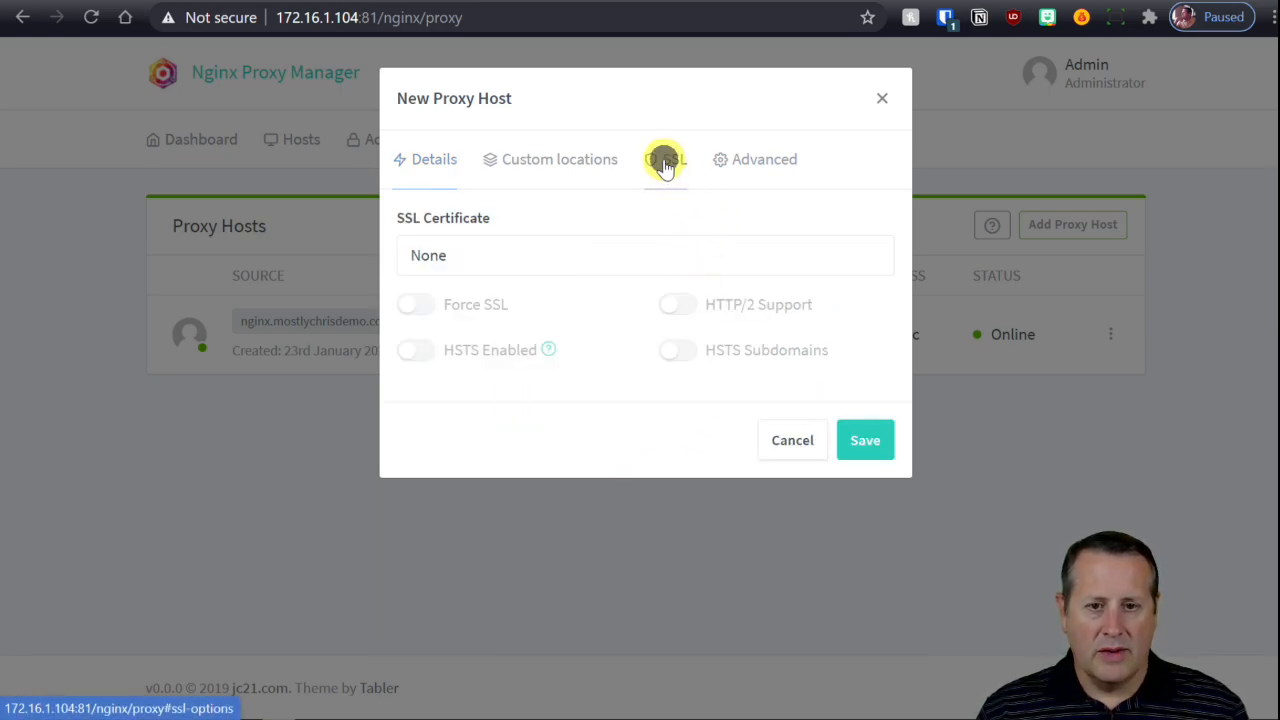
pyautogui.click(664, 160)
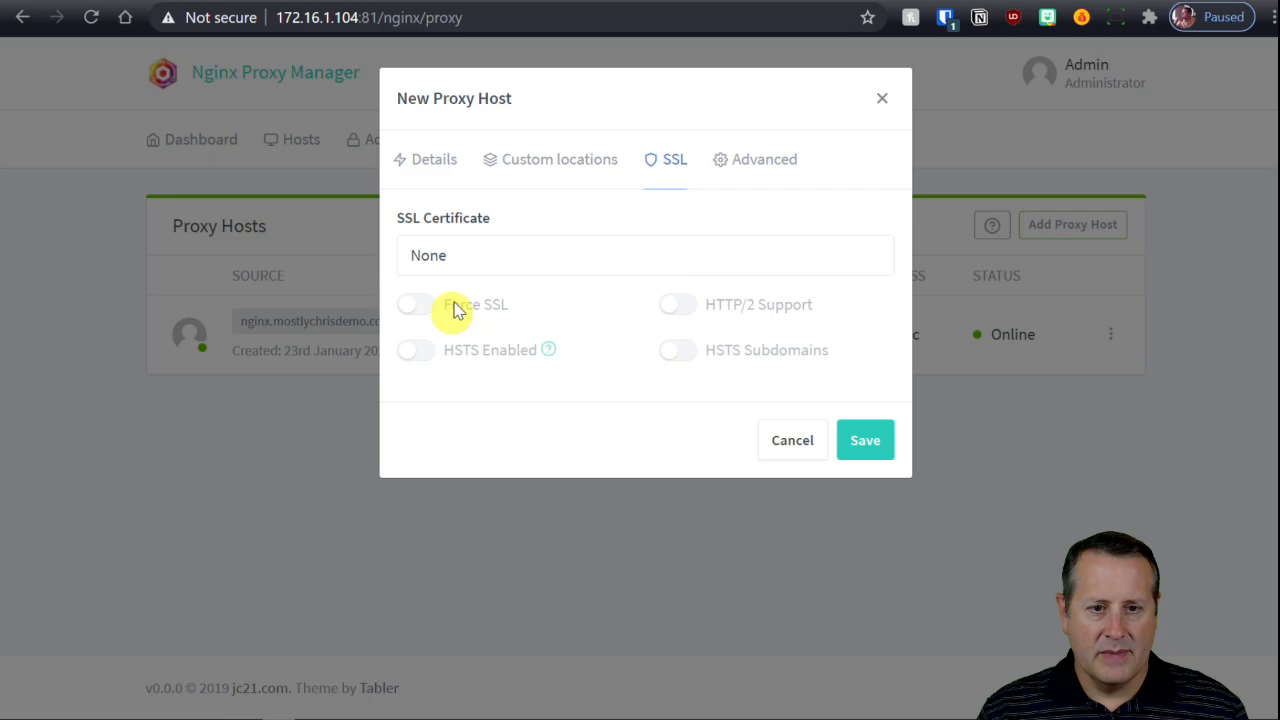
pyautogui.click(644, 256)
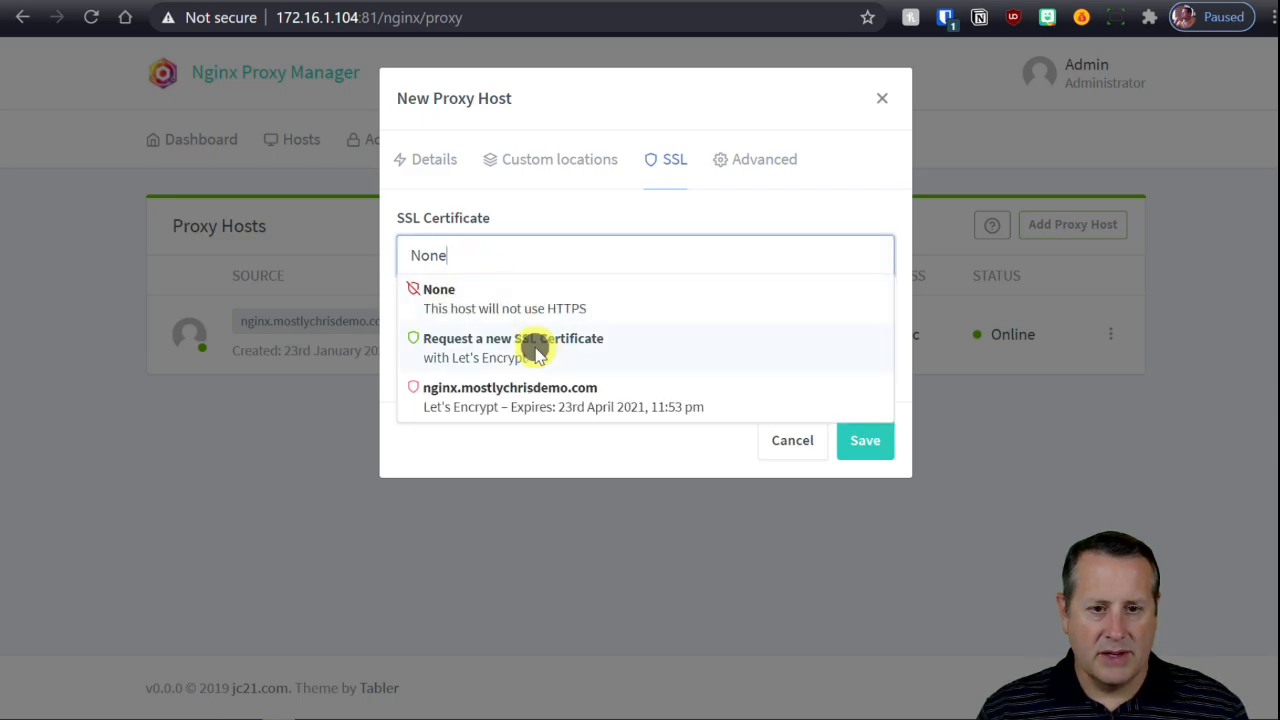
pyautogui.click(512, 348)
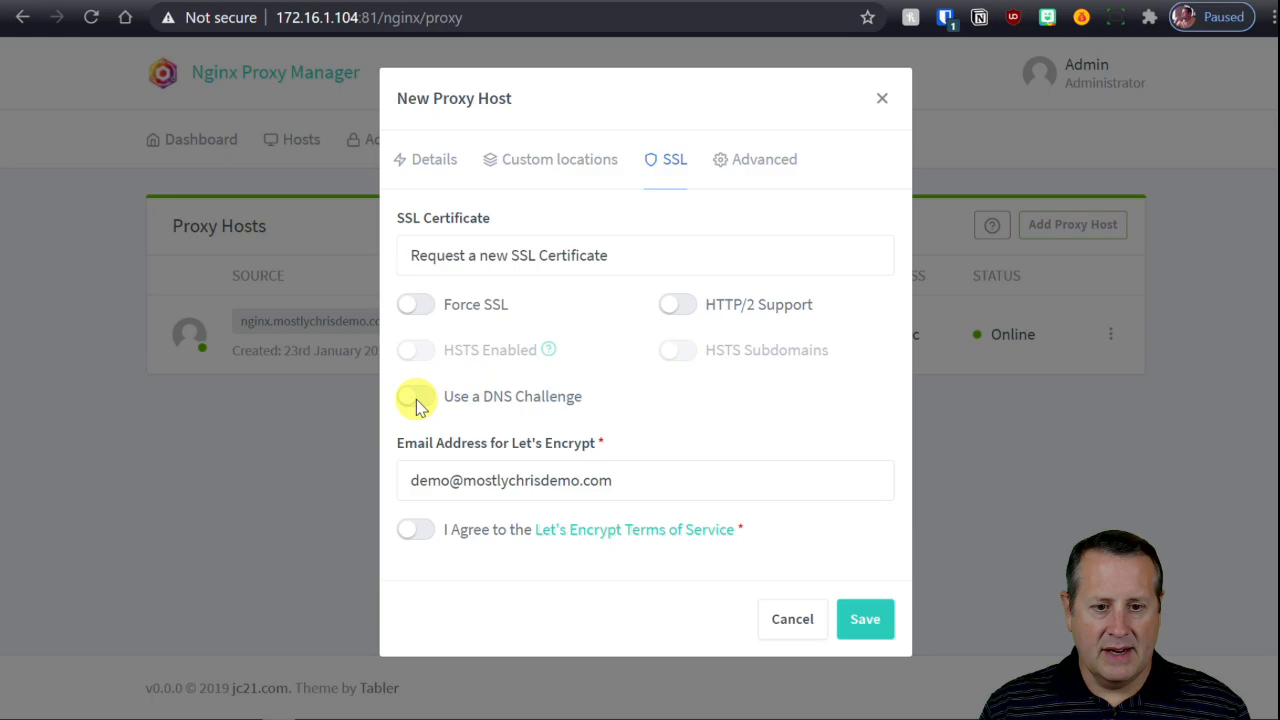
pyautogui.click(412, 396)
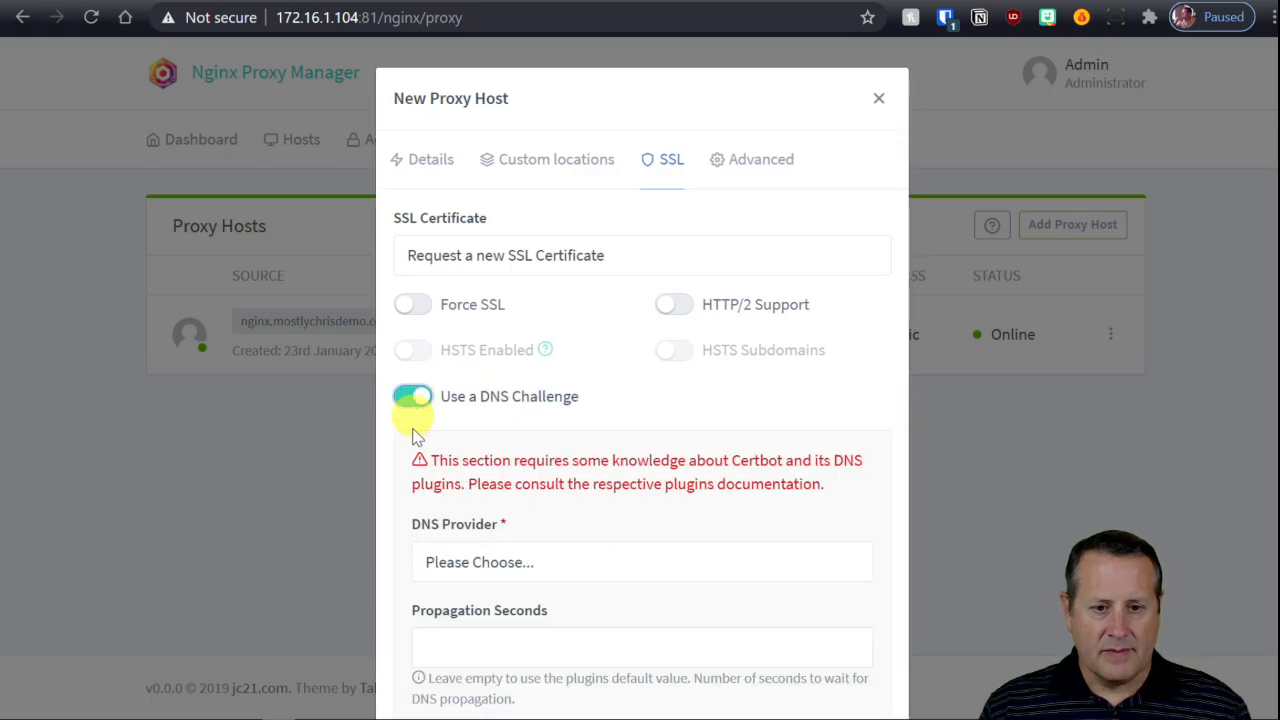
pyautogui.click(640, 560)
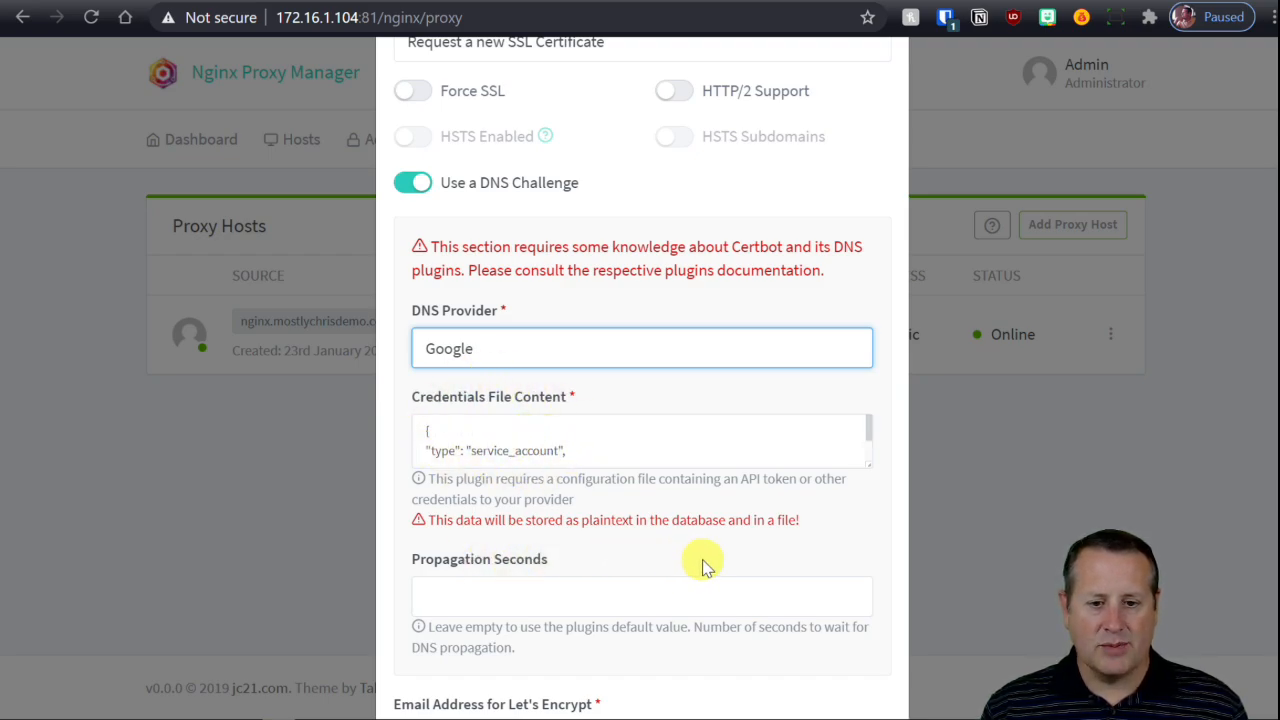
pyautogui.moveTo(750, 564)
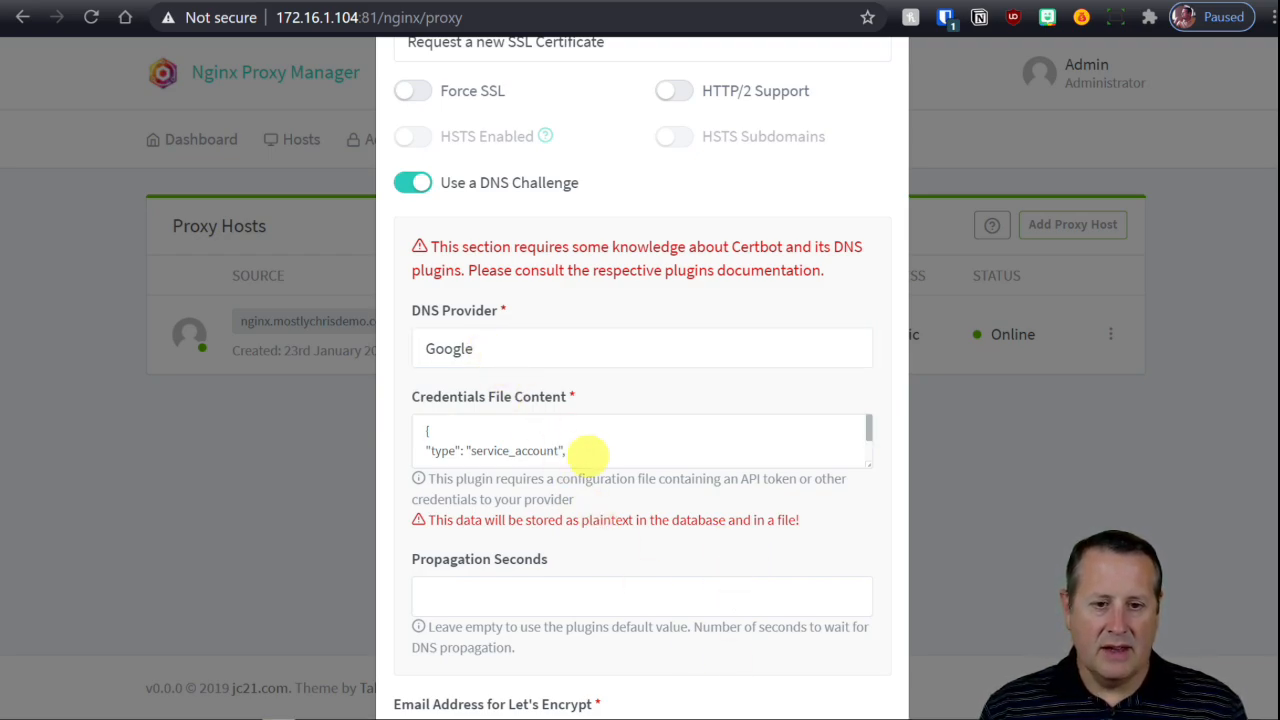
# Enter the Google credentials content and agree to the Let's Encrypt terms of service.
pyautogui.click(550, 450)
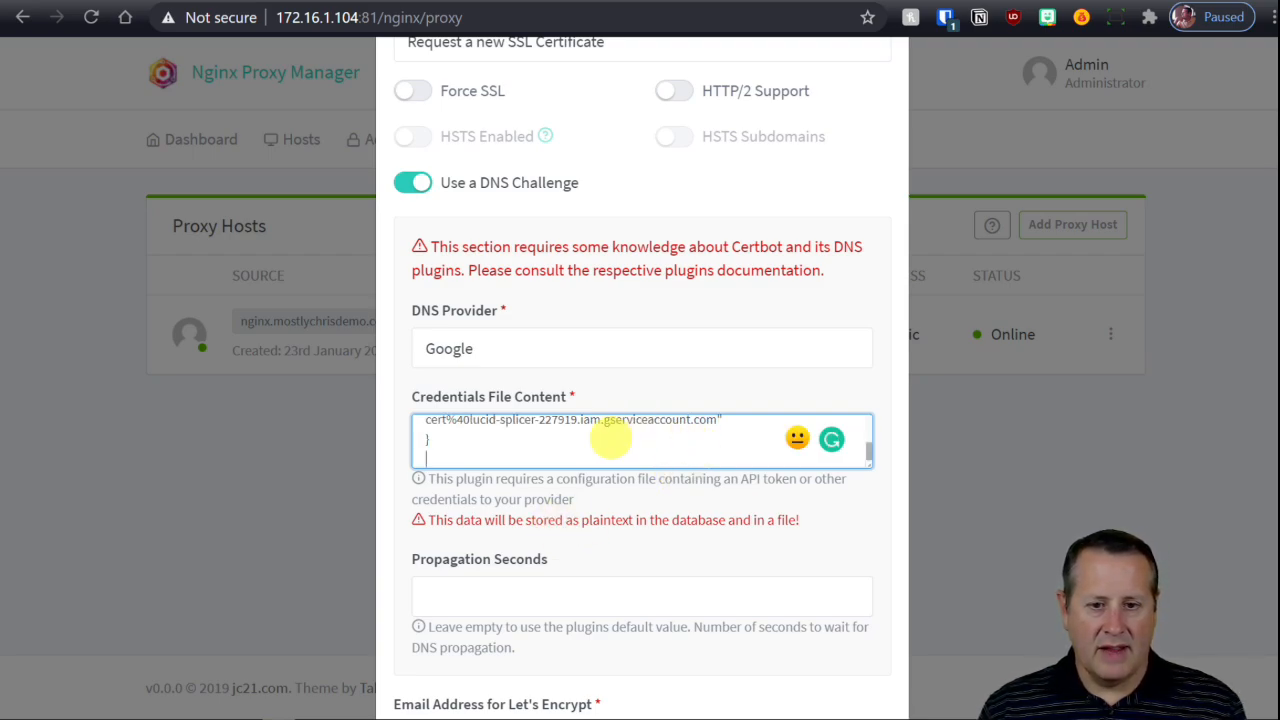
pyautogui.scroll(-3)
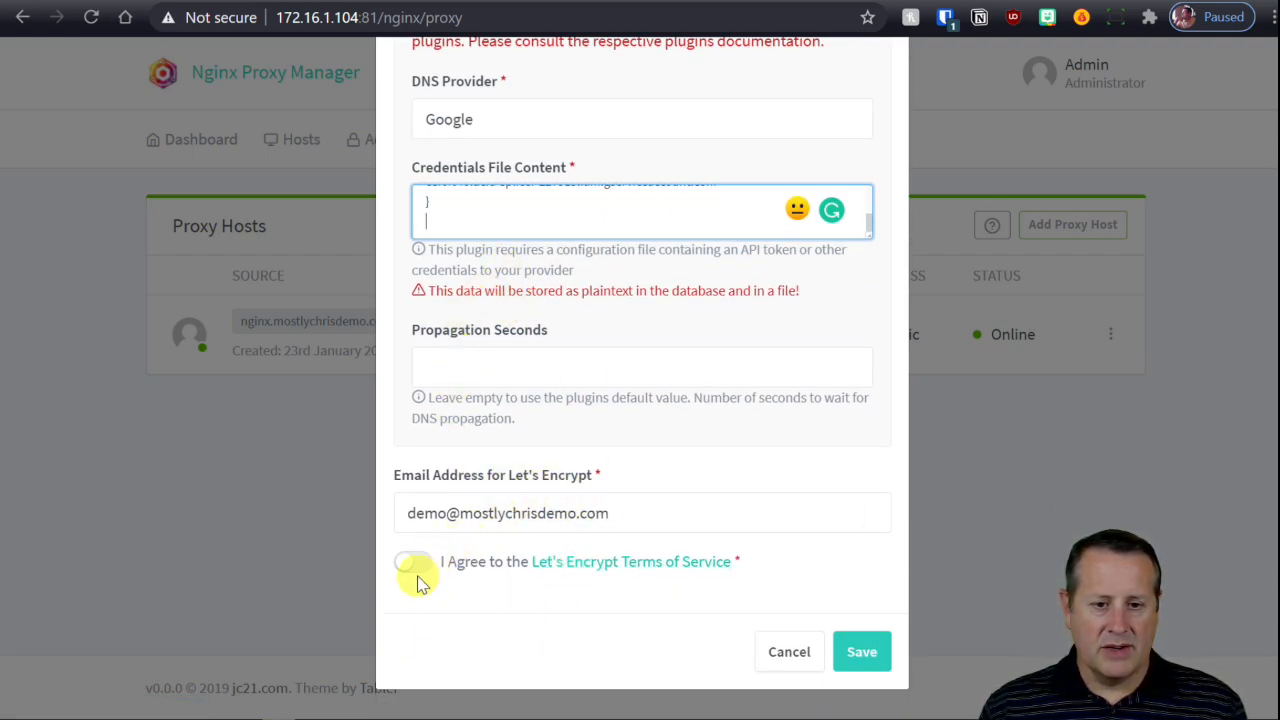
pyautogui.click(412, 560)
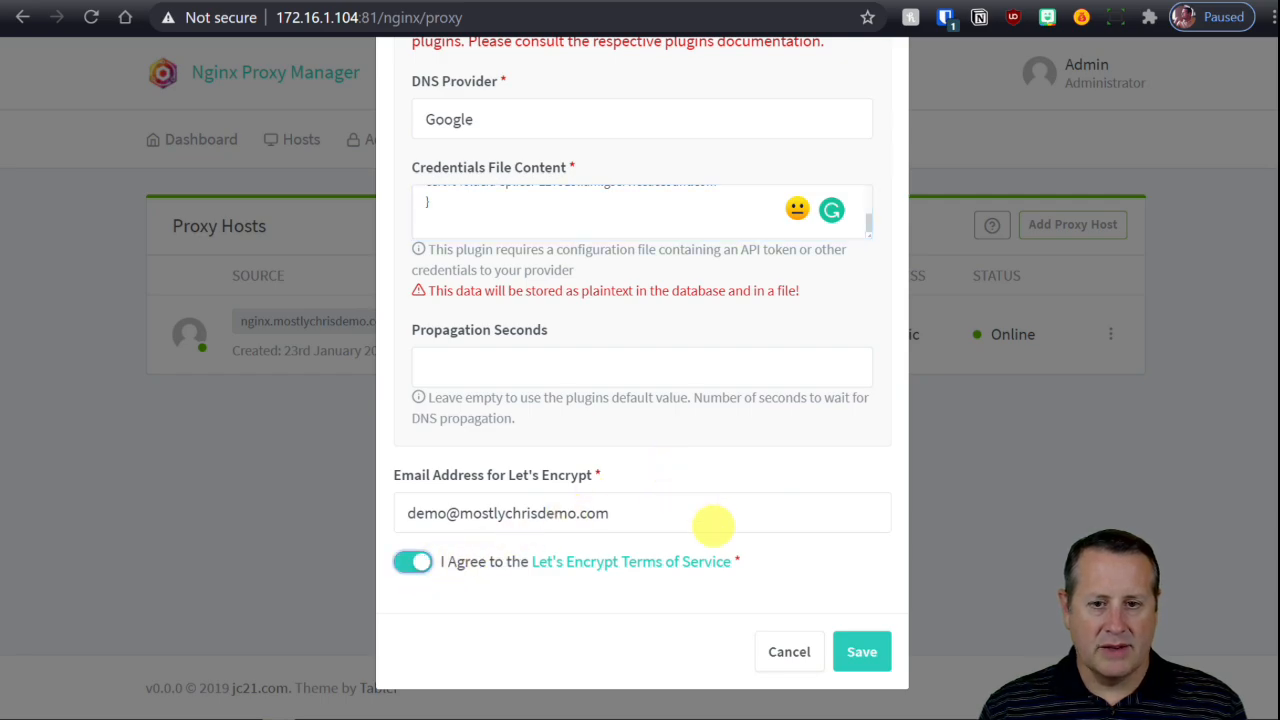
pyautogui.click(764, 160)
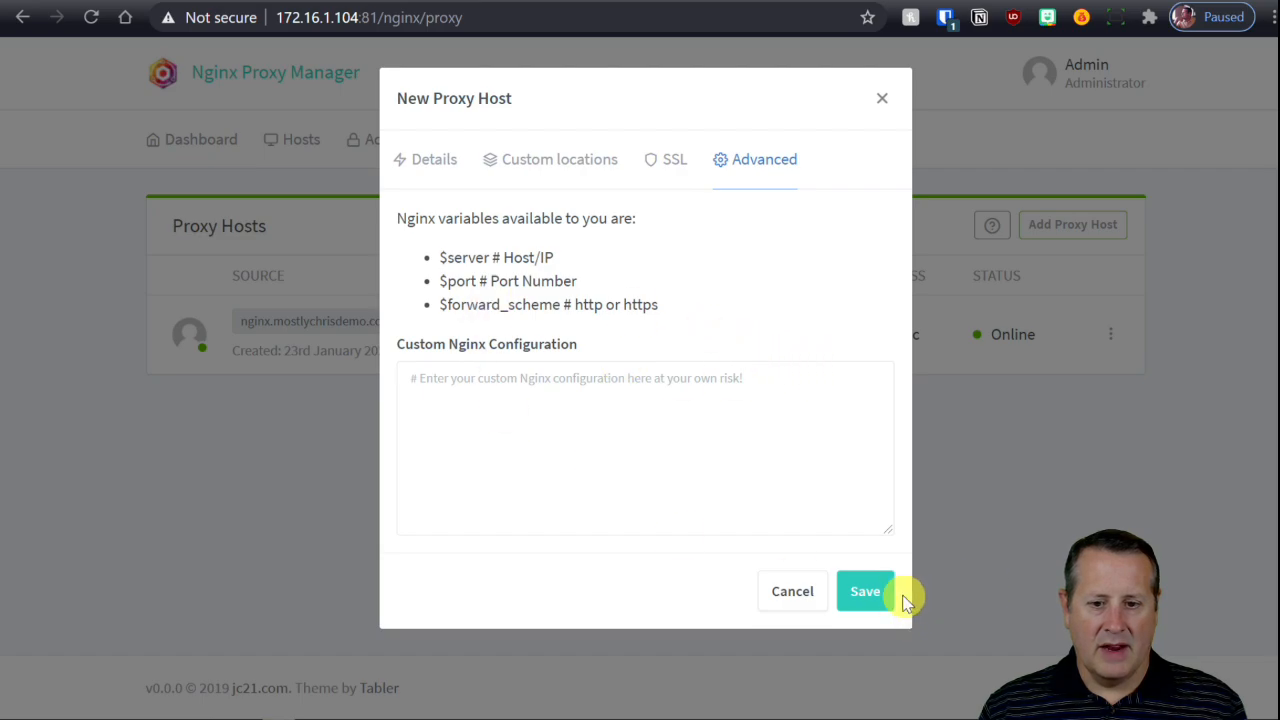
# Save the adsb.mostlychrisdemo.com proxy host so it lists online with Let's Encrypt and Authorized Users.
pyautogui.click(864, 592)
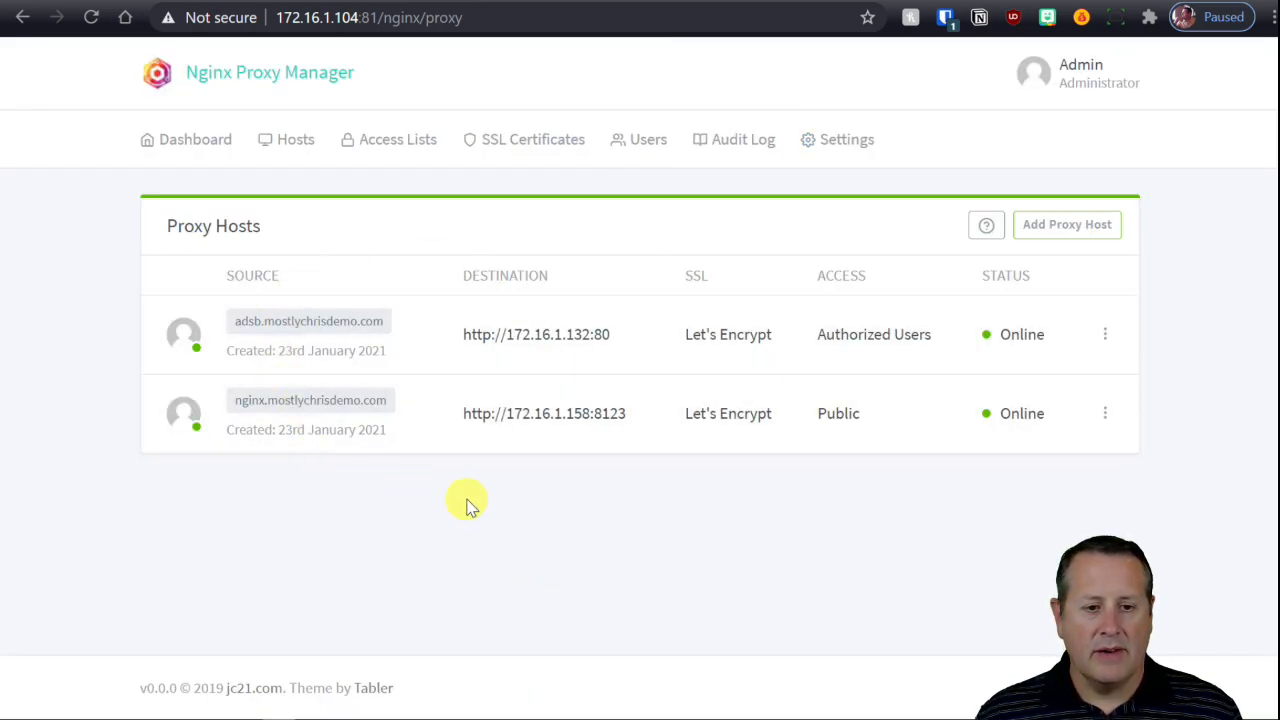
pyautogui.moveTo(302, 272)
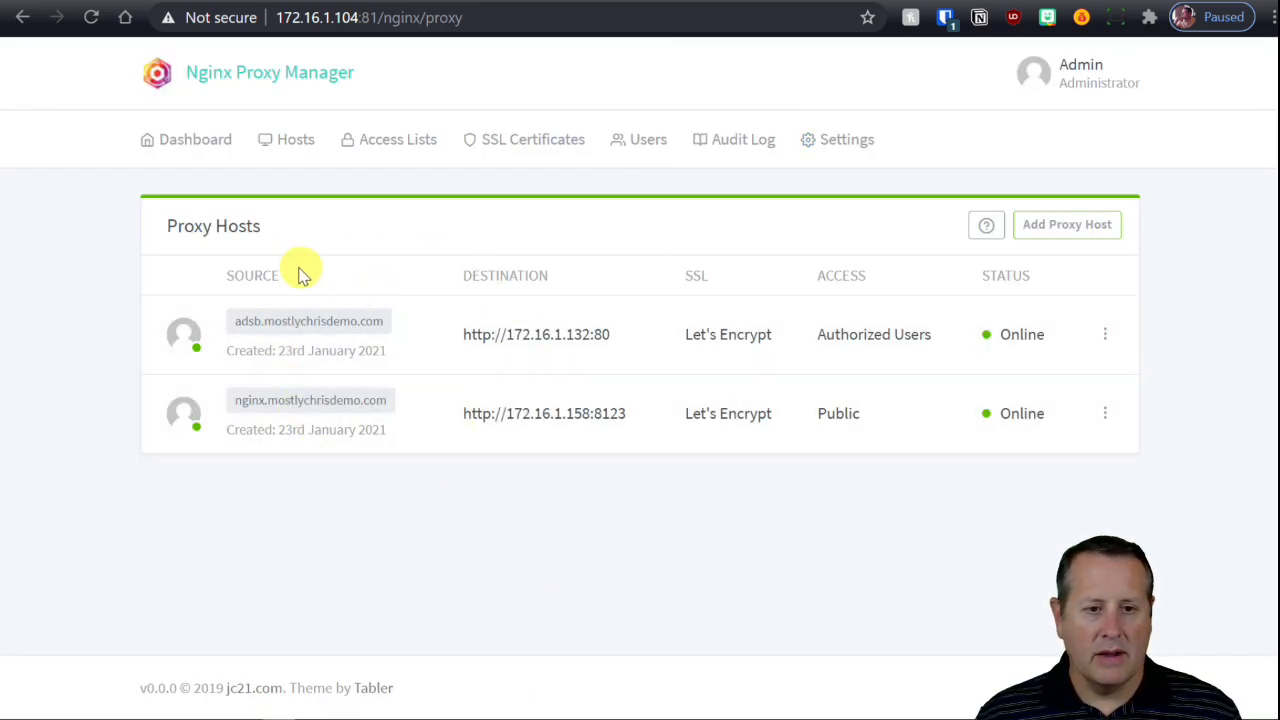
pyautogui.moveTo(484, 352)
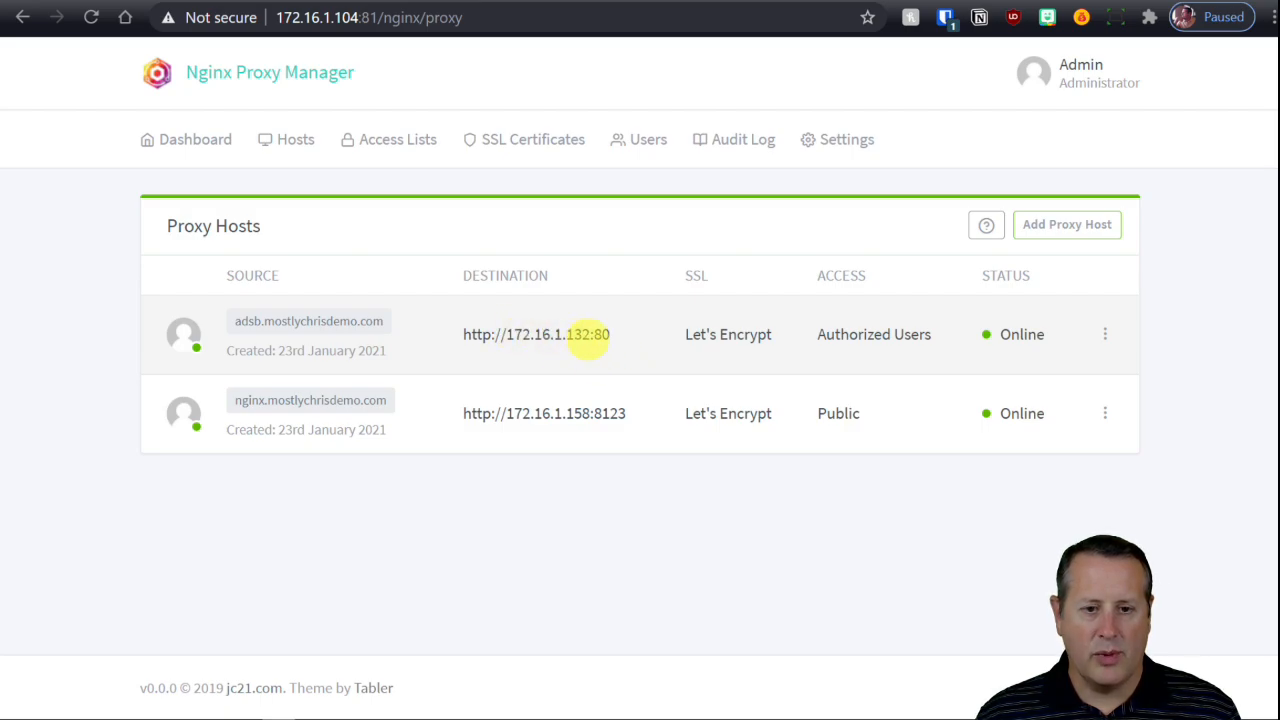
pyautogui.moveTo(1004, 530)
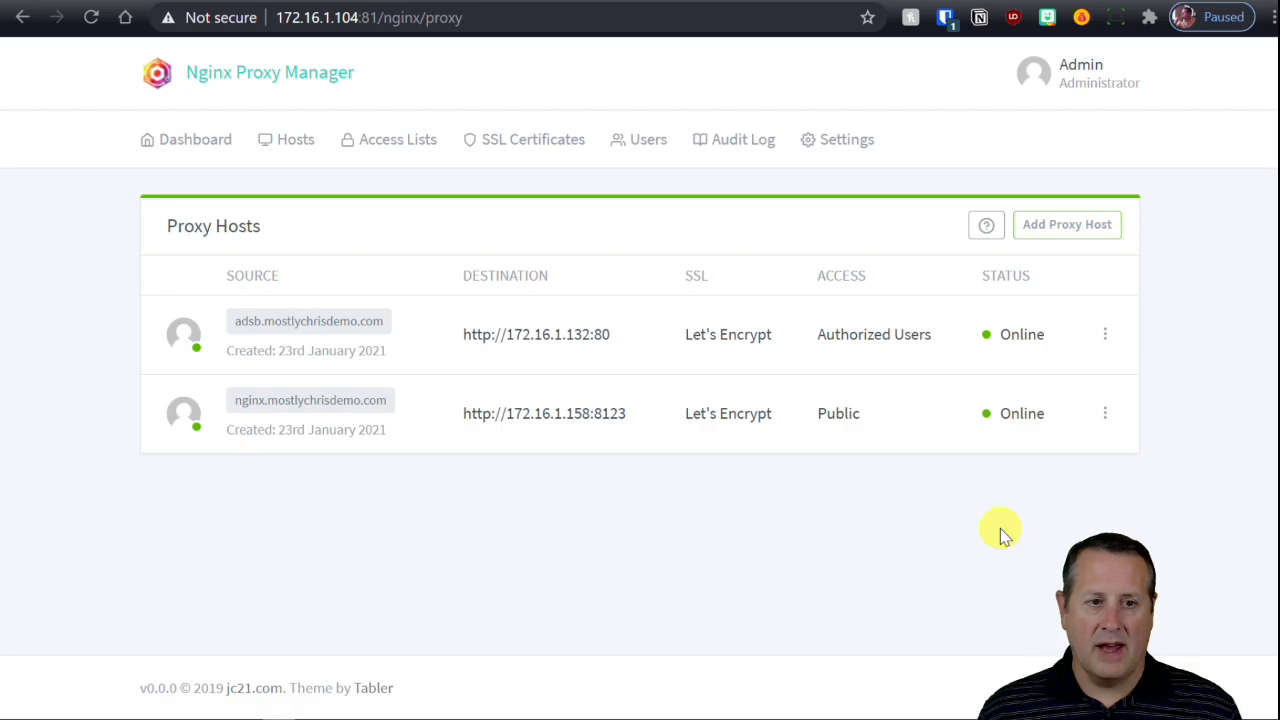
# View the SSL Certificates list with both Let's Encrypt certificates and the Add SSL Certificate options.
pyautogui.click(532, 140)
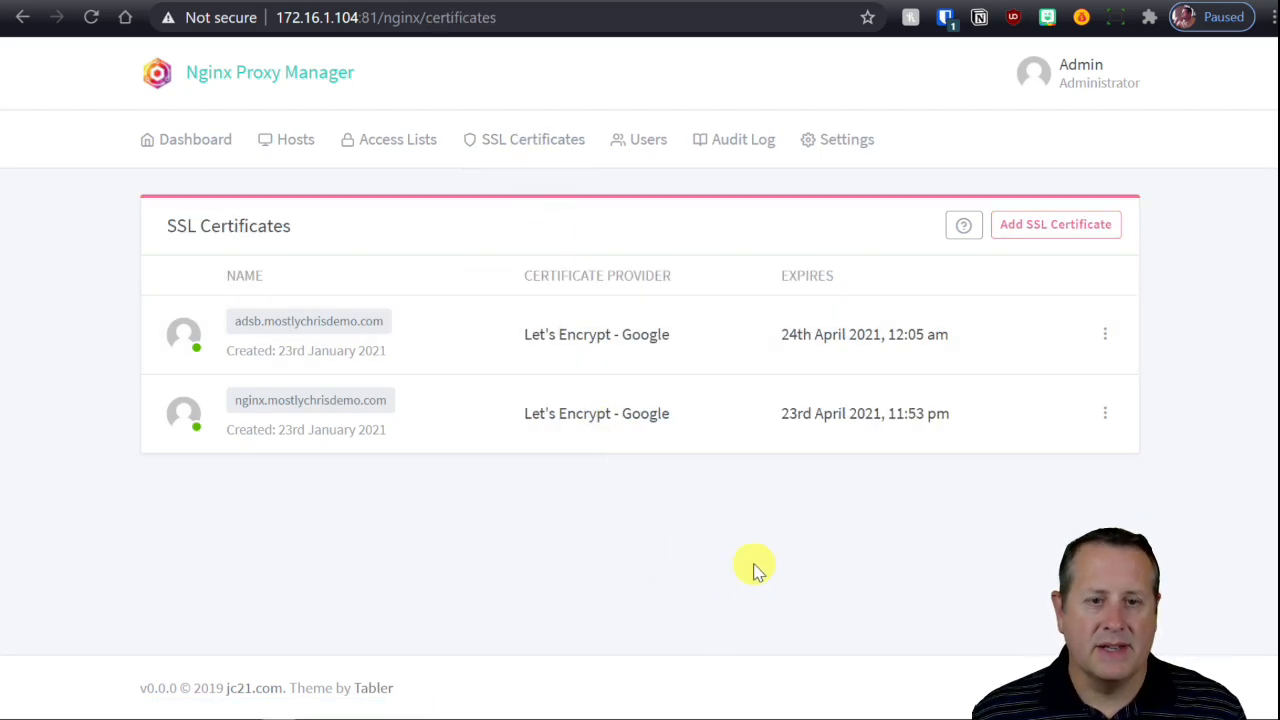
pyautogui.moveTo(1144, 408)
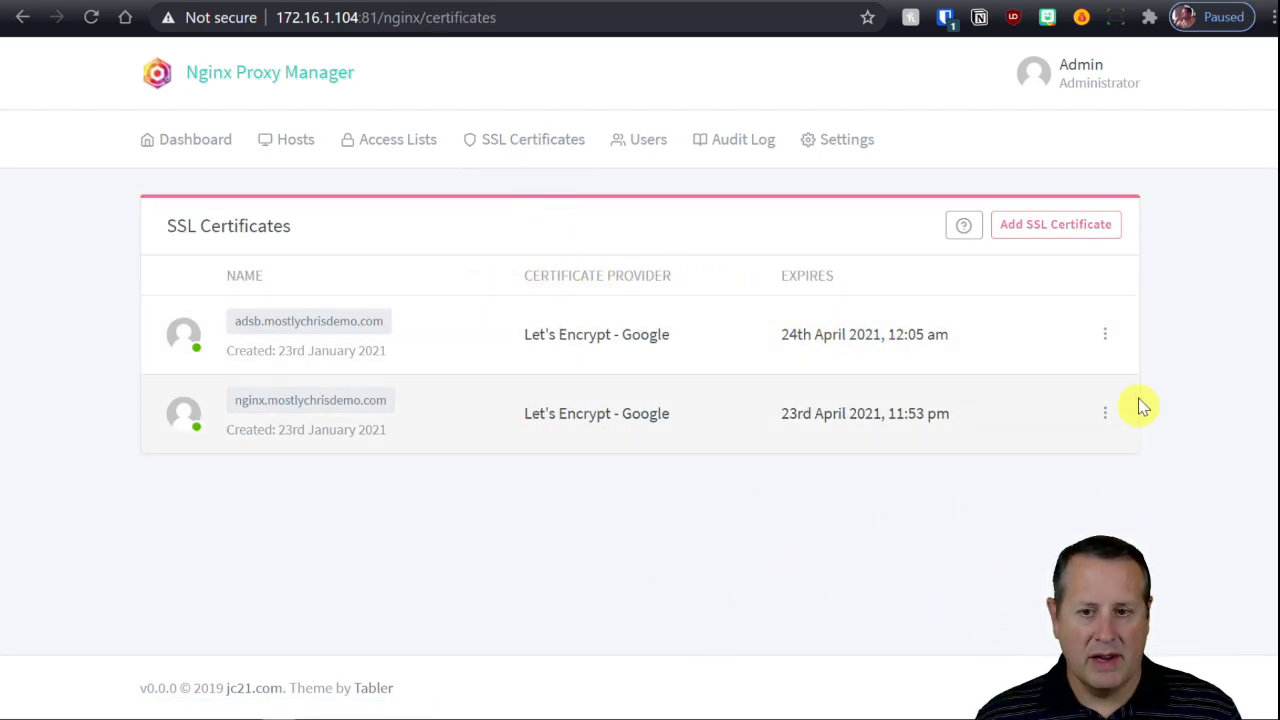
pyautogui.click(1104, 334)
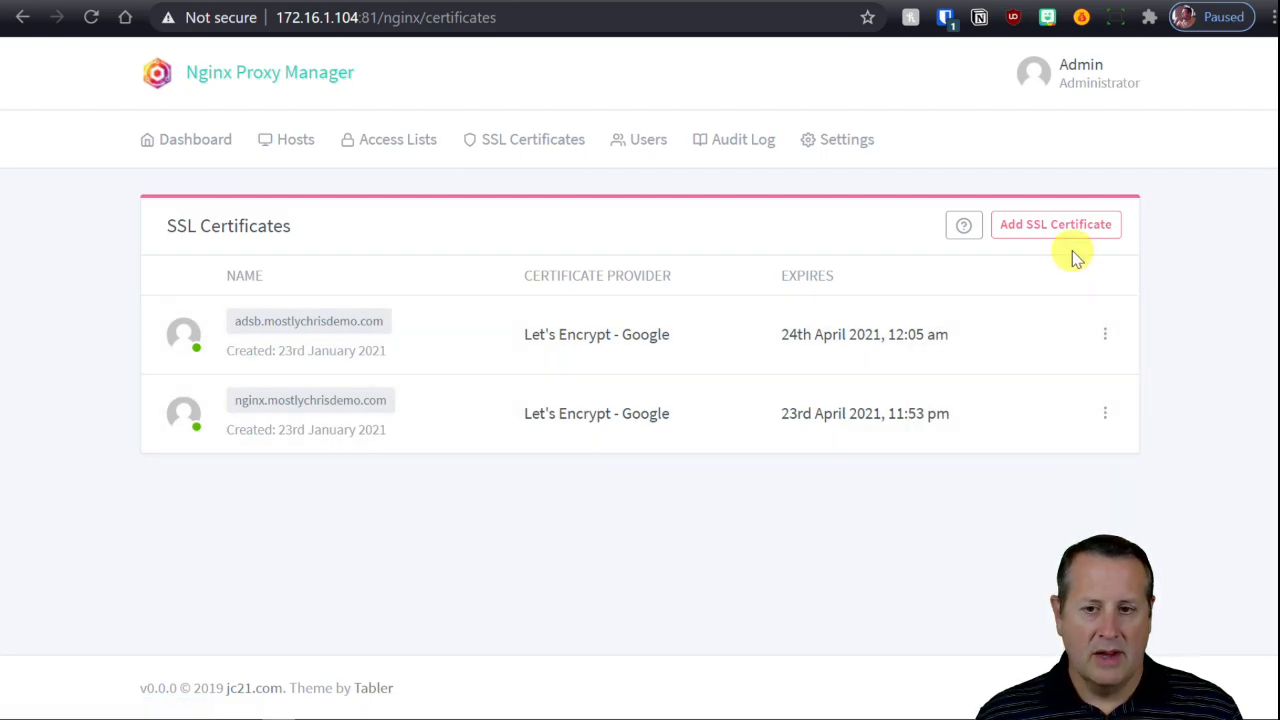
pyautogui.click(1056, 224)
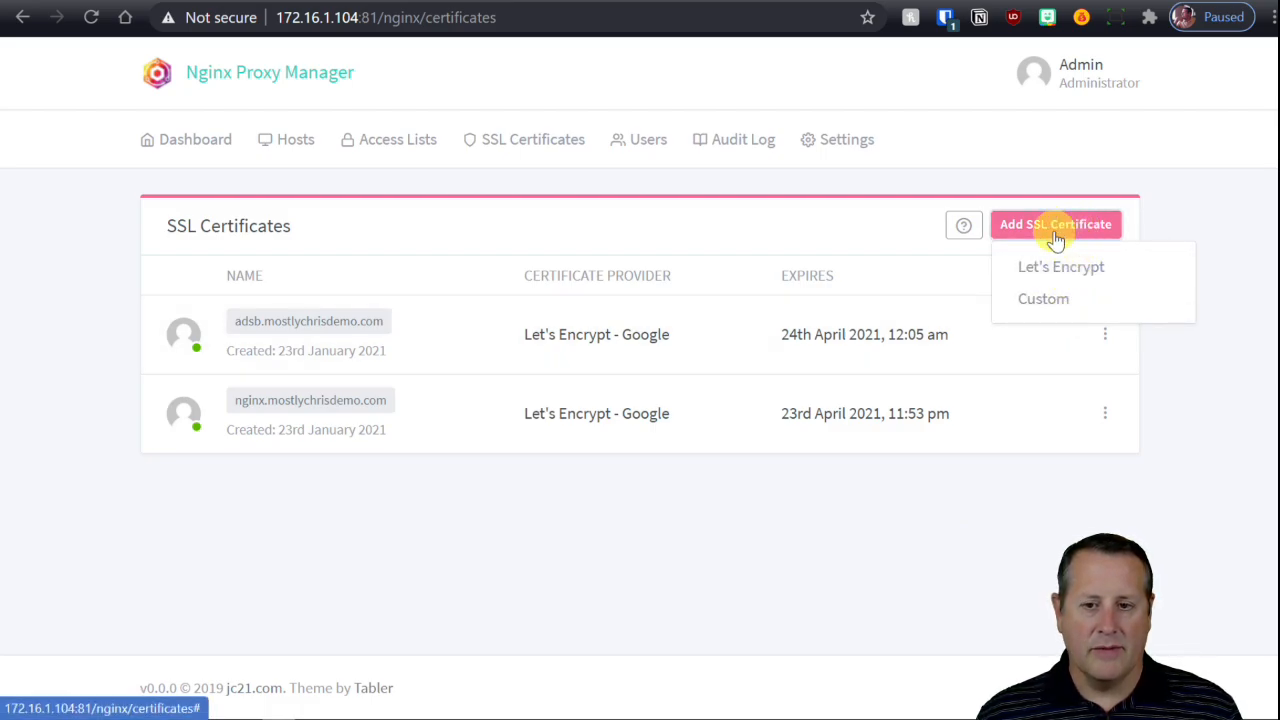
pyautogui.moveTo(1060, 268)
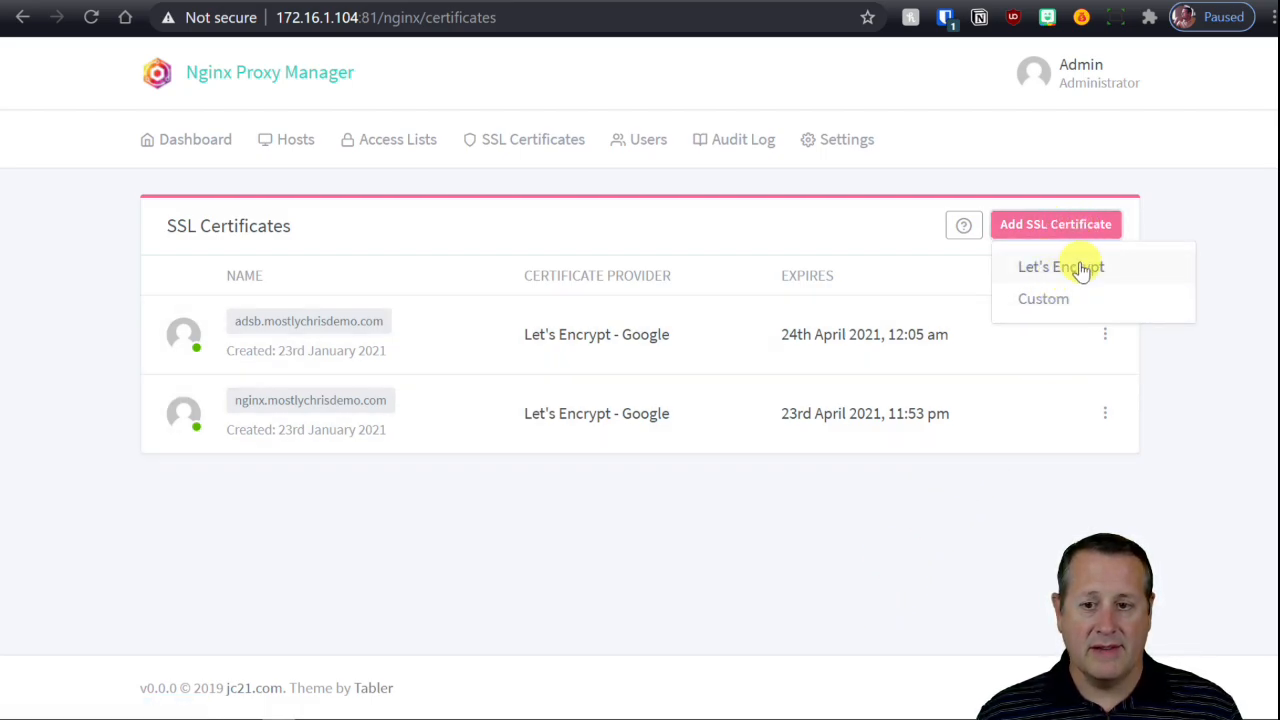
pyautogui.moveTo(792, 608)
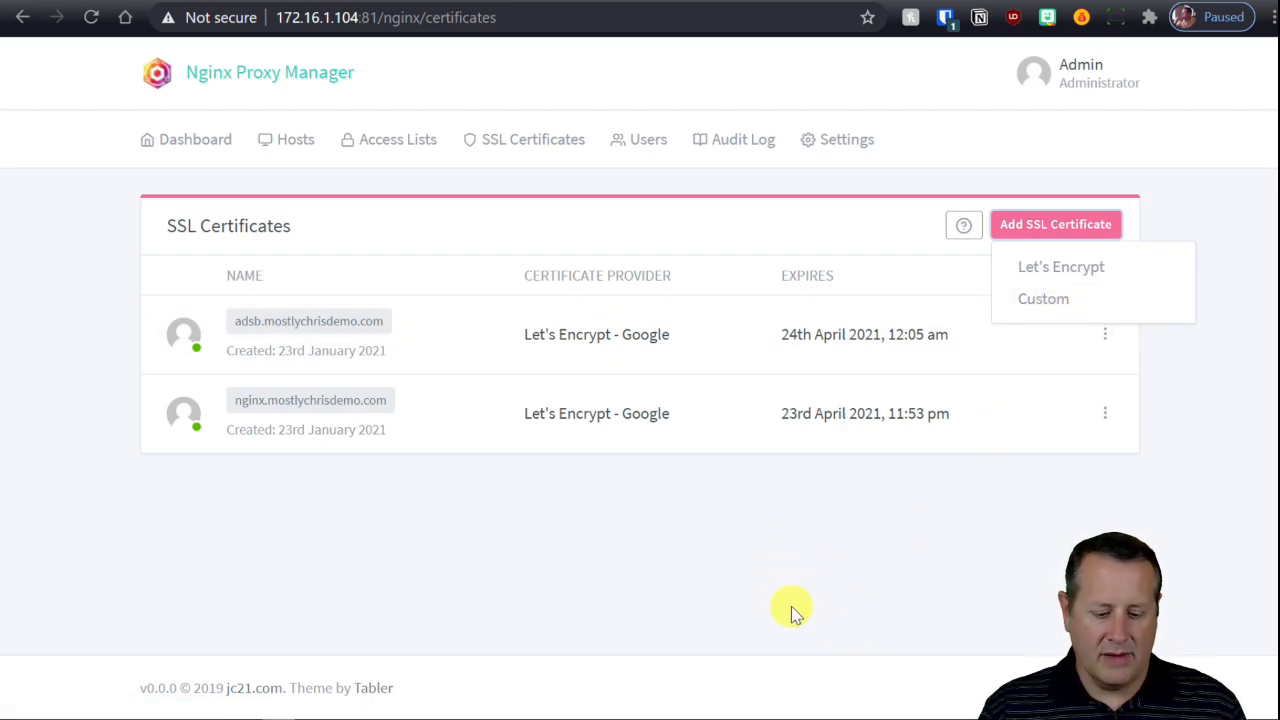
pyautogui.click(296, 140)
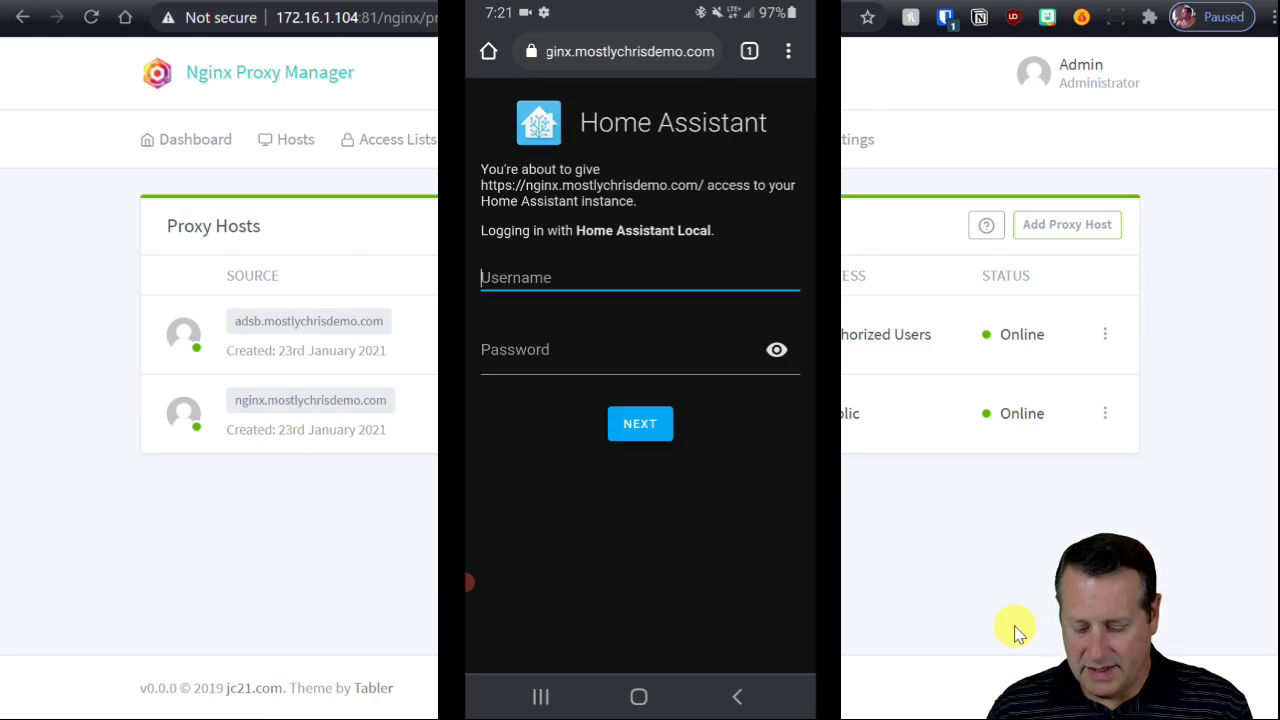
# Sign in to Home Assistant via nginx.mostlychrisdemo.com with autofilled credentials and answer the stay-logged-in prompt.
pyautogui.click(640, 276)
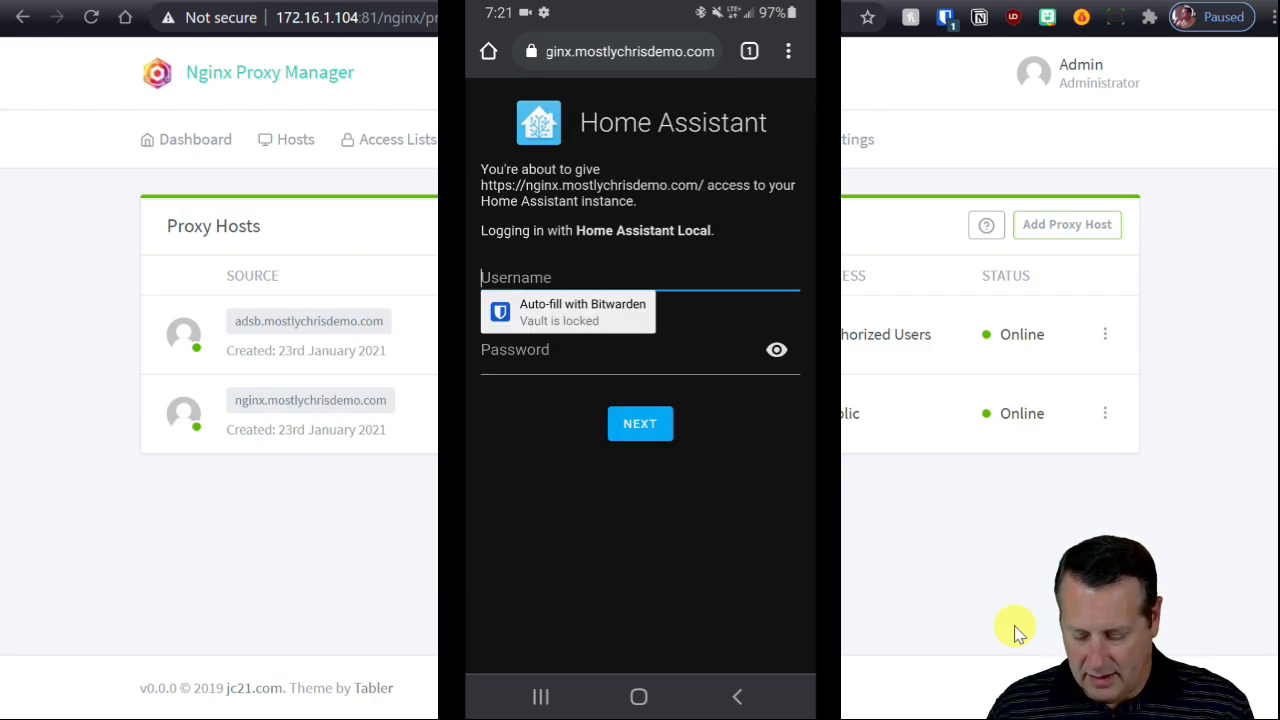
pyautogui.click(640, 276)
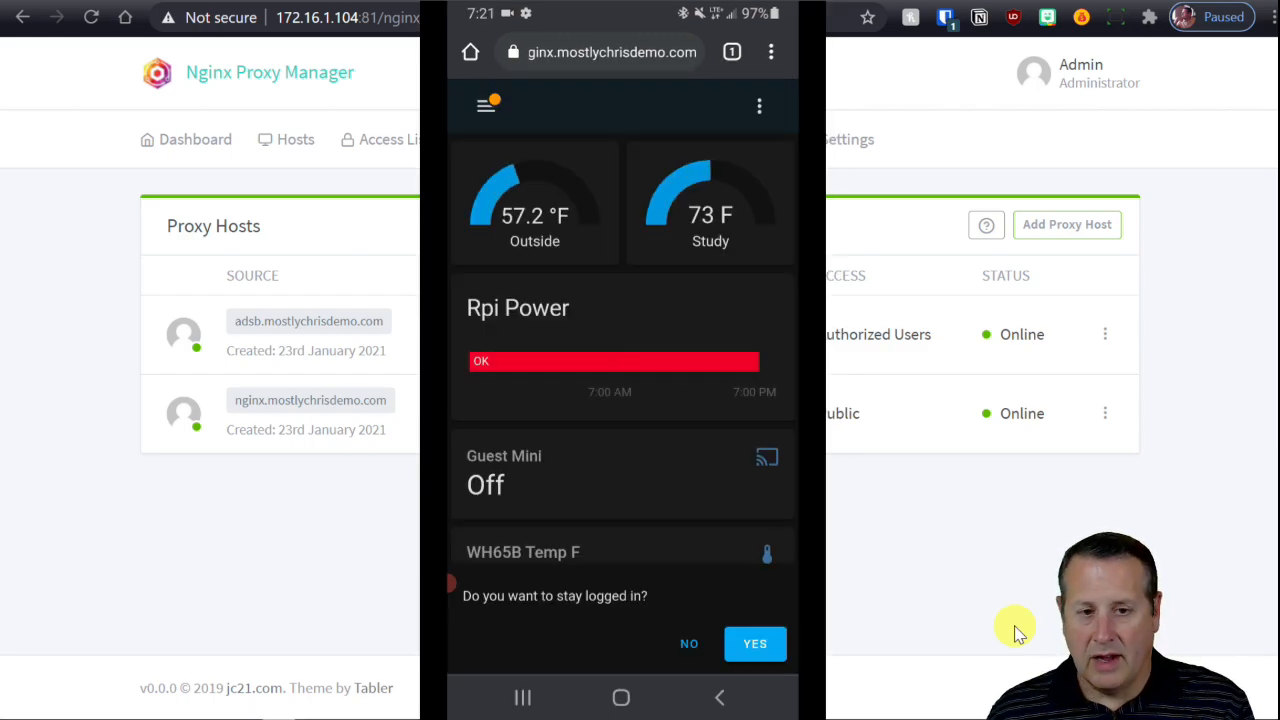
pyautogui.click(756, 644)
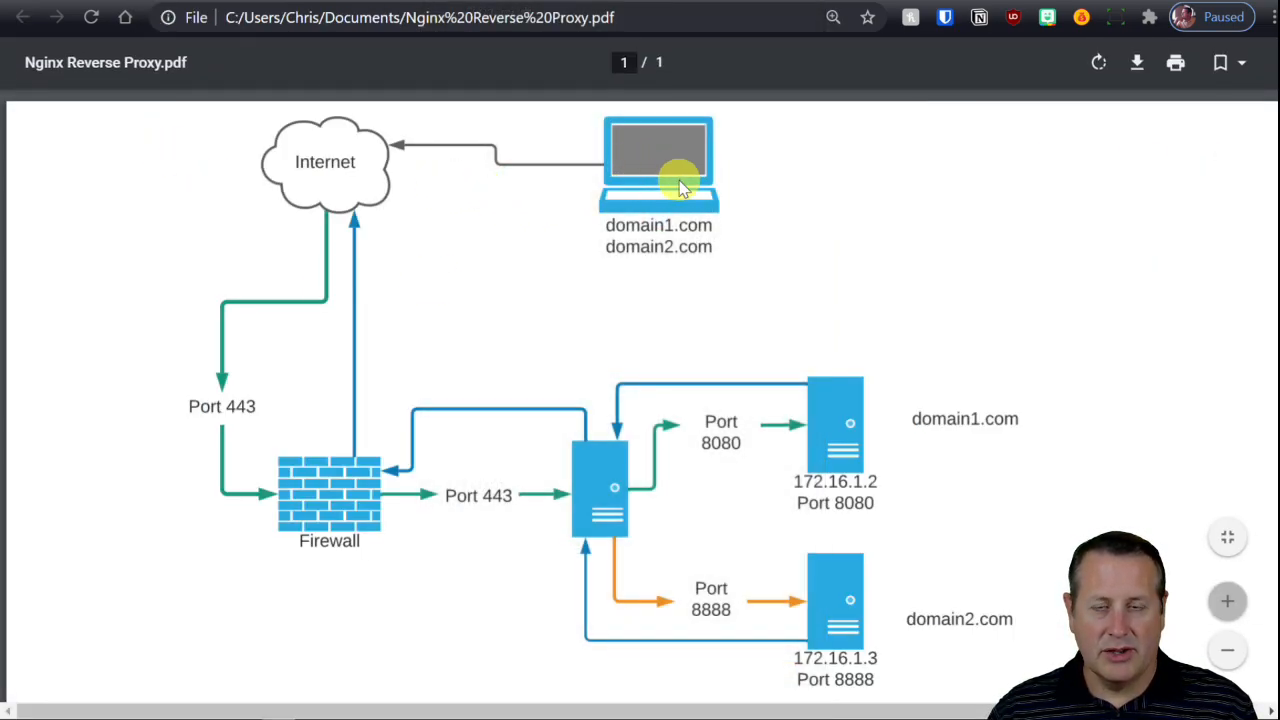
pyautogui.moveTo(216, 516)
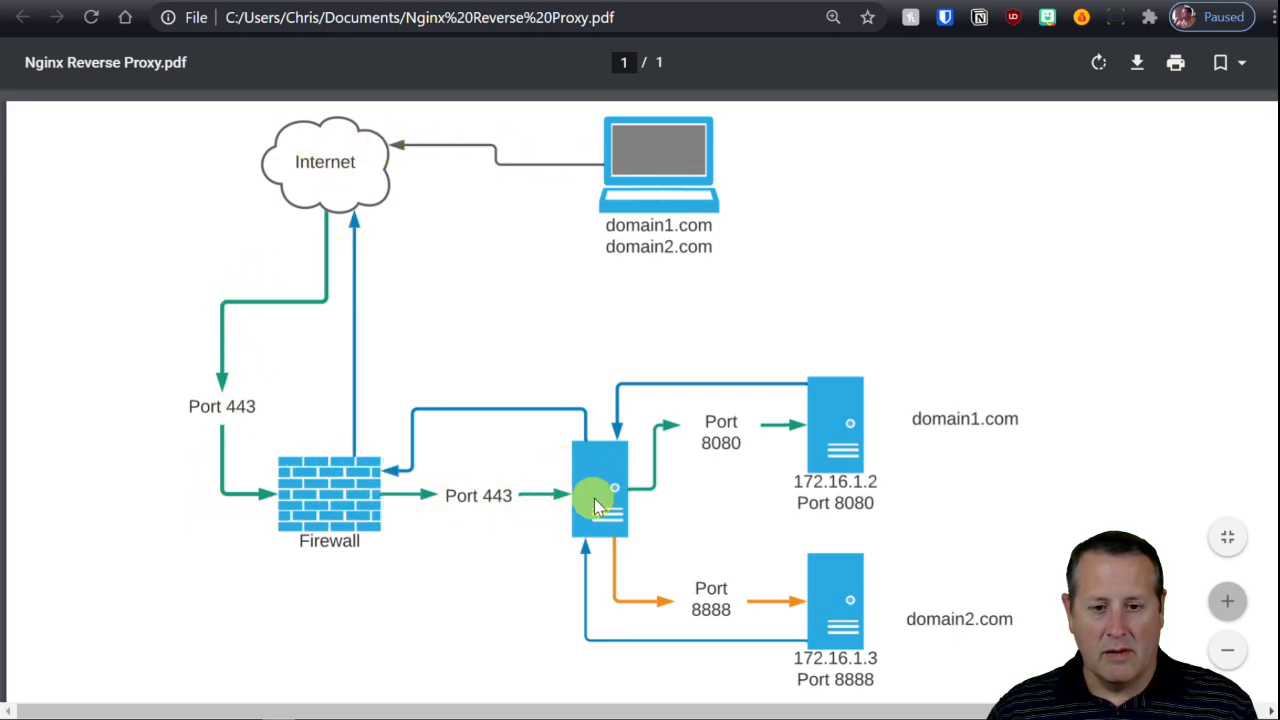
pyautogui.moveTo(830, 424)
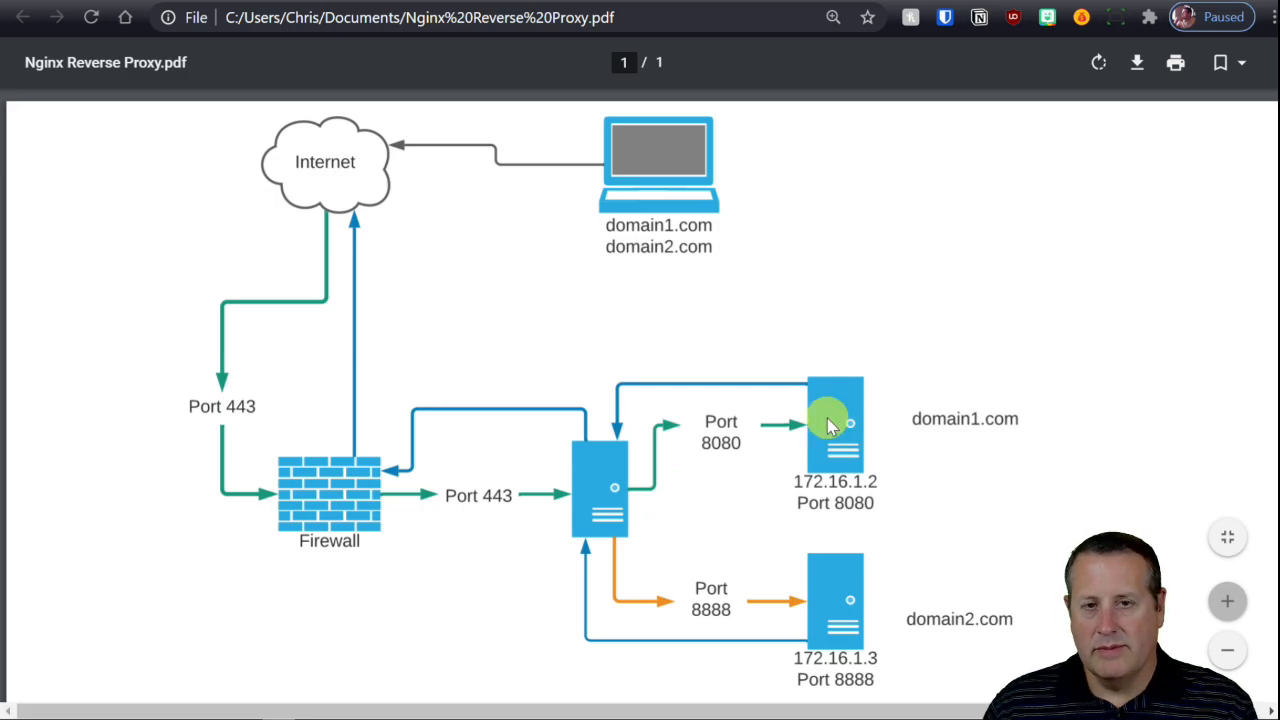
pyautogui.moveTo(950, 556)
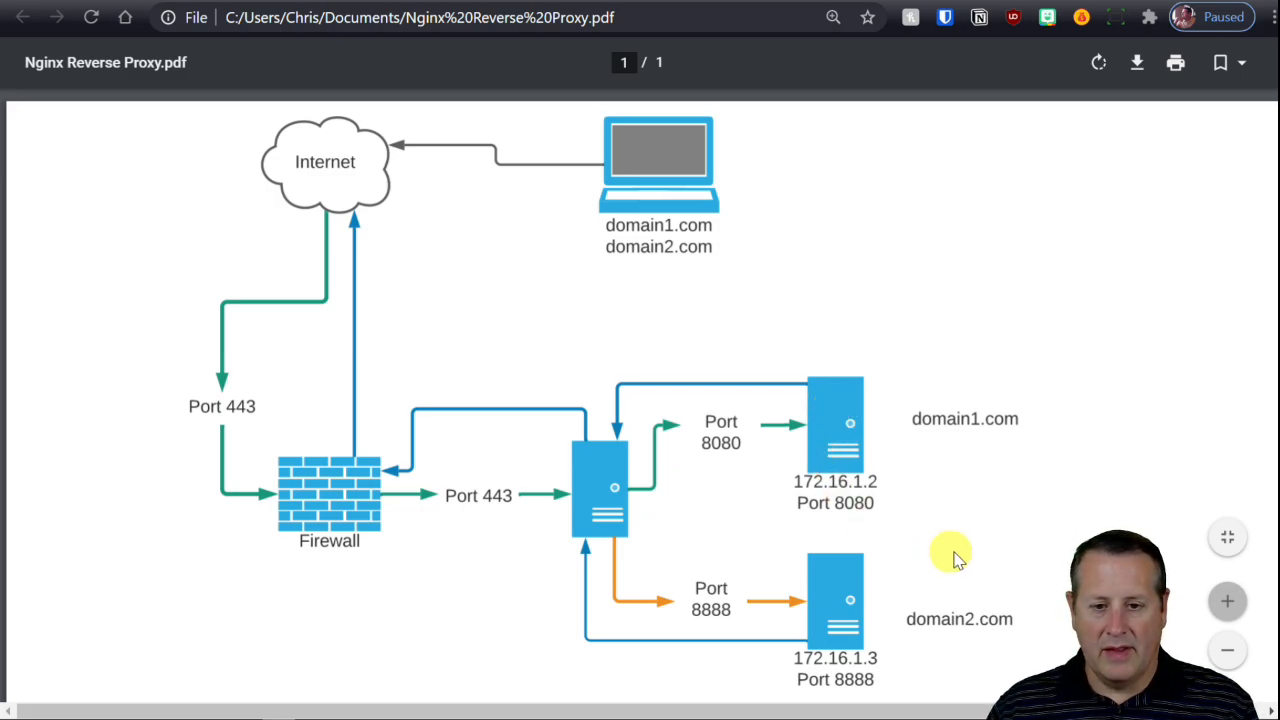
pyautogui.moveTo(836, 604)
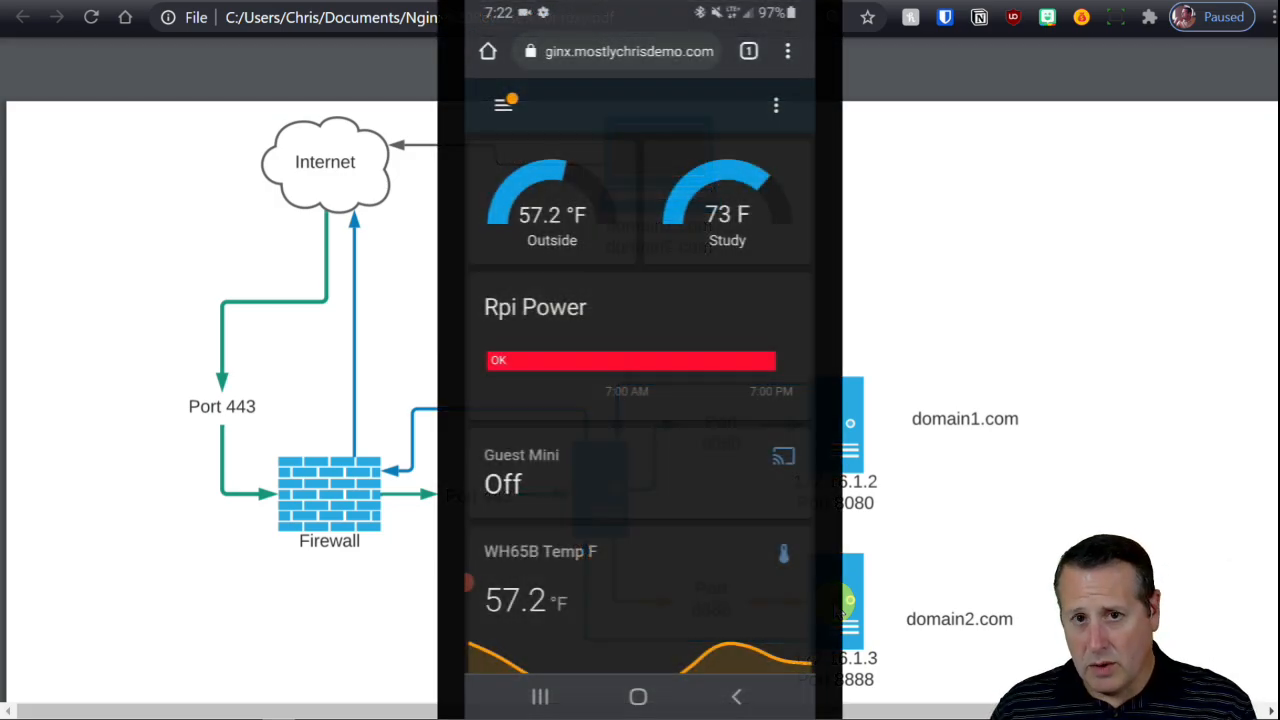
# Browse to adsb.mostlychrisdemo.com and sign in as user 'demo' to reach the FlightAware status page.
pyautogui.click(628, 52)
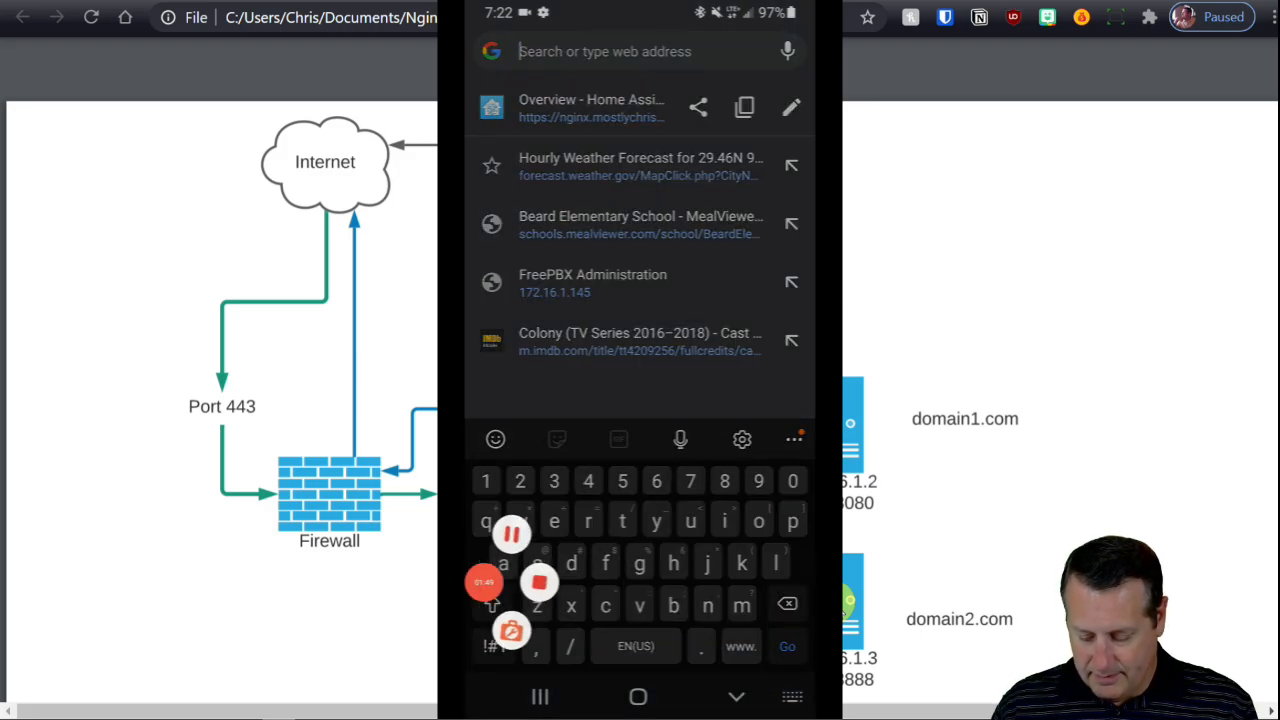
pyautogui.write('adsb.mostlychrisdemo')
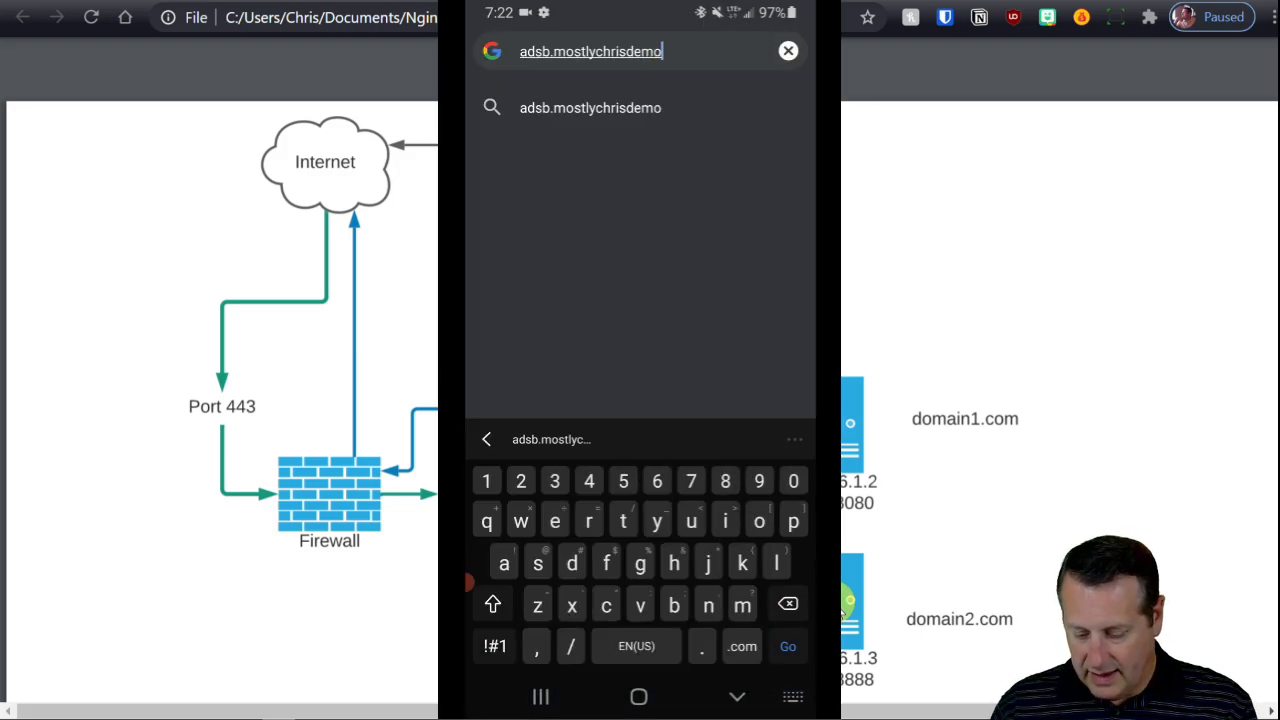
pyautogui.write('.com')
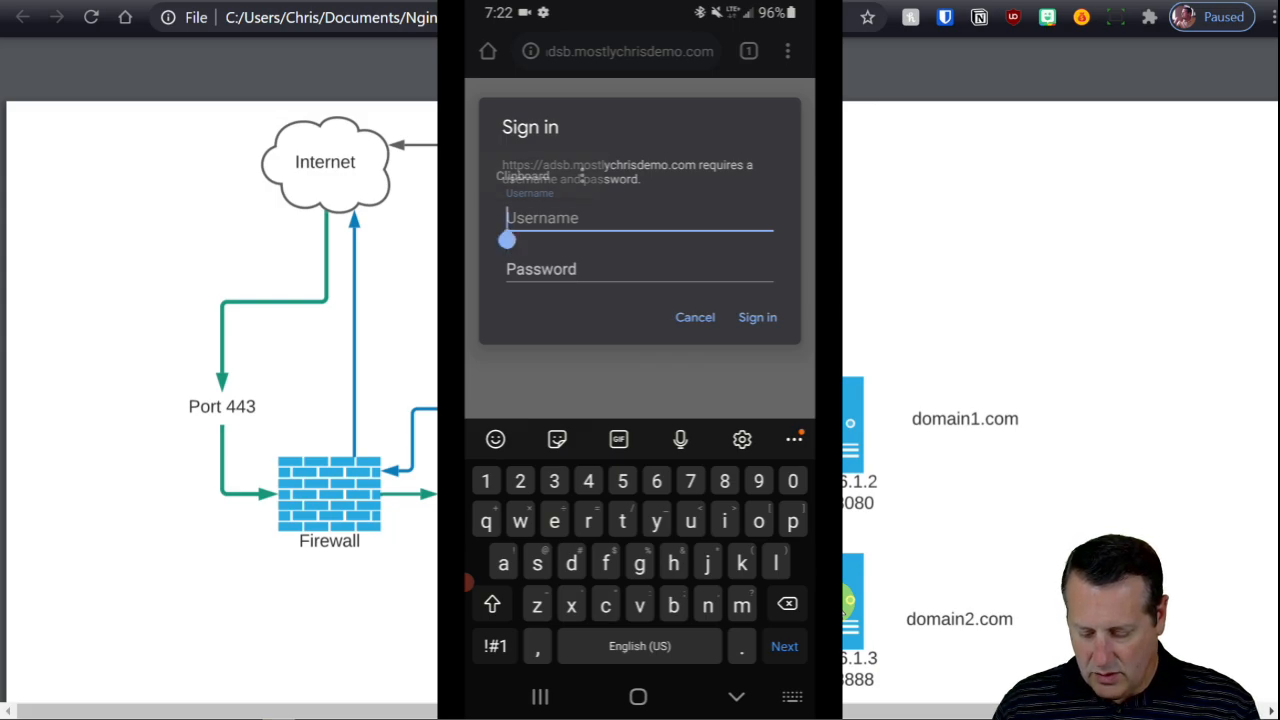
pyautogui.write('demo')
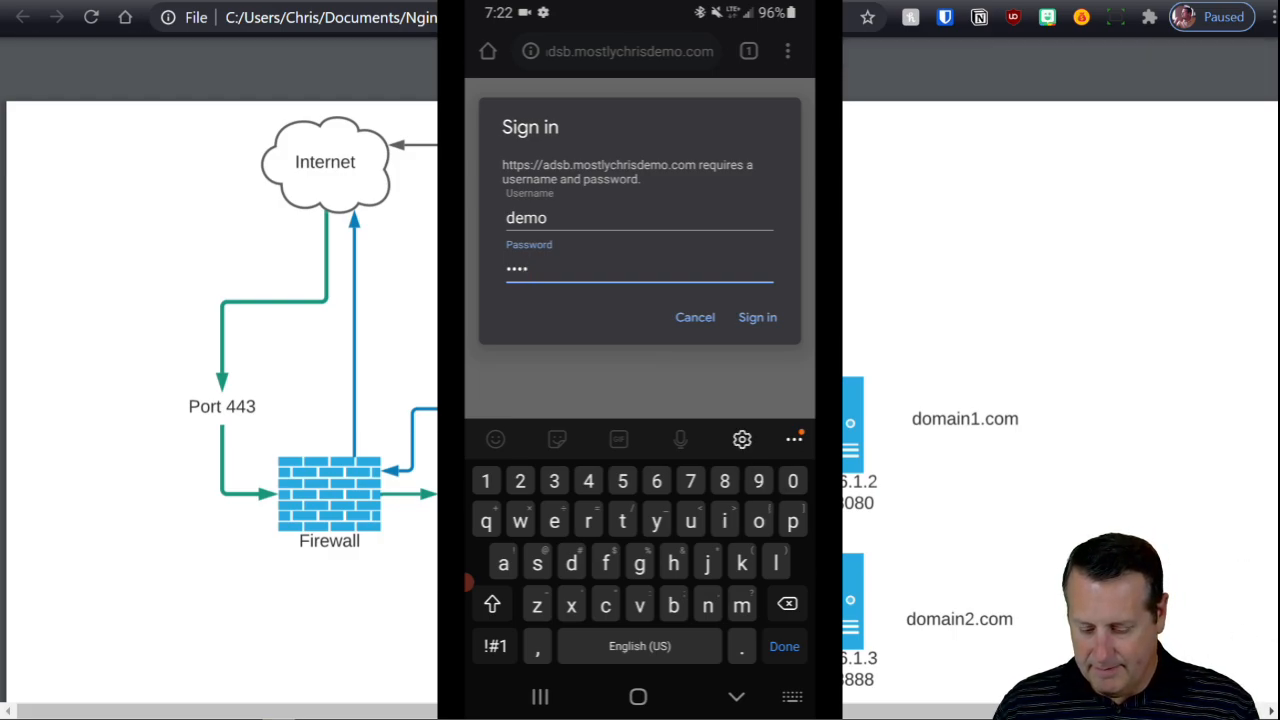
pyautogui.click(756, 316)
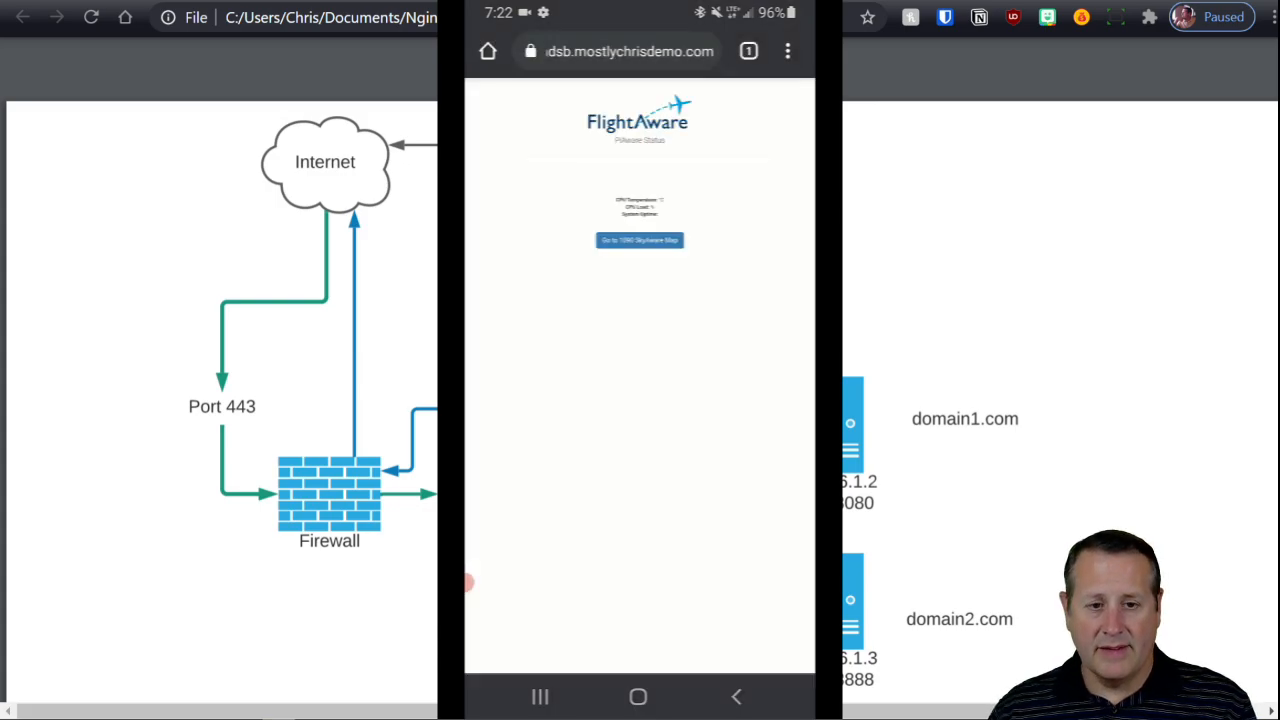